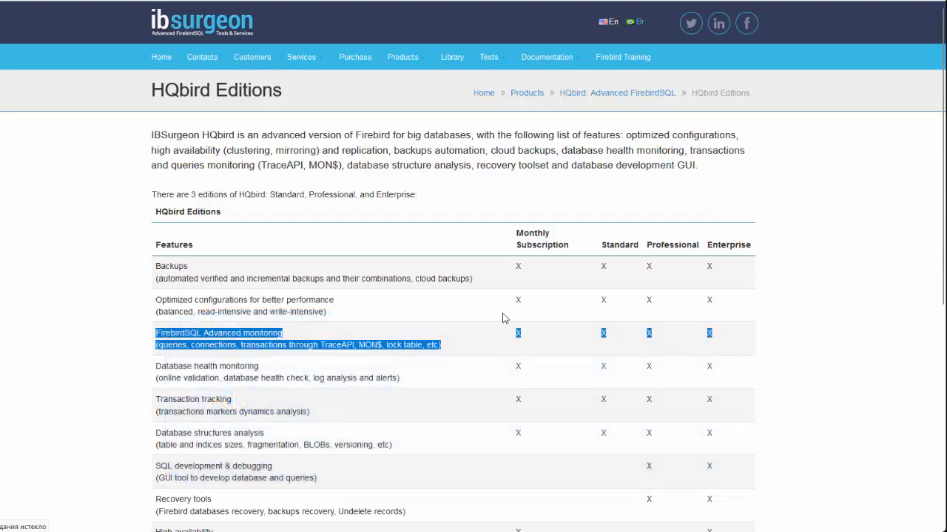
Sign in to the monitoring viewer on localhost:8083 as the admin user.
{"action": "left_click", "coordinate": [310, 343]}
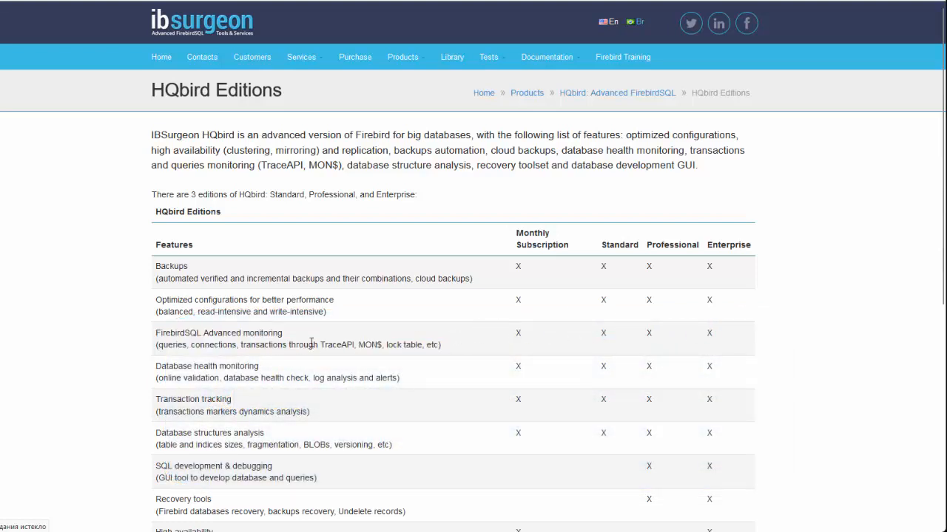
{"action": "mouse_move", "coordinate": [466, 338]}
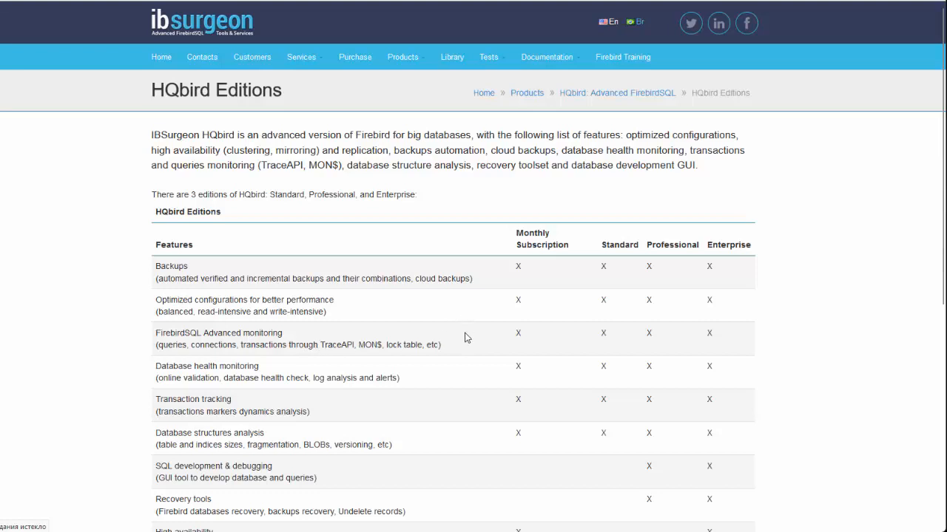
{"action": "mouse_move", "coordinate": [385, 359]}
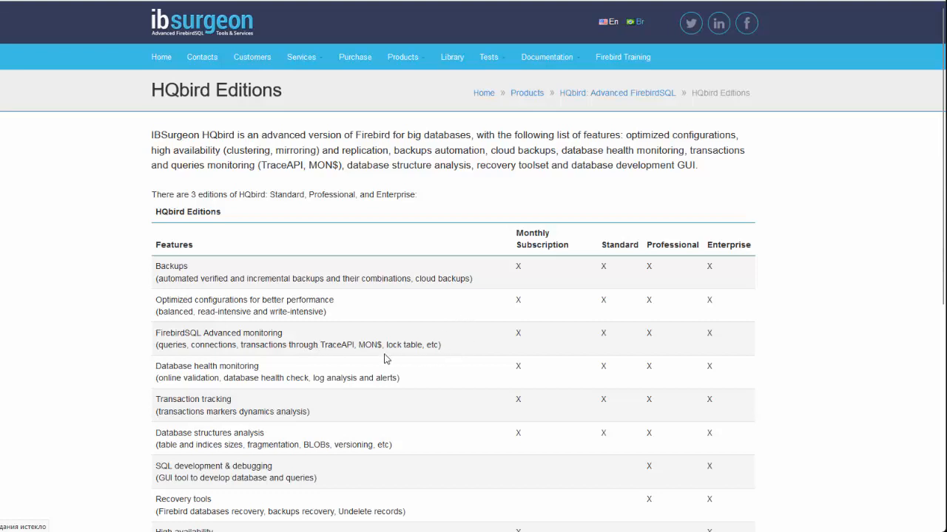
{"action": "mouse_move", "coordinate": [468, 357]}
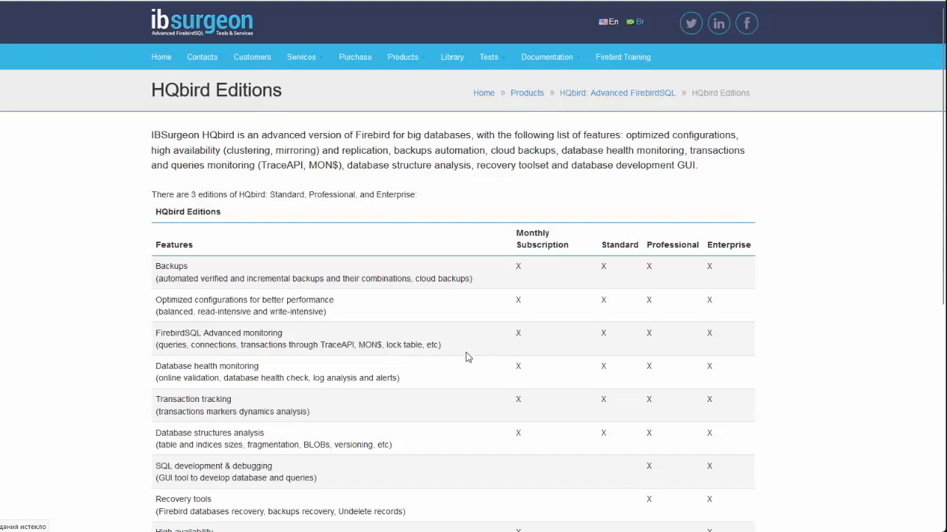
{"action": "mouse_move", "coordinate": [331, 350]}
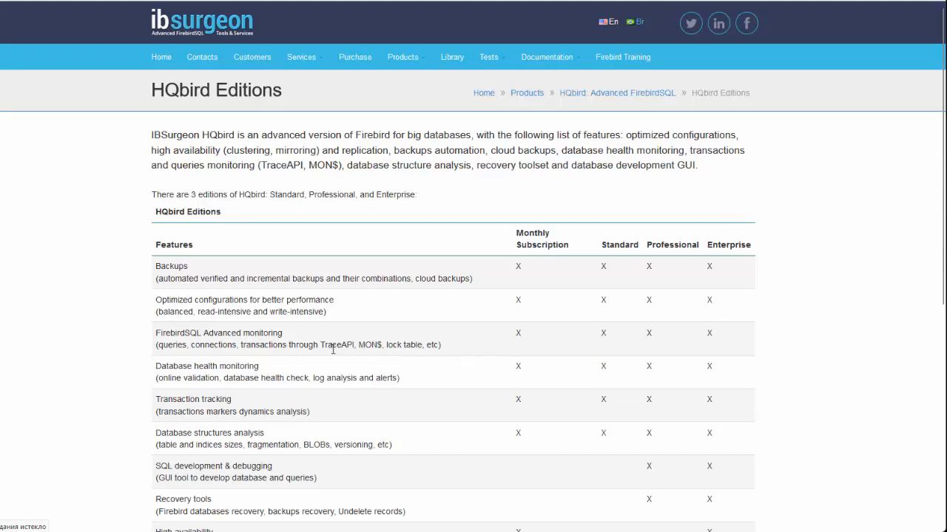
{"action": "mouse_move", "coordinate": [390, 345]}
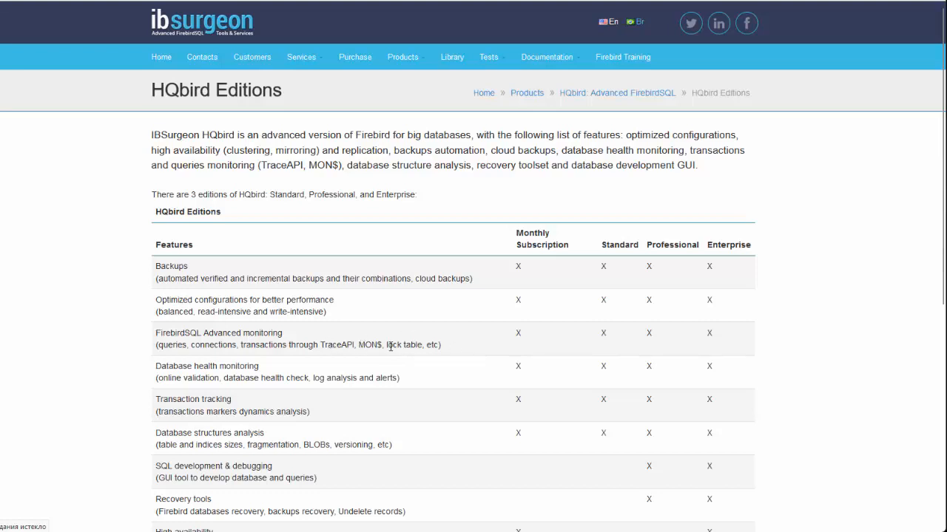
{"action": "mouse_move", "coordinate": [447, 349]}
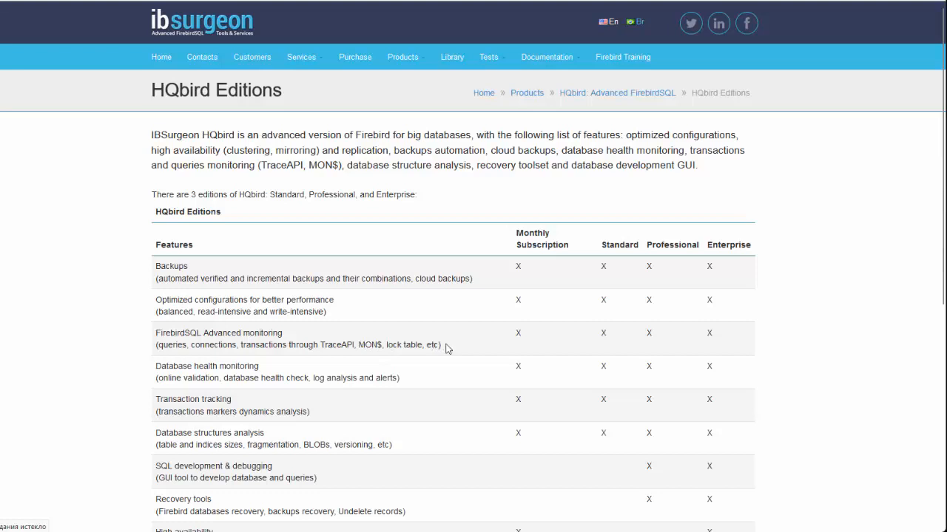
{"action": "mouse_move", "coordinate": [313, 101]}
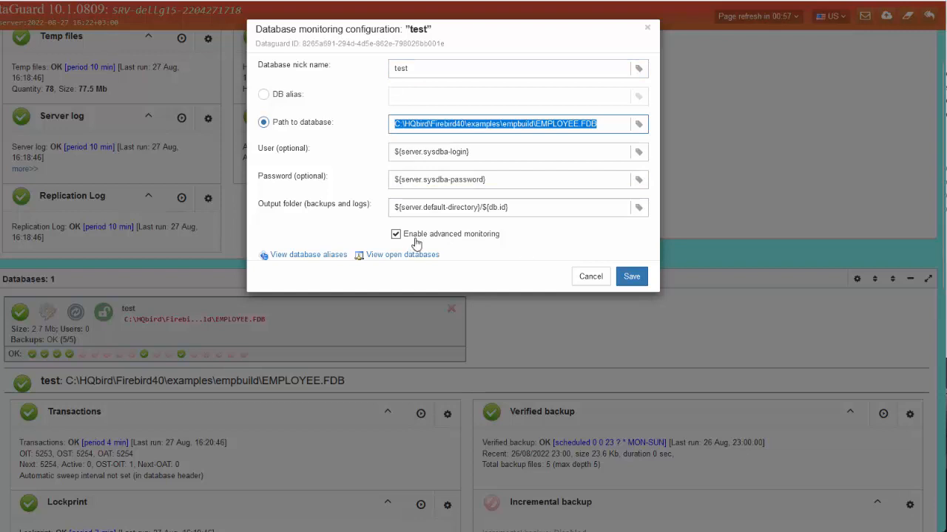
{"action": "mouse_move", "coordinate": [503, 242]}
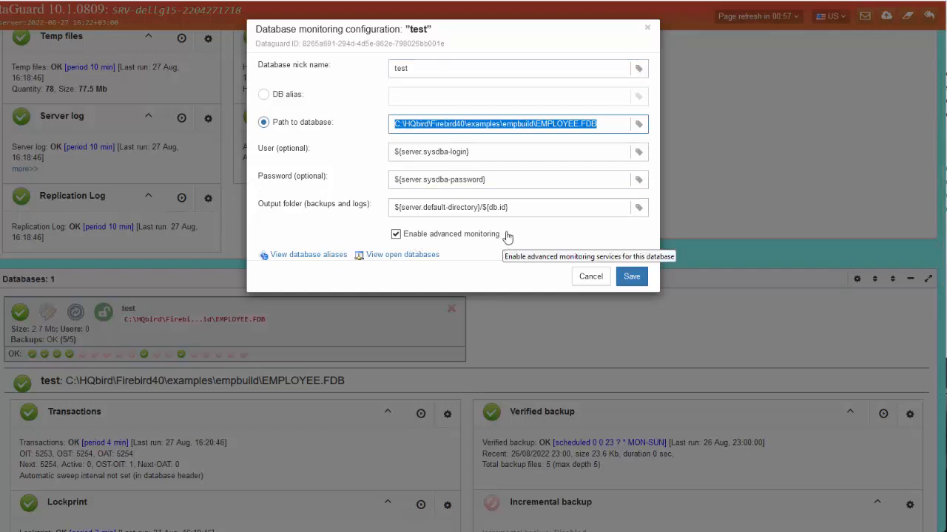
{"action": "mouse_move", "coordinate": [500, 41]}
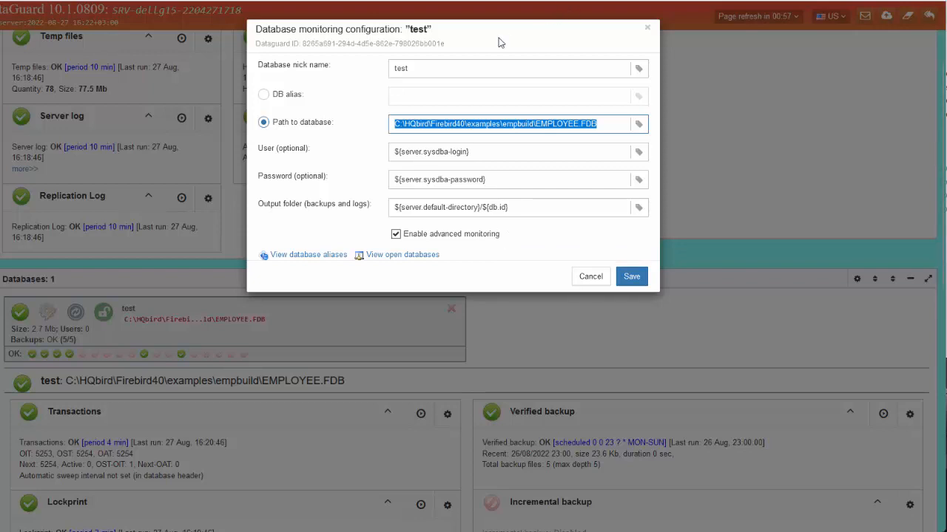
{"action": "mouse_move", "coordinate": [550, 270]}
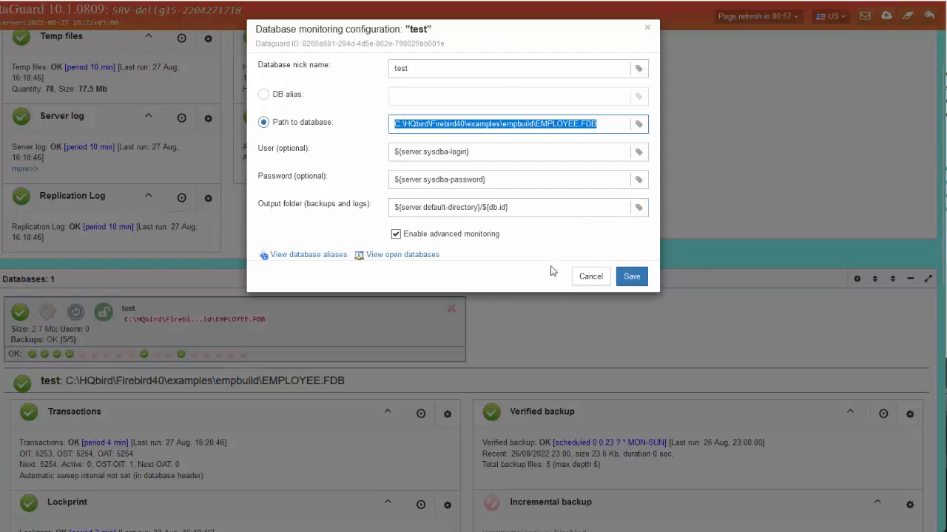
{"action": "mouse_move", "coordinate": [548, 265]}
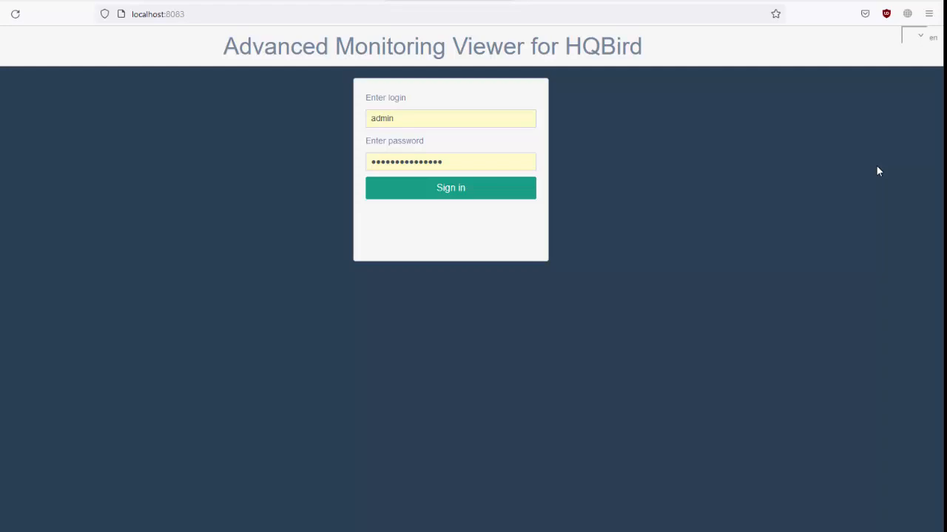
{"action": "left_click", "coordinate": [450, 186]}
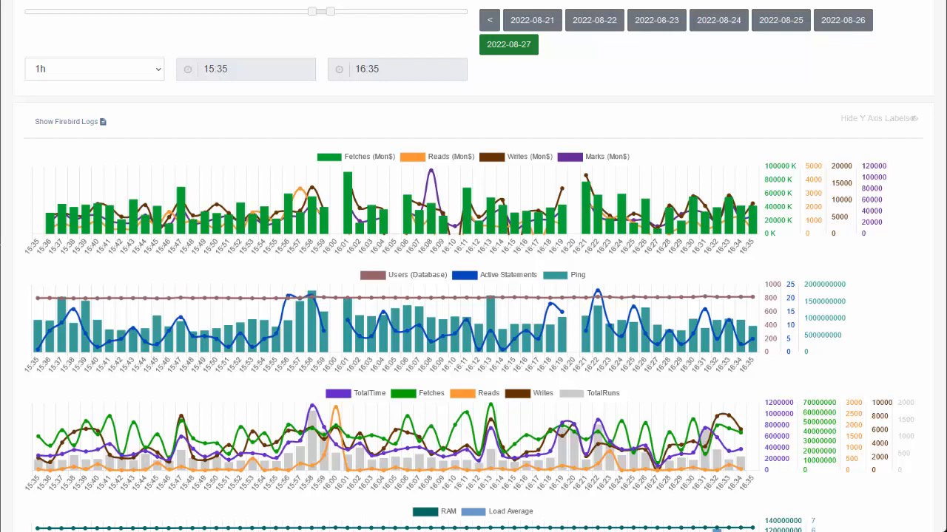
{"action": "mouse_move", "coordinate": [453, 8]}
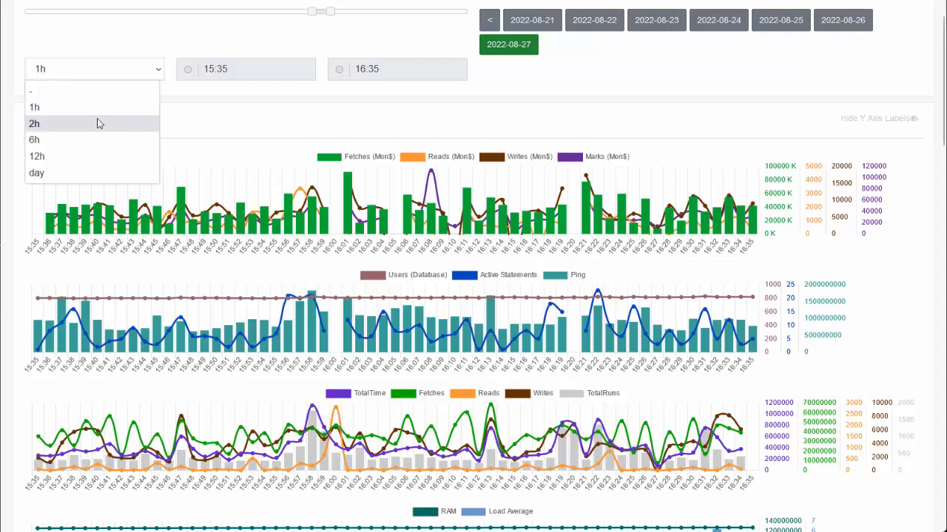
{"action": "mouse_move", "coordinate": [80, 139]}
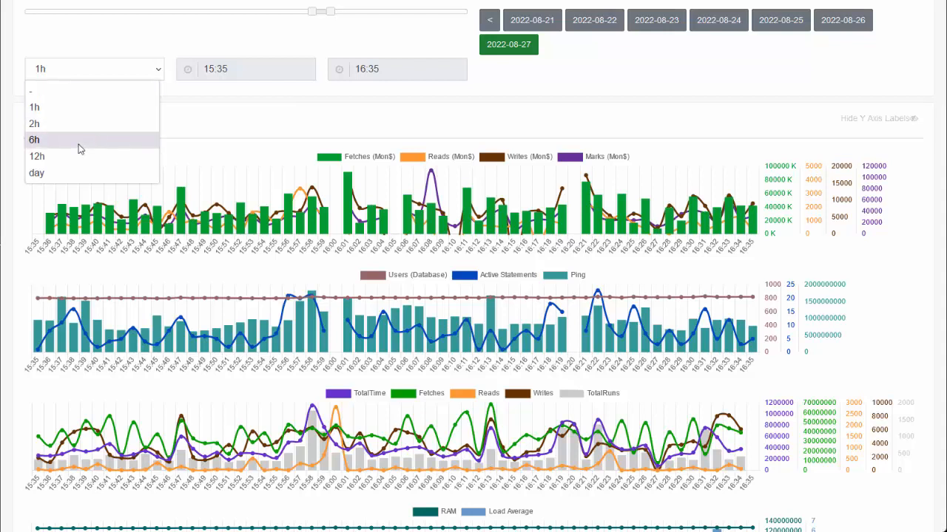
Widen the chart period through 6h and 12h to the whole day of 2022-08-27.
{"action": "left_click", "coordinate": [34, 139]}
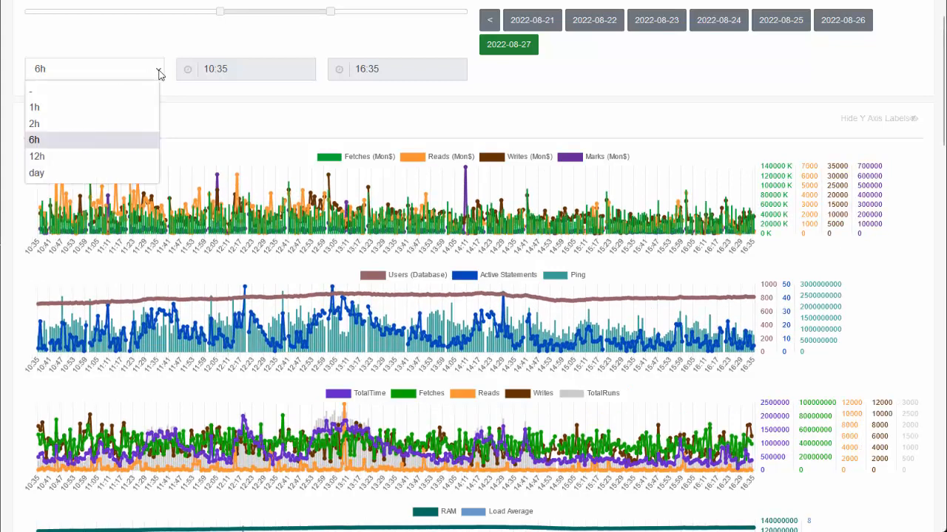
{"action": "left_click", "coordinate": [35, 157]}
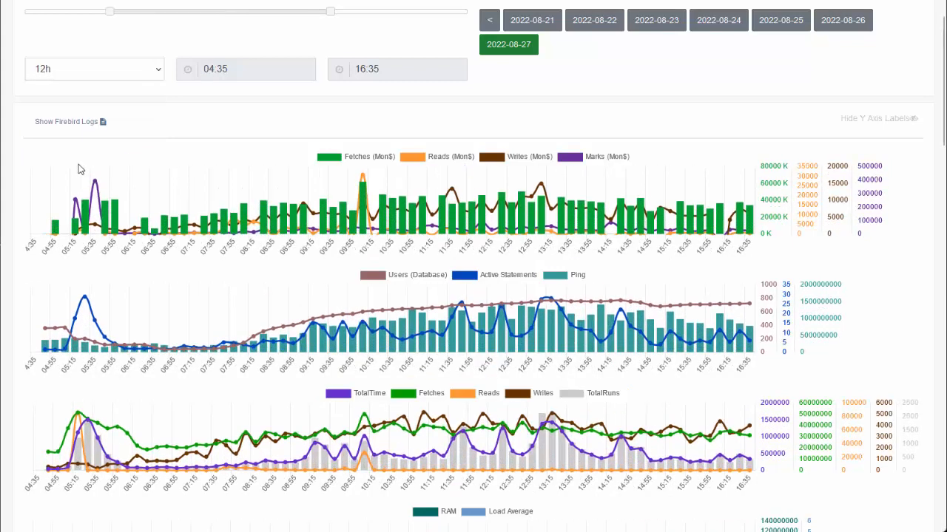
{"action": "left_click", "coordinate": [94, 69]}
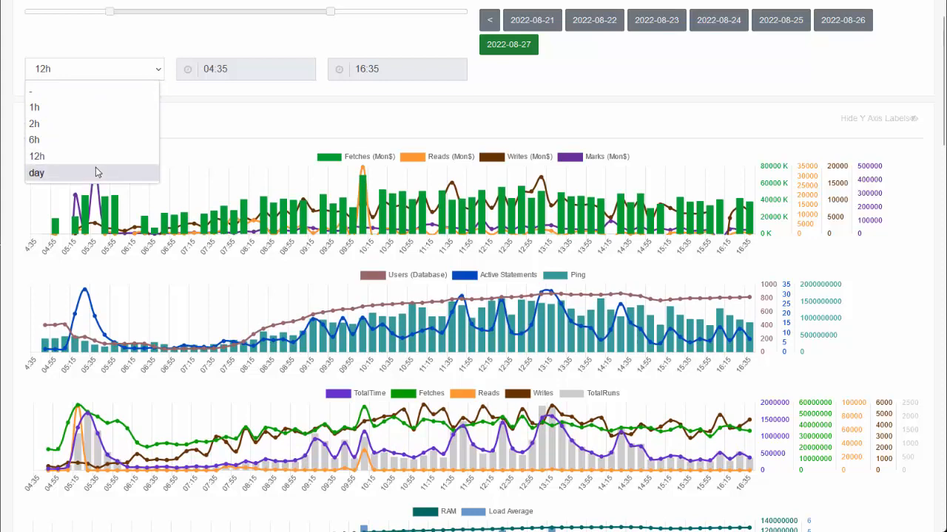
{"action": "mouse_move", "coordinate": [104, 178]}
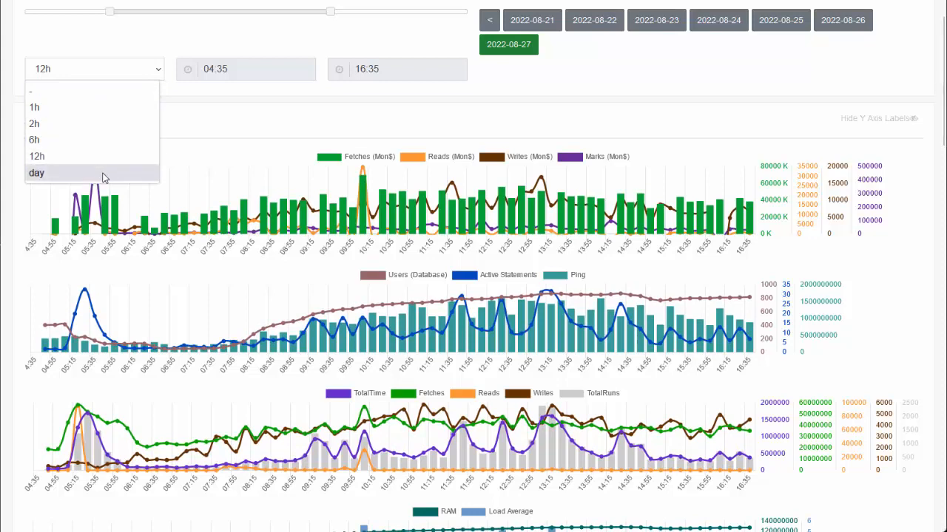
{"action": "left_click", "coordinate": [36, 173]}
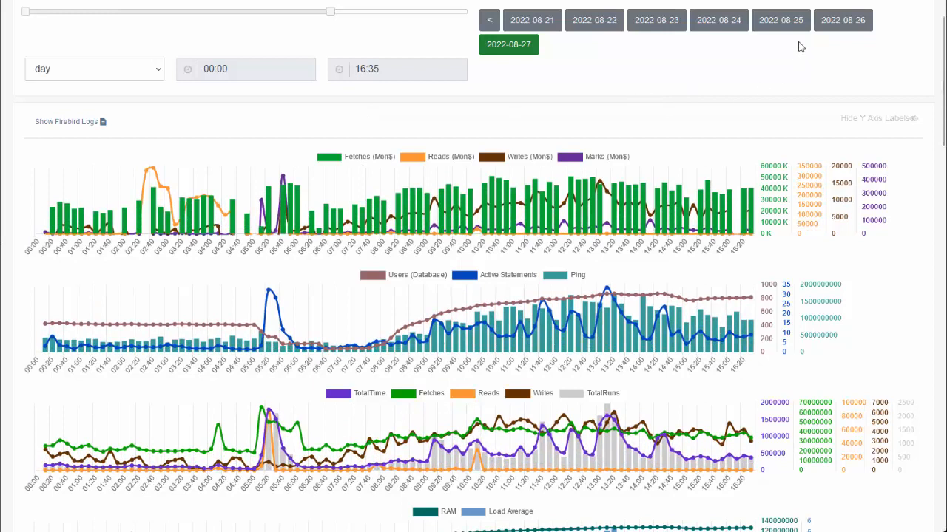
{"action": "mouse_move", "coordinate": [608, 22]}
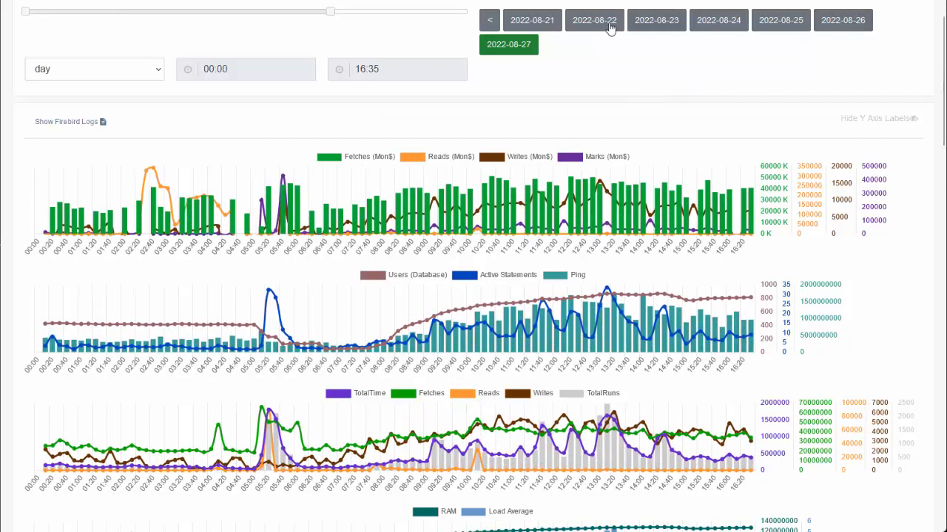
{"action": "mouse_move", "coordinate": [843, 21]}
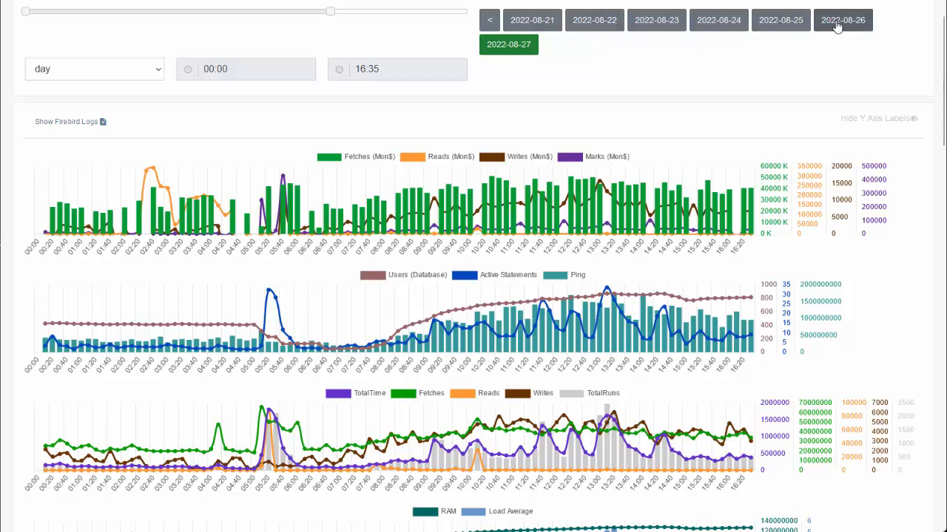
{"action": "left_click", "coordinate": [843, 21]}
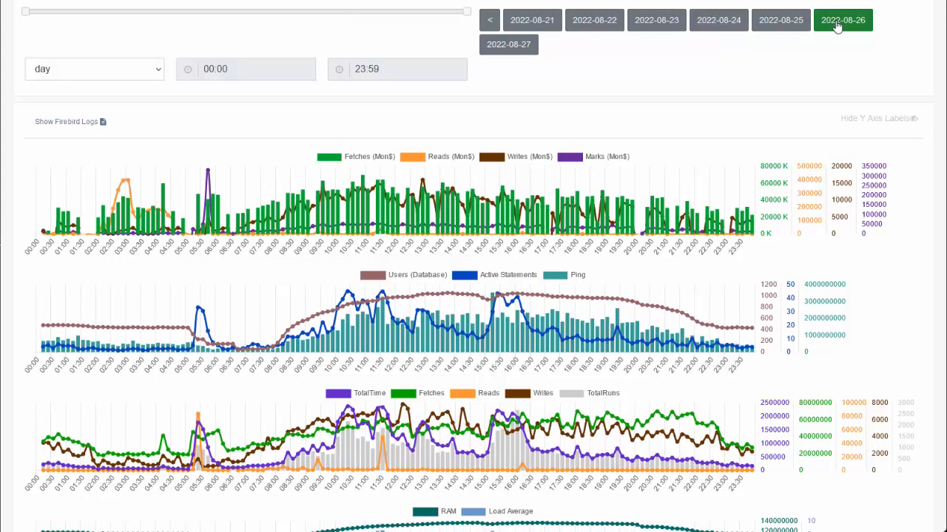
{"action": "left_click", "coordinate": [781, 21]}
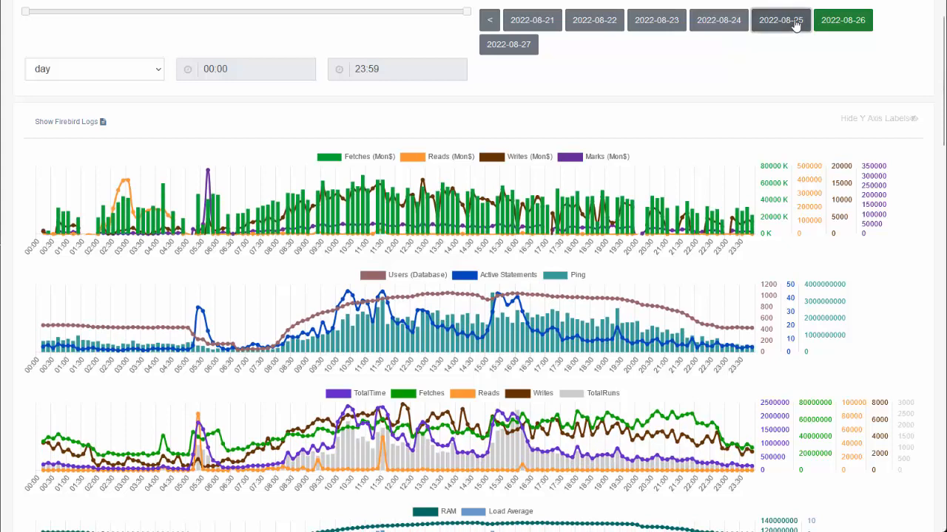
{"action": "left_click", "coordinate": [781, 21]}
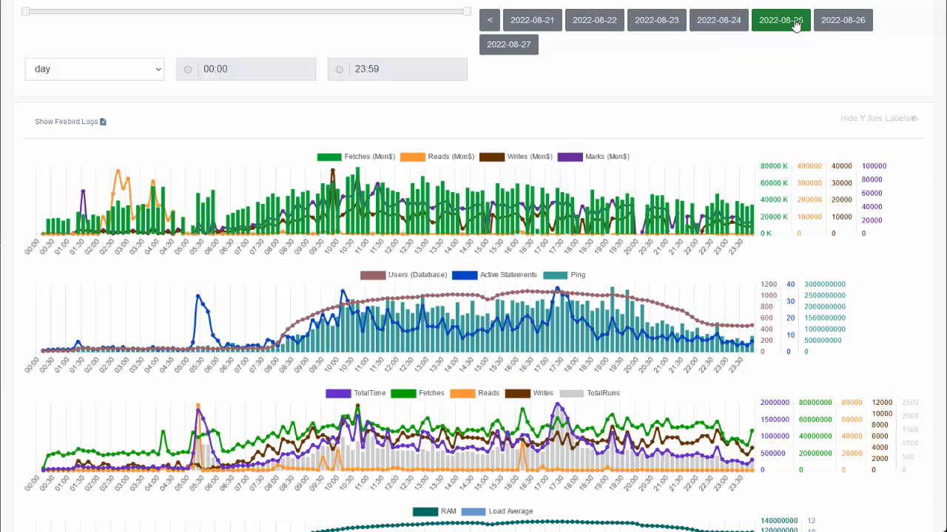
{"action": "mouse_move", "coordinate": [713, 277]}
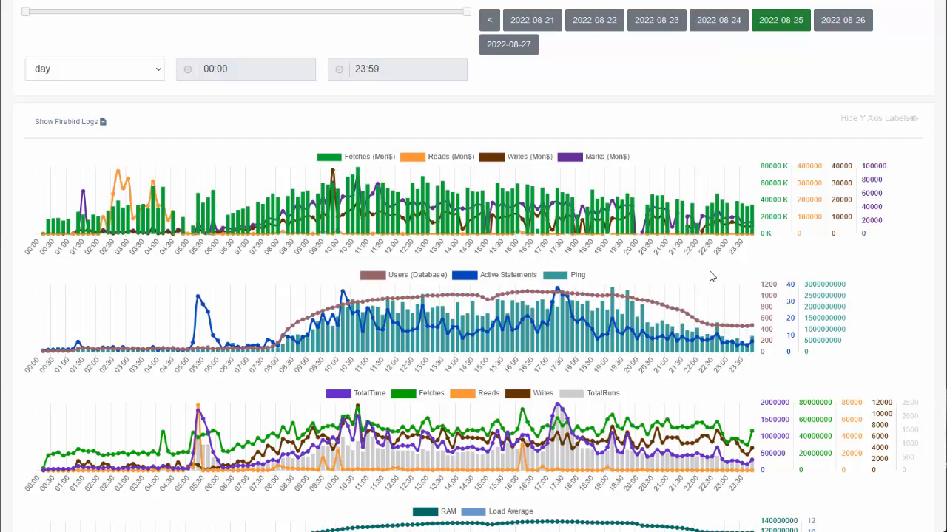
{"action": "mouse_move", "coordinate": [701, 287]}
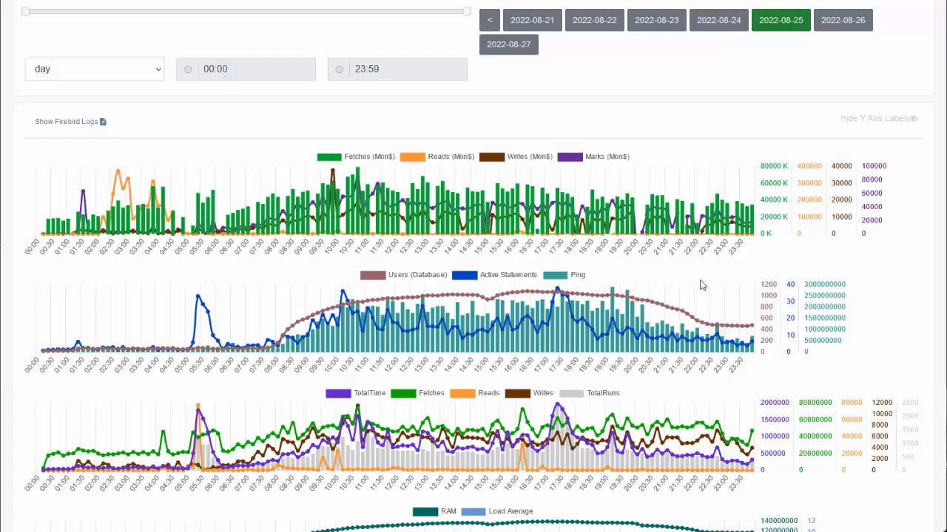
{"action": "mouse_move", "coordinate": [574, 290]}
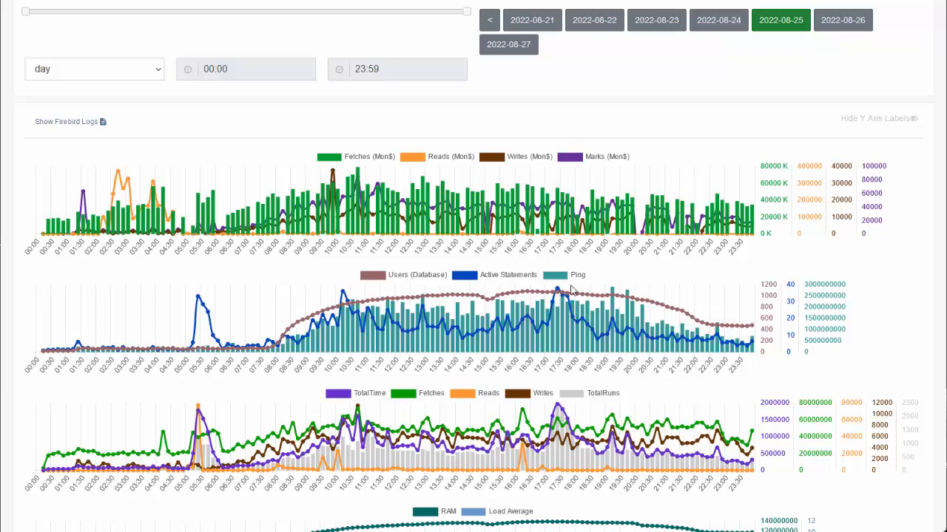
{"action": "mouse_move", "coordinate": [588, 310]}
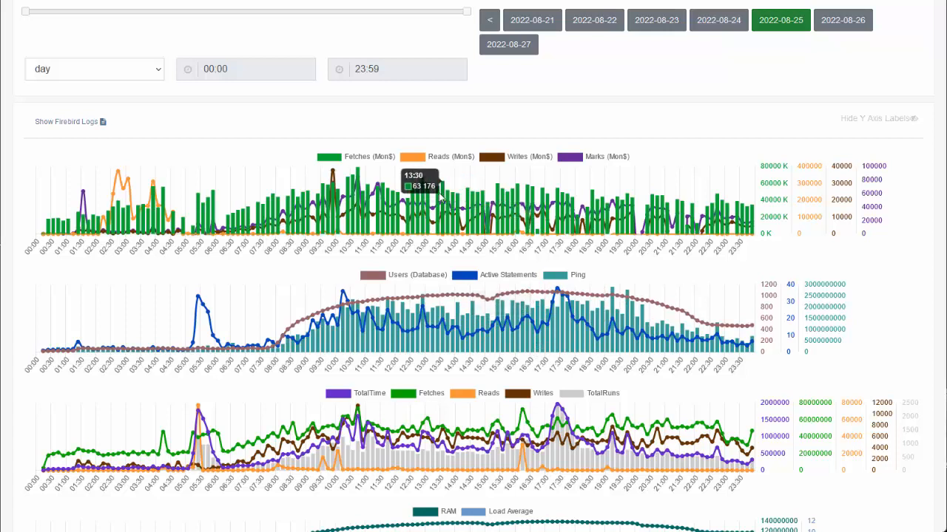
{"action": "mouse_move", "coordinate": [664, 285]}
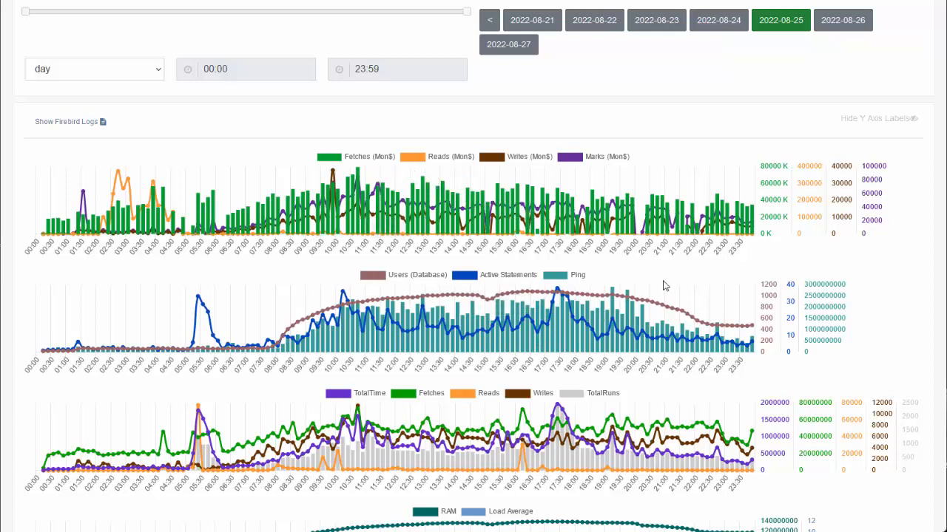
{"action": "mouse_move", "coordinate": [905, 166]}
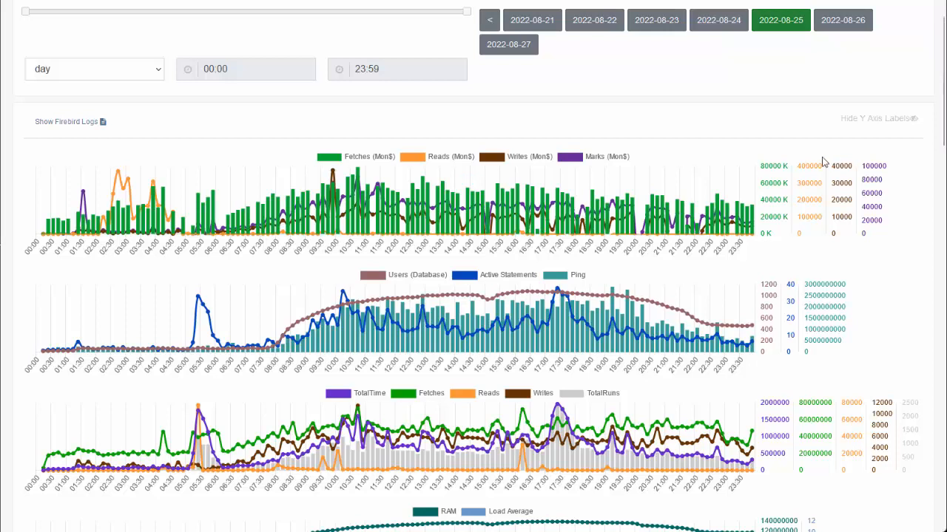
{"action": "mouse_move", "coordinate": [461, 210]}
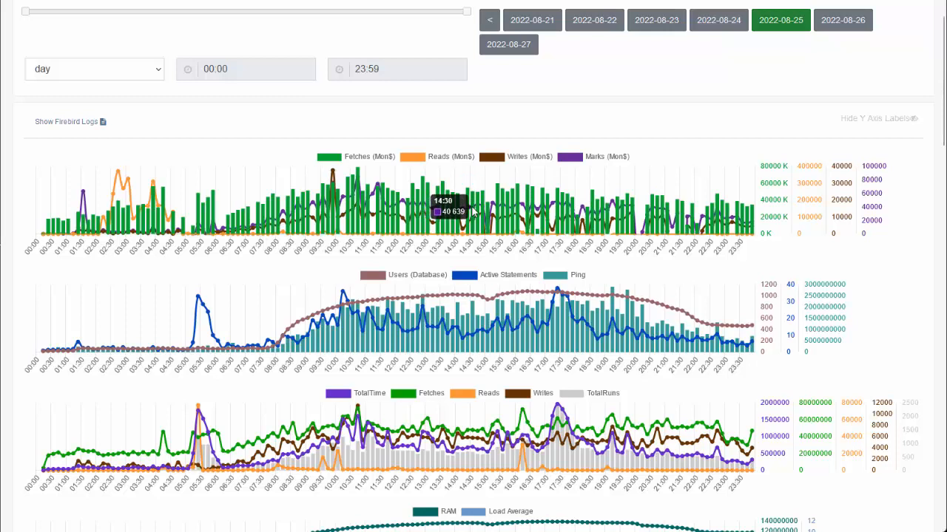
{"action": "mouse_move", "coordinate": [470, 207]}
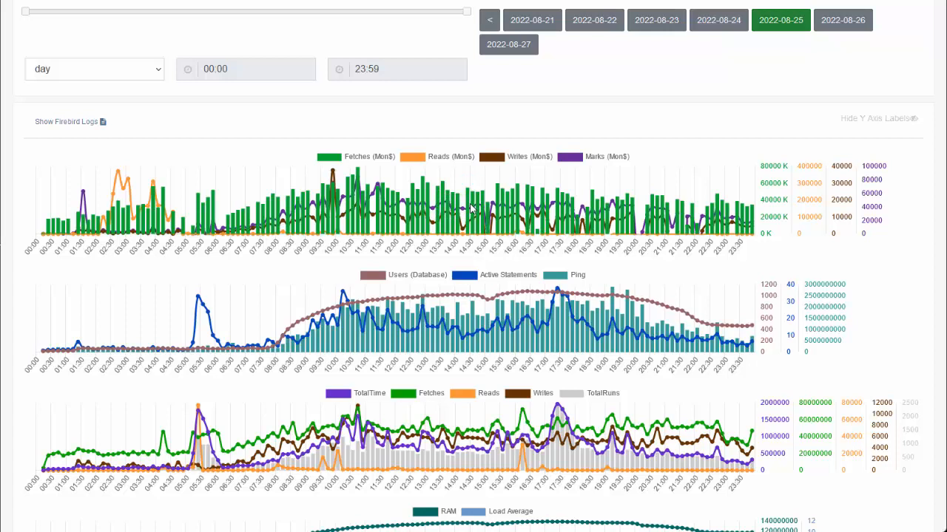
{"action": "left_click", "coordinate": [450, 157]}
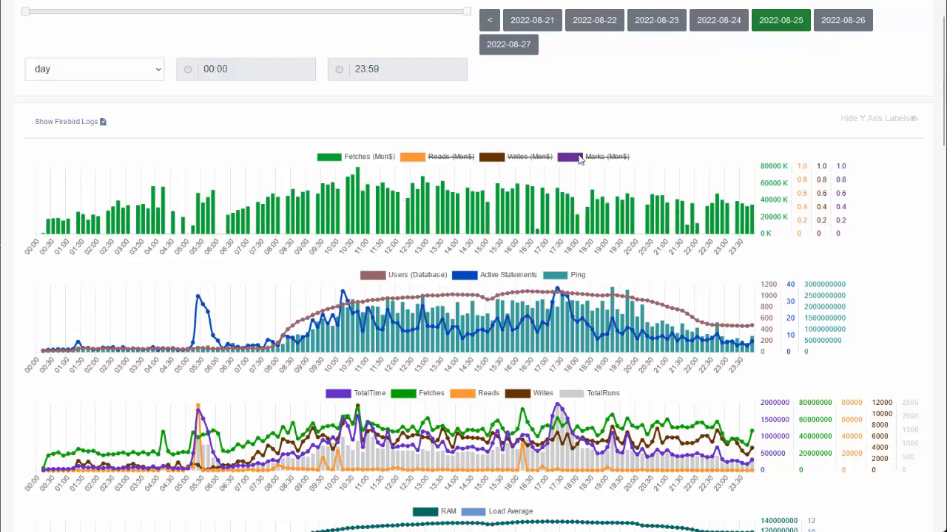
{"action": "mouse_move", "coordinate": [599, 166]}
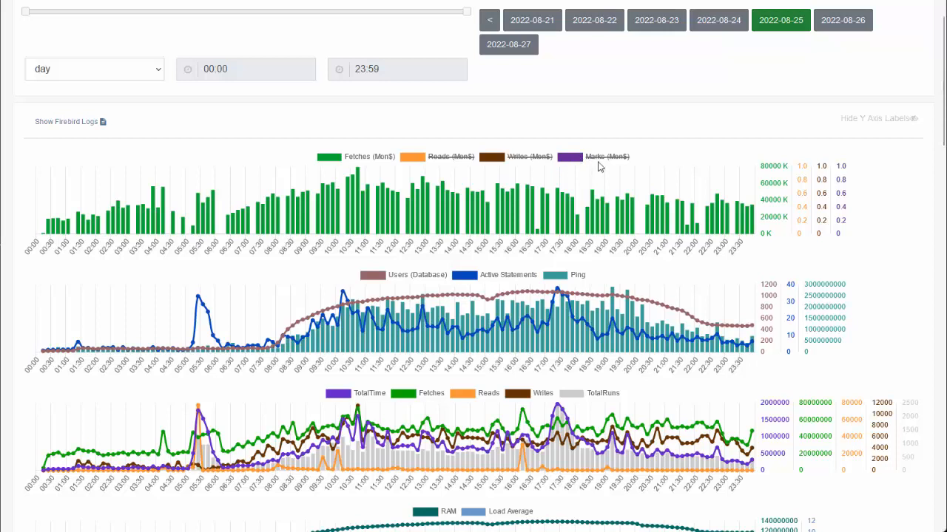
{"action": "mouse_move", "coordinate": [322, 166]}
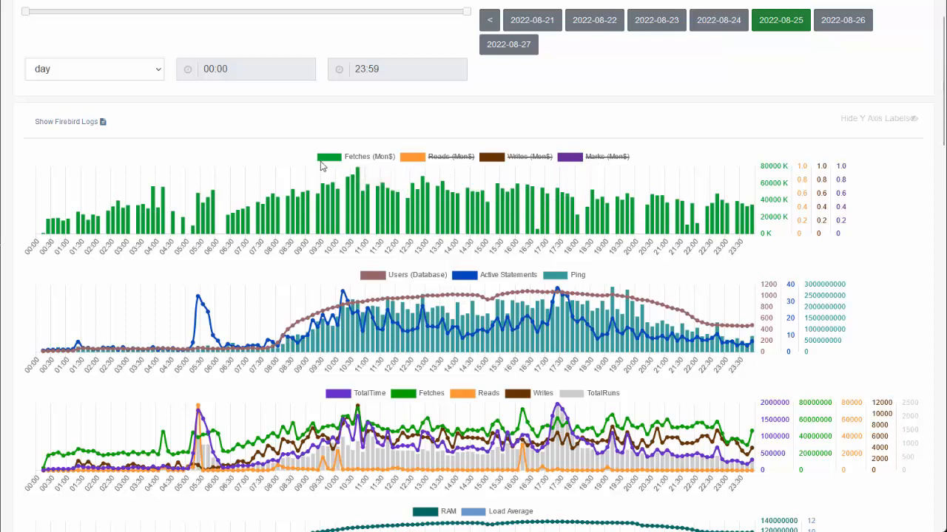
{"action": "mouse_move", "coordinate": [326, 166]}
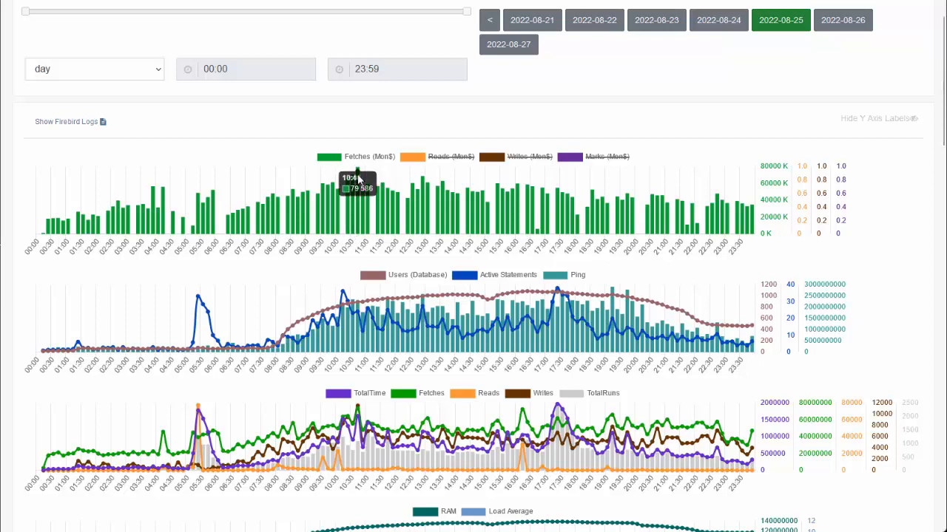
{"action": "mouse_move", "coordinate": [385, 314]}
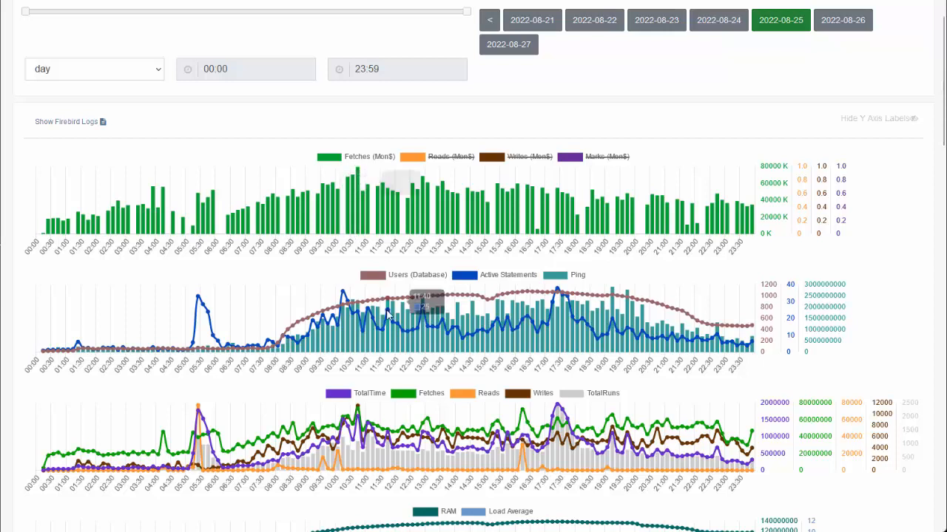
{"action": "scroll", "scroll_direction": "down", "scroll_amount": 3}
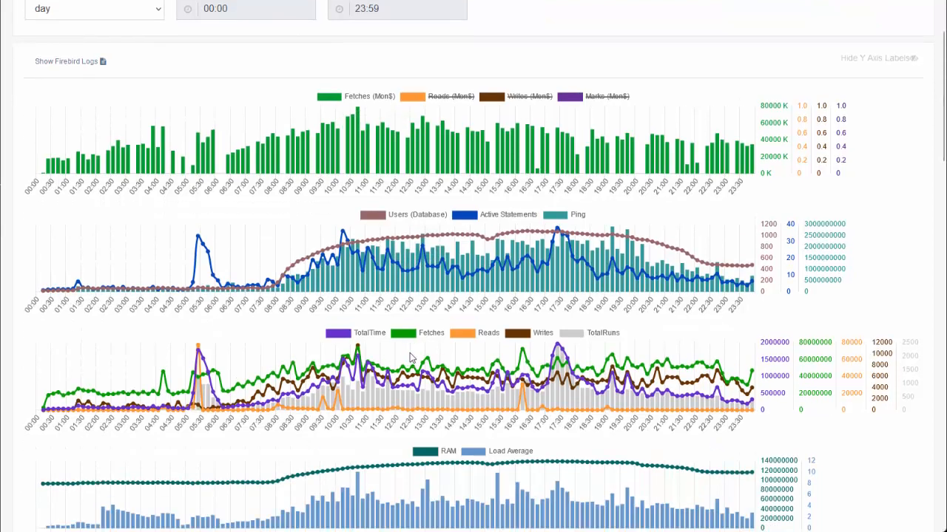
{"action": "mouse_move", "coordinate": [429, 284]}
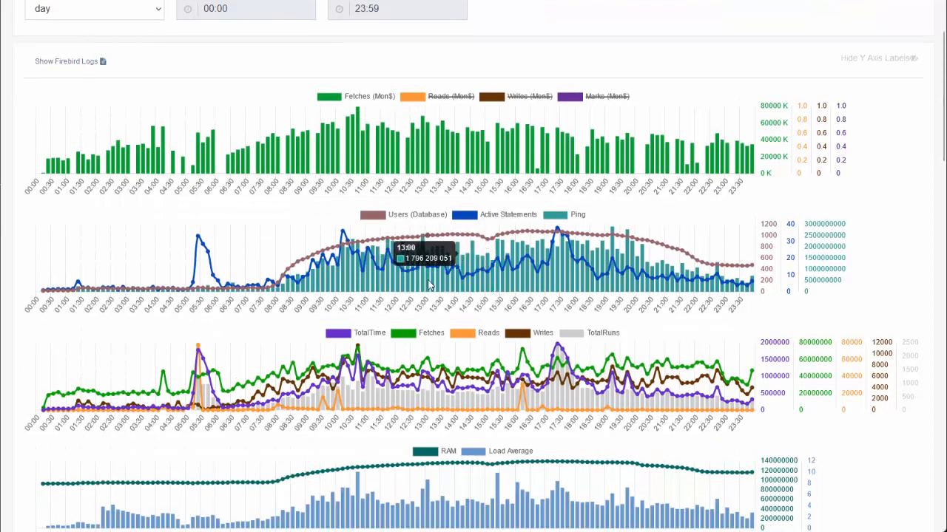
{"action": "mouse_move", "coordinate": [355, 244]}
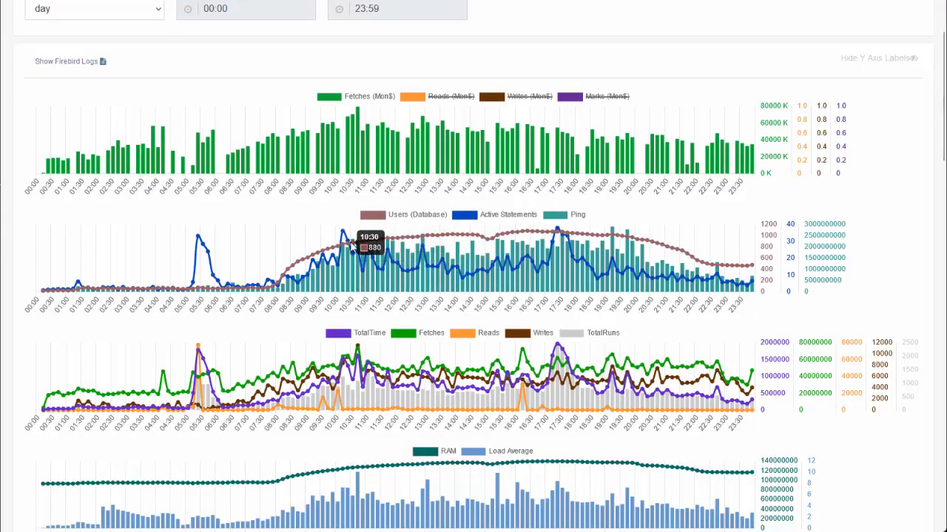
{"action": "mouse_move", "coordinate": [358, 122]}
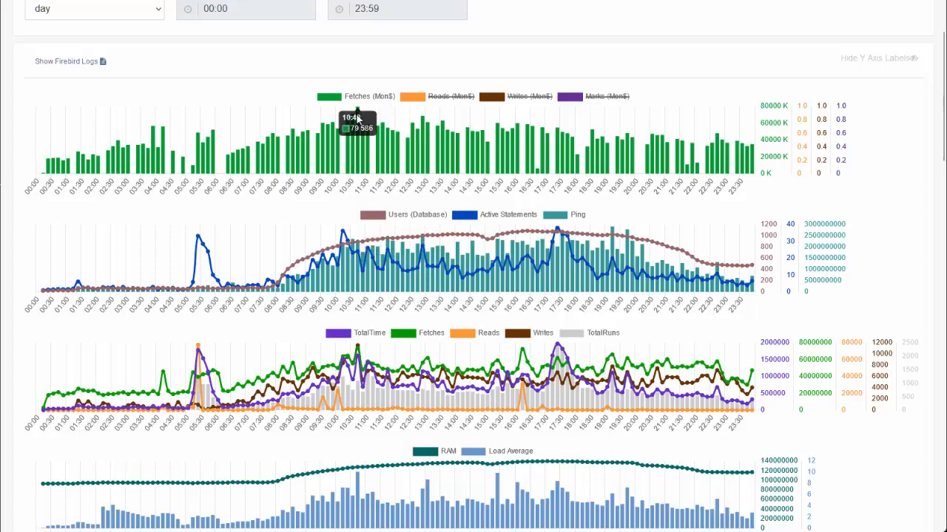
{"action": "mouse_move", "coordinate": [357, 150]}
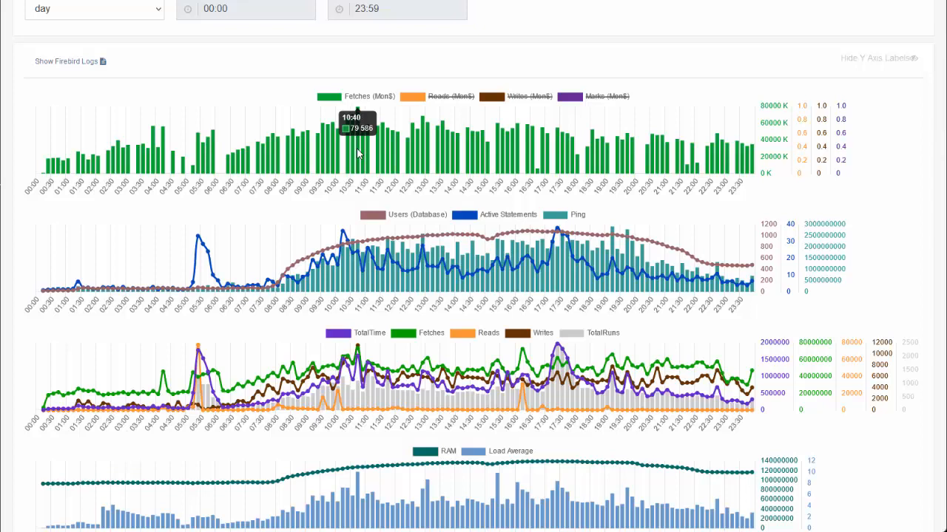
{"action": "mouse_move", "coordinate": [355, 248]}
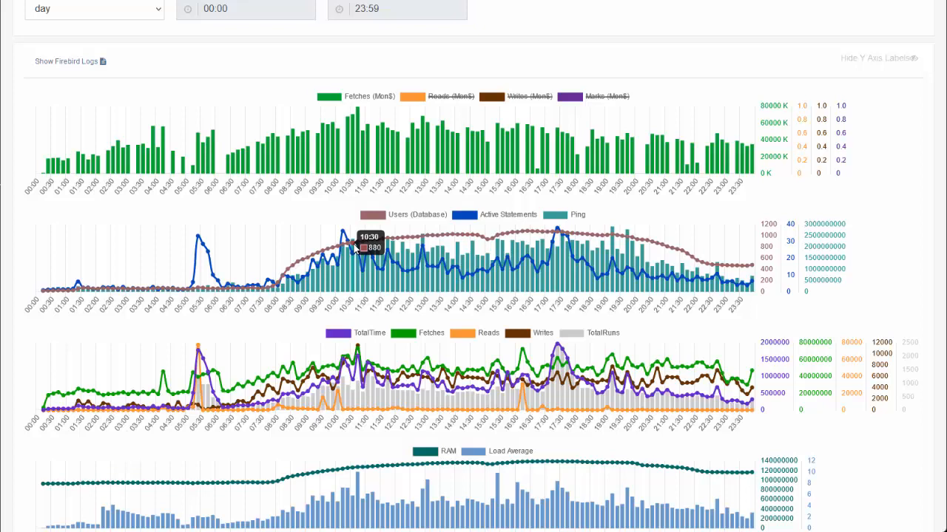
{"action": "mouse_move", "coordinate": [470, 239]}
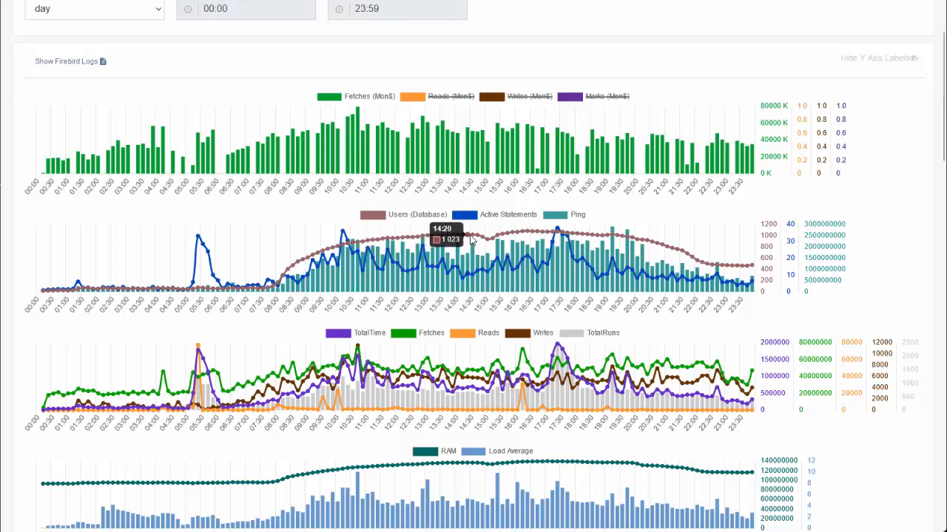
{"action": "mouse_move", "coordinate": [421, 240]}
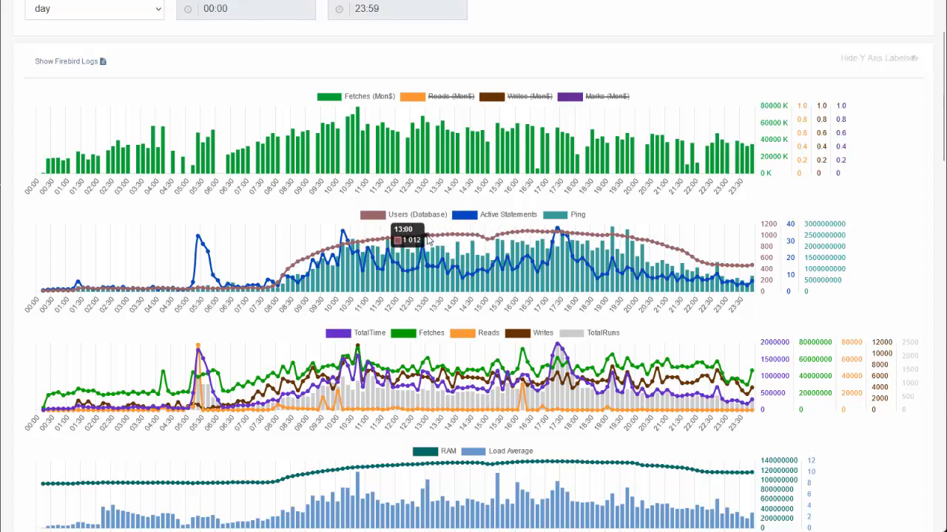
{"action": "mouse_move", "coordinate": [362, 244]}
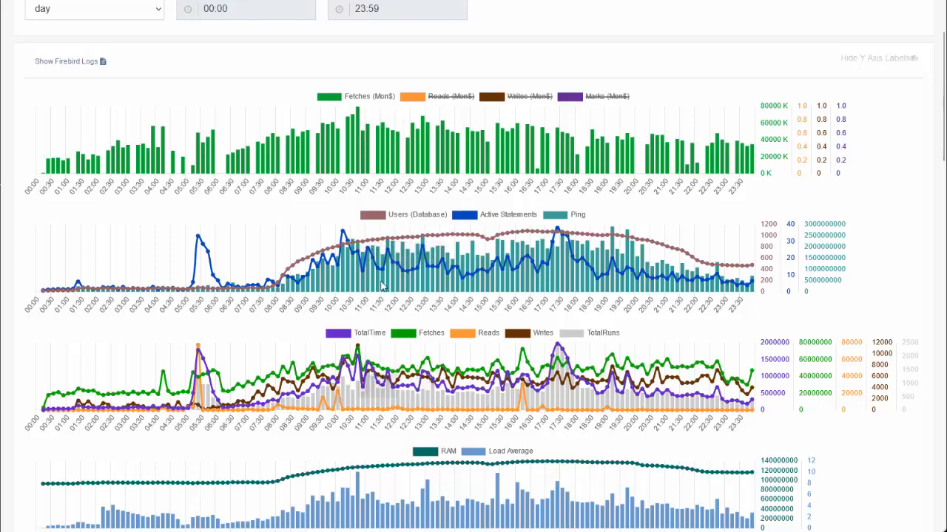
{"action": "scroll", "scroll_direction": "down", "scroll_amount": 3}
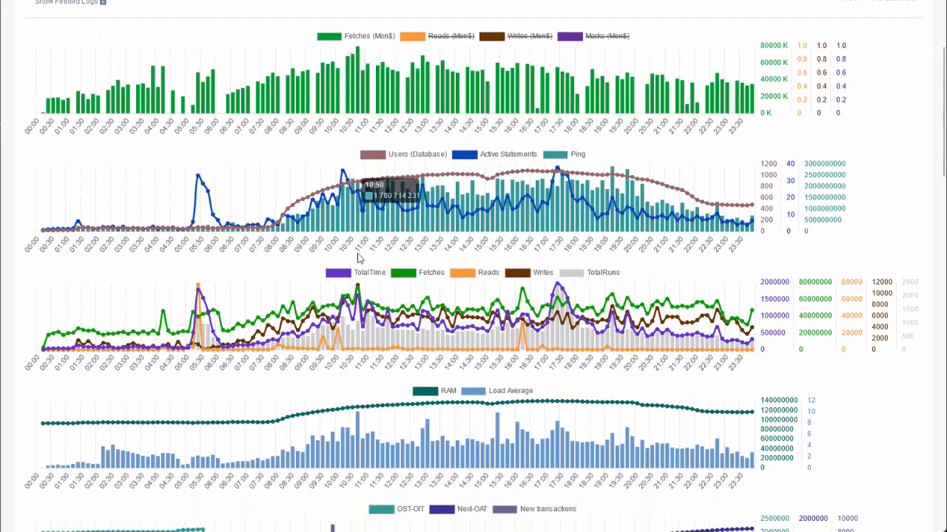
{"action": "mouse_move", "coordinate": [358, 417]}
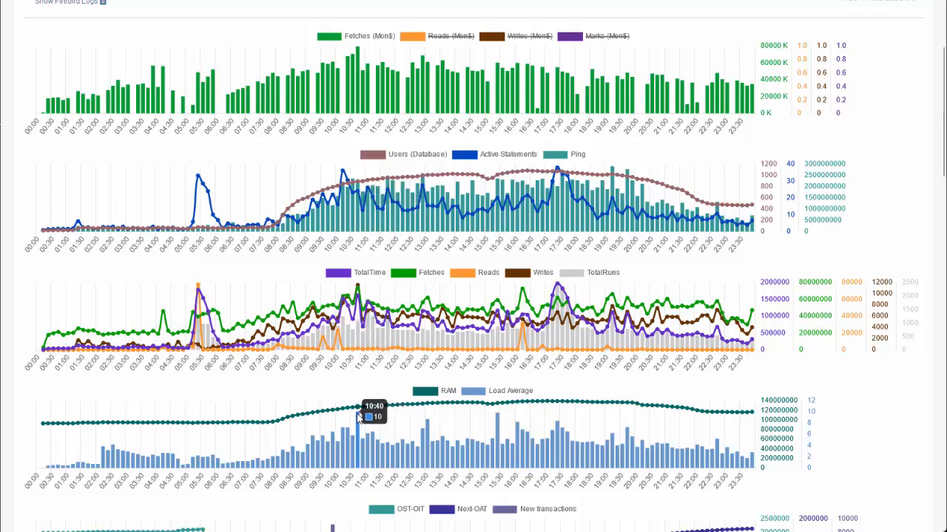
{"action": "mouse_move", "coordinate": [358, 414]}
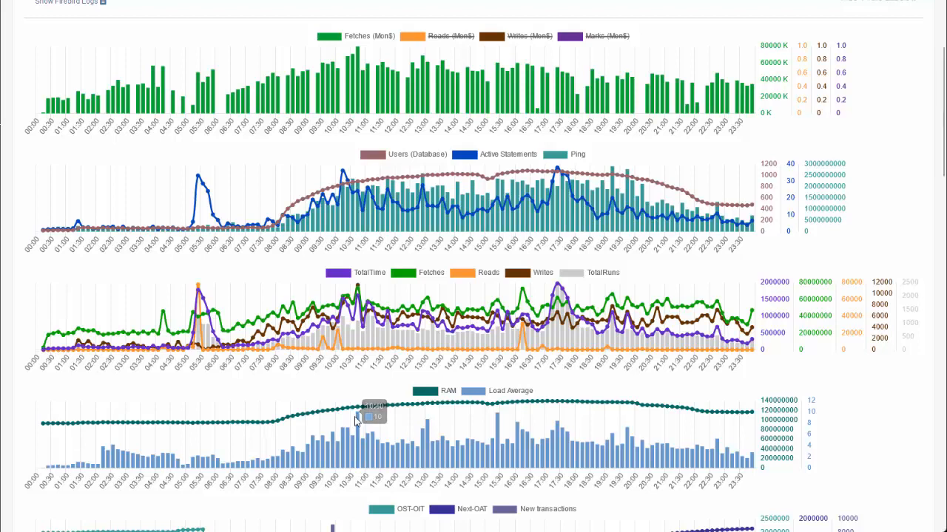
{"action": "mouse_move", "coordinate": [358, 422]}
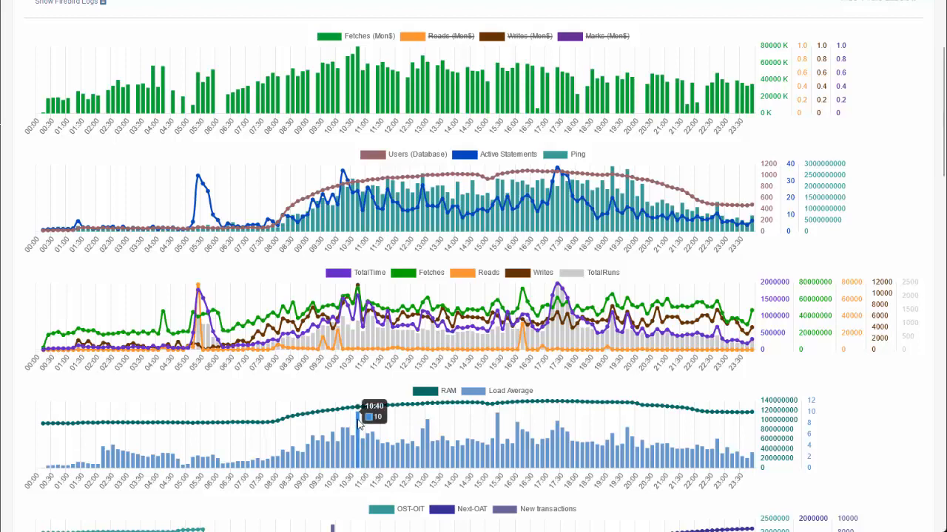
{"action": "mouse_move", "coordinate": [455, 409]}
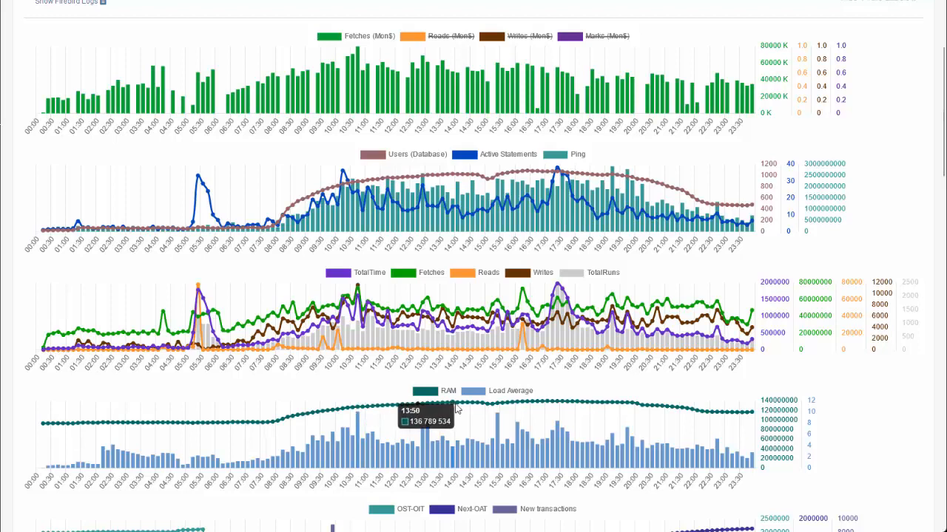
{"action": "mouse_move", "coordinate": [358, 414]}
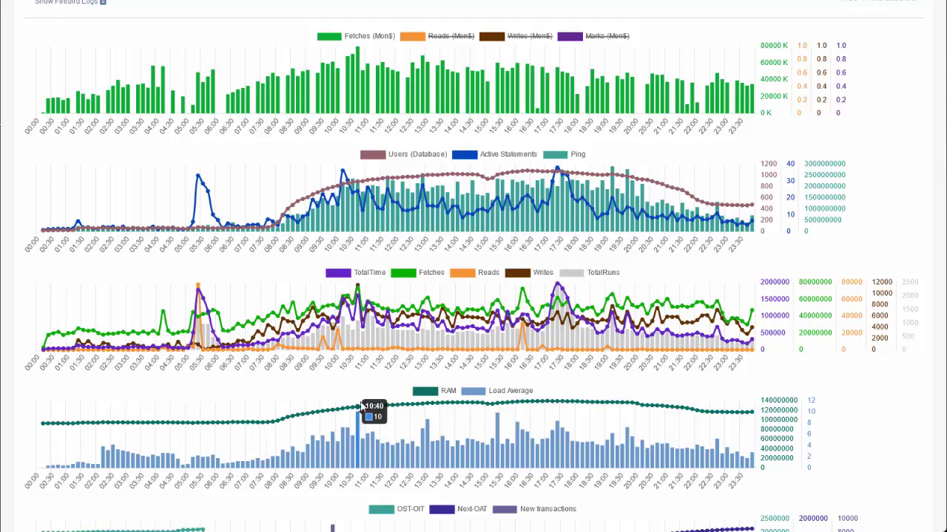
{"action": "mouse_move", "coordinate": [358, 60]}
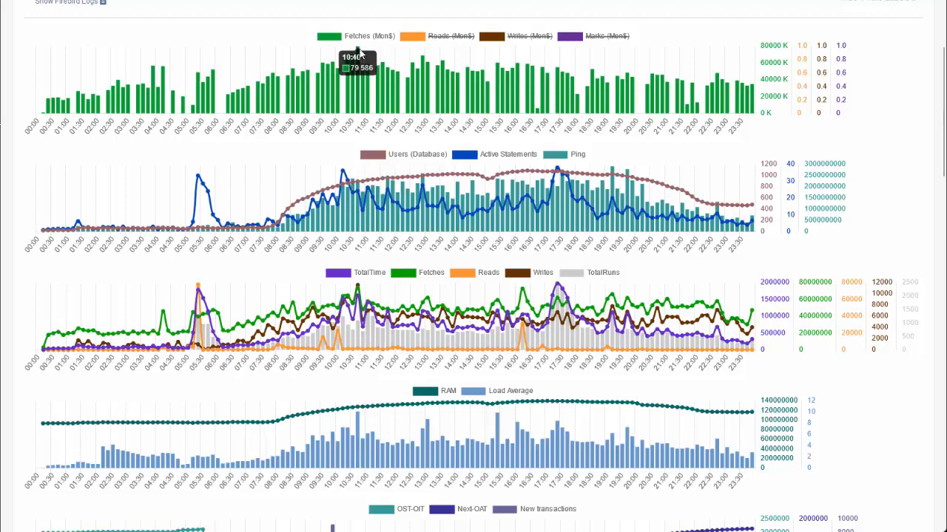
{"action": "mouse_move", "coordinate": [357, 428]}
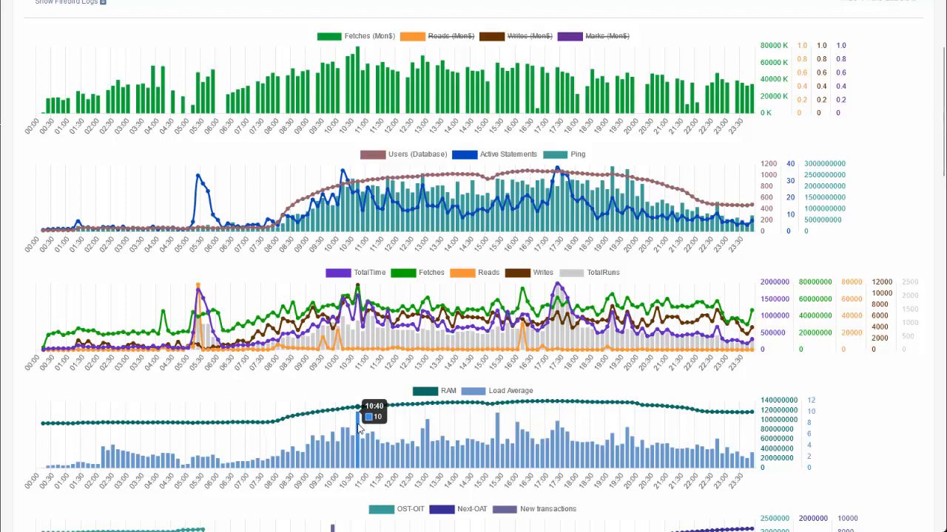
{"action": "mouse_move", "coordinate": [348, 303]}
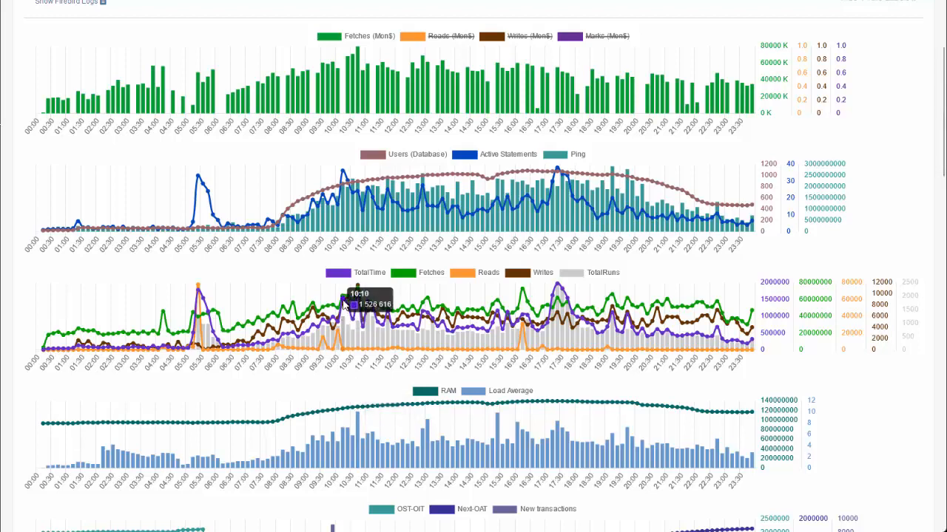
{"action": "mouse_move", "coordinate": [361, 303]}
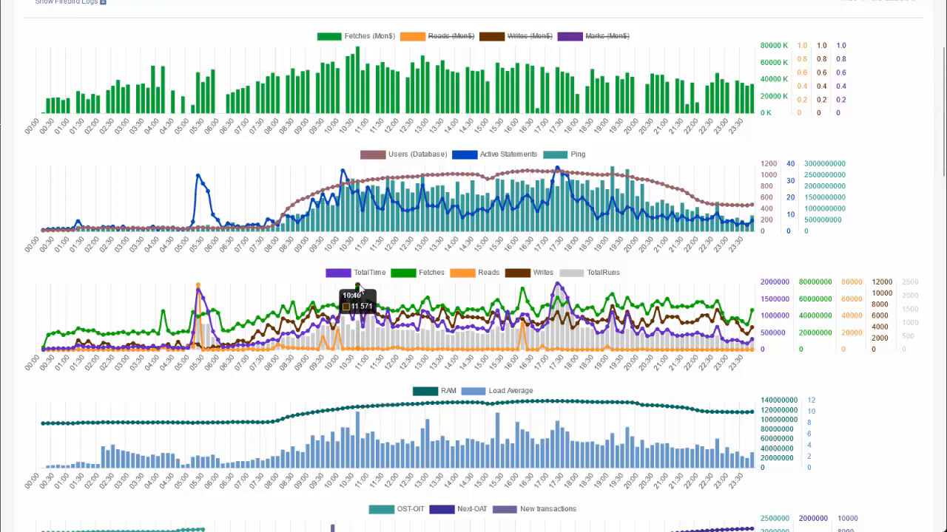
{"action": "mouse_move", "coordinate": [370, 296]}
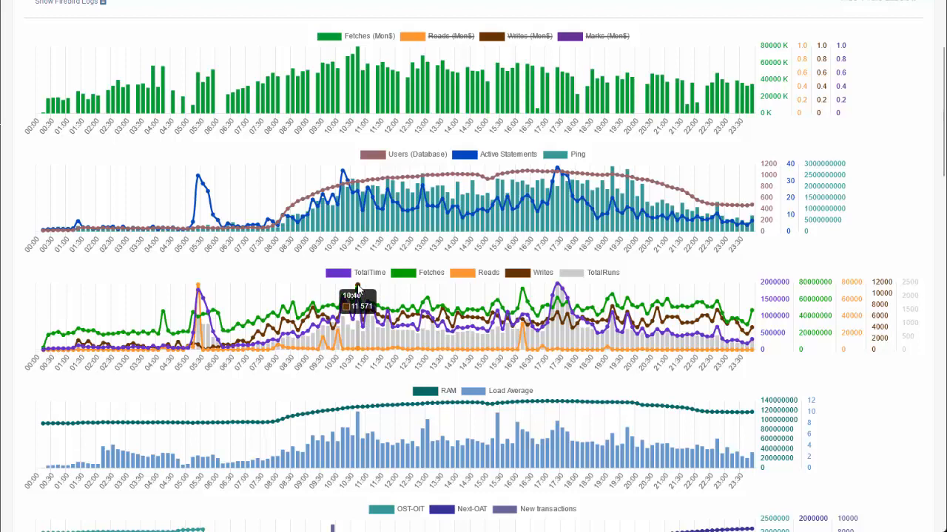
{"action": "scroll", "scroll_direction": "down", "scroll_amount": 3}
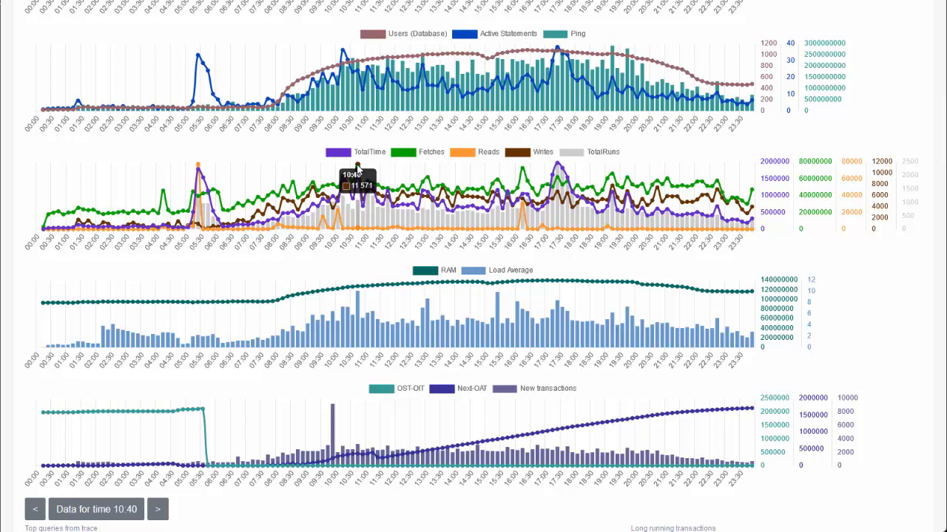
{"action": "mouse_move", "coordinate": [363, 204]}
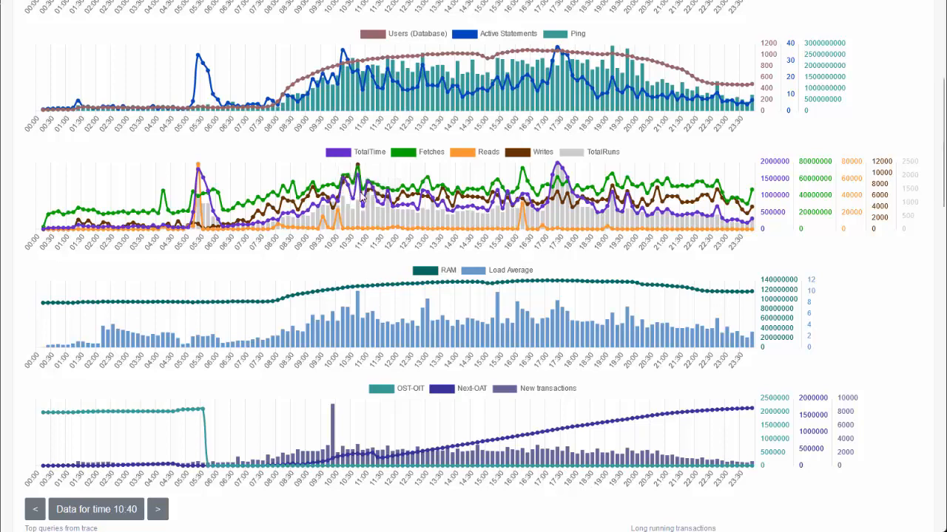
{"action": "mouse_move", "coordinate": [358, 196]}
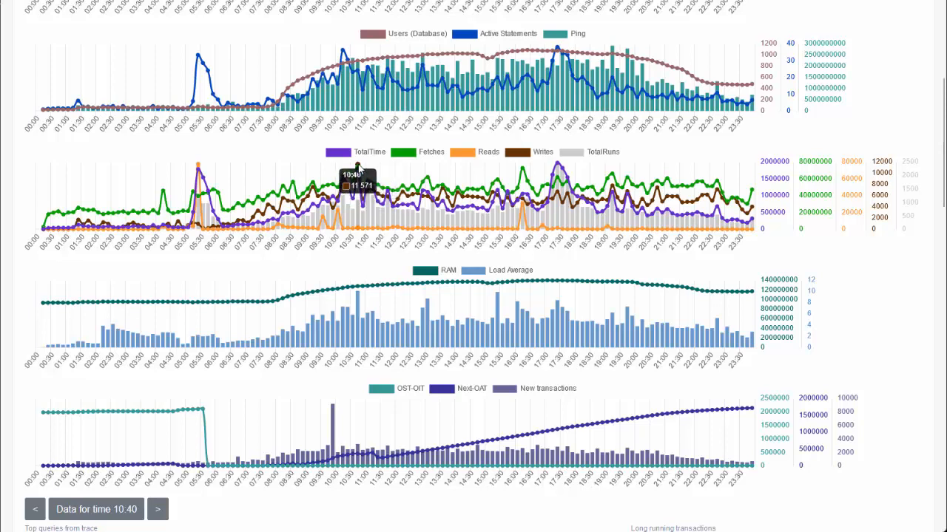
{"action": "mouse_move", "coordinate": [368, 189]}
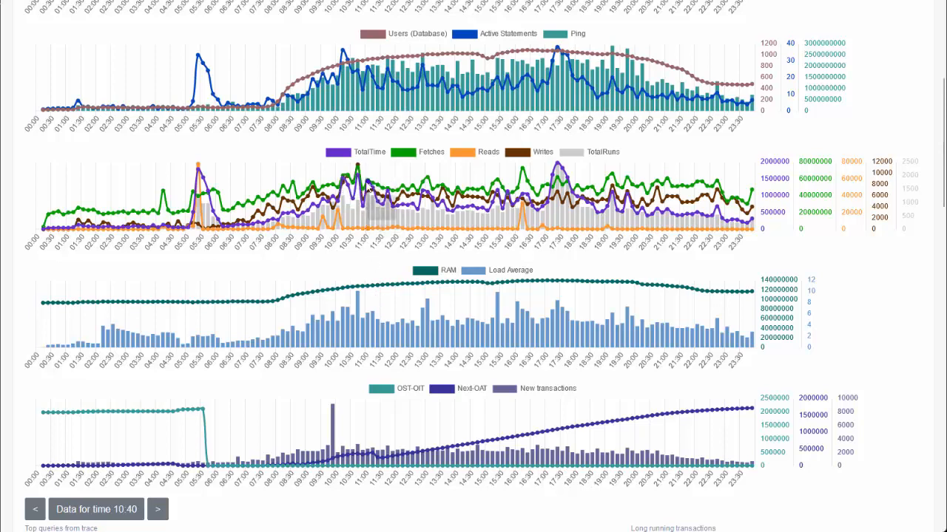
{"action": "mouse_move", "coordinate": [358, 304]}
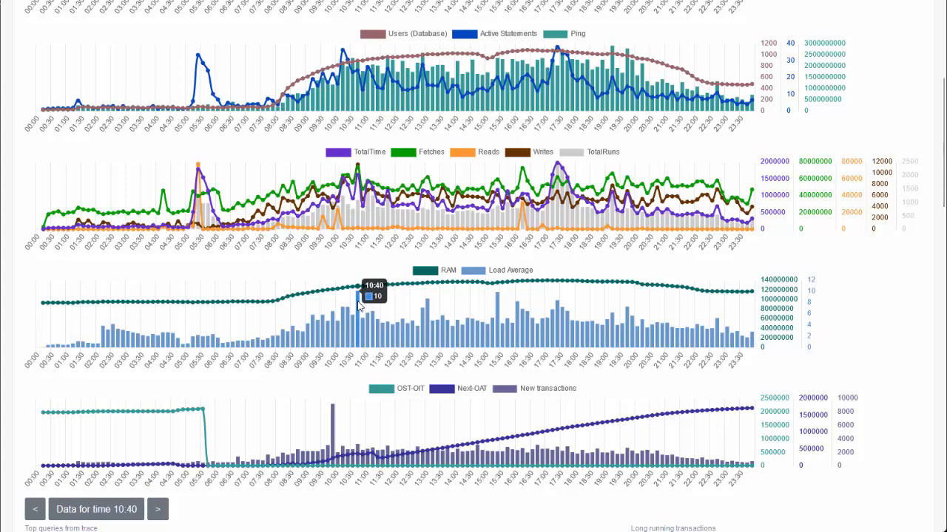
{"action": "mouse_move", "coordinate": [361, 316]}
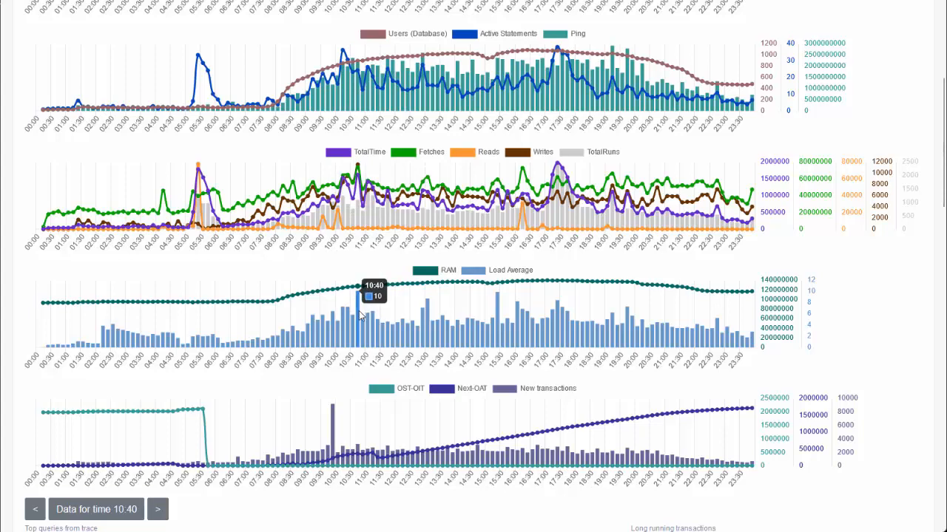
{"action": "scroll", "scroll_direction": "down", "scroll_amount": 3}
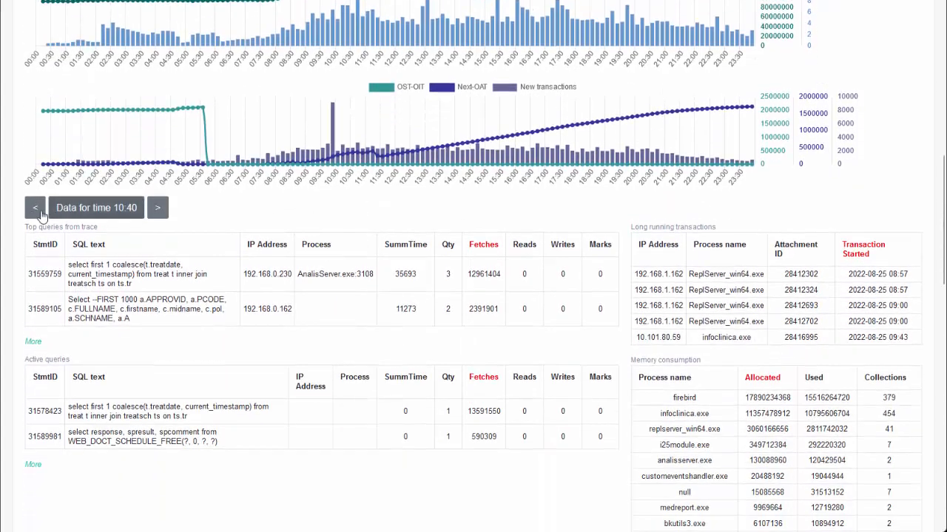
{"action": "mouse_move", "coordinate": [207, 213]}
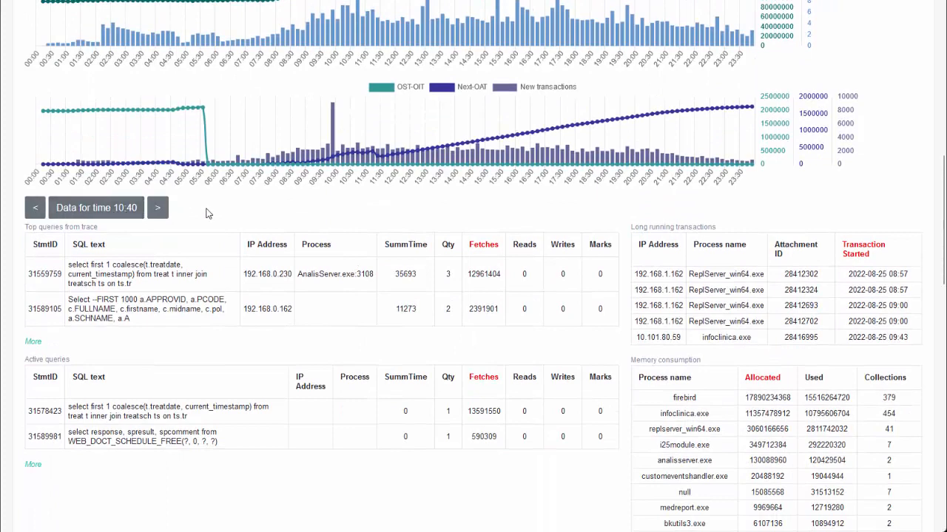
{"action": "scroll", "scroll_direction": "down", "scroll_amount": 3}
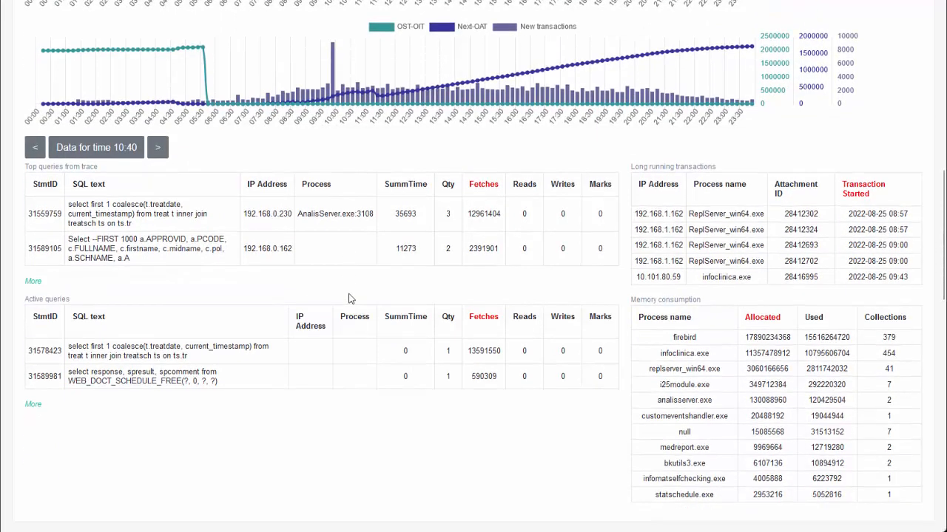
{"action": "scroll", "scroll_direction": "down", "scroll_amount": 3}
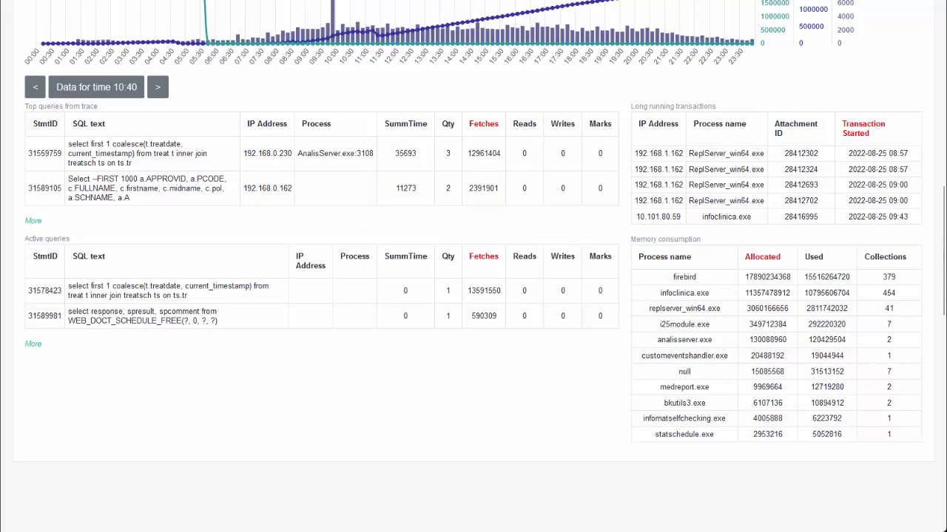
{"action": "mouse_move", "coordinate": [32, 222]}
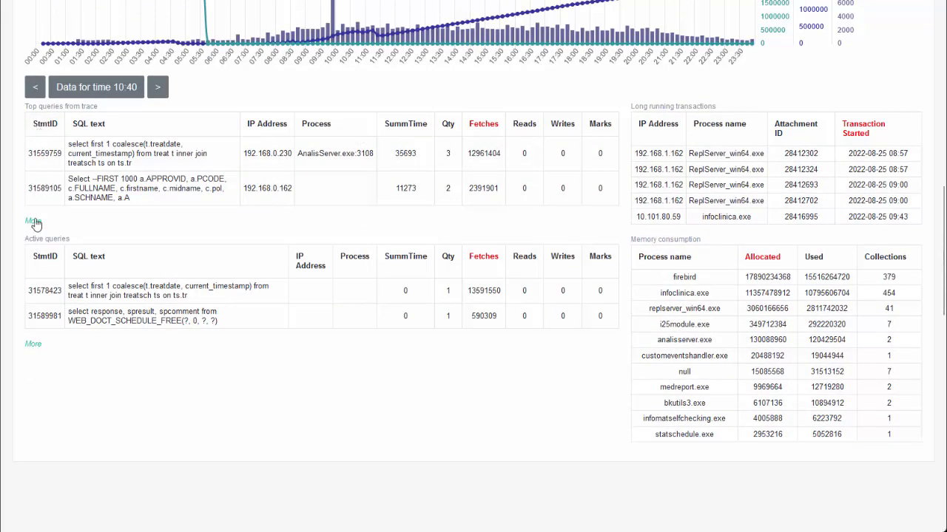
{"action": "left_click", "coordinate": [33, 222]}
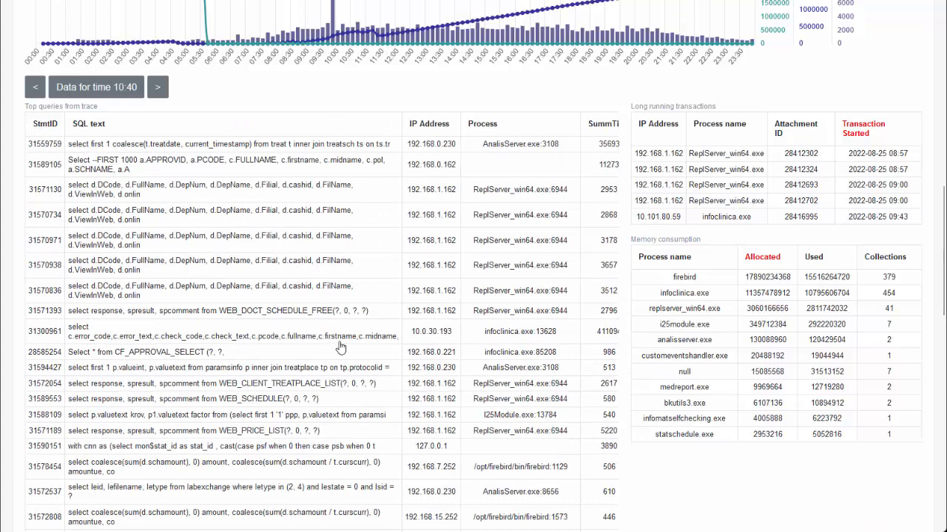
{"action": "mouse_move", "coordinate": [917, 334]}
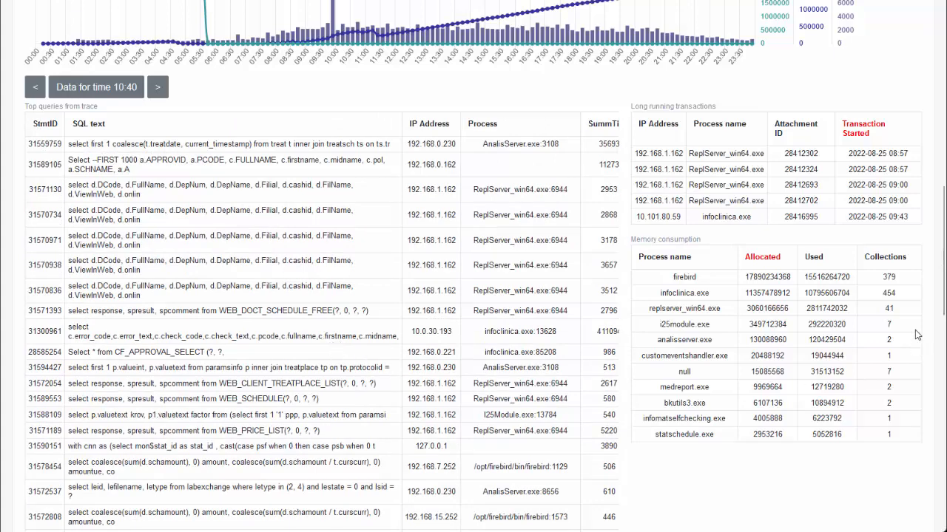
{"action": "mouse_move", "coordinate": [33, 178]}
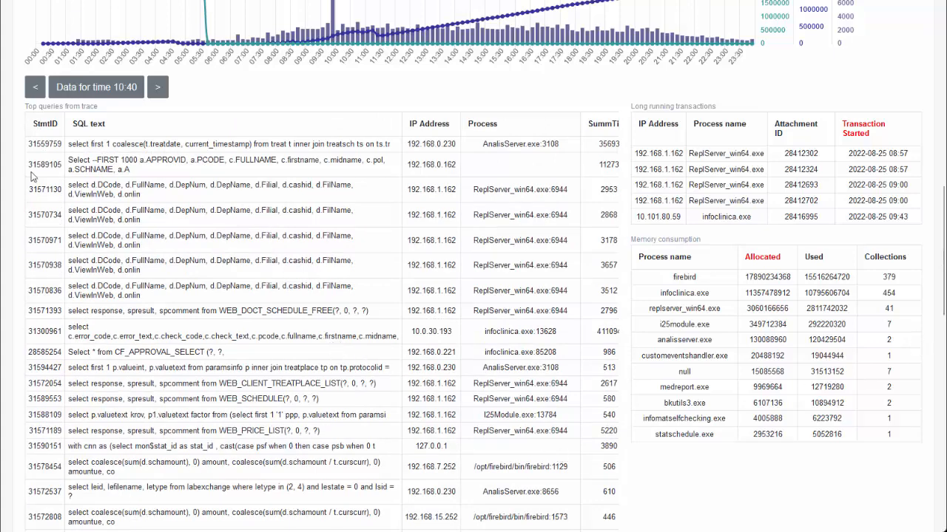
{"action": "scroll", "scroll_direction": "down", "scroll_amount": 3}
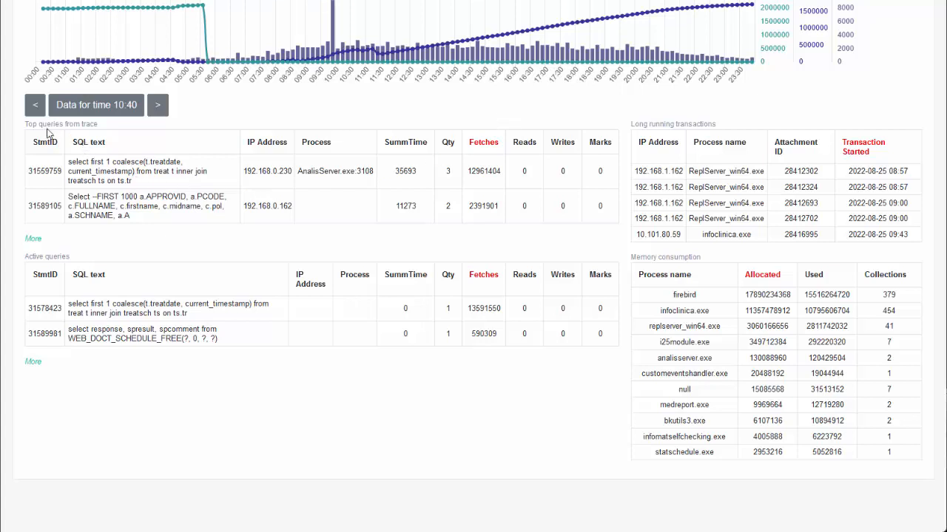
{"action": "mouse_move", "coordinate": [471, 250]}
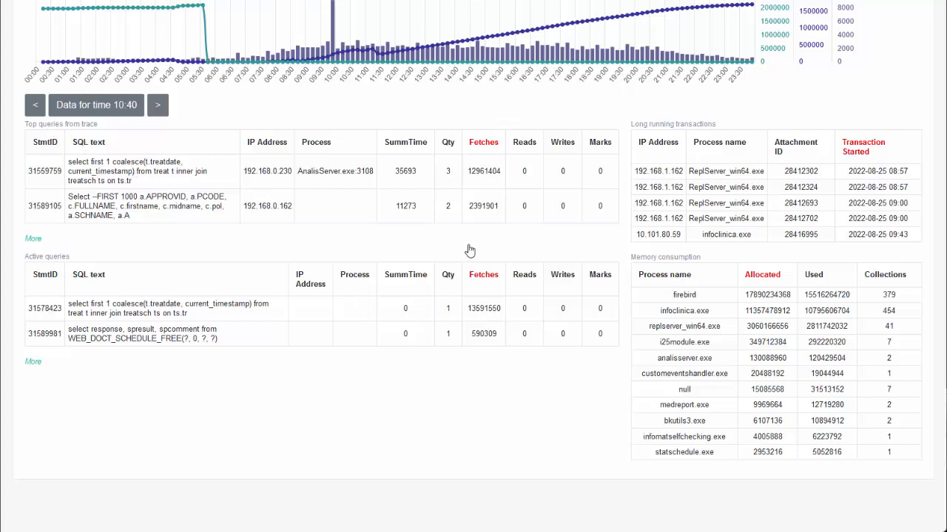
{"action": "mouse_move", "coordinate": [195, 187]}
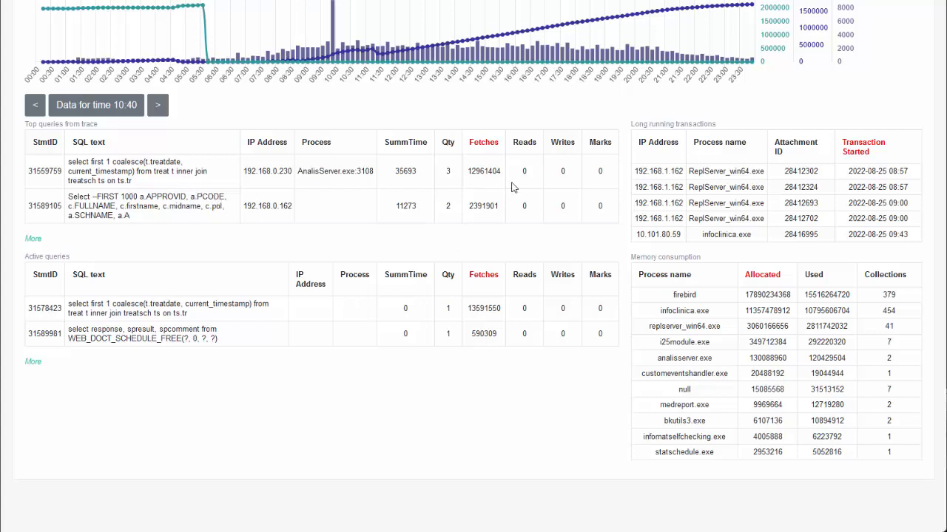
{"action": "mouse_move", "coordinate": [510, 186]}
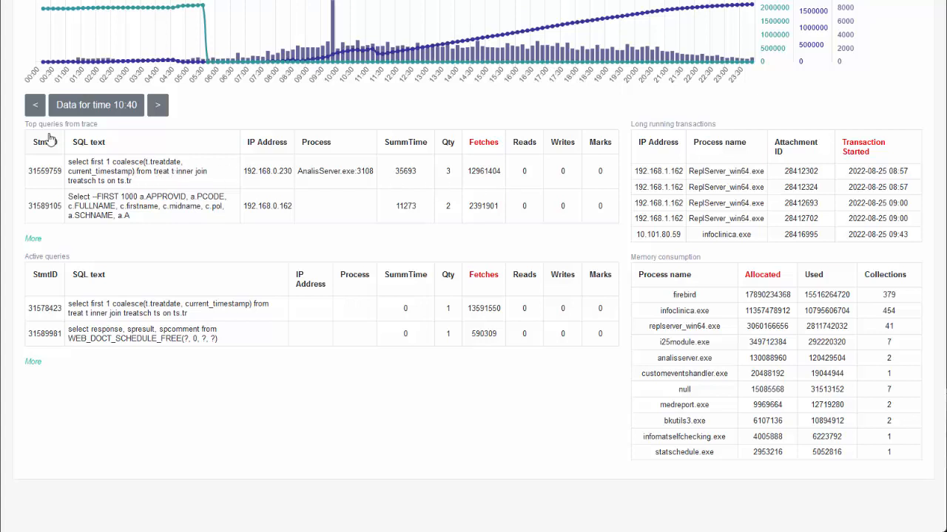
{"action": "mouse_move", "coordinate": [95, 178]}
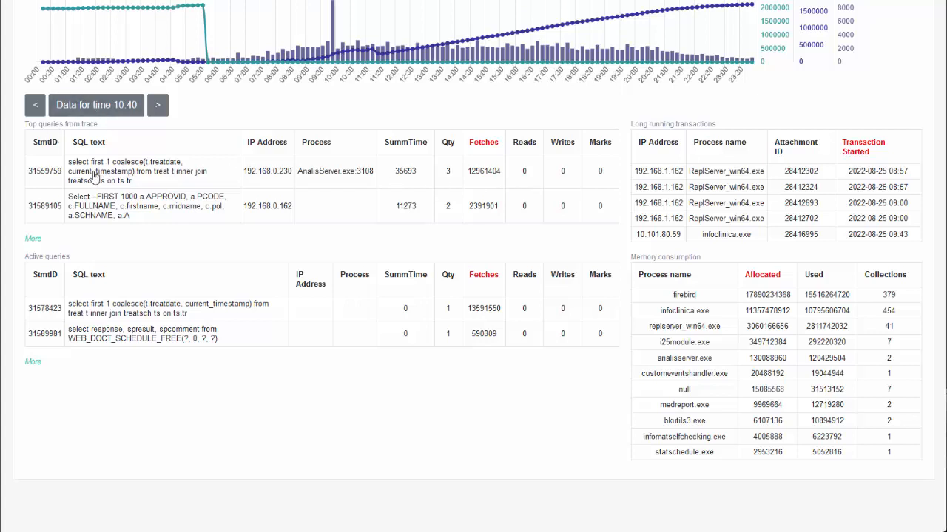
Show the top trace query's plan and SQL and mark its 35693 SummTime value.
{"action": "left_click", "coordinate": [148, 171]}
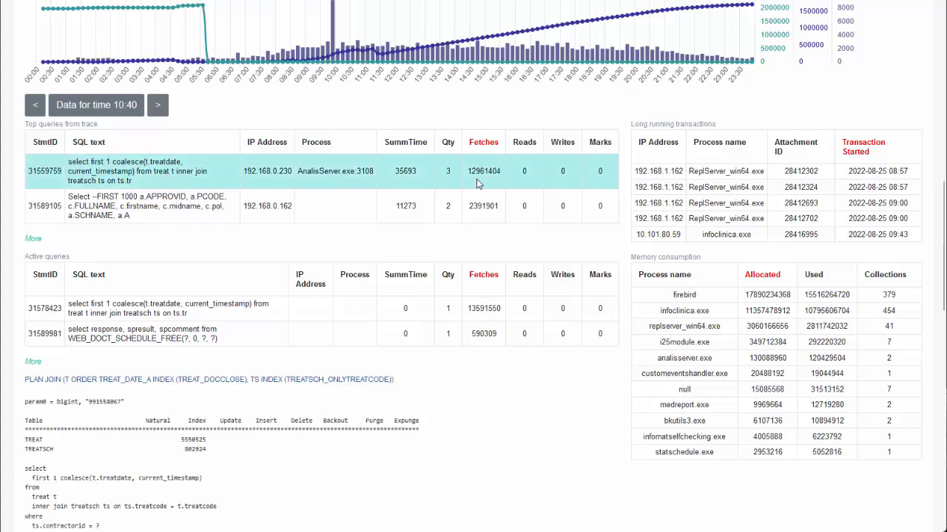
{"action": "mouse_move", "coordinate": [447, 173]}
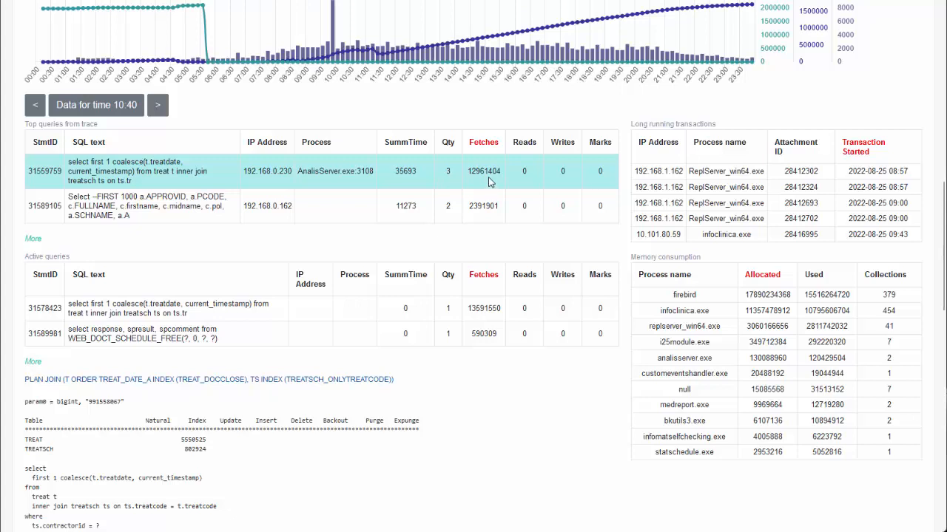
{"action": "mouse_move", "coordinate": [490, 171]}
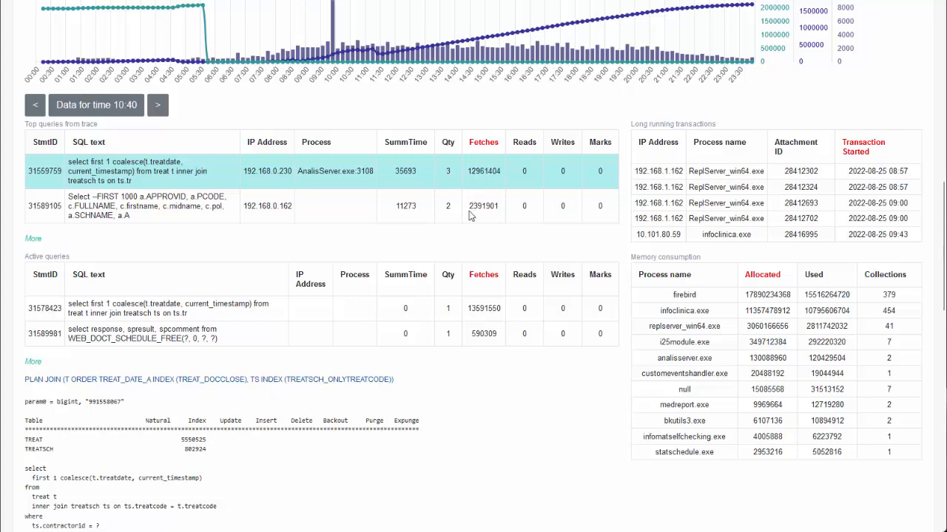
{"action": "mouse_move", "coordinate": [473, 206]}
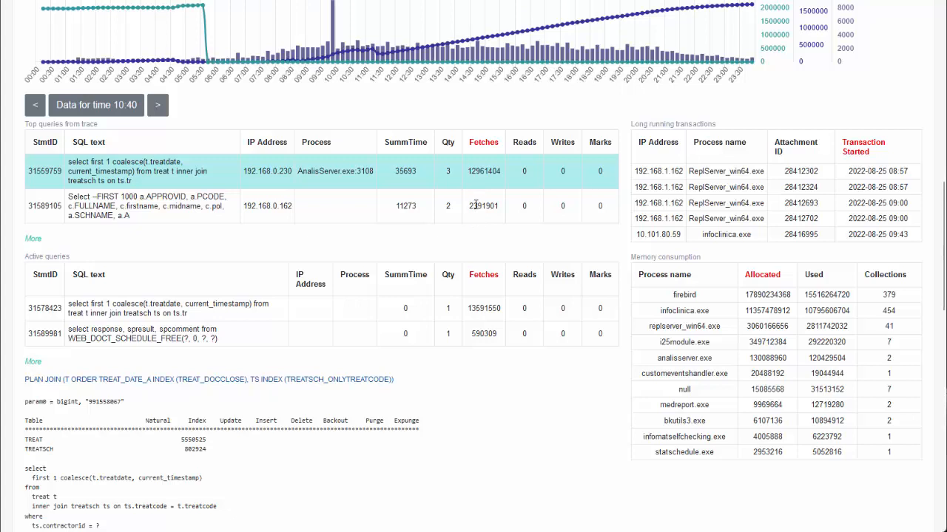
{"action": "mouse_move", "coordinate": [183, 213]}
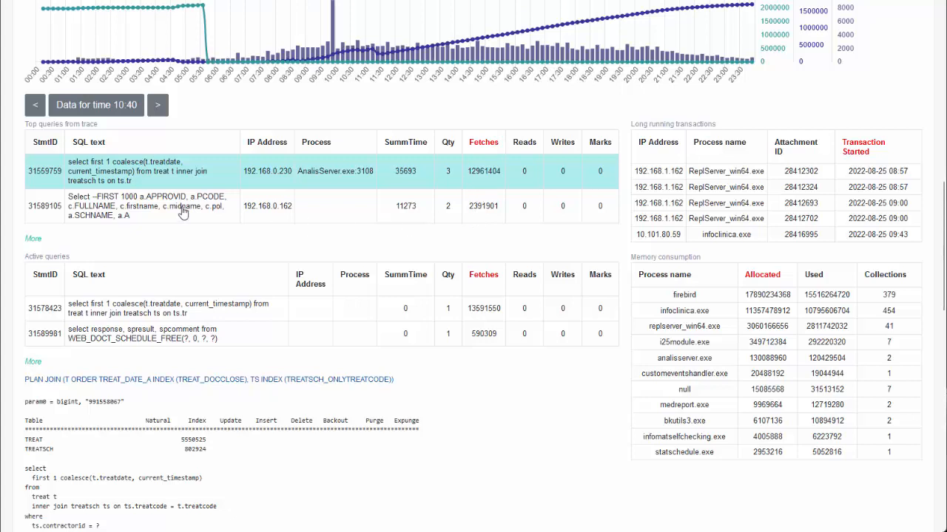
{"action": "mouse_move", "coordinate": [509, 186]}
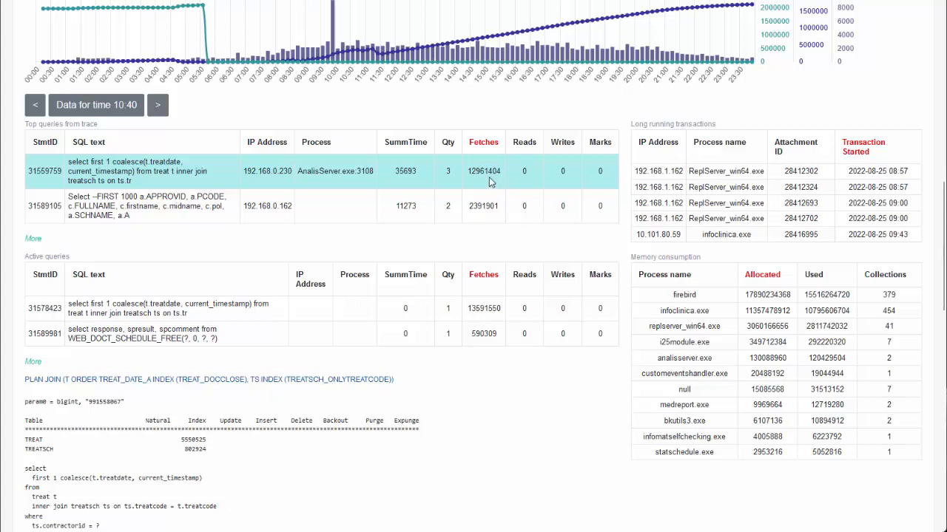
{"action": "mouse_move", "coordinate": [491, 171]}
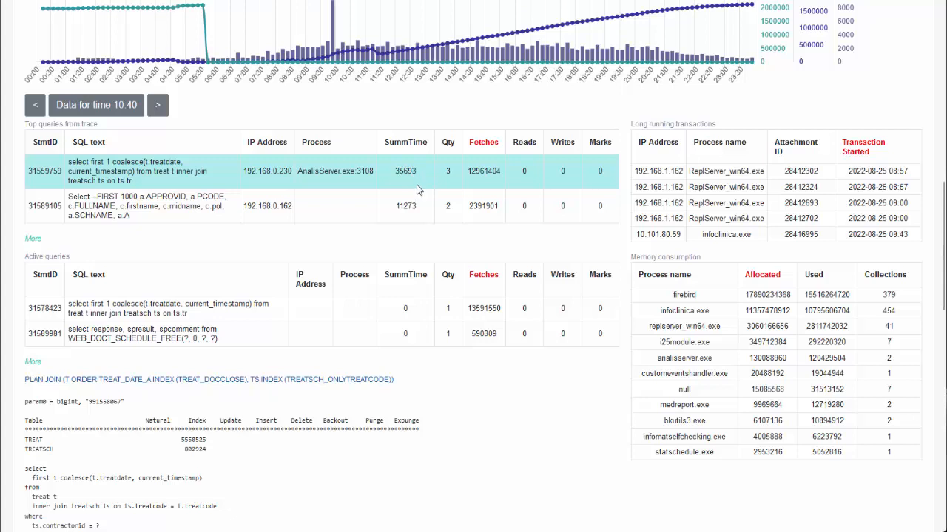
{"action": "double_click", "coordinate": [405, 172]}
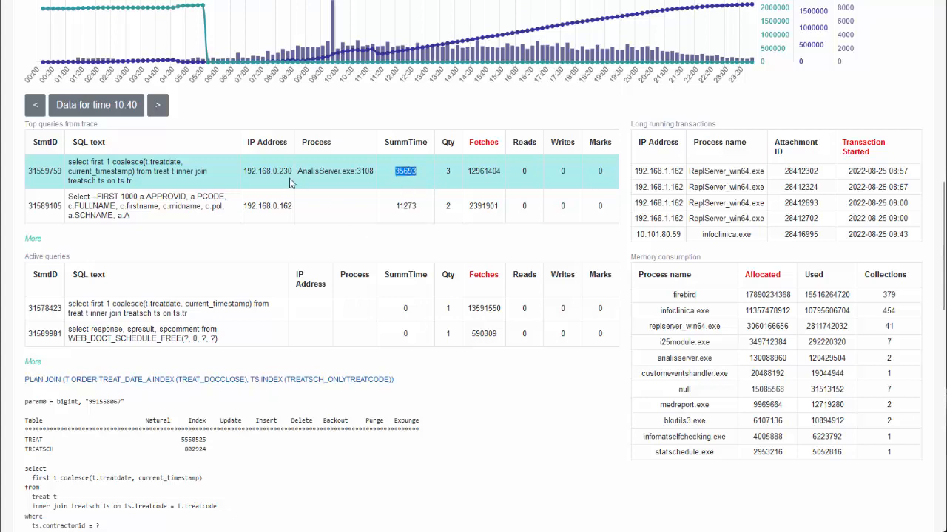
{"action": "mouse_move", "coordinate": [207, 177]}
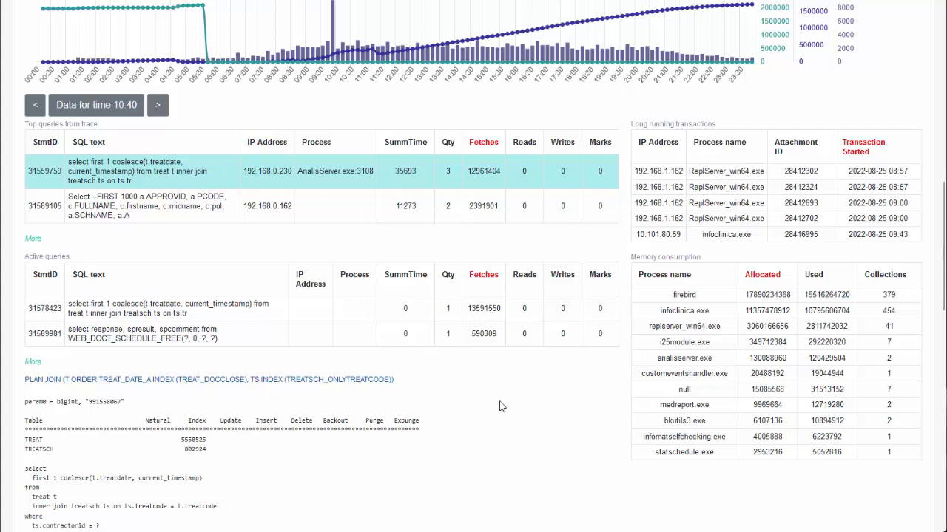
{"action": "mouse_move", "coordinate": [610, 443]}
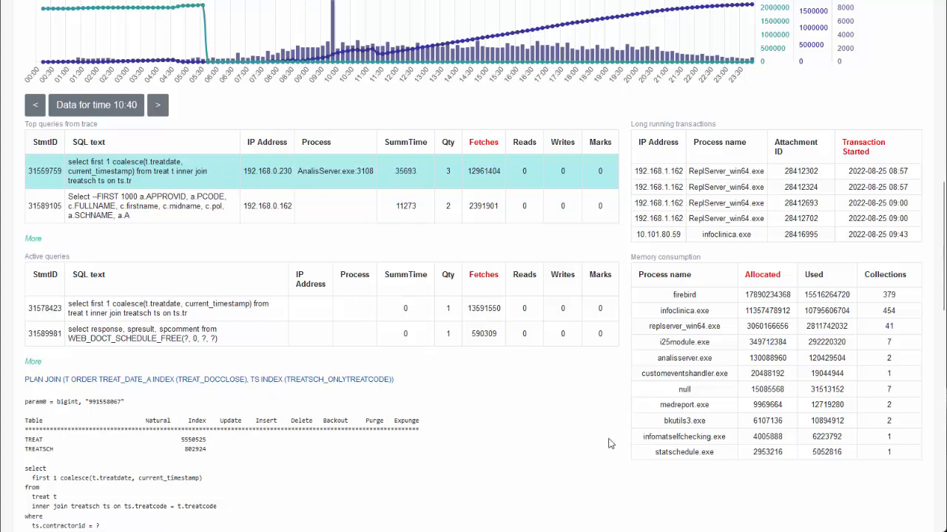
{"action": "scroll", "scroll_direction": "down", "scroll_amount": 3}
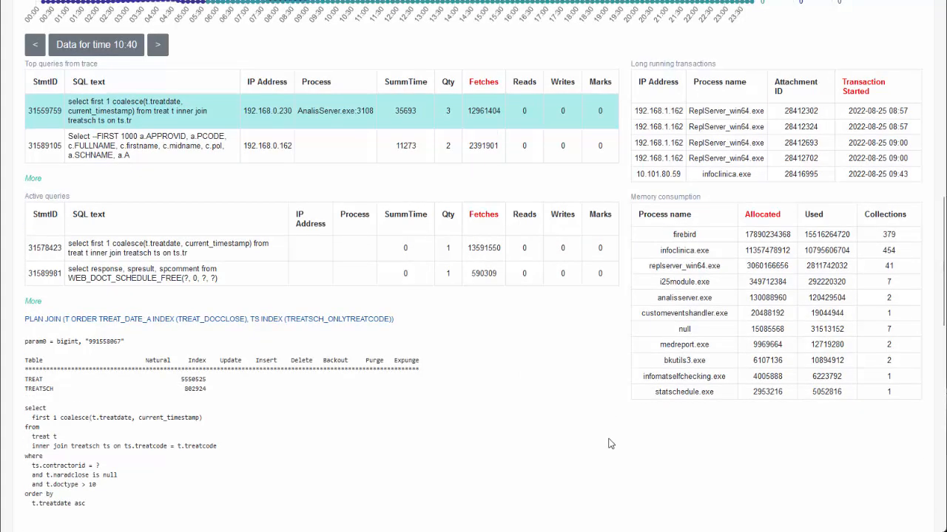
{"action": "scroll", "scroll_direction": "down", "scroll_amount": 3}
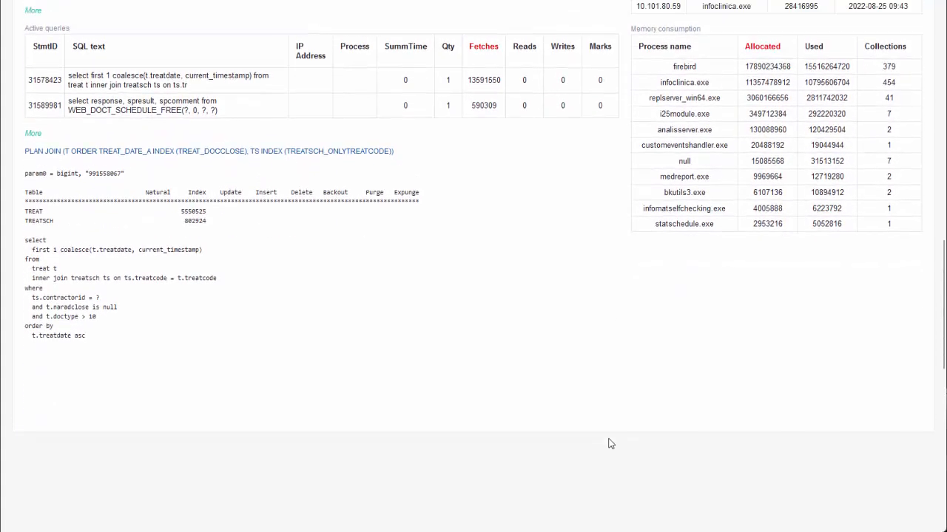
{"action": "scroll", "scroll_direction": "up", "scroll_amount": 3}
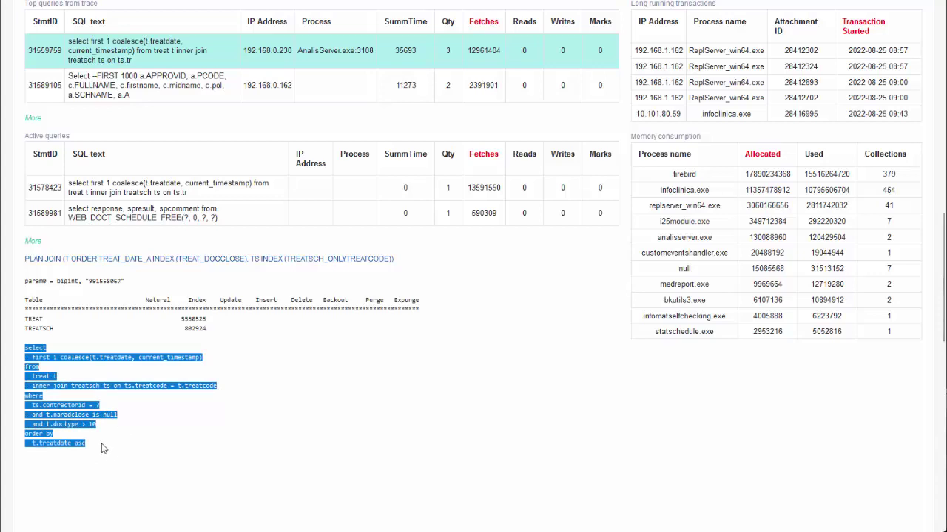
{"action": "left_click", "coordinate": [103, 441]}
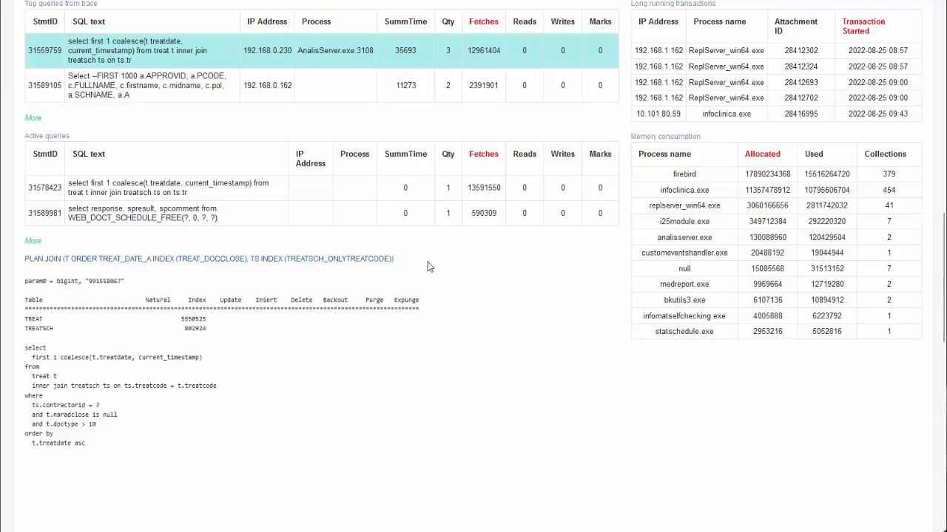
{"action": "triple_click", "coordinate": [208, 259]}
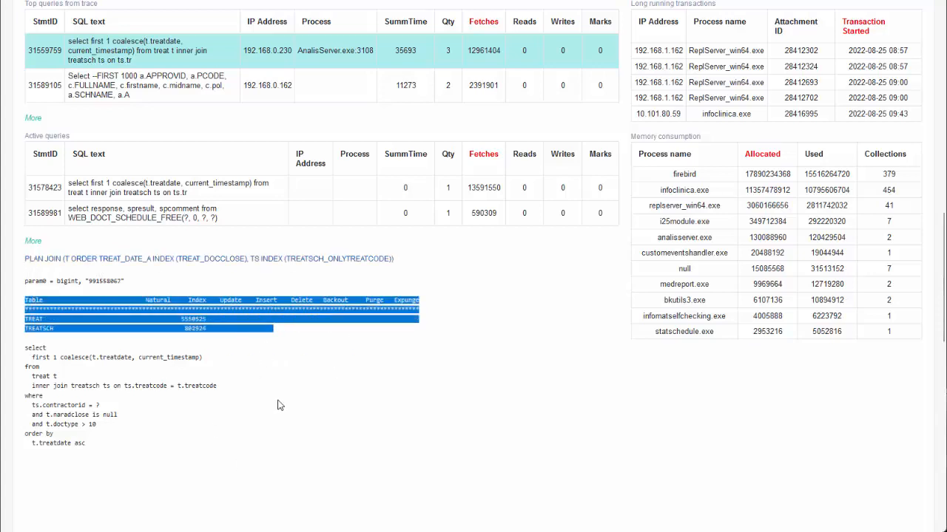
{"action": "mouse_move", "coordinate": [177, 355]}
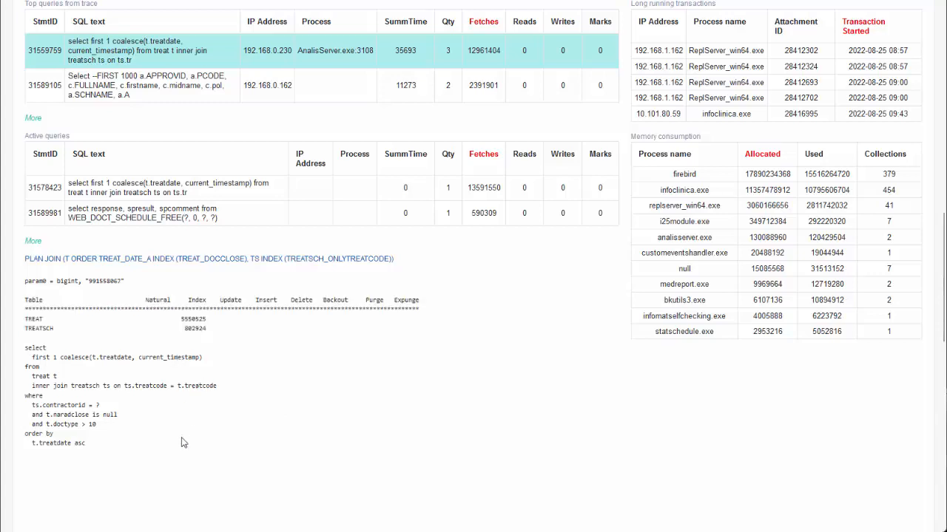
{"action": "mouse_move", "coordinate": [193, 448]}
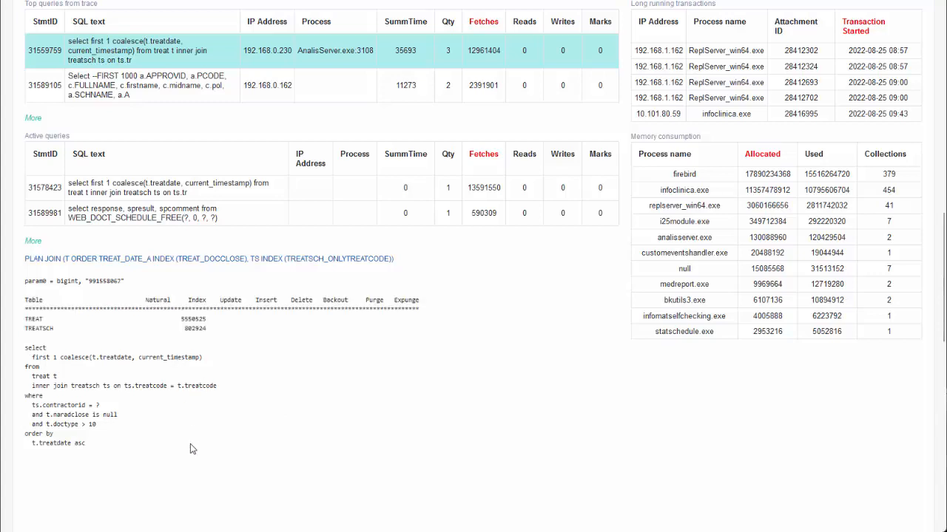
{"action": "mouse_move", "coordinate": [185, 441]}
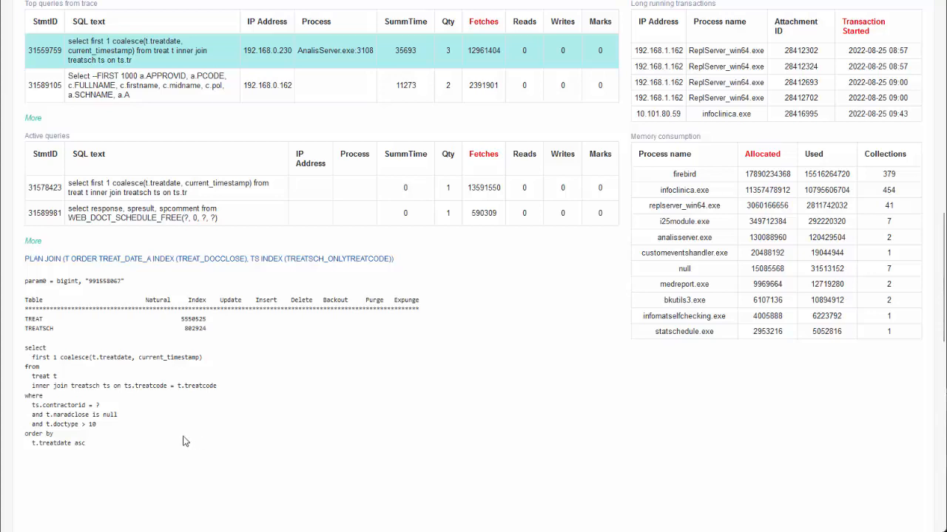
{"action": "mouse_move", "coordinate": [164, 443]}
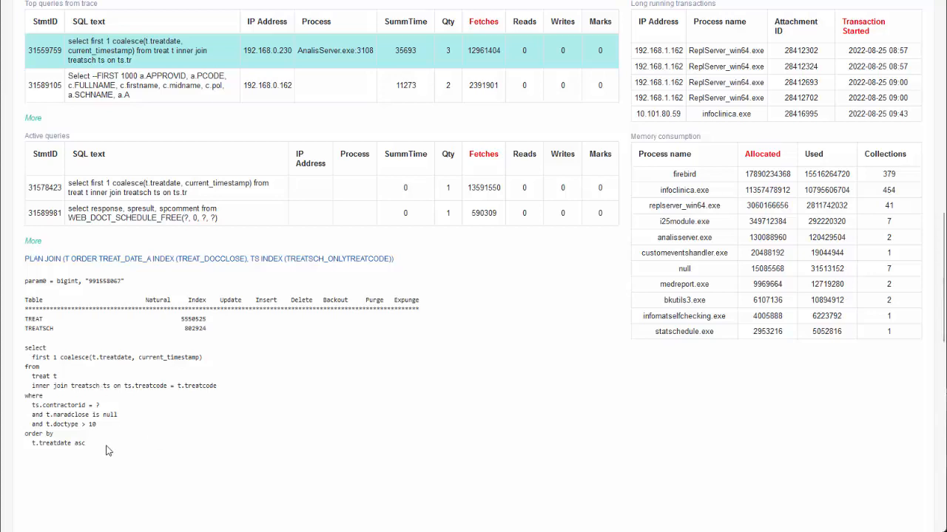
{"action": "mouse_move", "coordinate": [148, 328]}
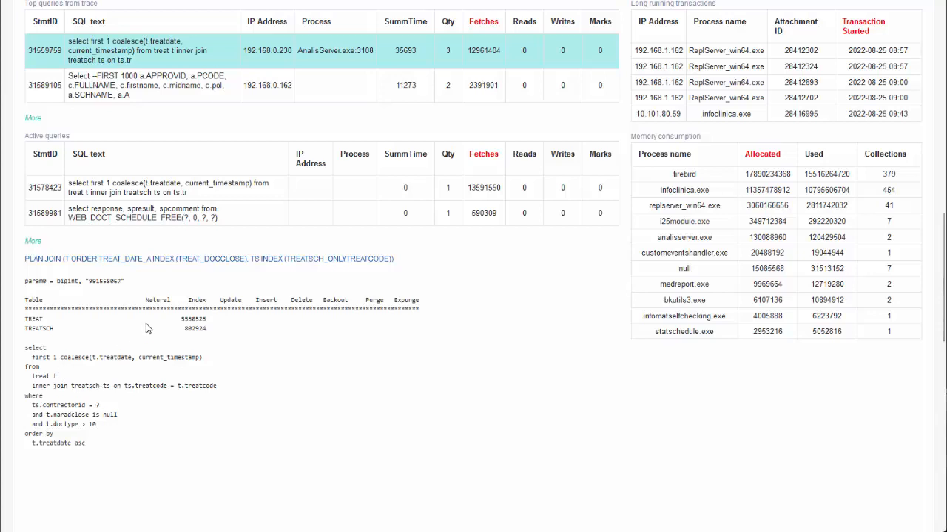
{"action": "mouse_move", "coordinate": [190, 452]}
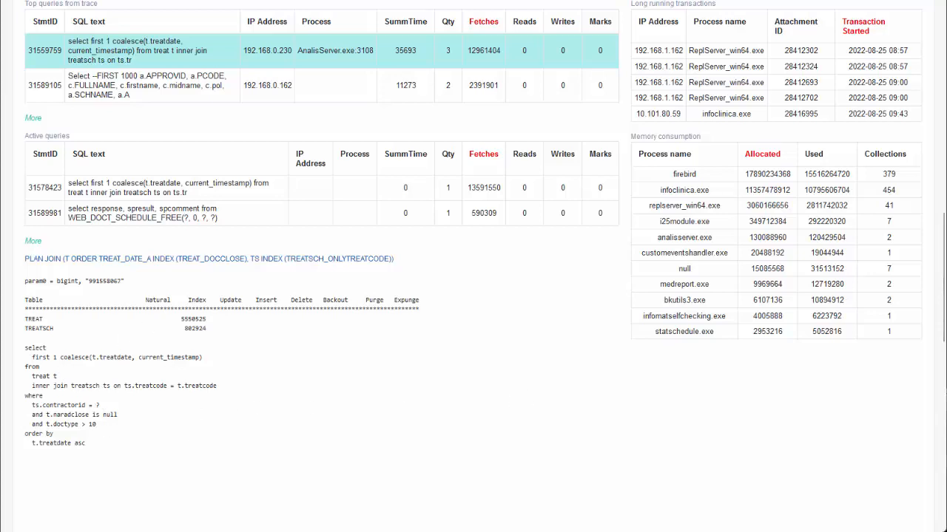
{"action": "mouse_move", "coordinate": [183, 98]}
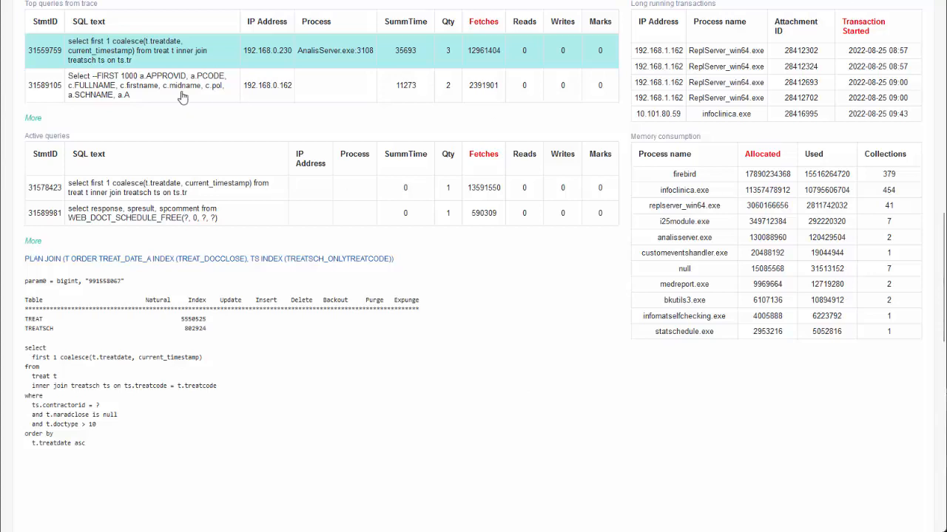
Show the plan for the second top query (StmtID 31589105) and mark its Fetches value.
{"action": "left_click", "coordinate": [148, 85]}
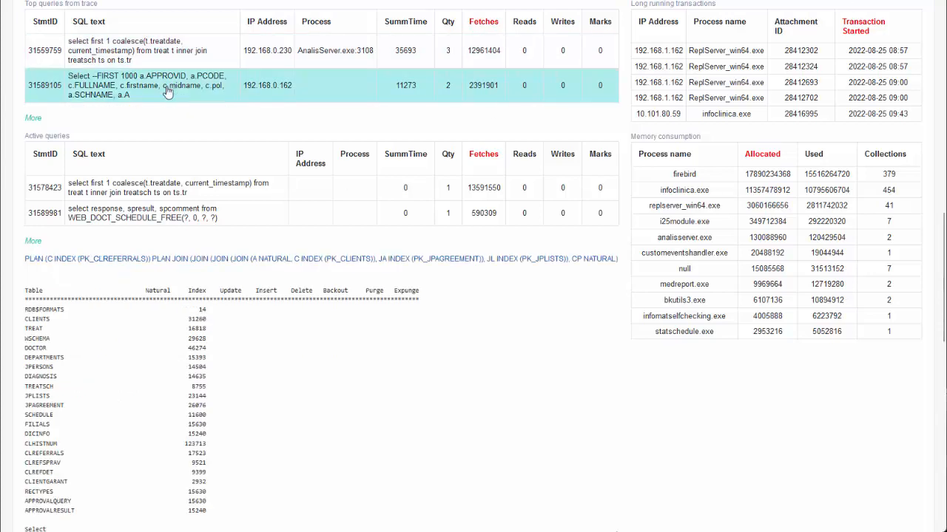
{"action": "mouse_move", "coordinate": [172, 90]}
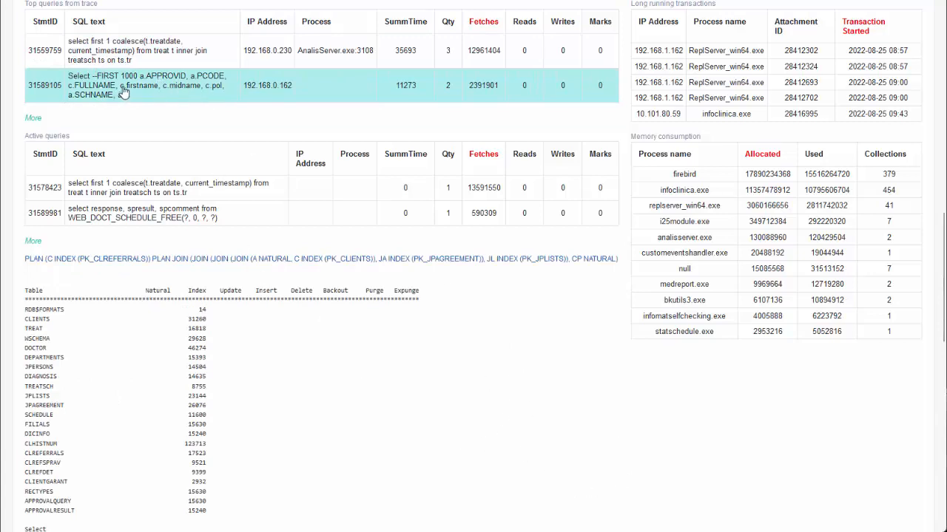
{"action": "mouse_move", "coordinate": [476, 36]}
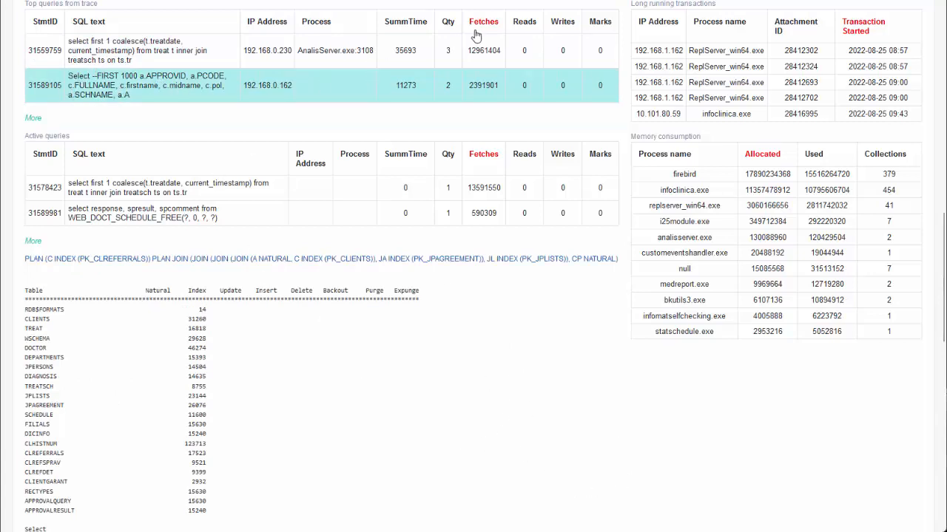
{"action": "mouse_move", "coordinate": [455, 125]}
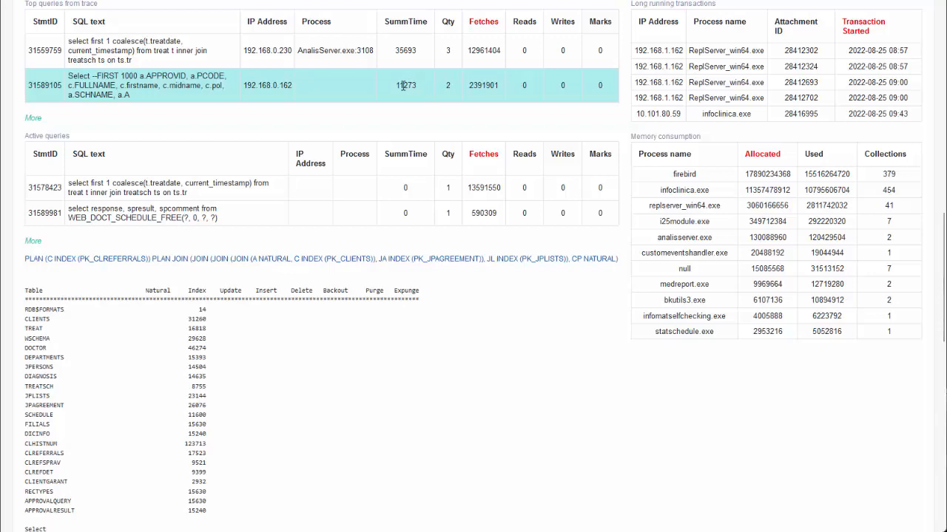
{"action": "mouse_move", "coordinate": [409, 99]}
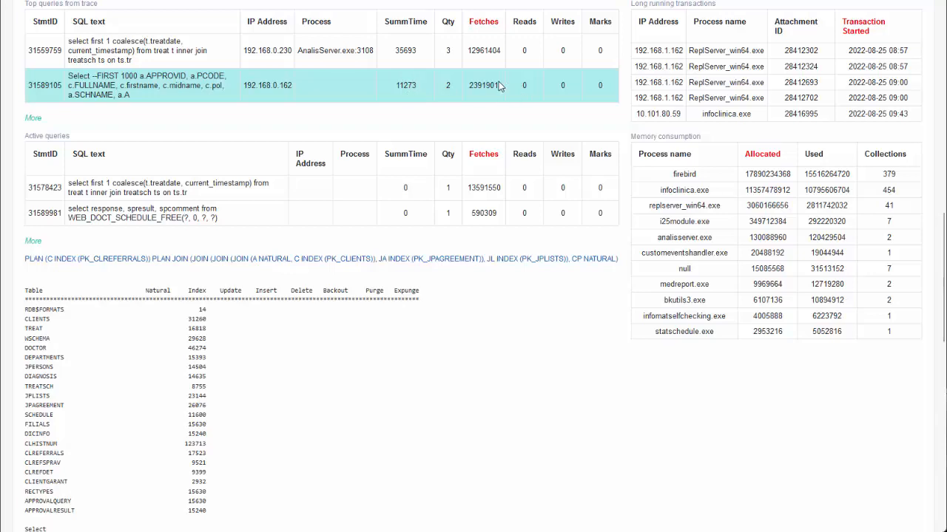
{"action": "mouse_move", "coordinate": [499, 86]}
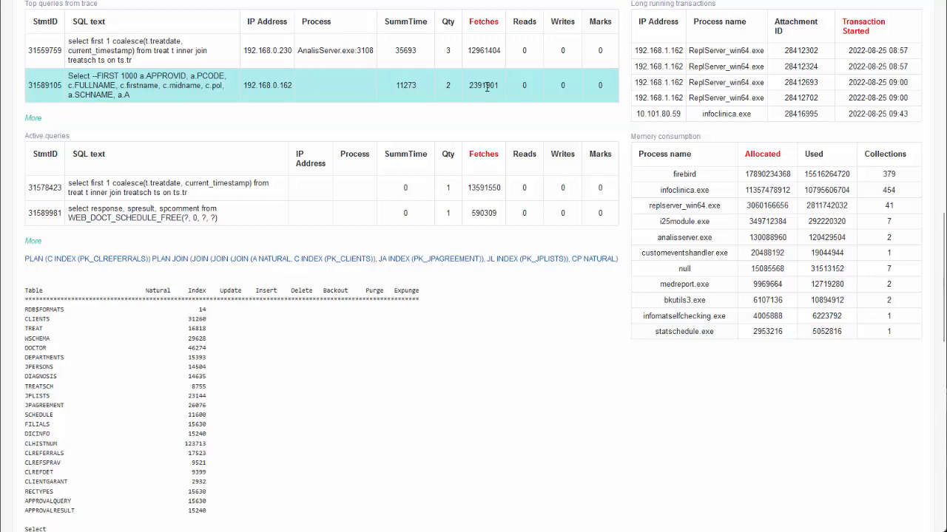
{"action": "double_click", "coordinate": [488, 85]}
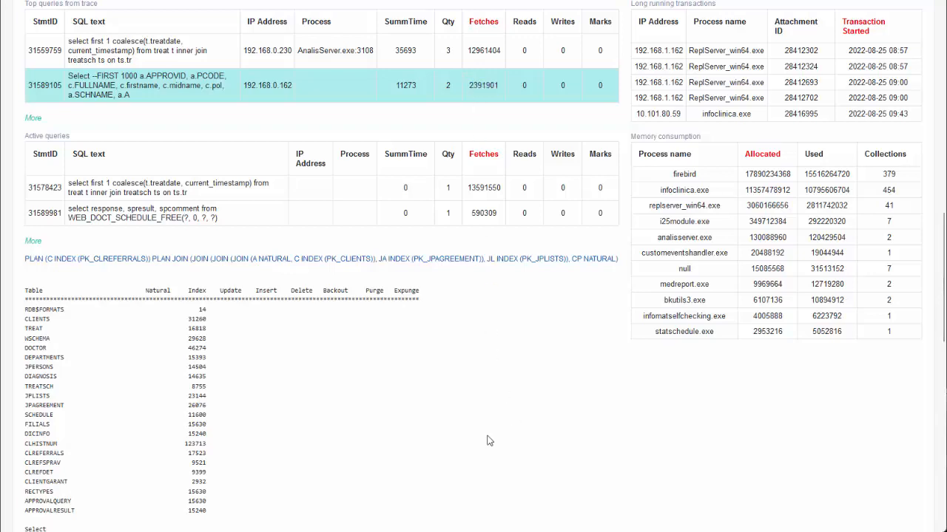
{"action": "mouse_move", "coordinate": [470, 429]}
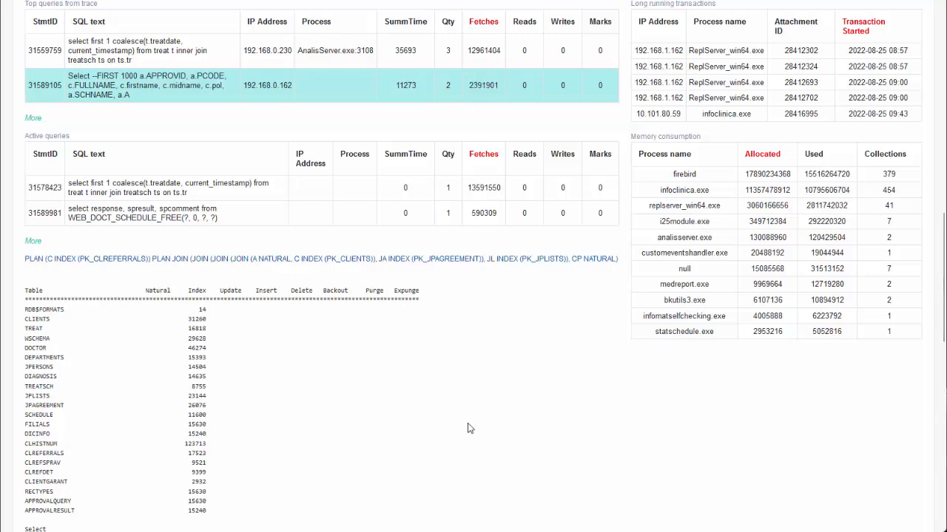
{"action": "scroll", "scroll_direction": "down", "scroll_amount": 3}
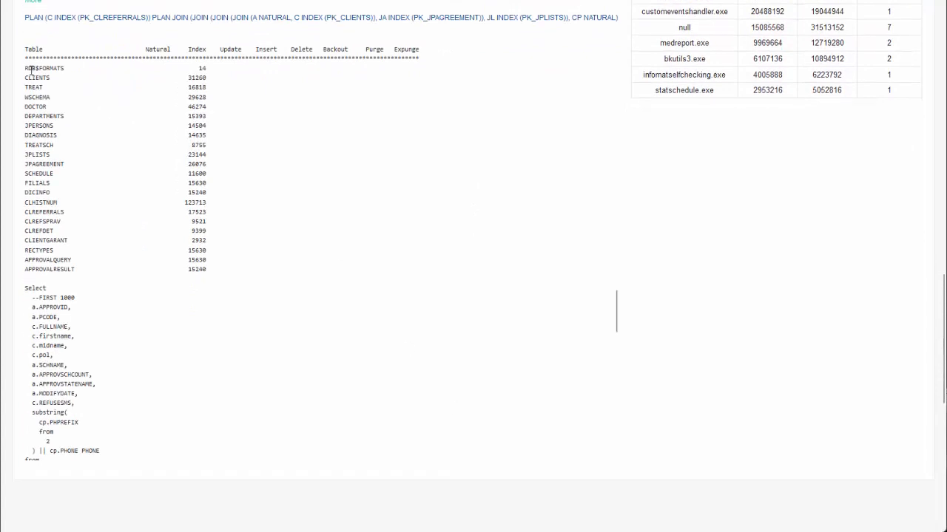
{"action": "mouse_move", "coordinate": [231, 324]}
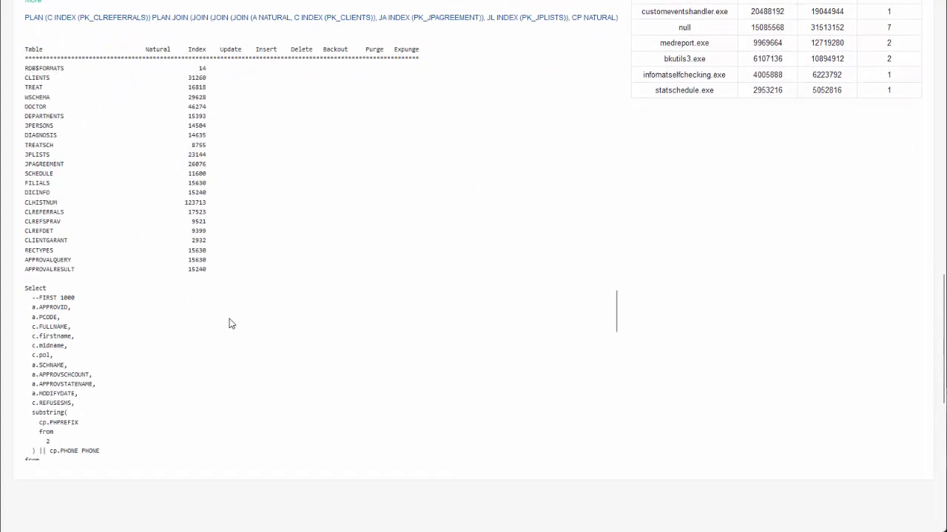
{"action": "mouse_move", "coordinate": [179, 65]}
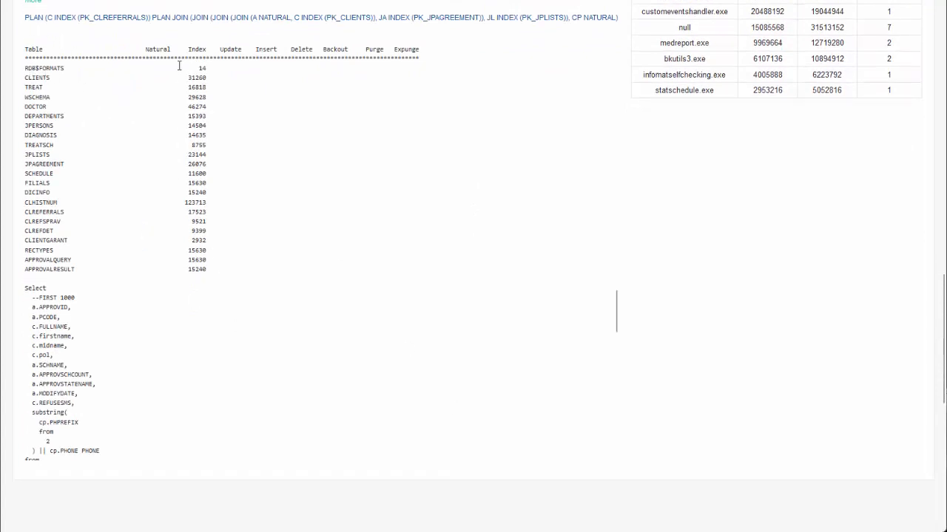
{"action": "left_click_drag", "start_coordinate": [45, 68], "coordinate": [207, 269]}
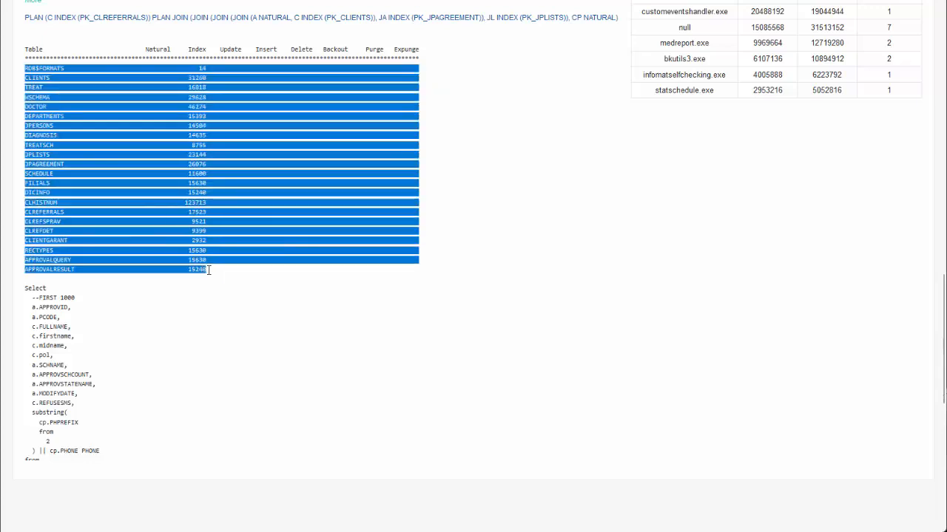
{"action": "scroll", "scroll_direction": "down", "scroll_amount": 3}
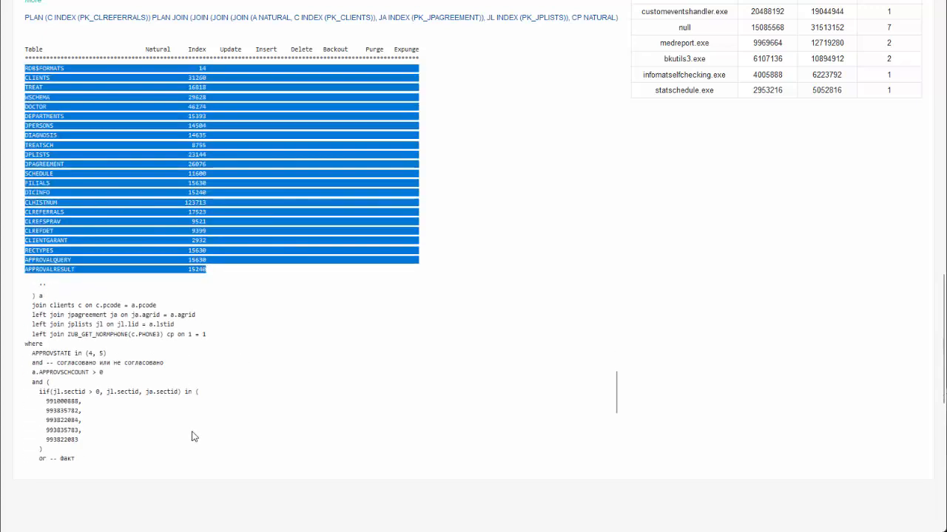
{"action": "scroll", "scroll_direction": "up", "scroll_amount": 3}
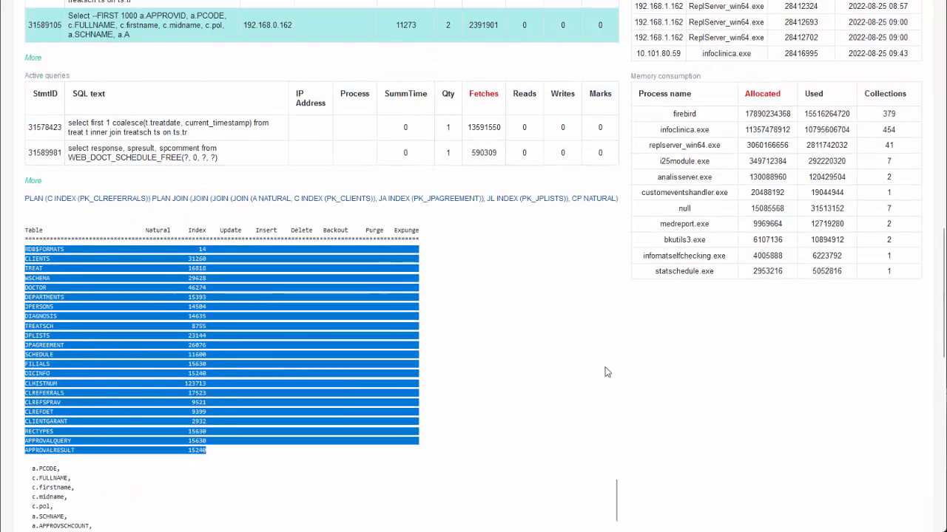
{"action": "scroll", "scroll_direction": "up", "scroll_amount": 3}
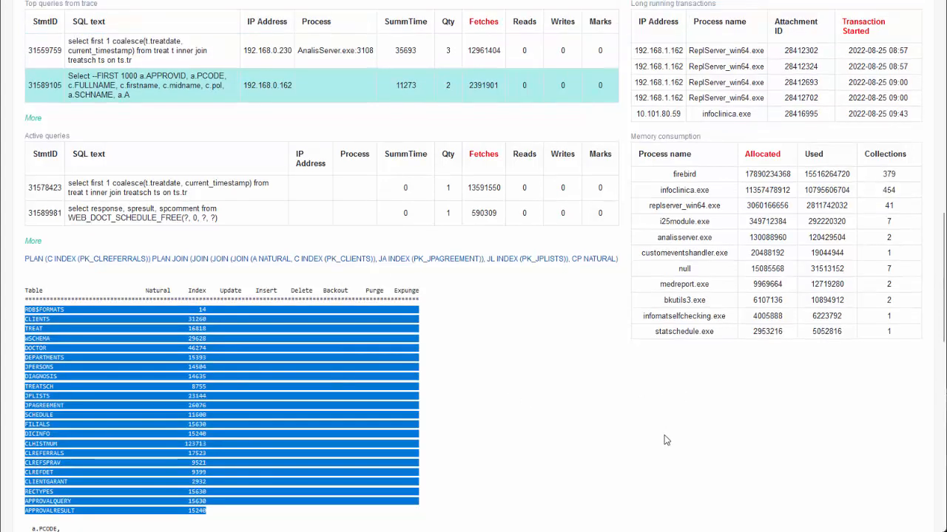
{"action": "scroll", "scroll_direction": "up", "scroll_amount": 3}
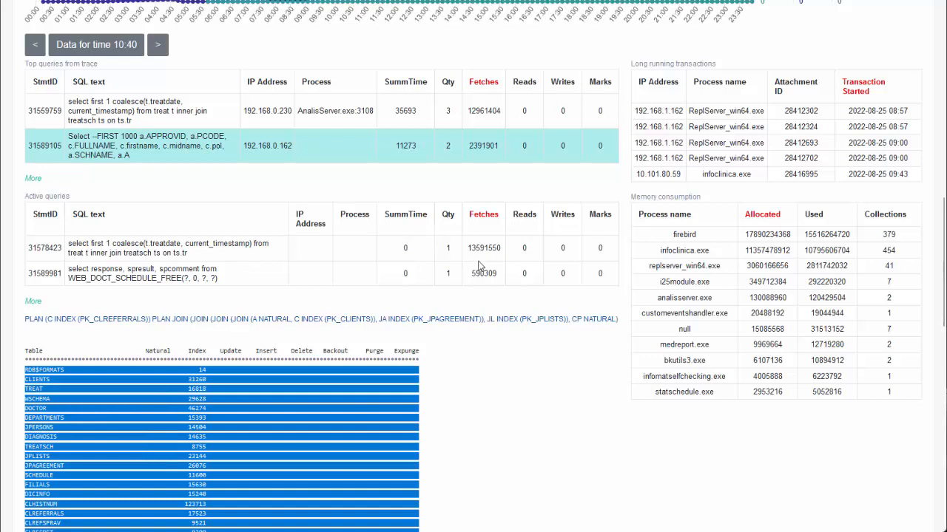
Scroll up to the OIT/OAT transactions chart and inspect its points.
{"action": "scroll", "scroll_direction": "up", "scroll_amount": 3}
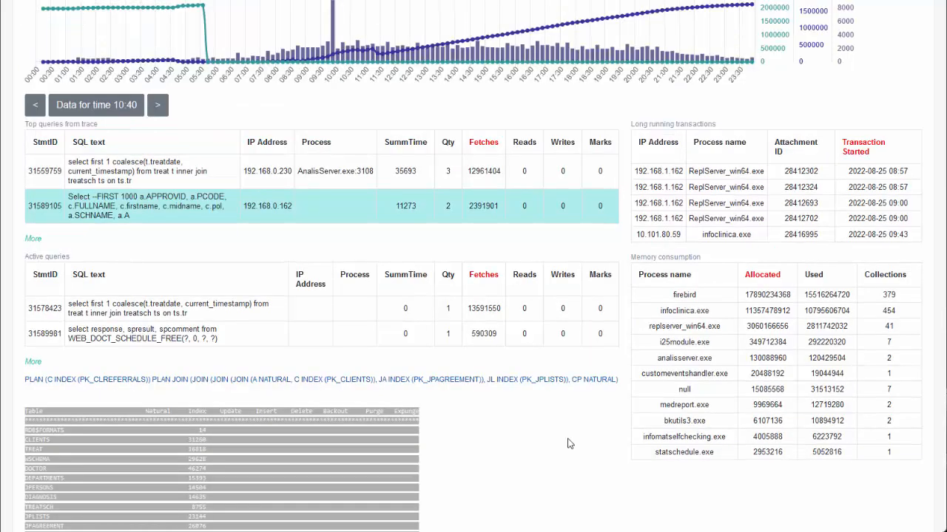
{"action": "mouse_move", "coordinate": [597, 440]}
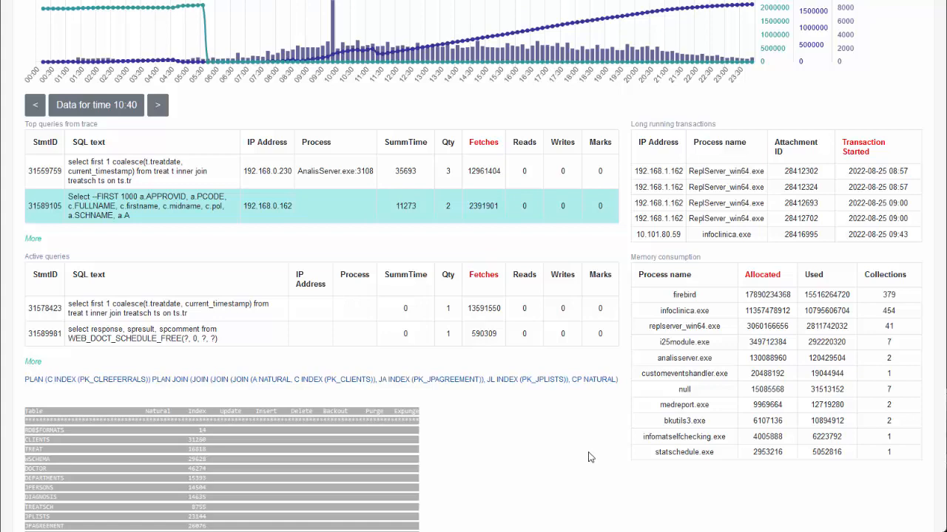
{"action": "mouse_move", "coordinate": [583, 470]}
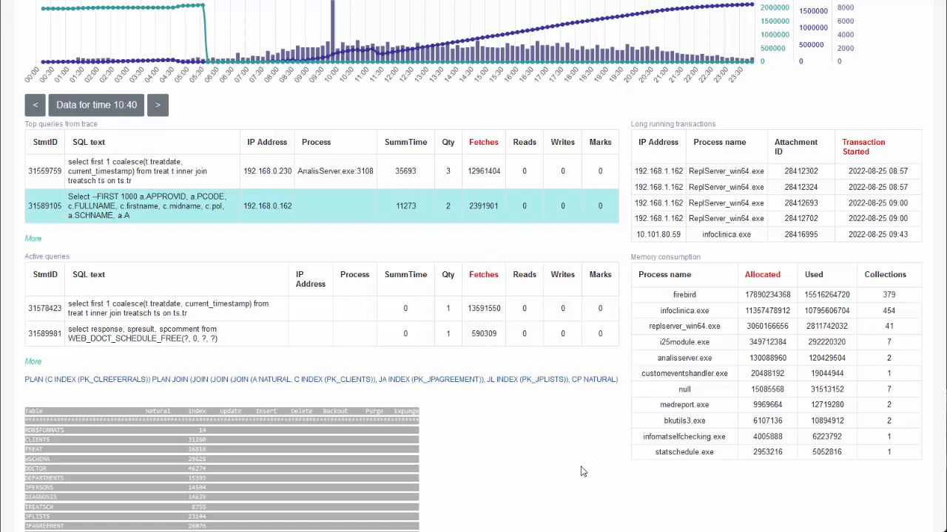
{"action": "scroll", "scroll_direction": "up", "scroll_amount": 3}
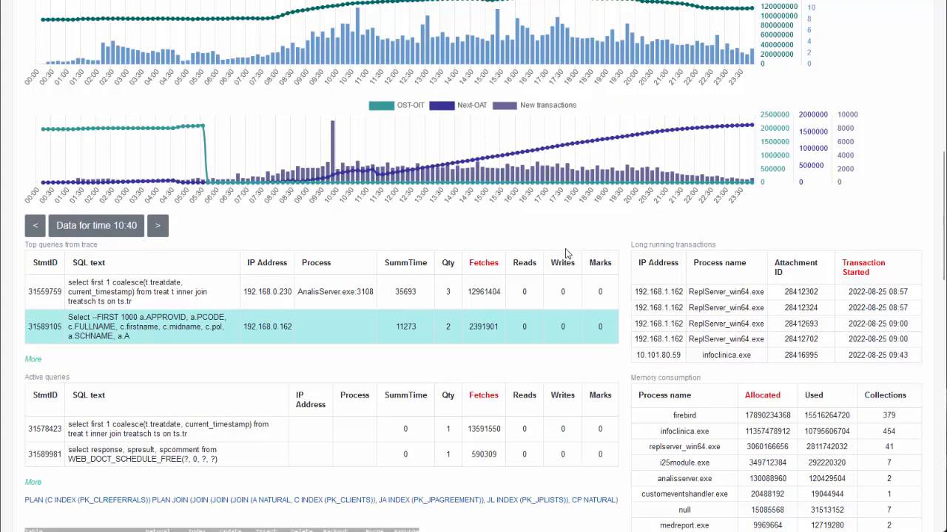
{"action": "scroll", "scroll_direction": "down", "scroll_amount": 3}
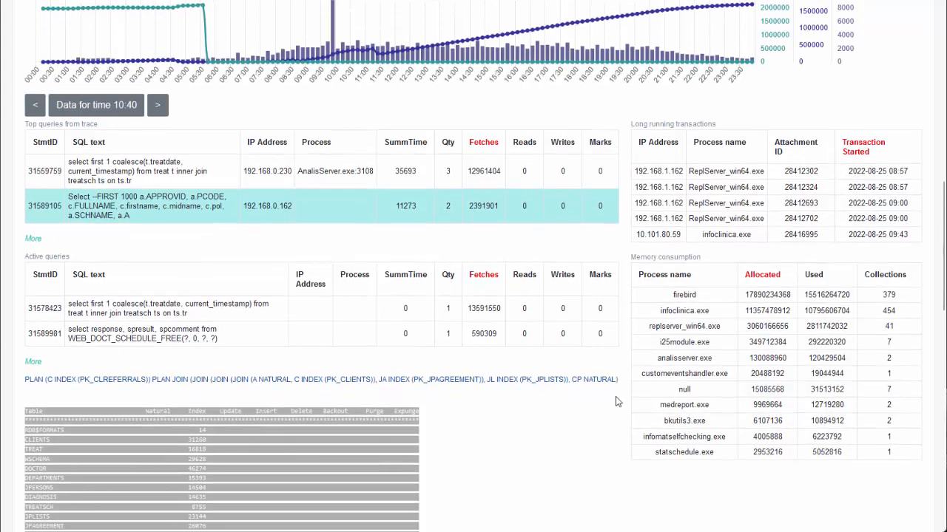
{"action": "mouse_move", "coordinate": [528, 515]}
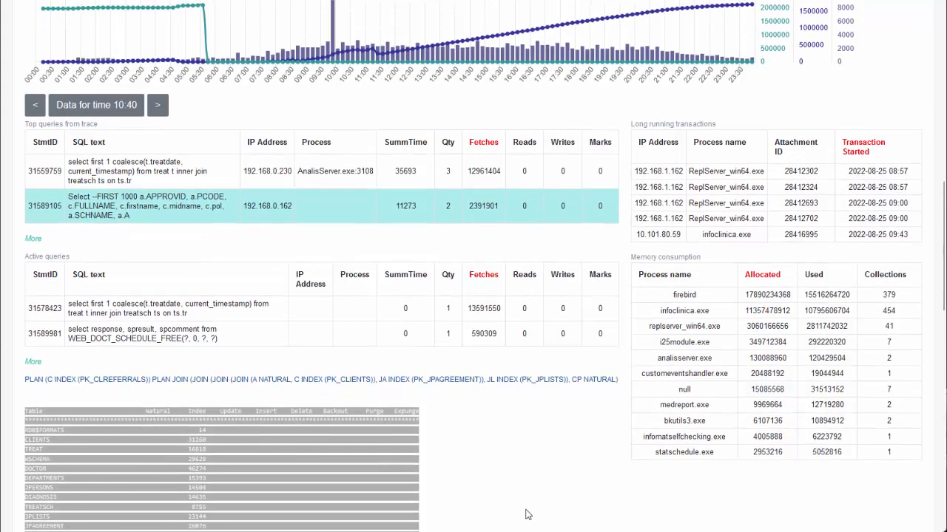
{"action": "scroll", "scroll_direction": "up", "scroll_amount": 3}
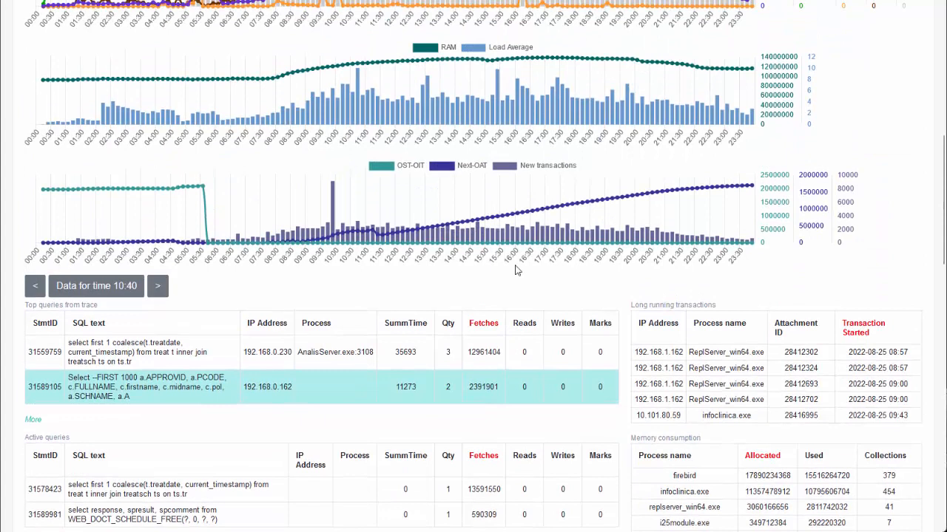
{"action": "mouse_move", "coordinate": [471, 251]}
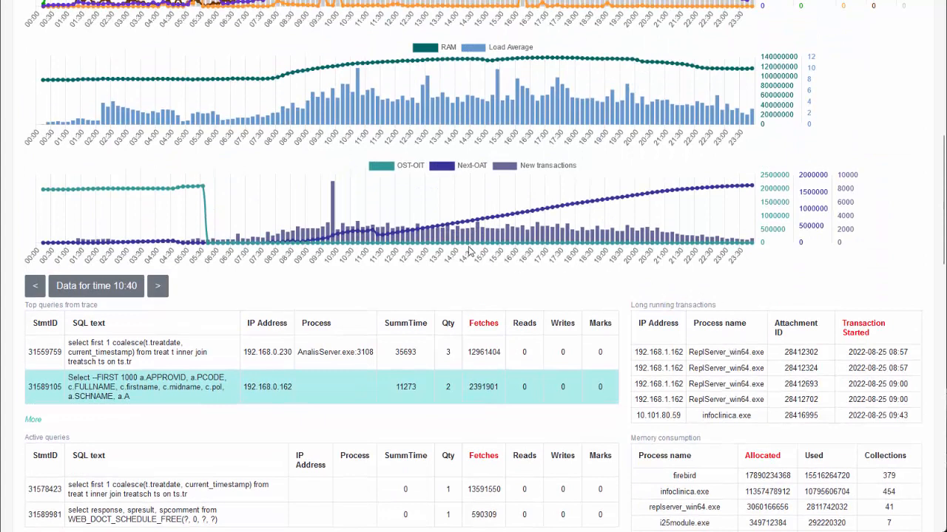
{"action": "mouse_move", "coordinate": [592, 199]}
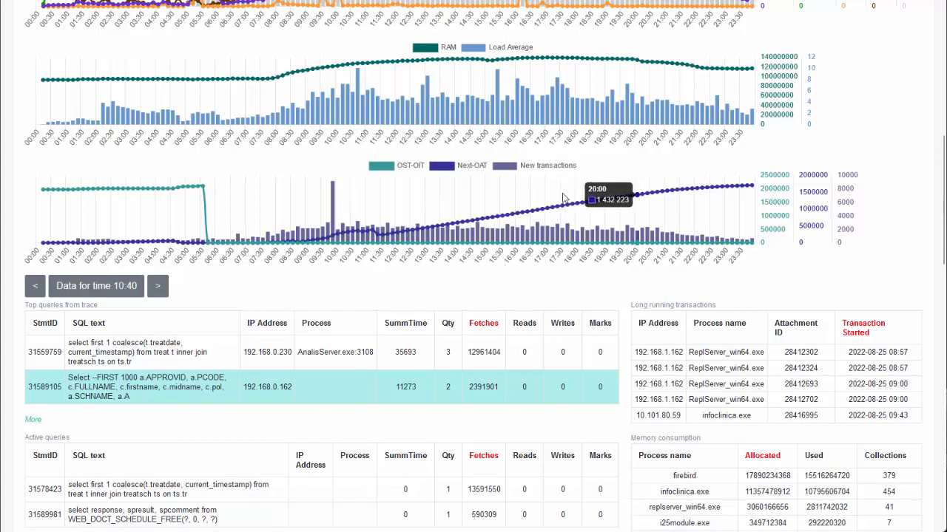
{"action": "mouse_move", "coordinate": [506, 219]}
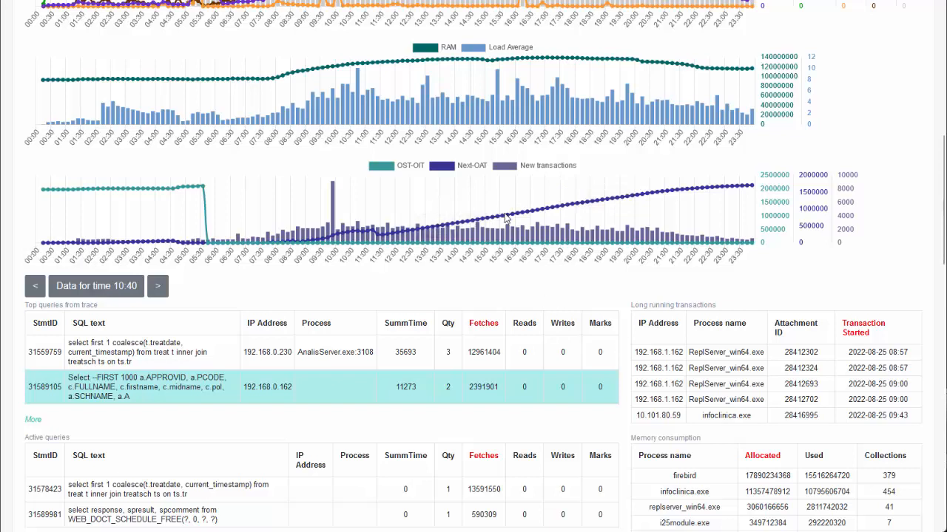
{"action": "mouse_move", "coordinate": [343, 242]}
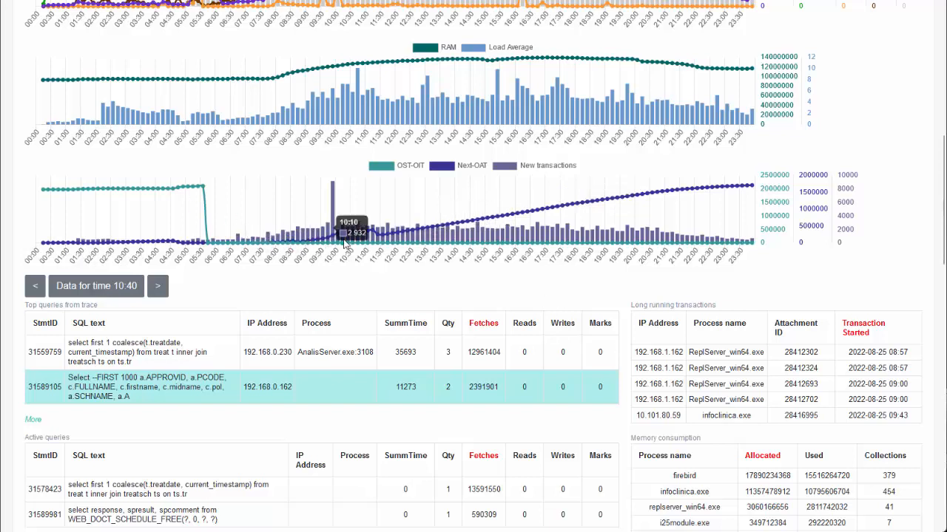
{"action": "mouse_move", "coordinate": [688, 376]}
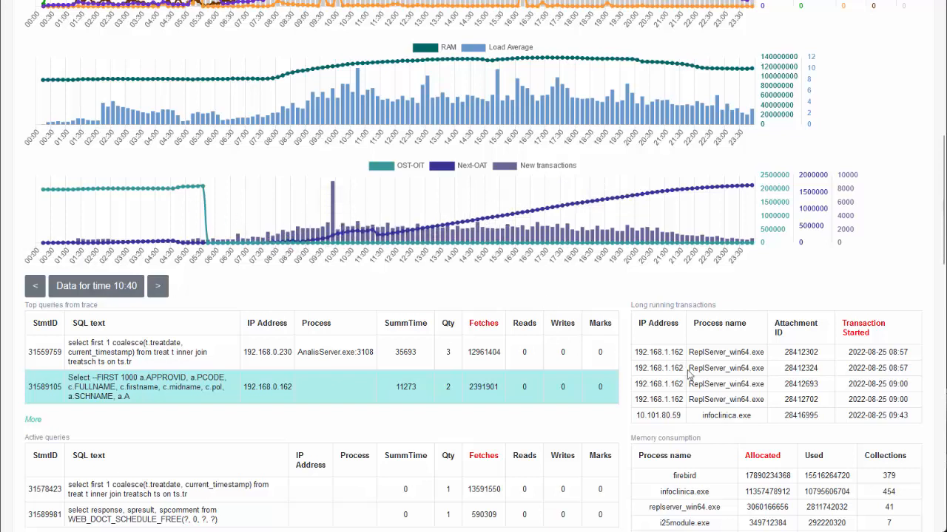
{"action": "mouse_move", "coordinate": [856, 417]}
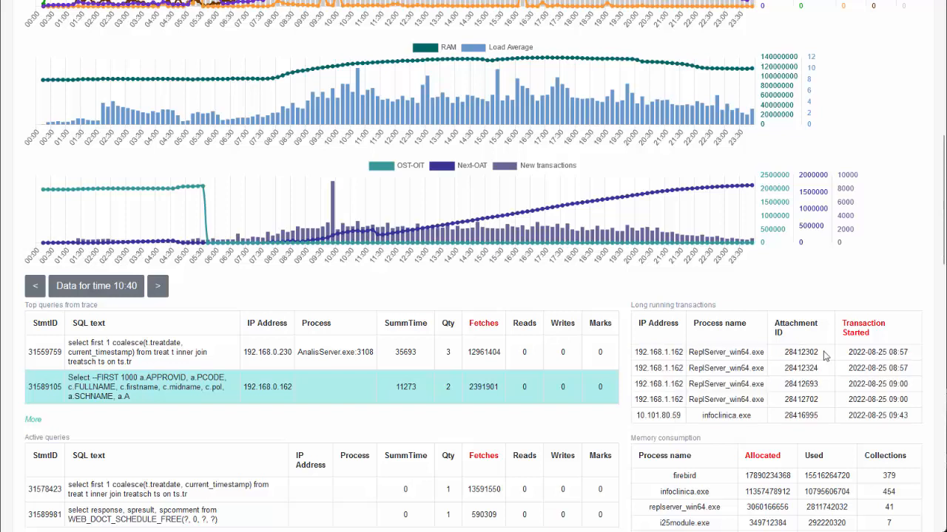
{"action": "double_click", "coordinate": [885, 352]}
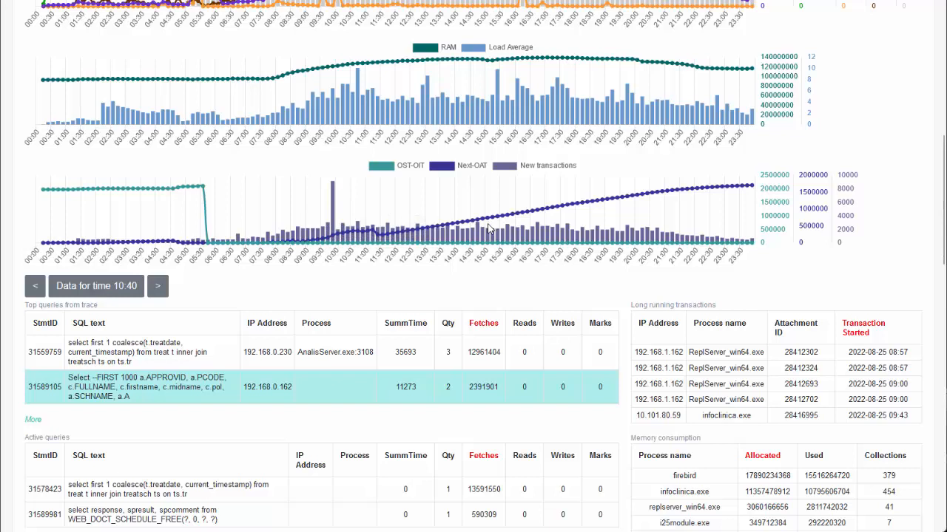
{"action": "mouse_move", "coordinate": [491, 223]}
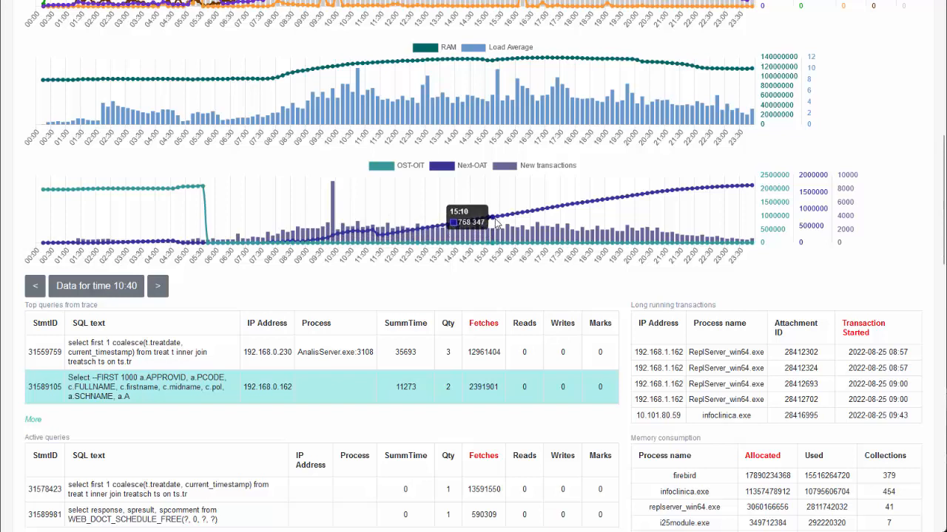
{"action": "mouse_move", "coordinate": [471, 289]}
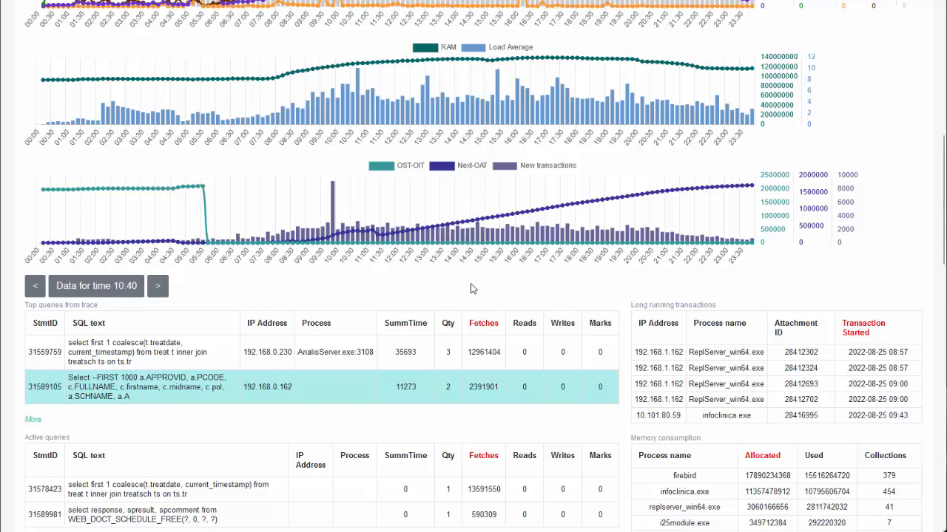
{"action": "mouse_move", "coordinate": [453, 278]}
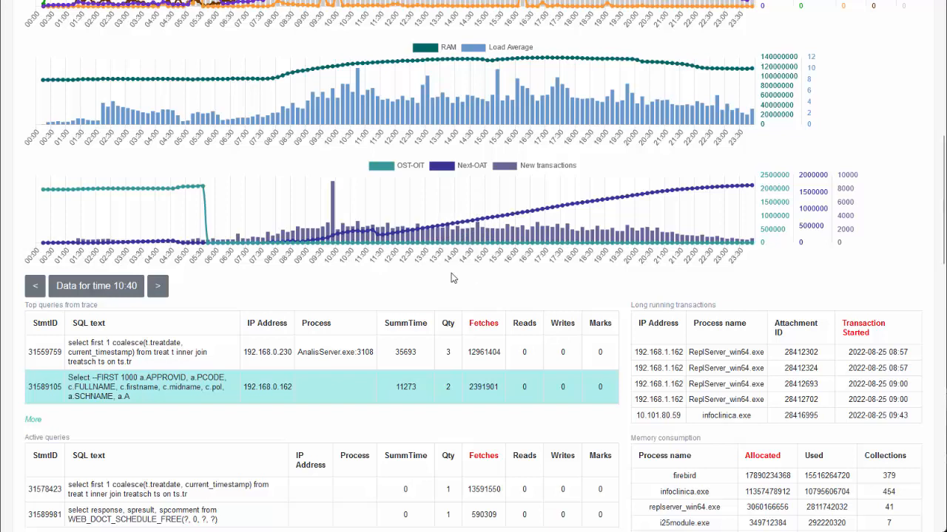
{"action": "mouse_move", "coordinate": [198, 207]}
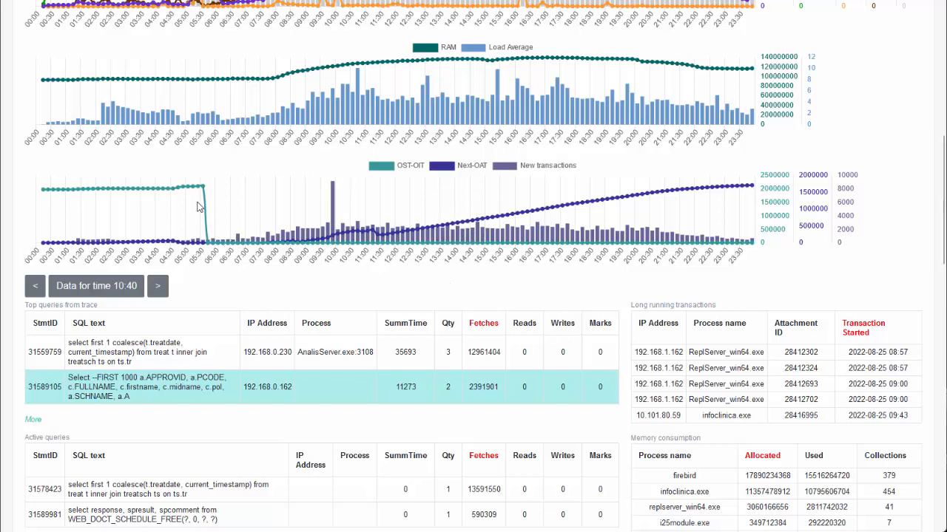
{"action": "mouse_move", "coordinate": [318, 244]}
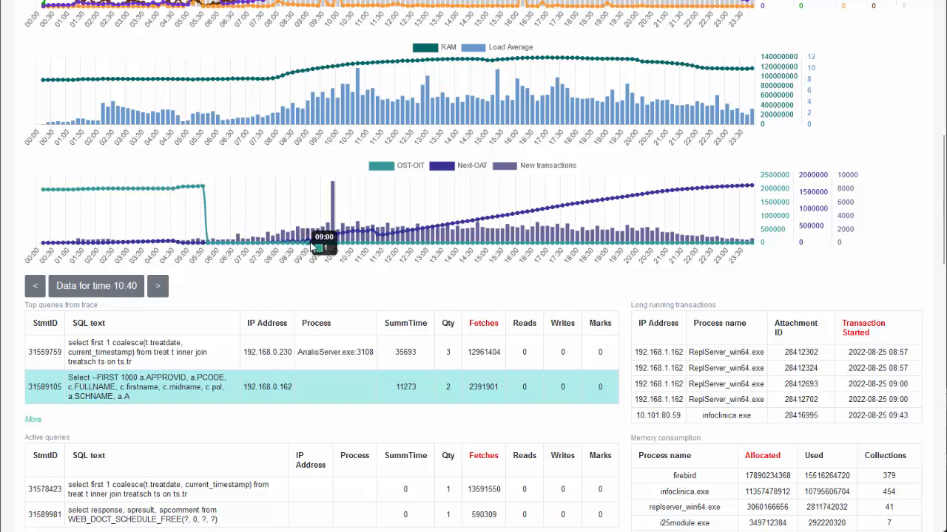
{"action": "mouse_move", "coordinate": [447, 264]}
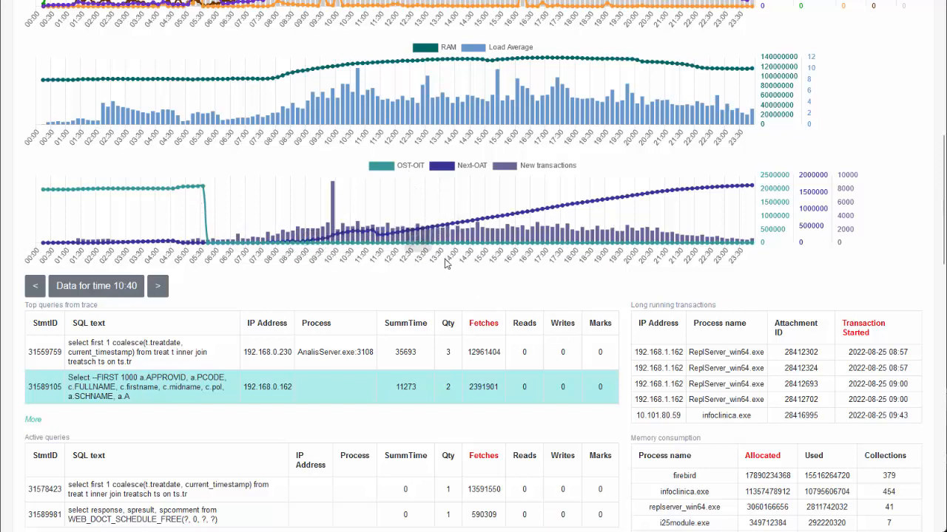
{"action": "mouse_move", "coordinate": [464, 183]}
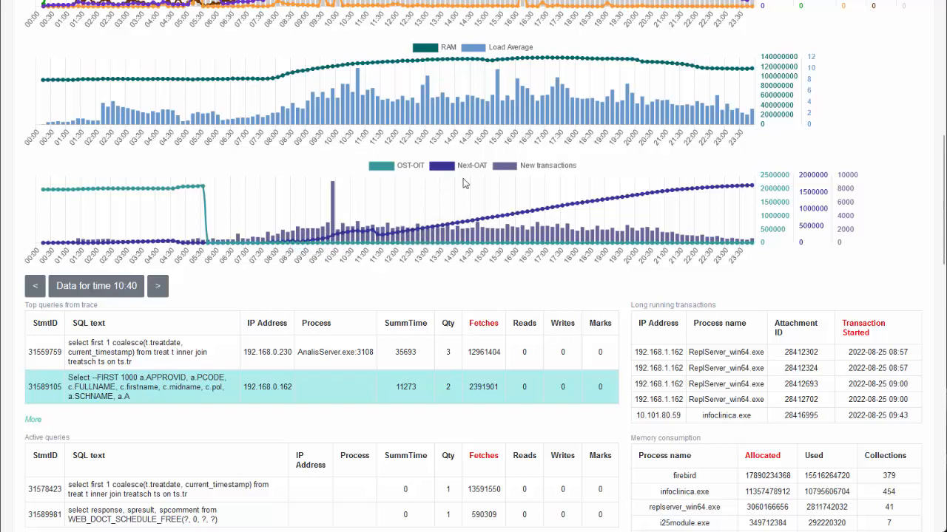
{"action": "mouse_move", "coordinate": [446, 174]}
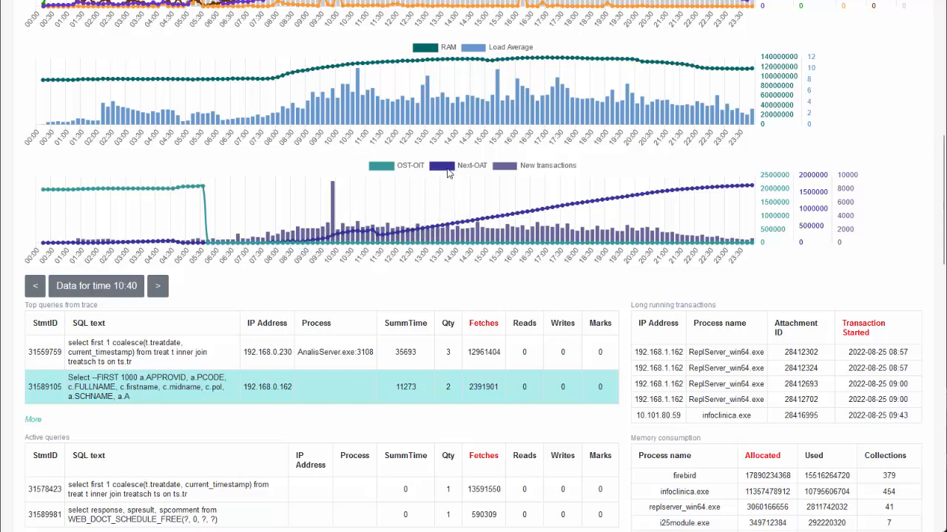
{"action": "mouse_move", "coordinate": [408, 168]}
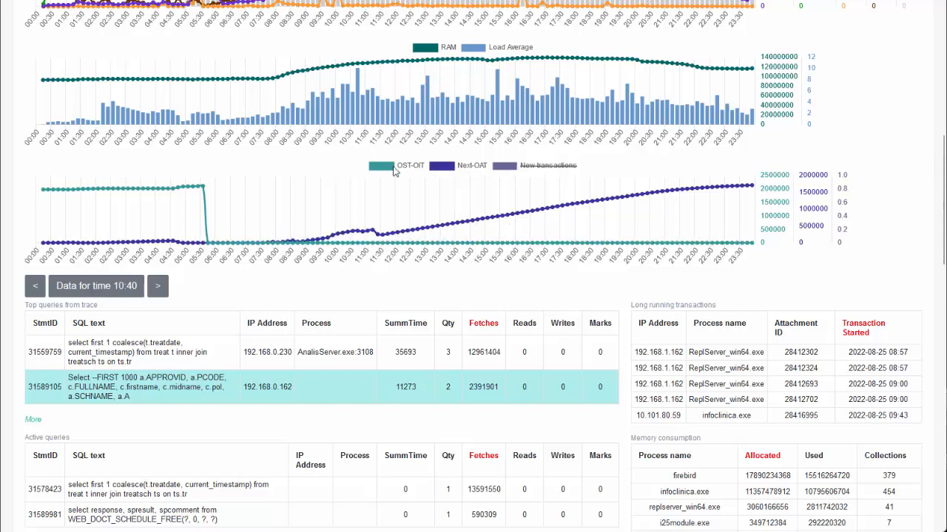
Load the detail tables for 15:30 and then 13:30 from the OST-OIT chart.
{"action": "left_click", "coordinate": [157, 286]}
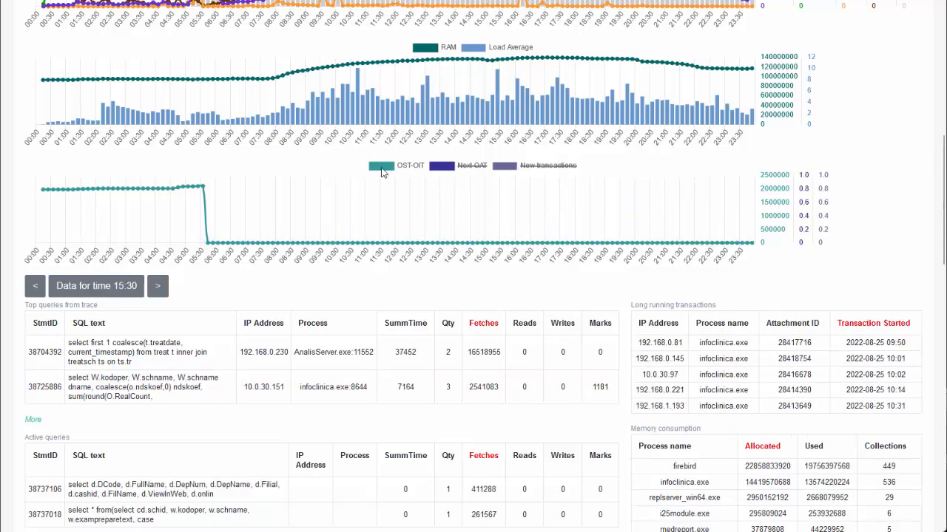
{"action": "left_click", "coordinate": [36, 286]}
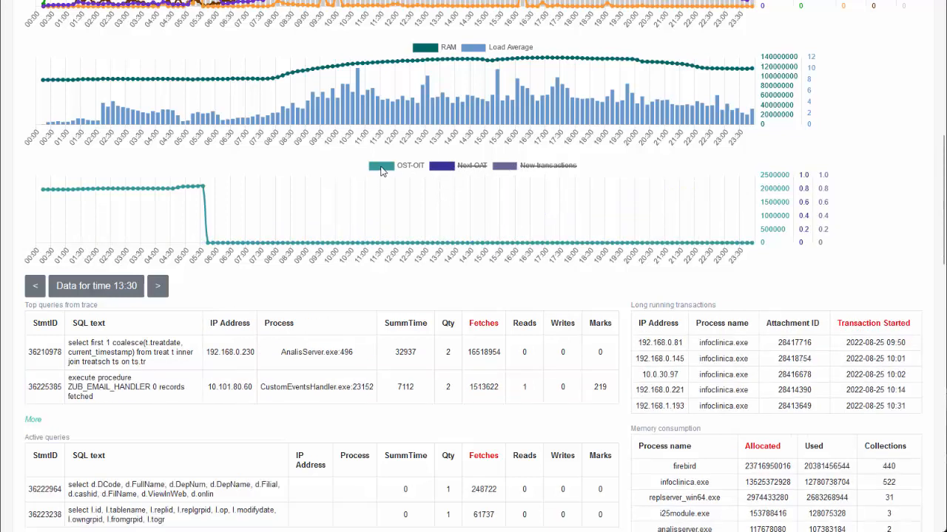
{"action": "mouse_move", "coordinate": [260, 200]}
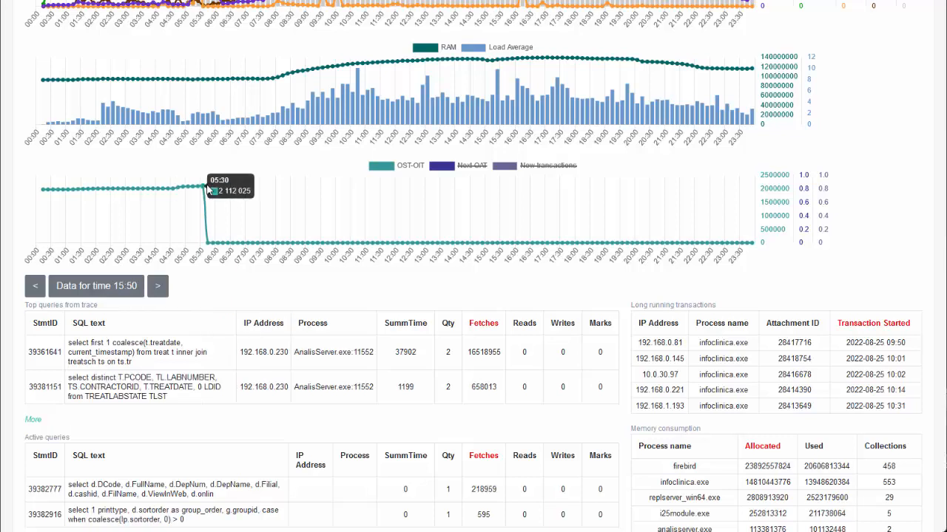
{"action": "mouse_move", "coordinate": [210, 189]}
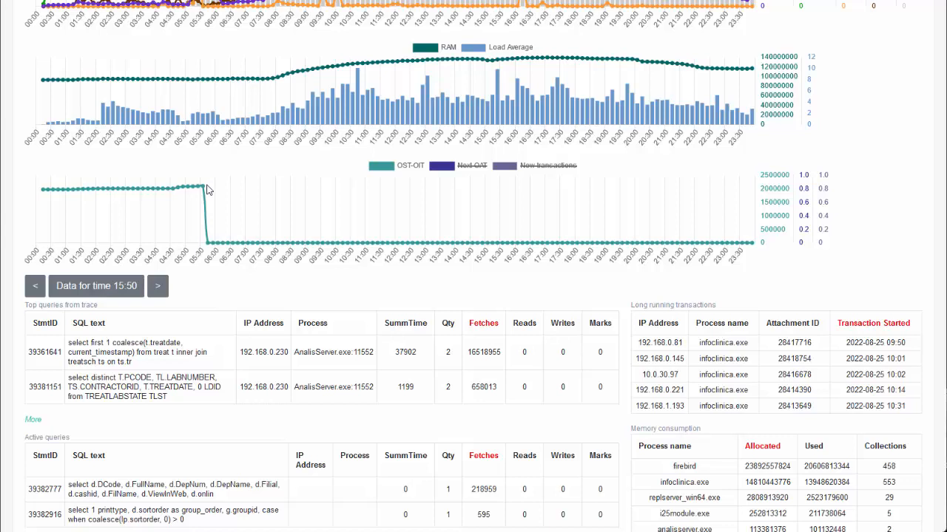
{"action": "mouse_move", "coordinate": [207, 190]}
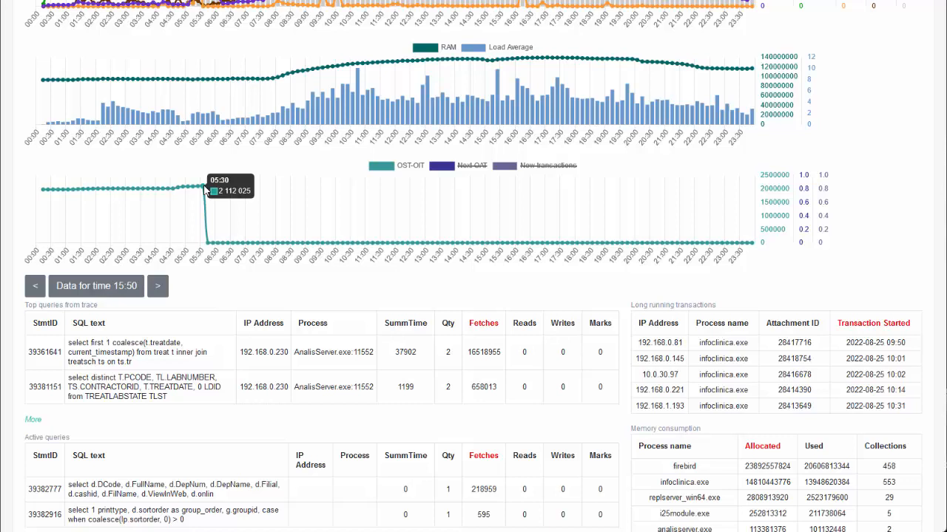
{"action": "mouse_move", "coordinate": [94, 193]}
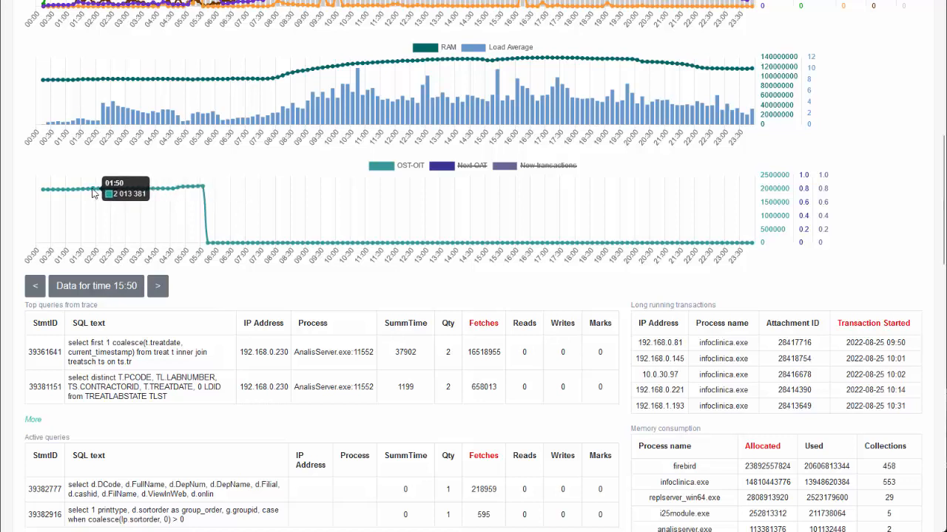
{"action": "mouse_move", "coordinate": [204, 189]}
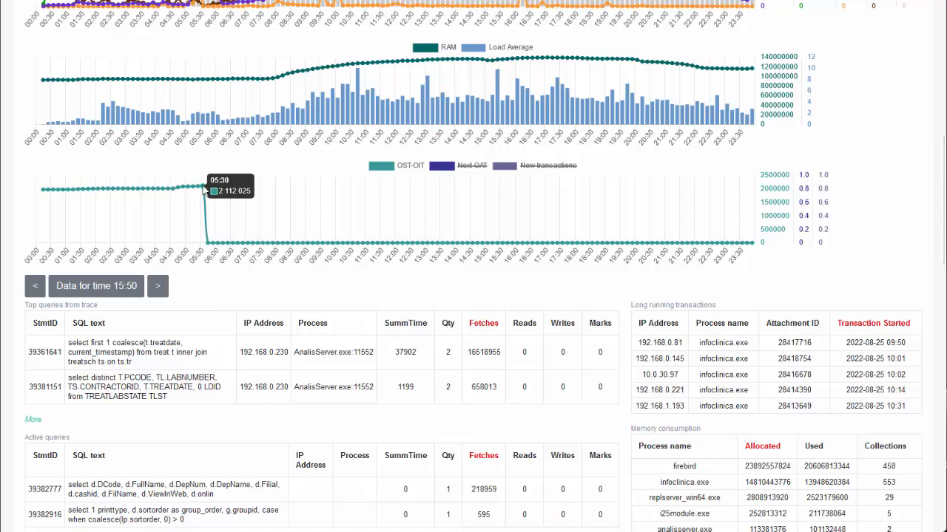
{"action": "mouse_move", "coordinate": [693, 261]}
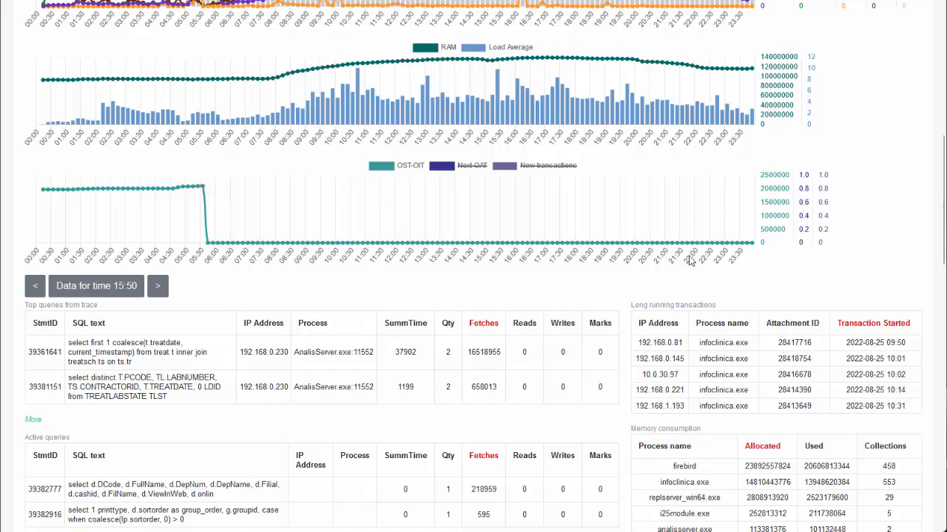
{"action": "mouse_move", "coordinate": [679, 278]}
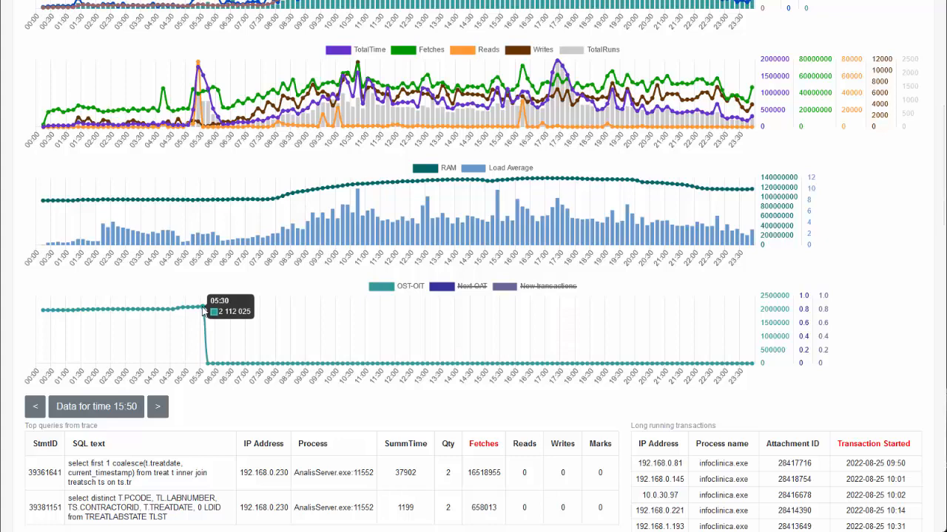
{"action": "mouse_move", "coordinate": [558, 325]}
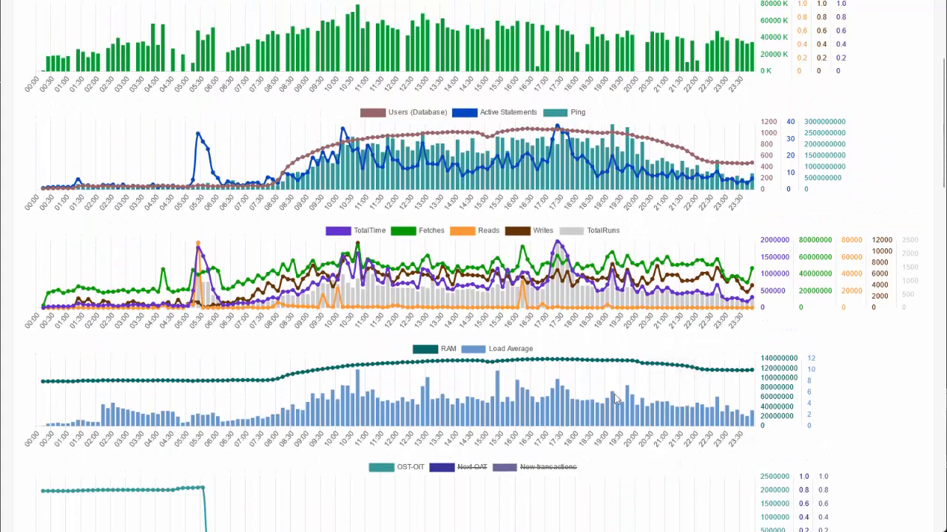
Scroll down to the bottom transactions chart.
{"action": "scroll", "scroll_direction": "down", "scroll_amount": 3}
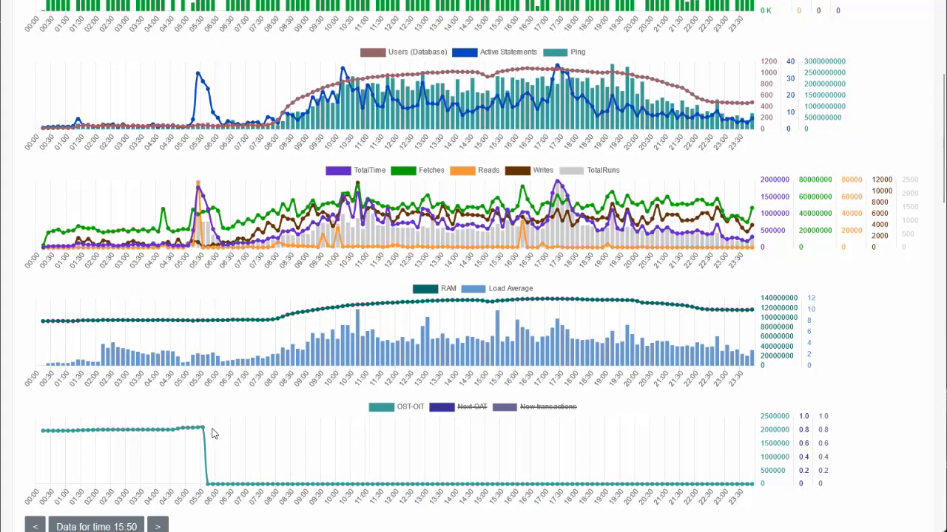
{"action": "mouse_move", "coordinate": [695, 429]}
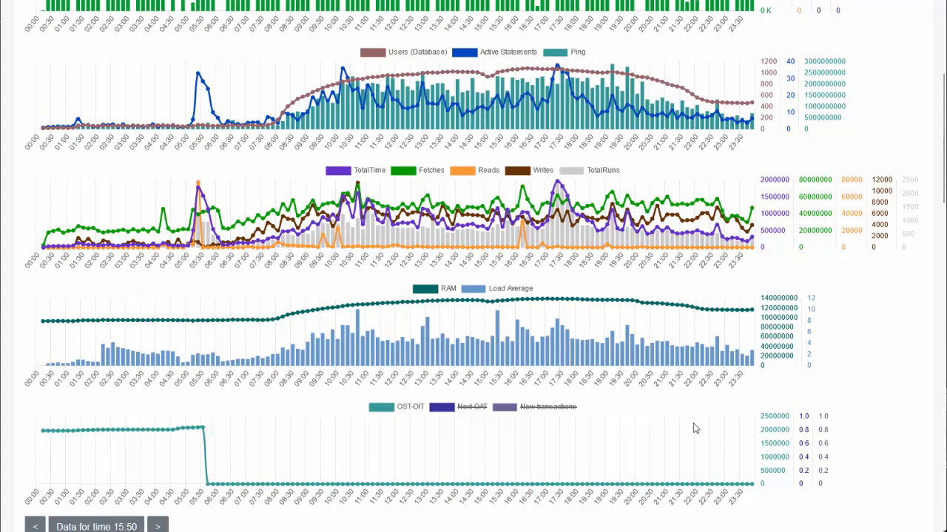
{"action": "mouse_move", "coordinate": [206, 432]}
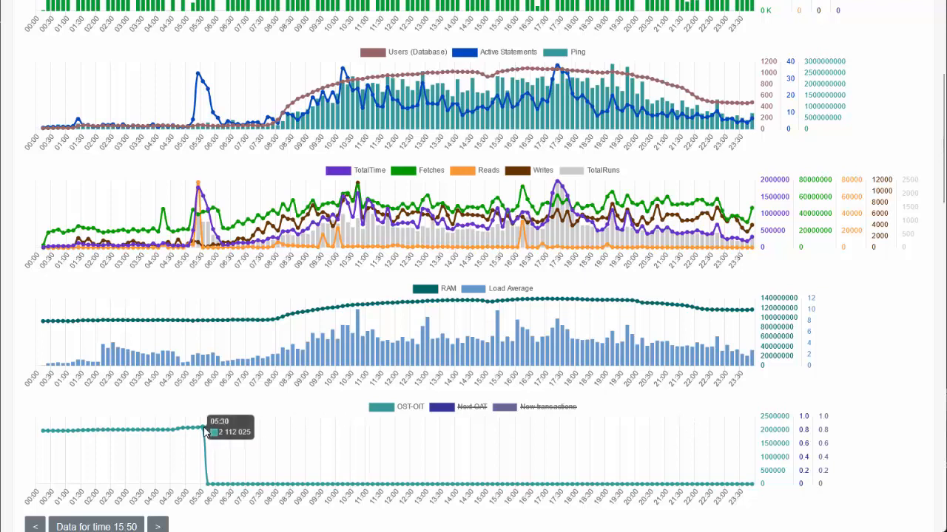
{"action": "mouse_move", "coordinate": [201, 447]}
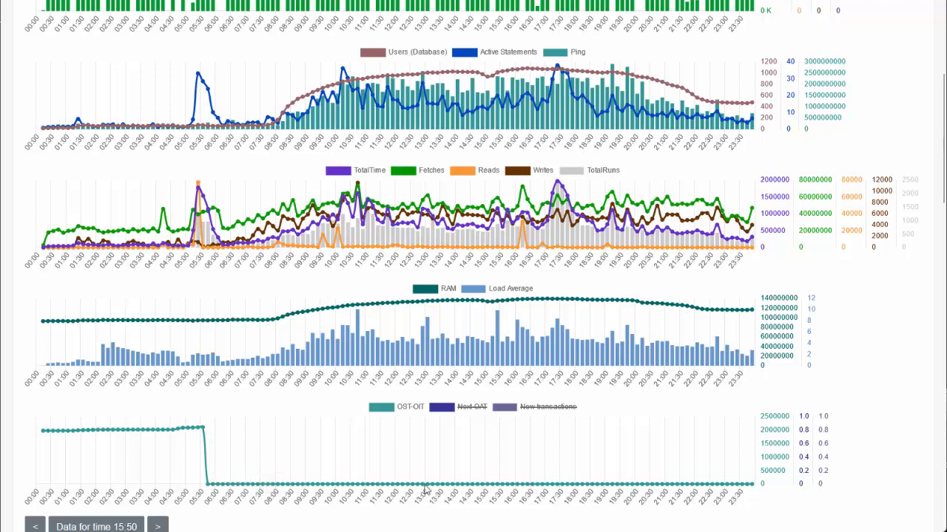
{"action": "mouse_move", "coordinate": [435, 450]}
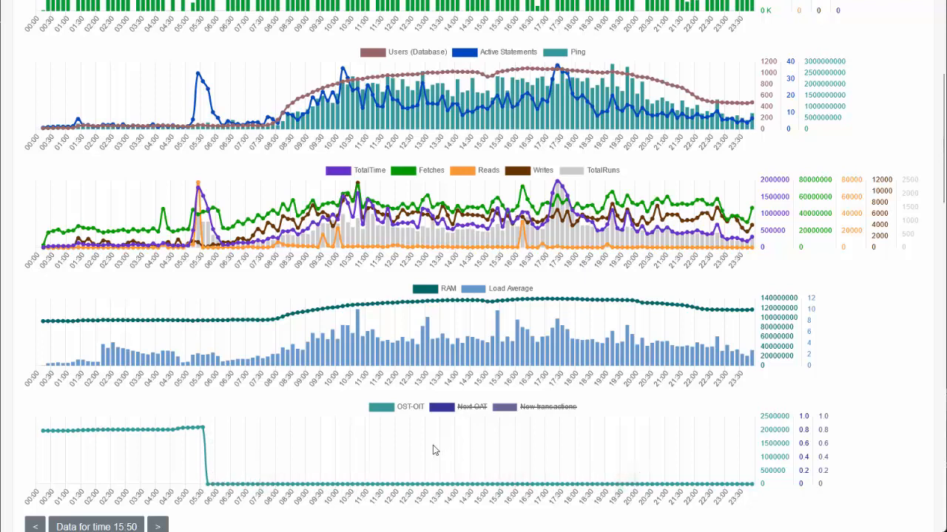
{"action": "mouse_move", "coordinate": [406, 422]}
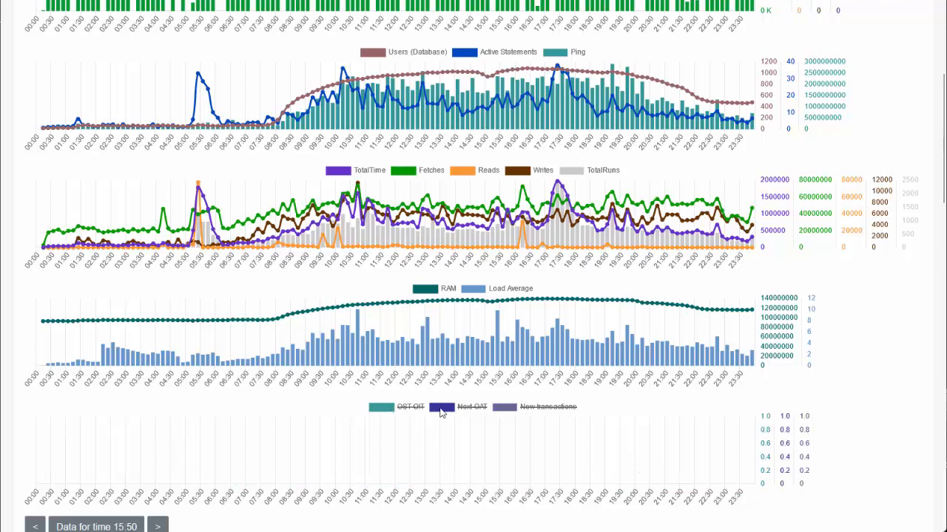
Show the Next-OIT series, load details for 12:40 and 12:41, and mark the oldest transaction's start time.
{"action": "left_click", "coordinate": [35, 526]}
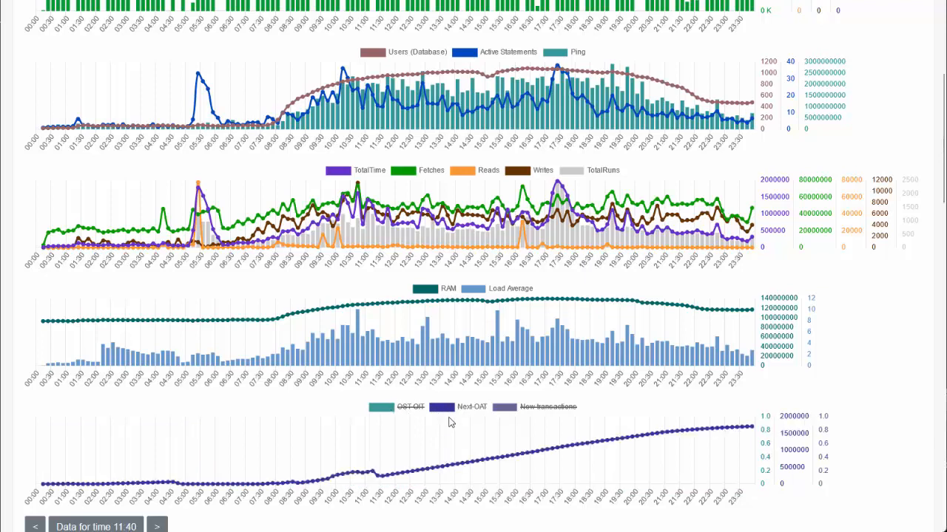
{"action": "mouse_move", "coordinate": [462, 421]}
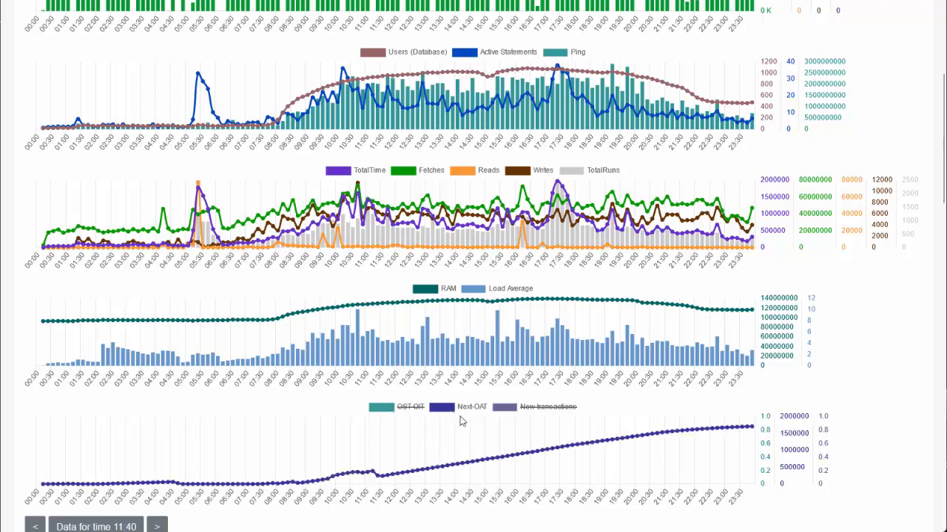
{"action": "scroll", "scroll_direction": "down", "scroll_amount": 3}
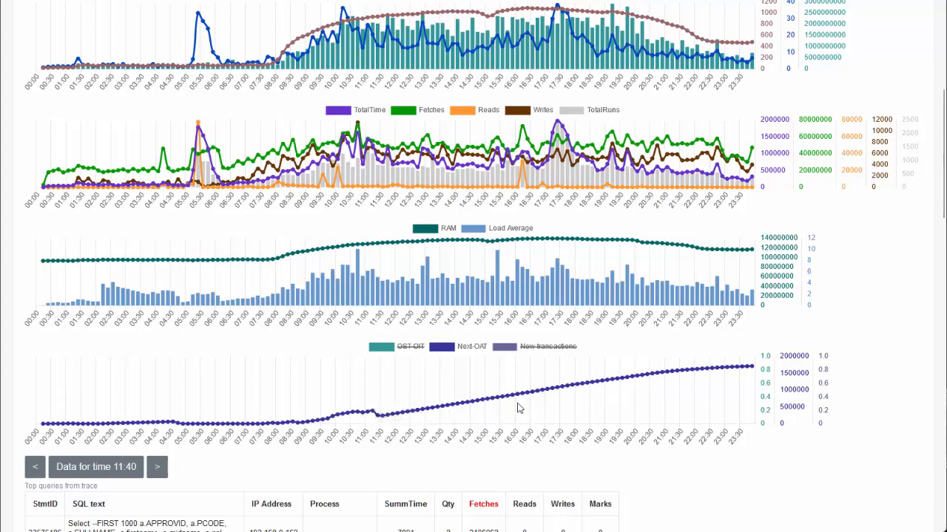
{"action": "left_click", "coordinate": [157, 467]}
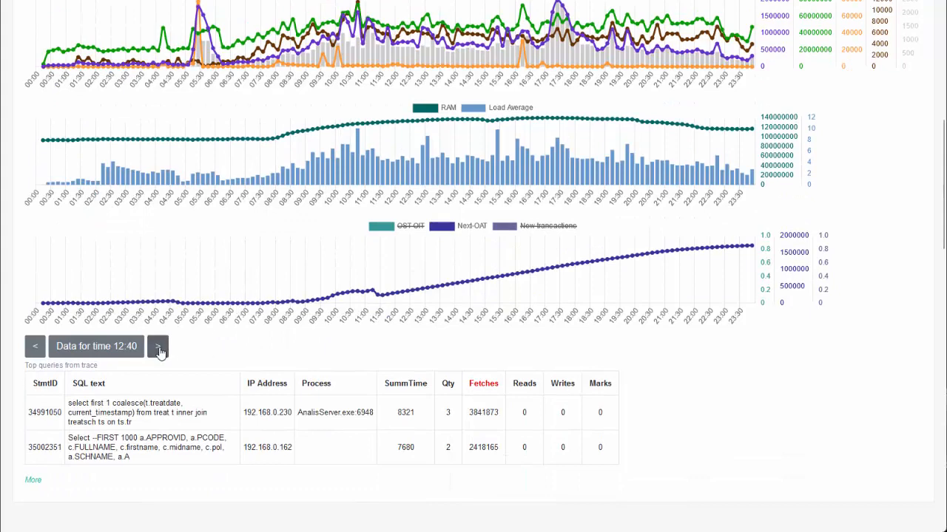
{"action": "left_click", "coordinate": [157, 346]}
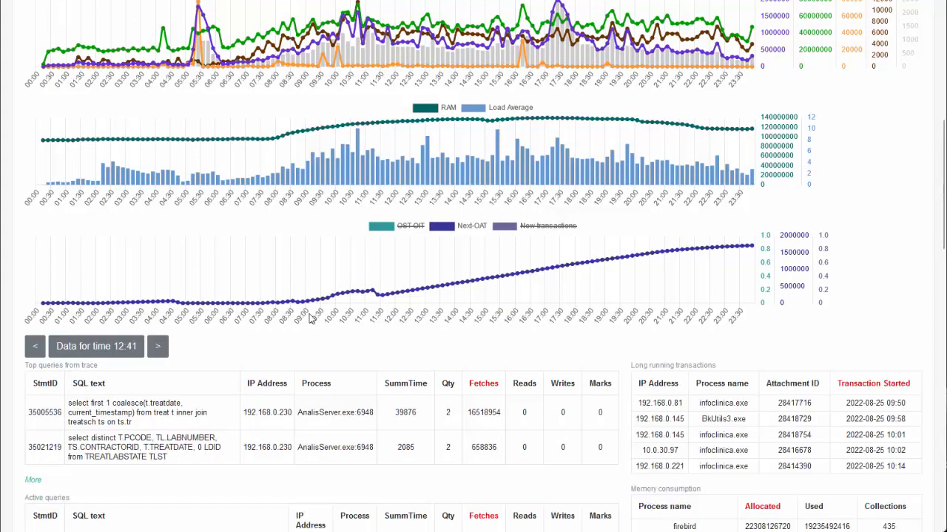
{"action": "mouse_move", "coordinate": [774, 403]}
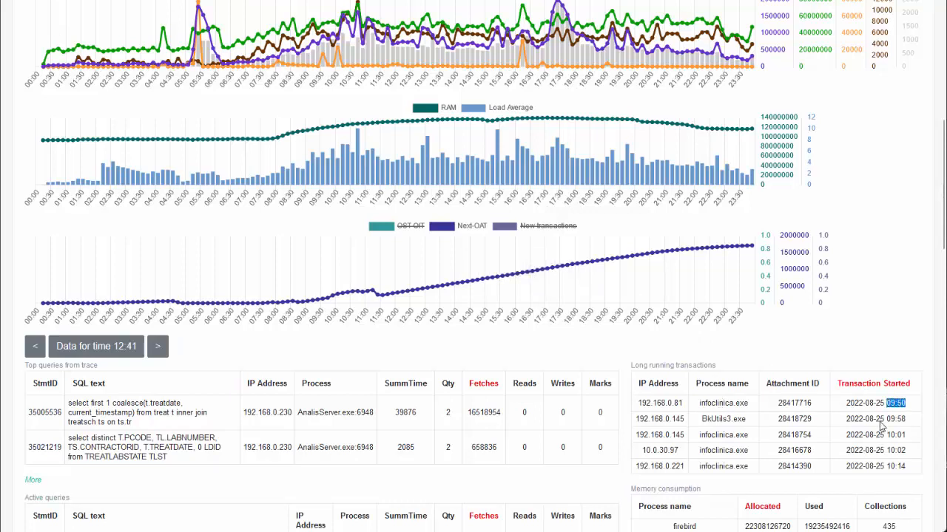
{"action": "mouse_move", "coordinate": [508, 278]}
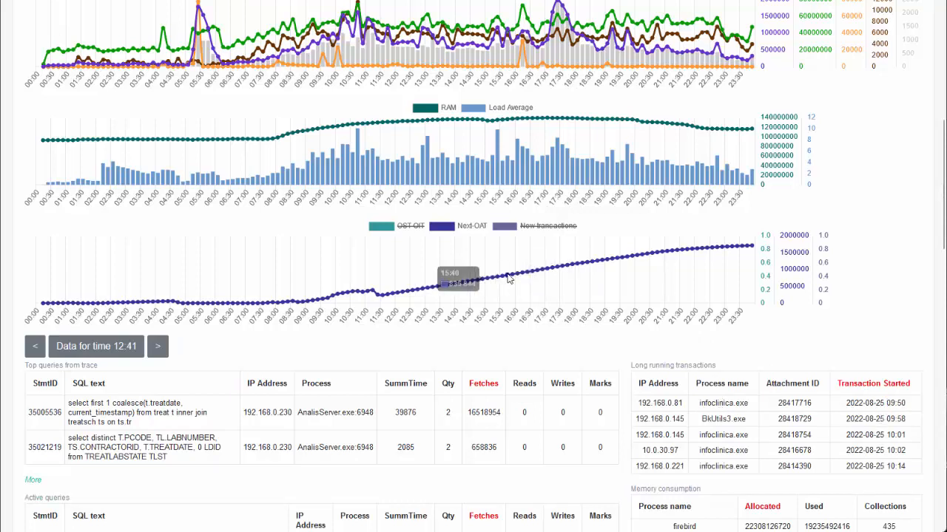
{"action": "mouse_move", "coordinate": [511, 278]}
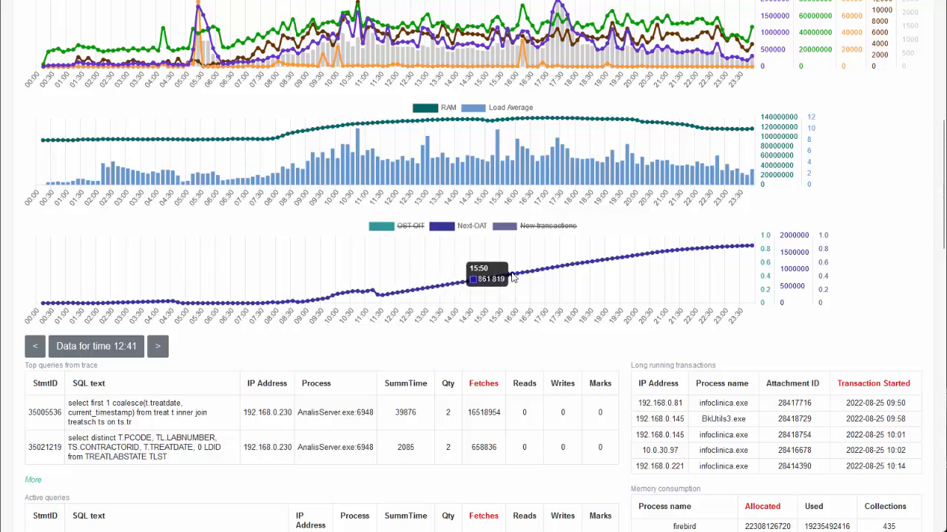
{"action": "mouse_move", "coordinate": [584, 266]}
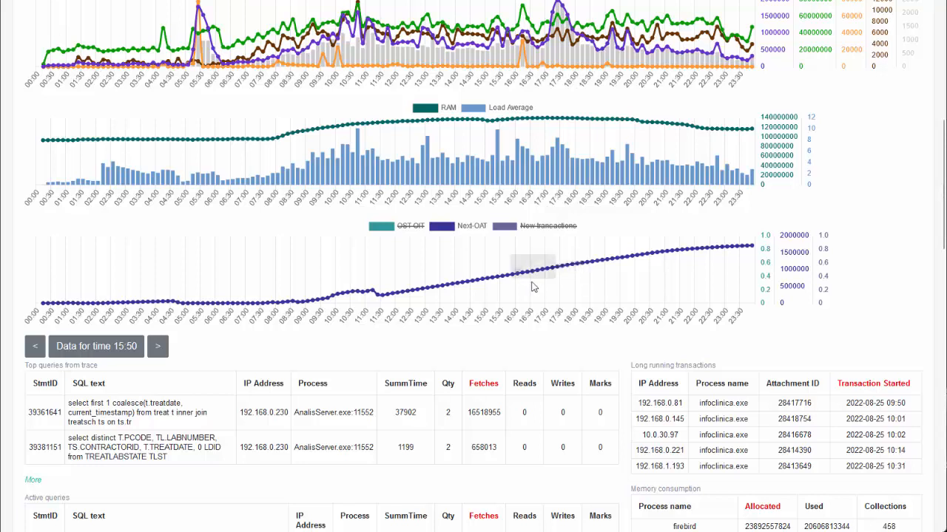
{"action": "mouse_move", "coordinate": [665, 260]}
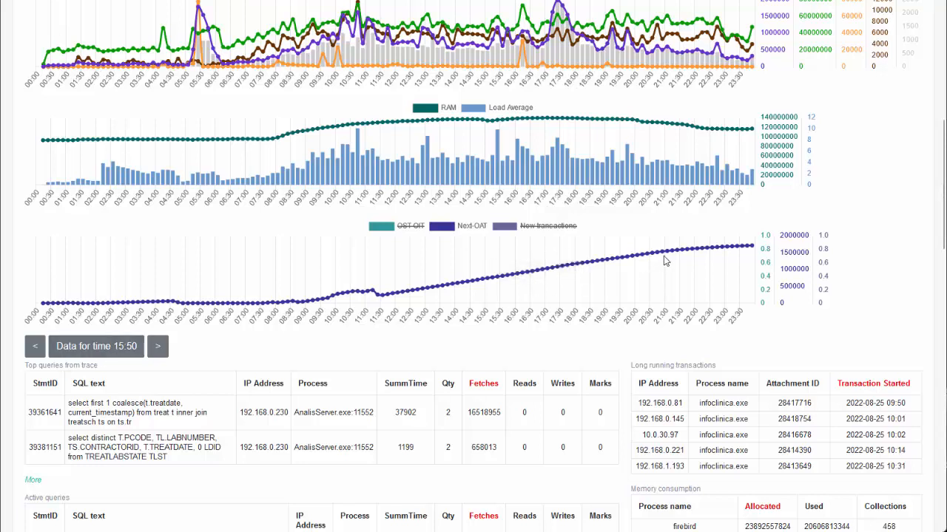
{"action": "mouse_move", "coordinate": [214, 385]}
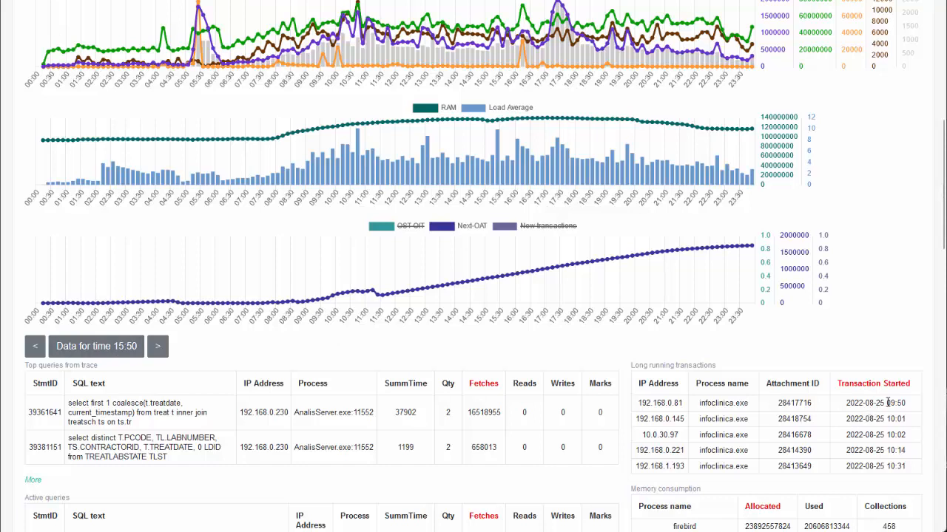
{"action": "double_click", "coordinate": [895, 402]}
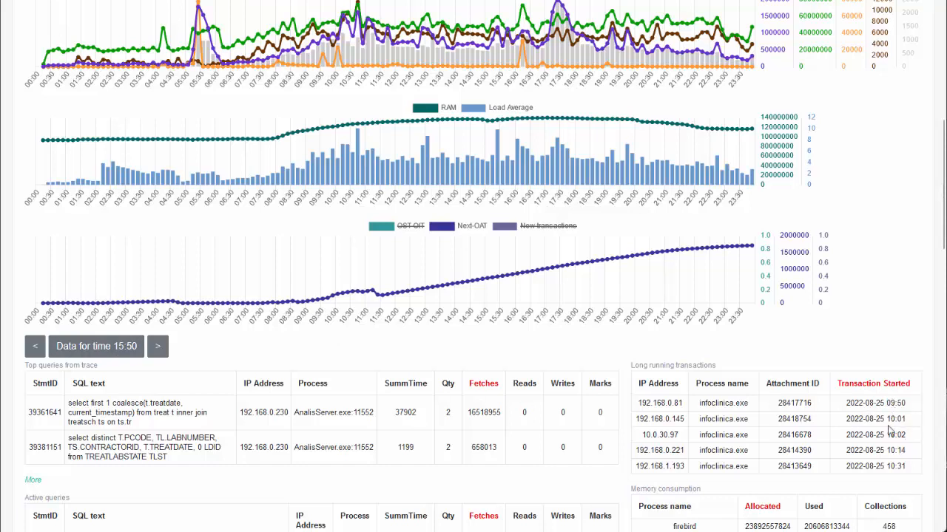
{"action": "mouse_move", "coordinate": [630, 290]}
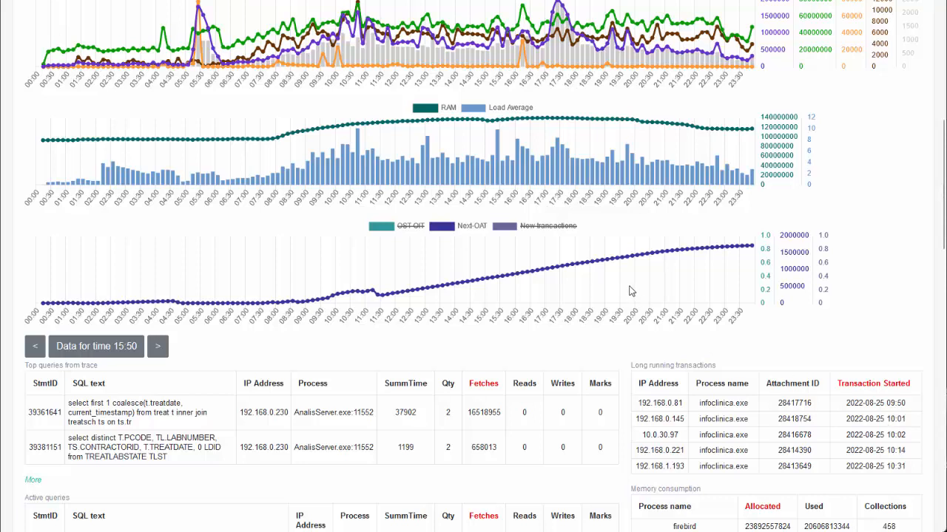
{"action": "mouse_move", "coordinate": [609, 296]}
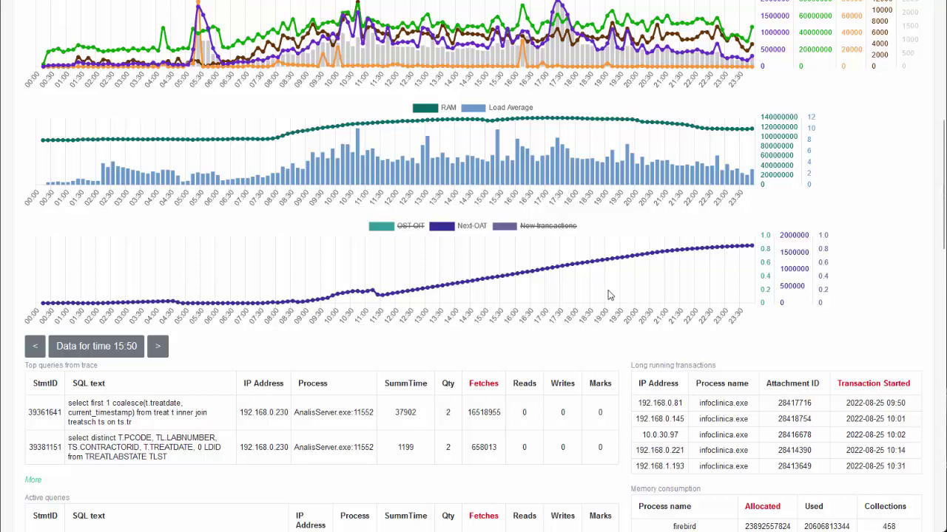
{"action": "mouse_move", "coordinate": [606, 269]}
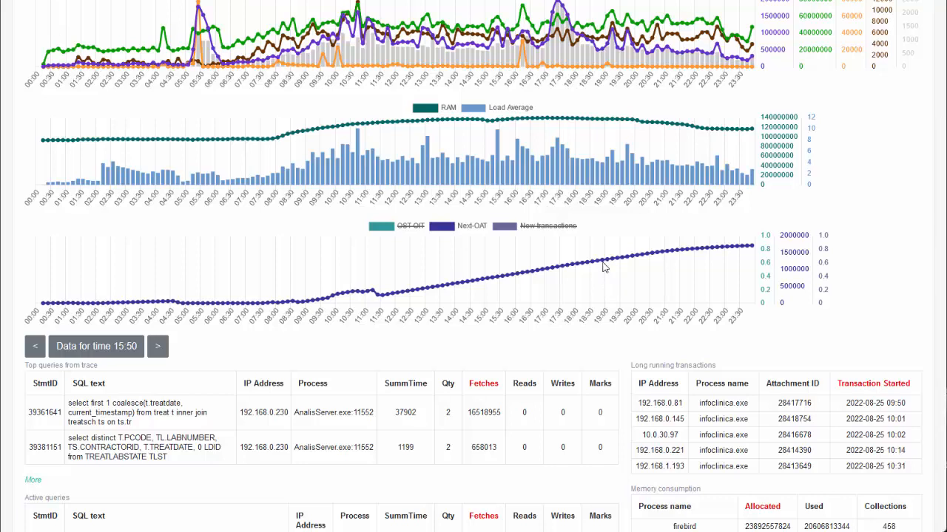
{"action": "mouse_move", "coordinate": [601, 263]}
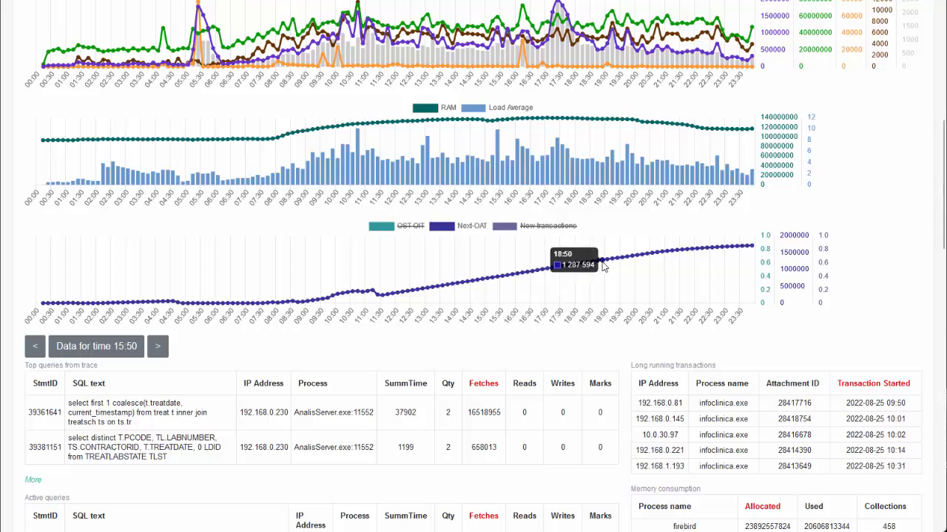
{"action": "mouse_move", "coordinate": [709, 251]}
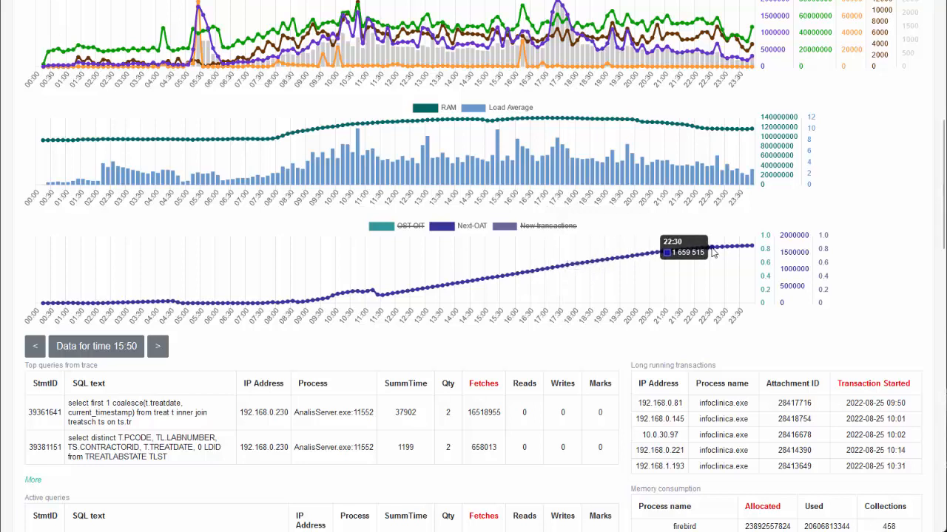
Load details for 21:00 and the following minutes and mark the oldest transaction's start time.
{"action": "left_click", "coordinate": [157, 346]}
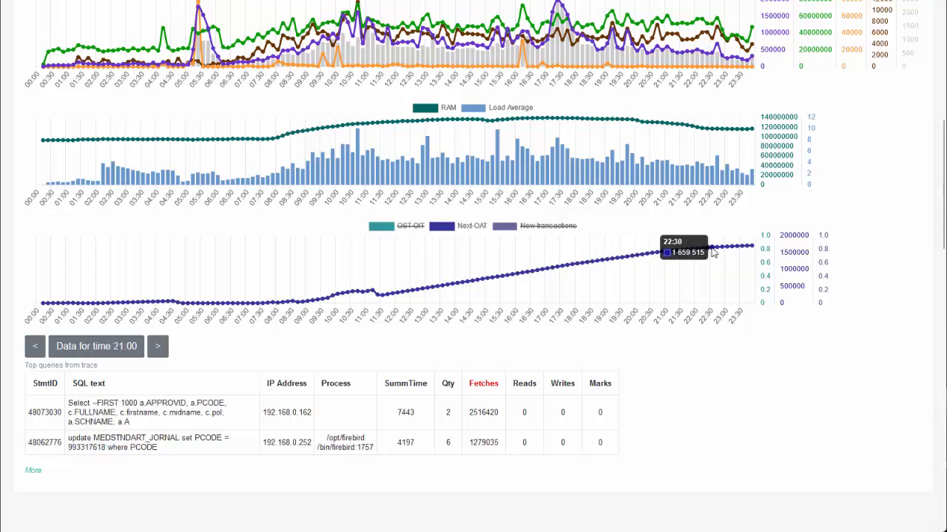
{"action": "mouse_move", "coordinate": [156, 346]}
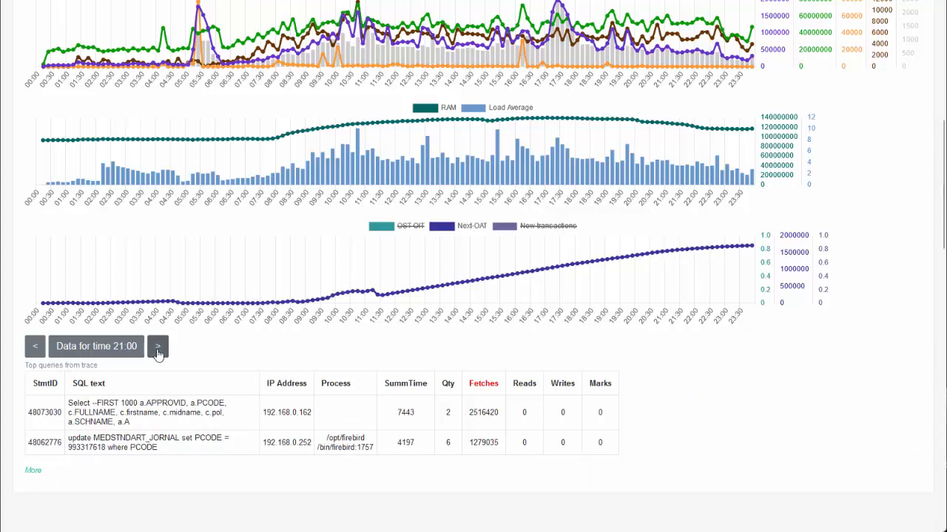
{"action": "left_click", "coordinate": [157, 346]}
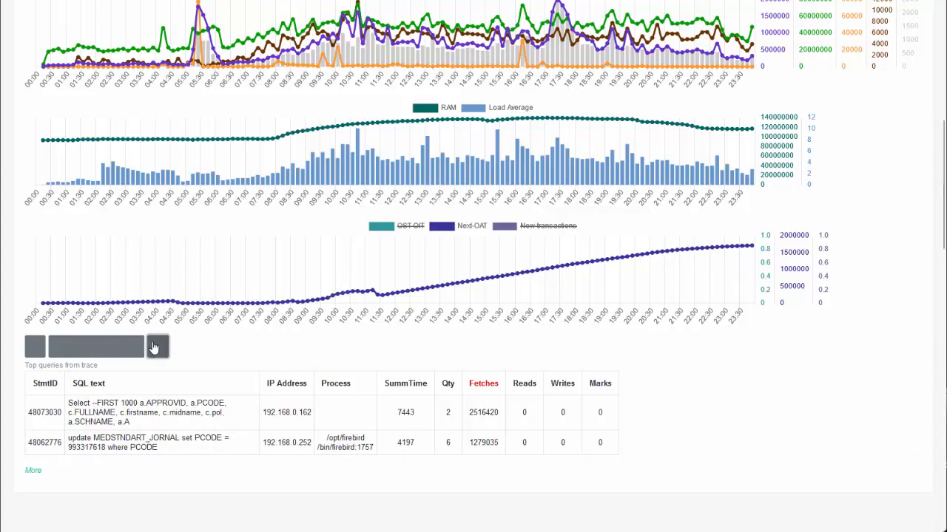
{"action": "left_click", "coordinate": [156, 346]}
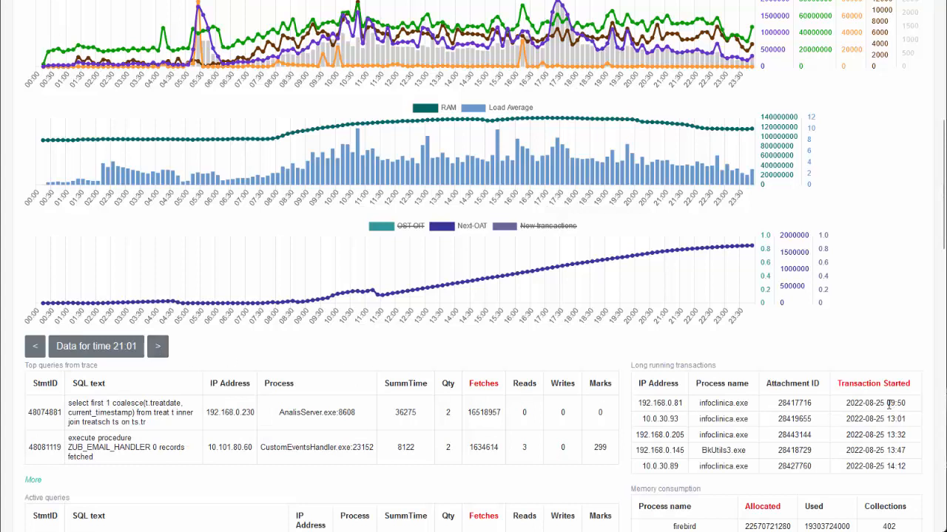
{"action": "double_click", "coordinate": [895, 403]}
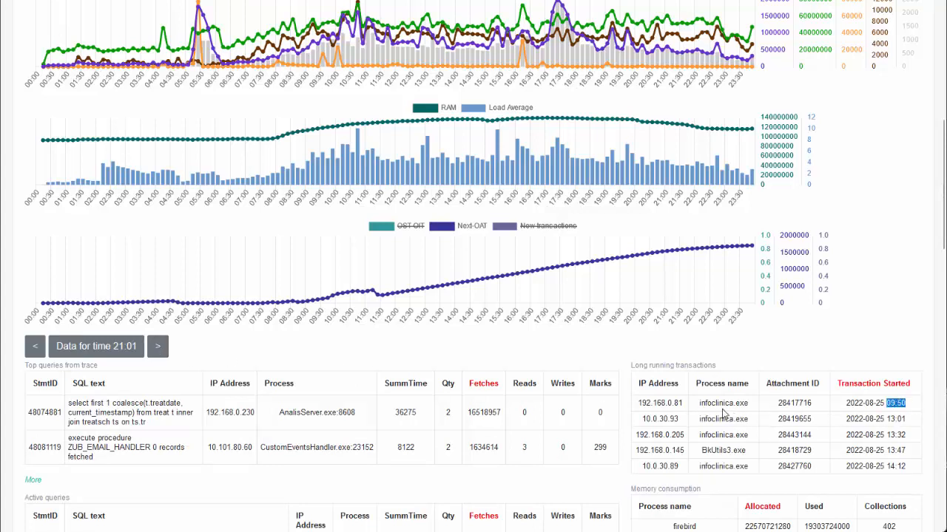
{"action": "mouse_move", "coordinate": [840, 407]}
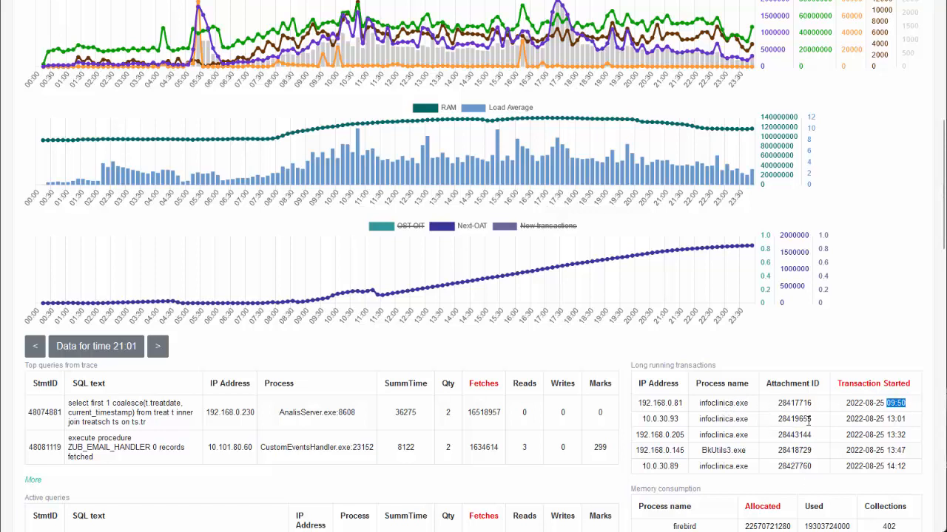
{"action": "mouse_move", "coordinate": [751, 245]}
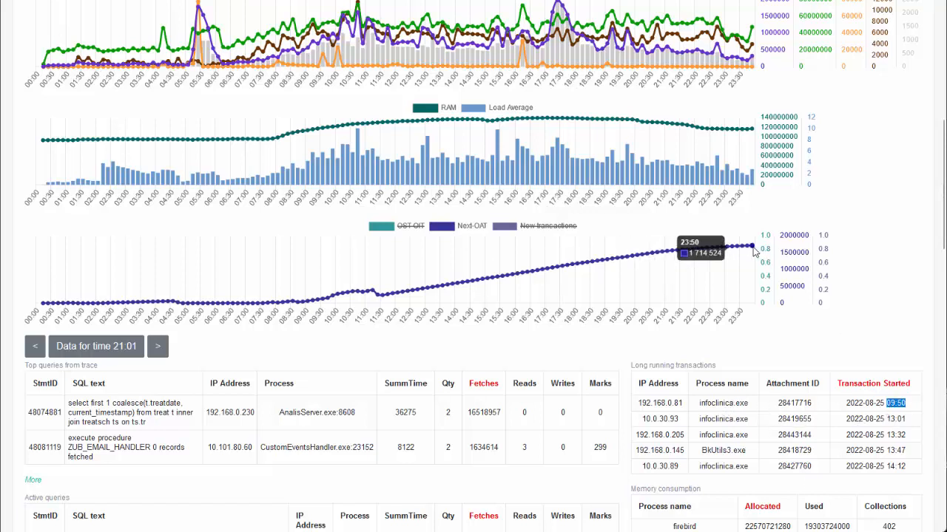
{"action": "mouse_move", "coordinate": [846, 378]}
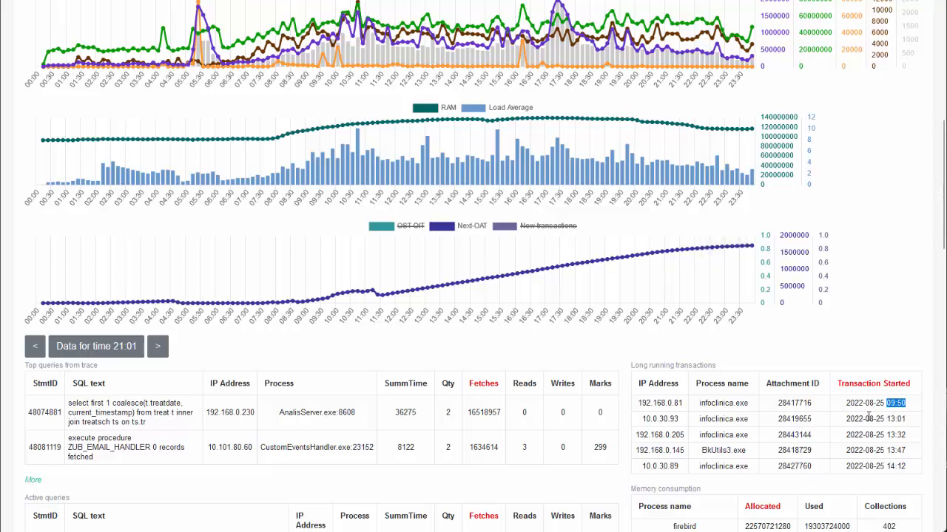
{"action": "left_click", "coordinate": [156, 346]}
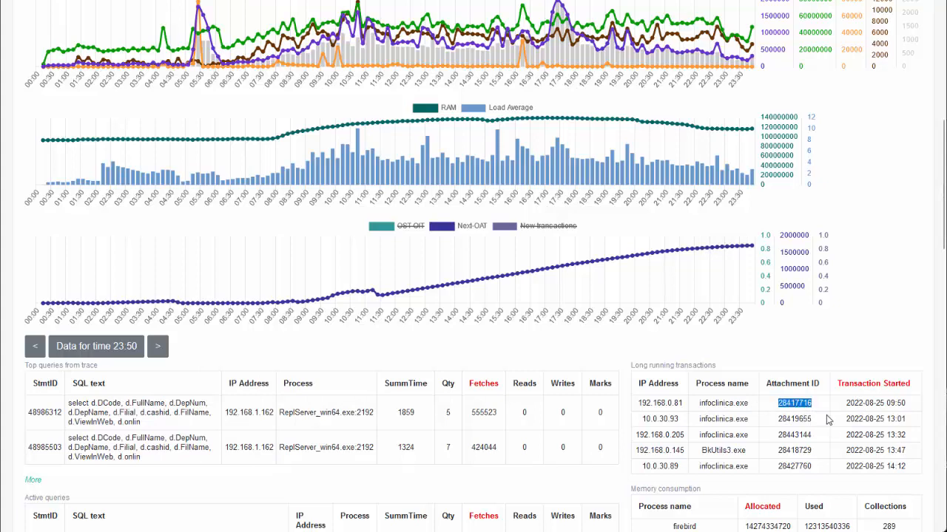
Load details for 00:10 then 01:10 and select the first long-running transaction's IP address.
{"action": "scroll", "scroll_direction": "up", "scroll_amount": 3}
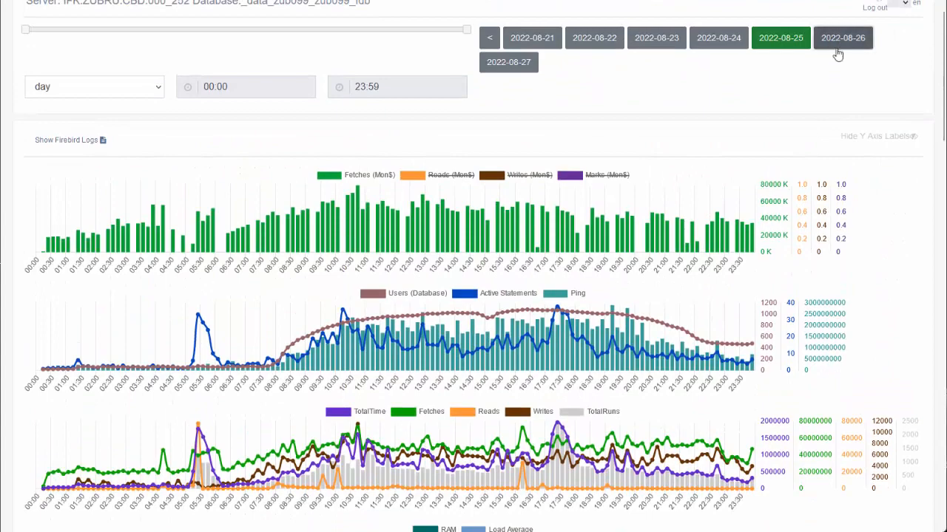
{"action": "scroll", "scroll_direction": "down", "scroll_amount": 3}
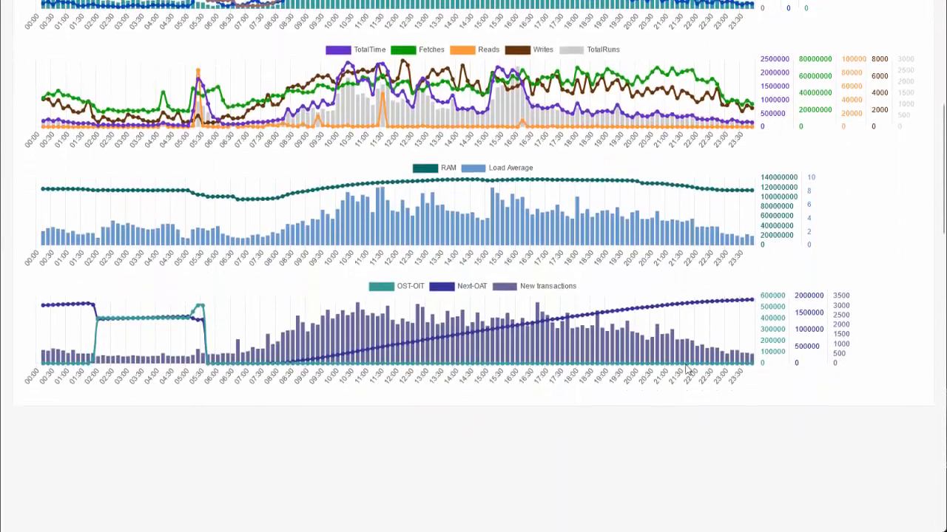
{"action": "mouse_move", "coordinate": [44, 309]}
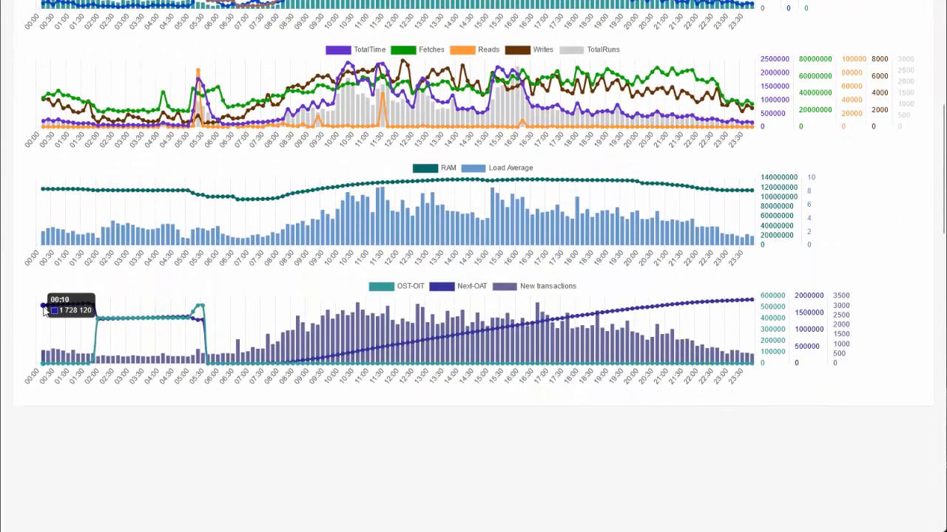
{"action": "left_click", "coordinate": [46, 310]}
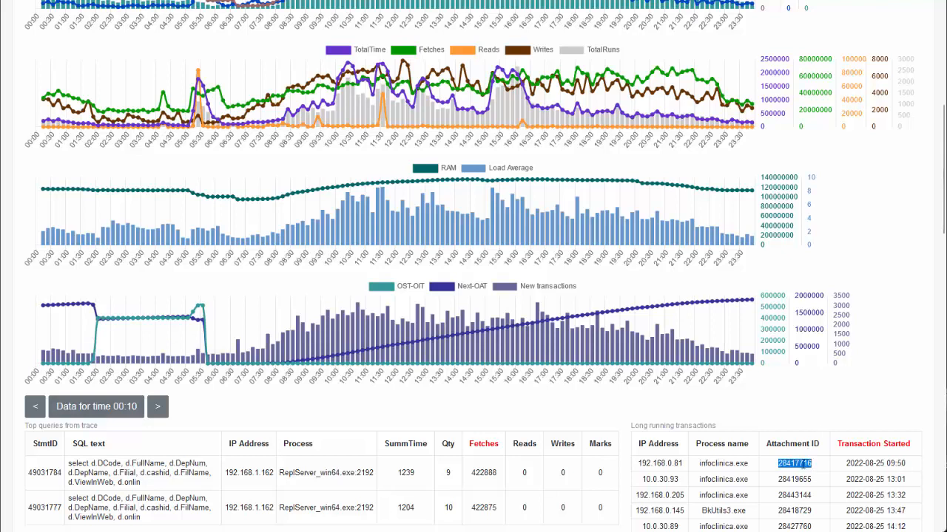
{"action": "left_click", "coordinate": [157, 407]}
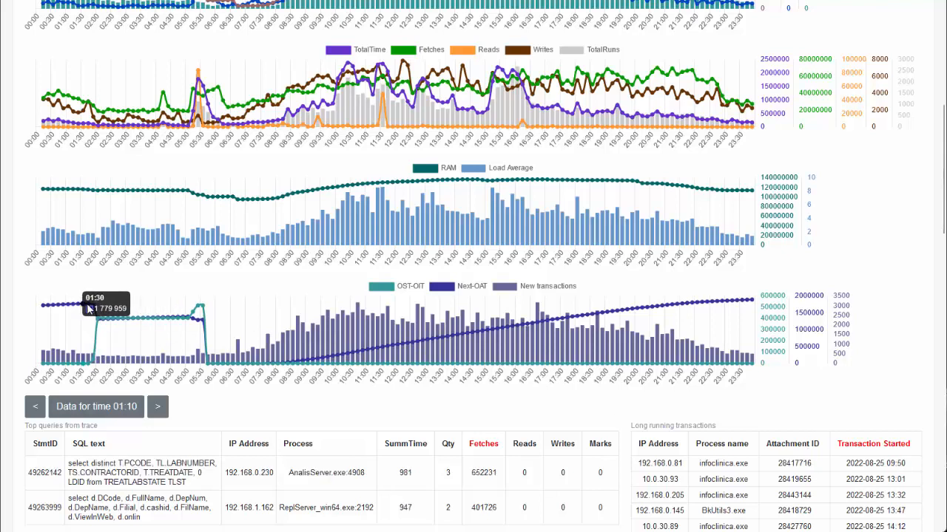
{"action": "mouse_move", "coordinate": [96, 309]}
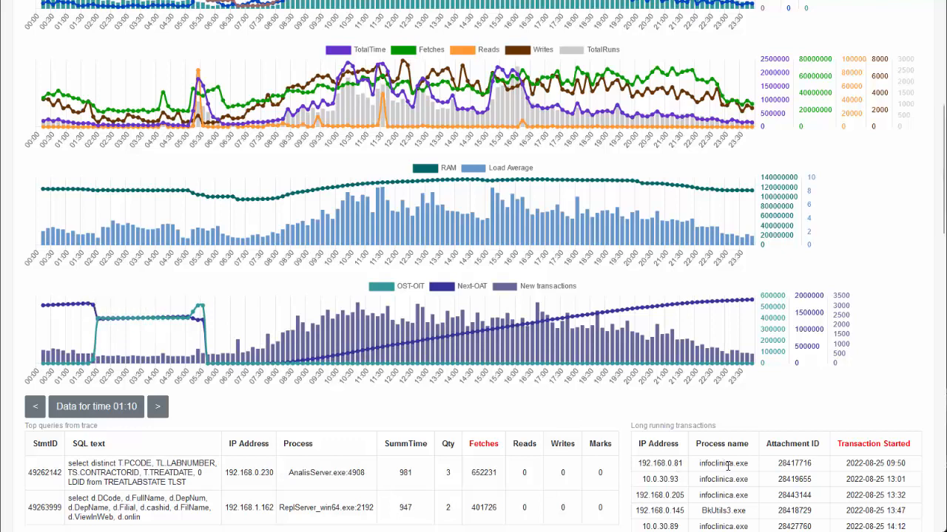
{"action": "double_click", "coordinate": [664, 463]}
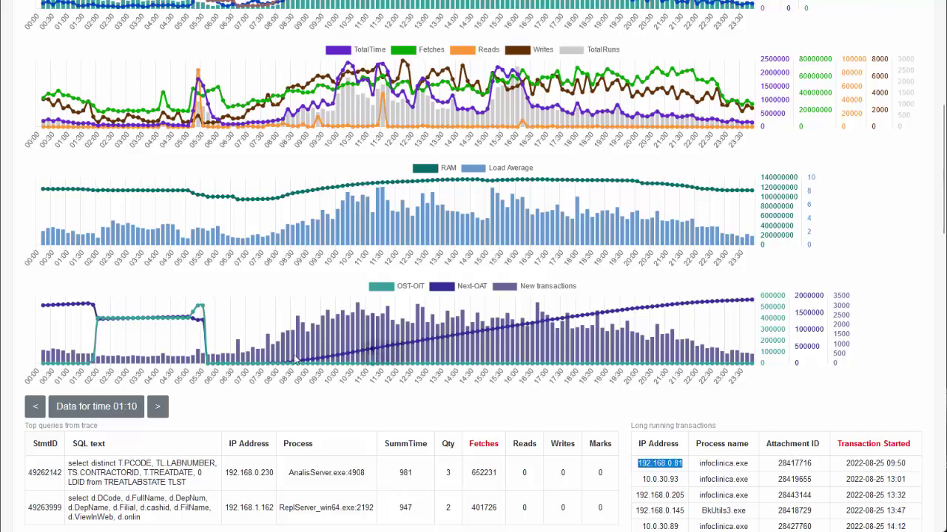
{"action": "mouse_move", "coordinate": [89, 305]}
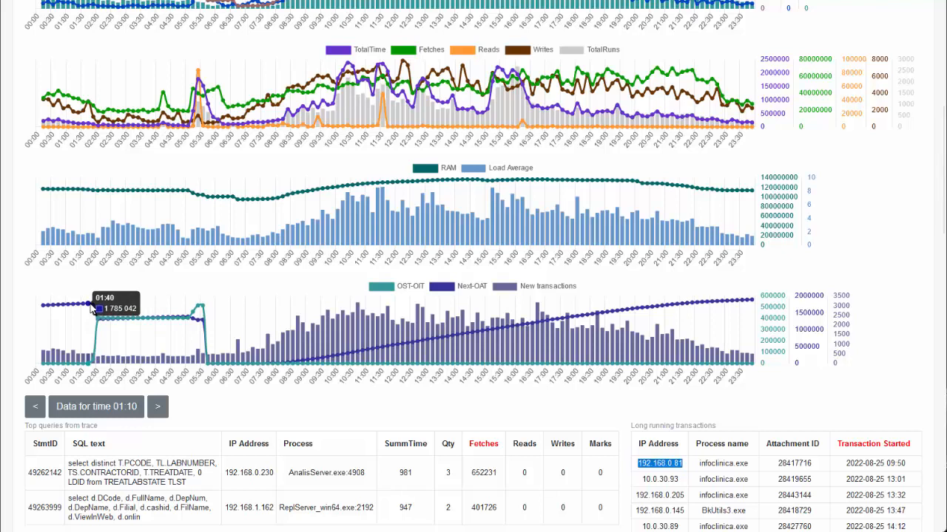
{"action": "mouse_move", "coordinate": [74, 329]}
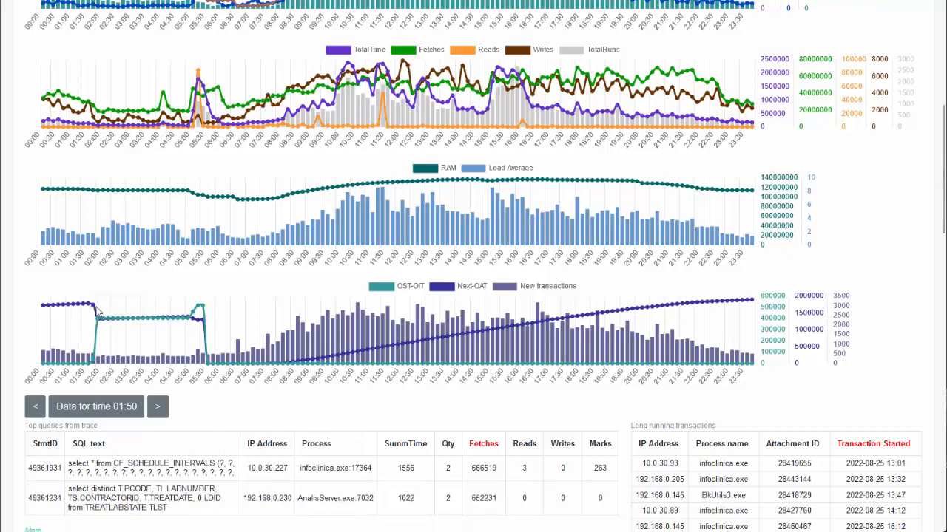
{"action": "mouse_move", "coordinate": [98, 309]}
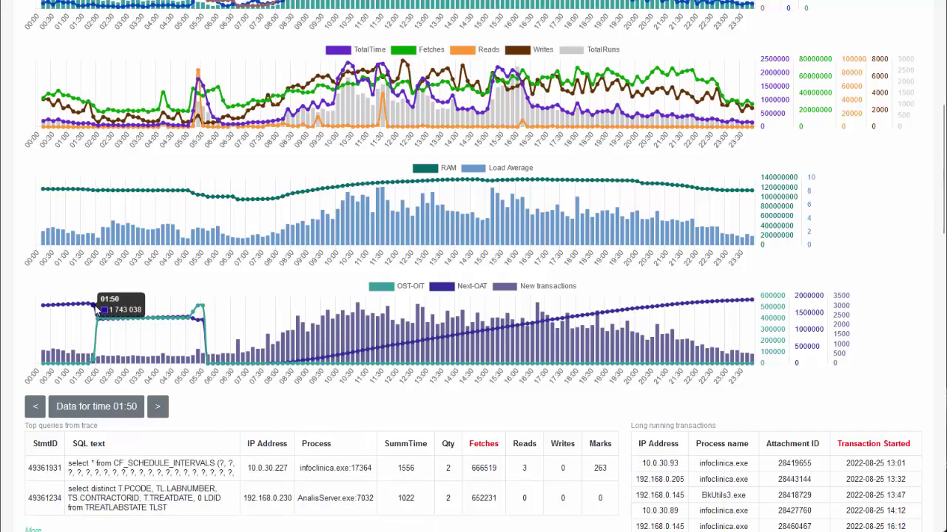
{"action": "mouse_move", "coordinate": [758, 476]}
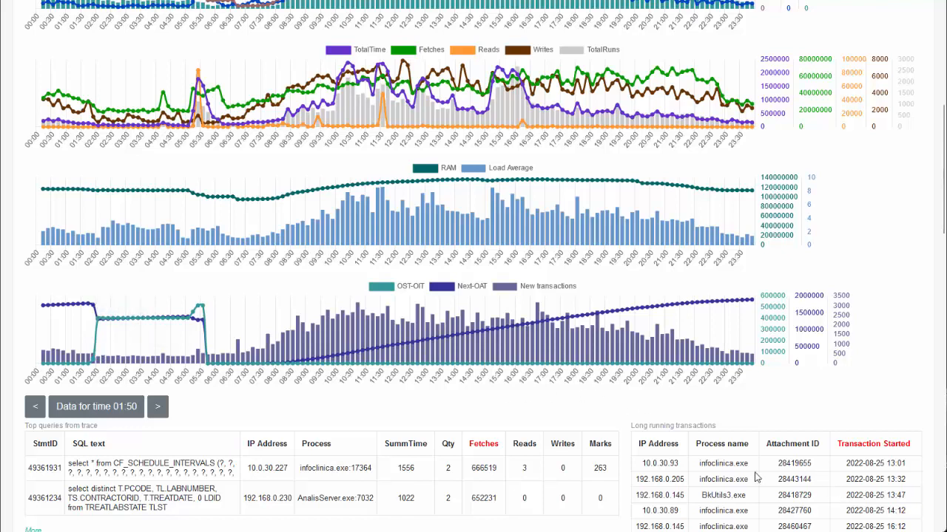
{"action": "mouse_move", "coordinate": [703, 491]}
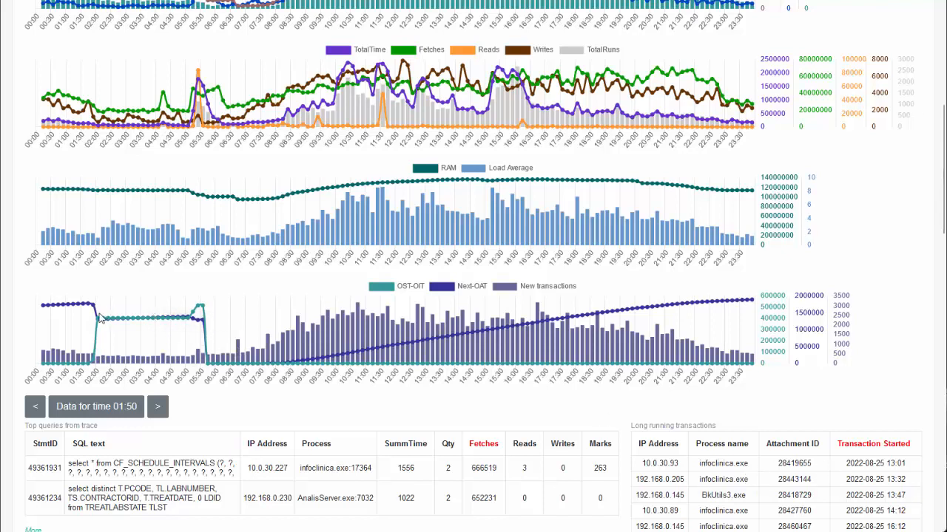
{"action": "mouse_move", "coordinate": [110, 320]}
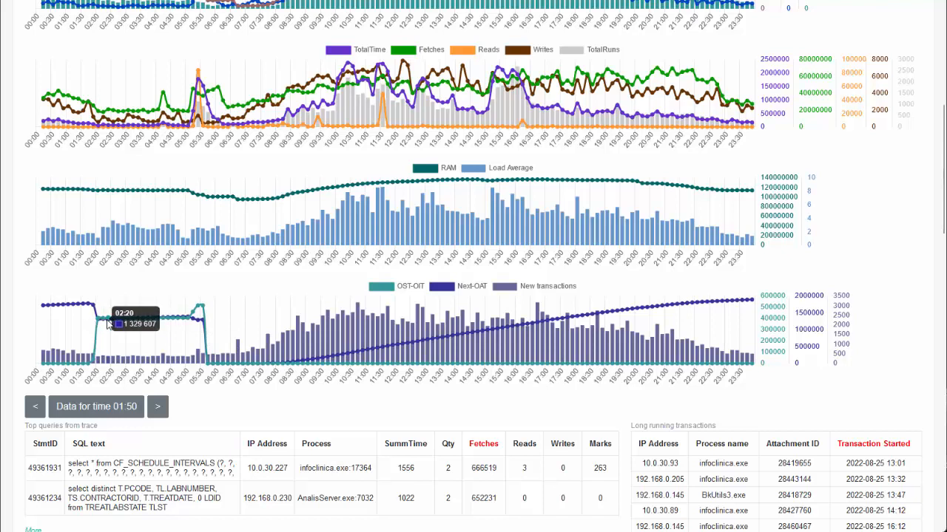
{"action": "mouse_move", "coordinate": [115, 326]}
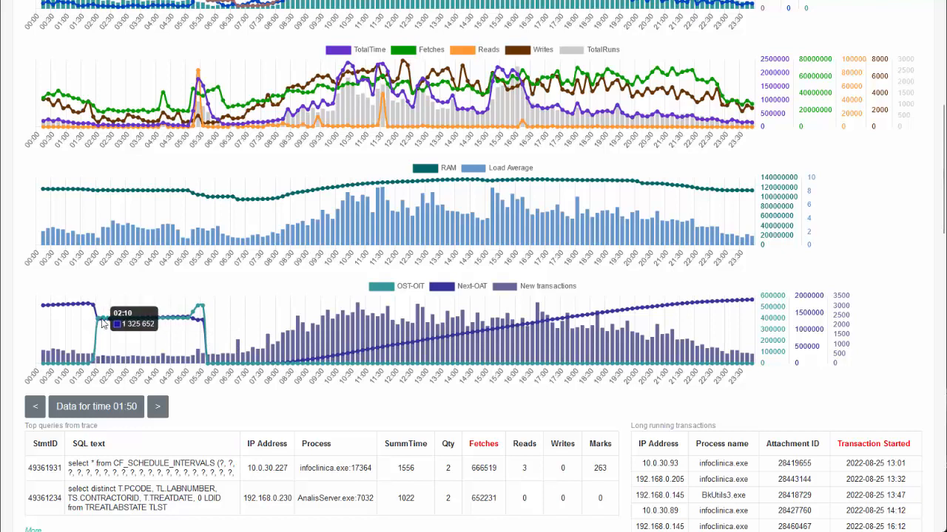
Load the detail tables for 03:00 and then 05:30.
{"action": "left_click", "coordinate": [157, 407]}
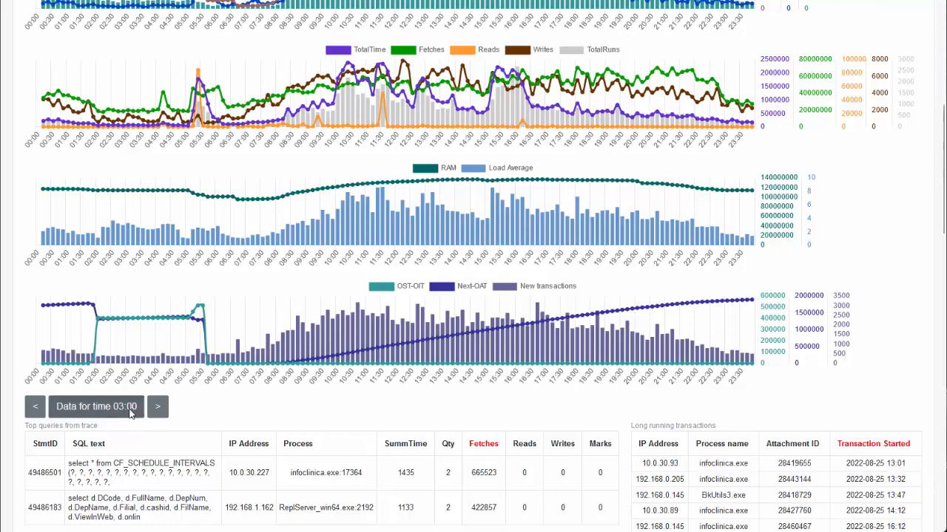
{"action": "mouse_move", "coordinate": [728, 416]}
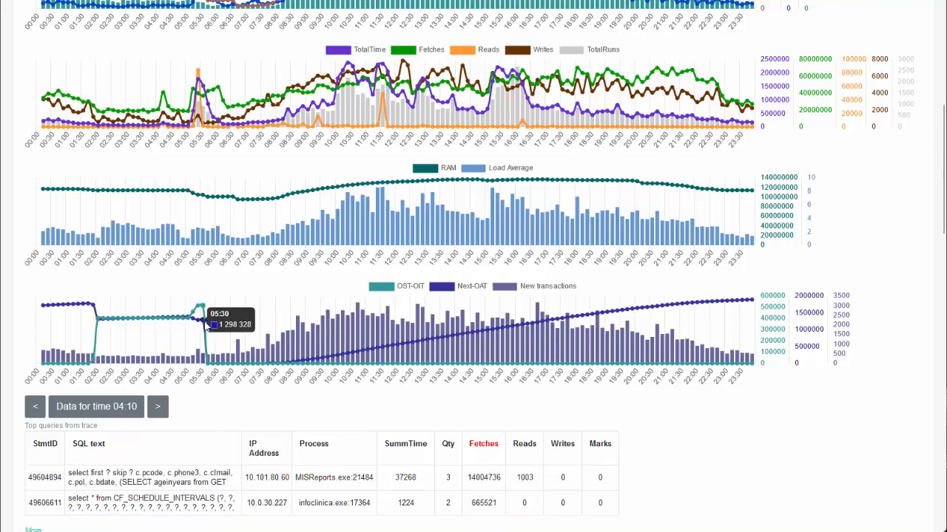
{"action": "left_click", "coordinate": [207, 325]}
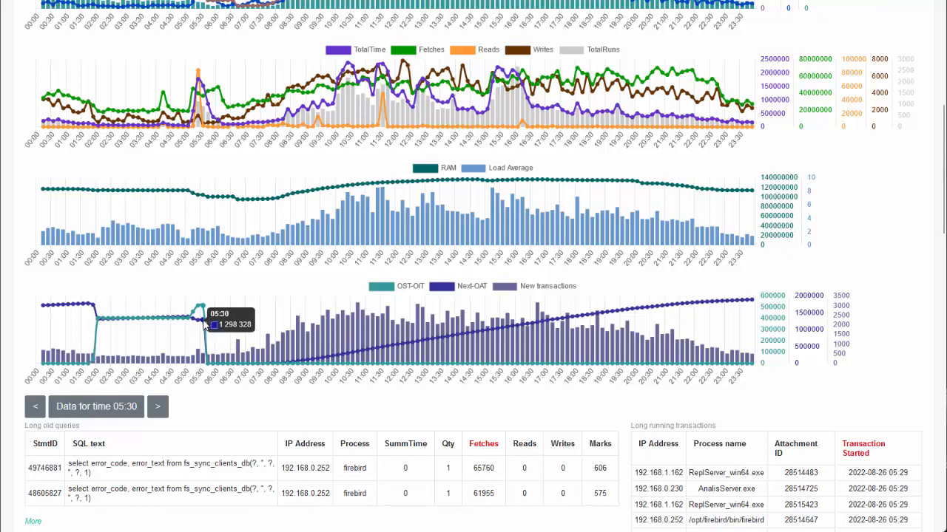
{"action": "mouse_move", "coordinate": [279, 356]}
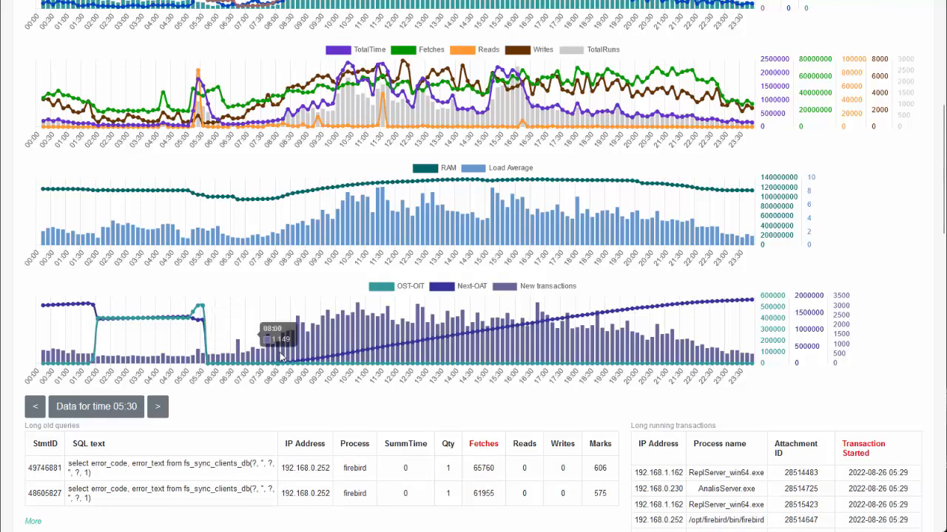
{"action": "mouse_move", "coordinate": [275, 399]}
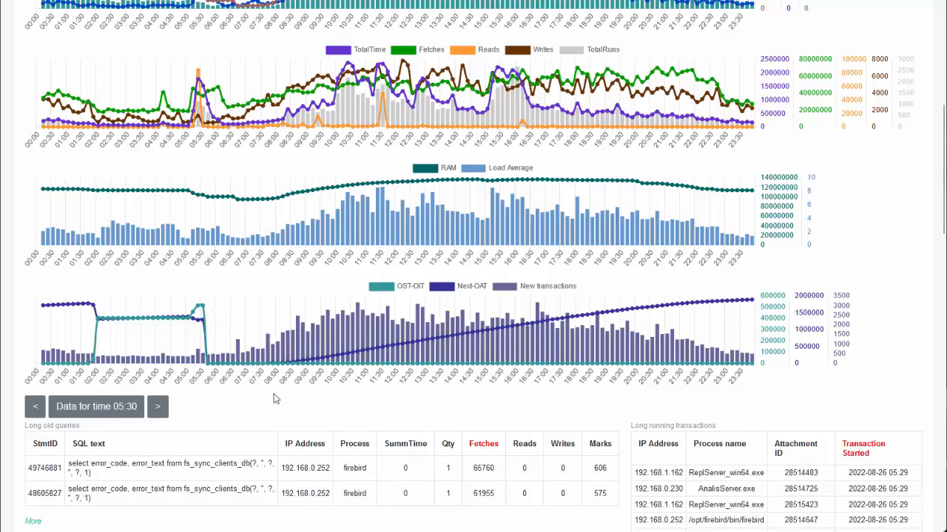
{"action": "mouse_move", "coordinate": [214, 362]}
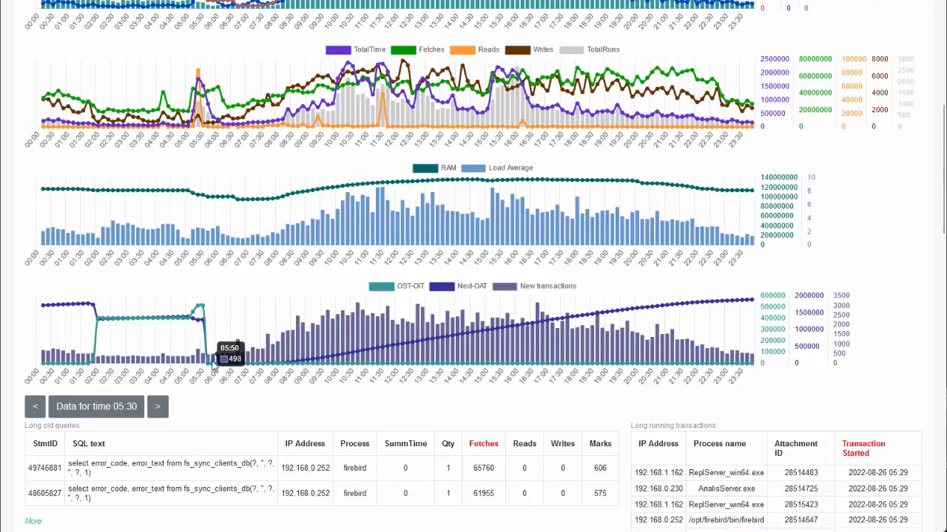
{"action": "mouse_move", "coordinate": [191, 321]}
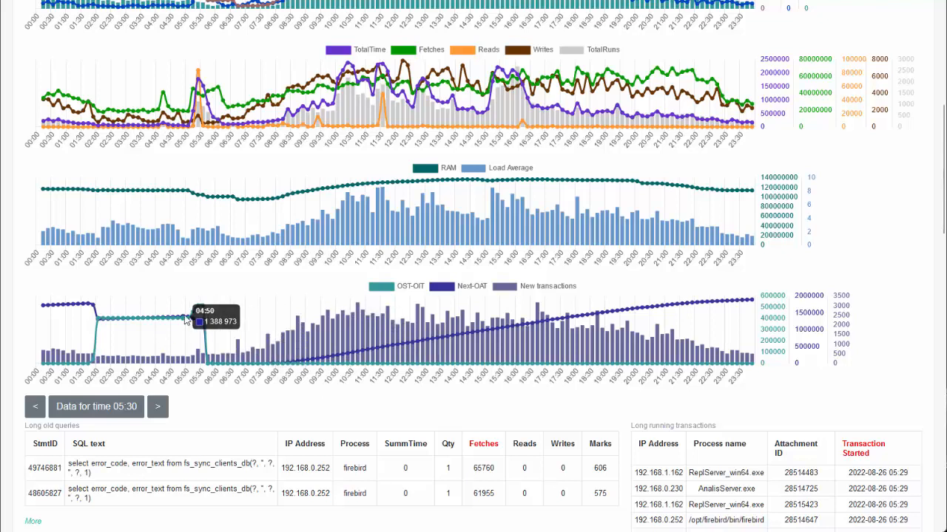
{"action": "mouse_move", "coordinate": [253, 396]}
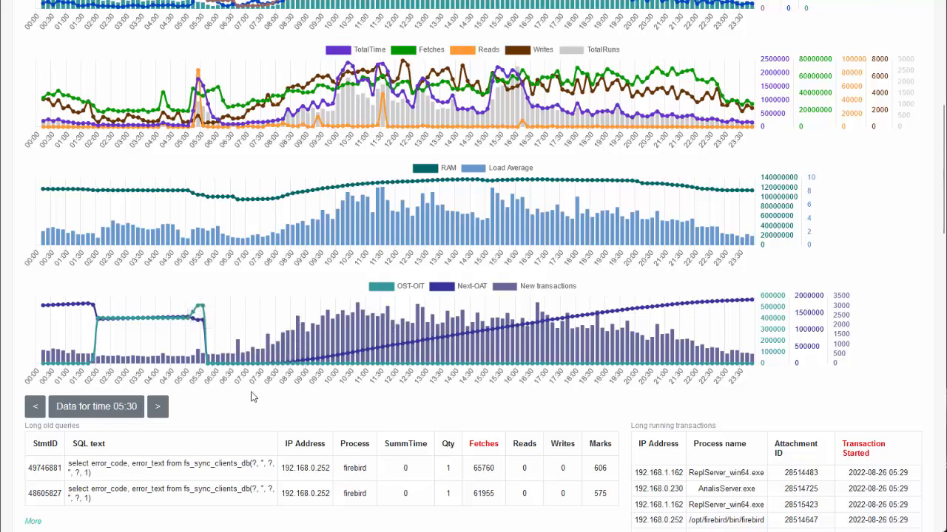
{"action": "mouse_move", "coordinate": [222, 367]}
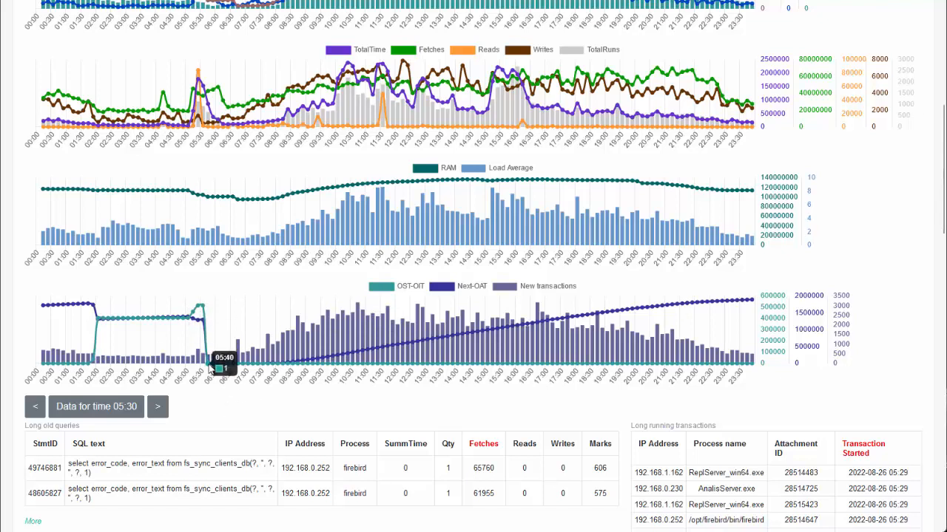
{"action": "mouse_move", "coordinate": [223, 367]}
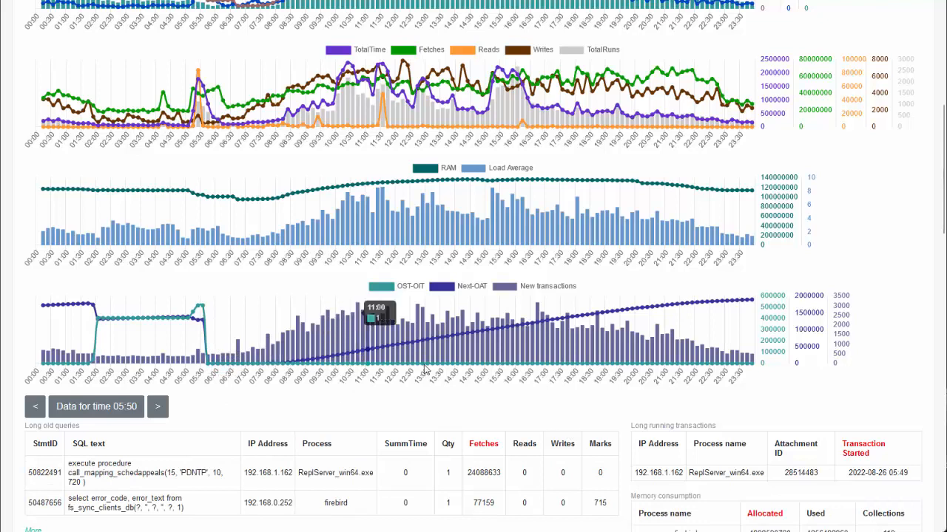
{"action": "mouse_move", "coordinate": [514, 288]}
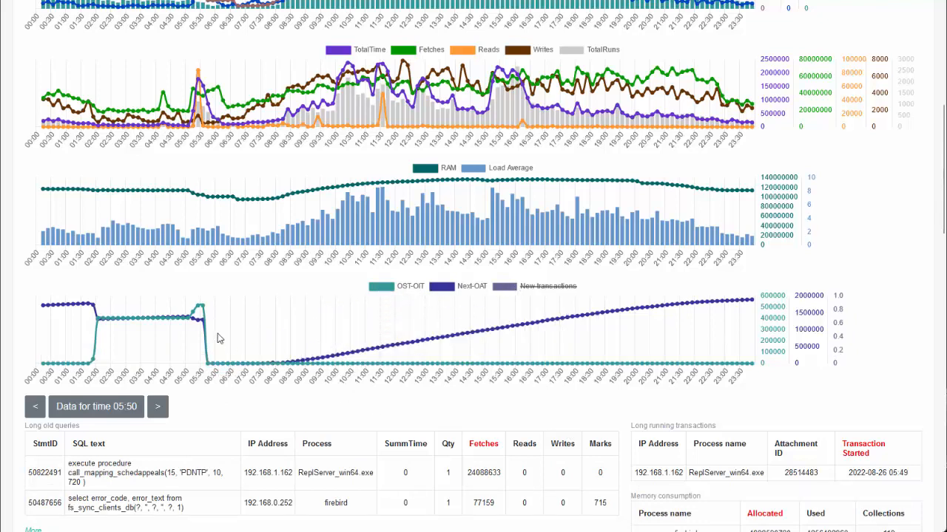
Load the 15:50 detail tables of long old queries and long-running transactions.
{"action": "left_click", "coordinate": [157, 407]}
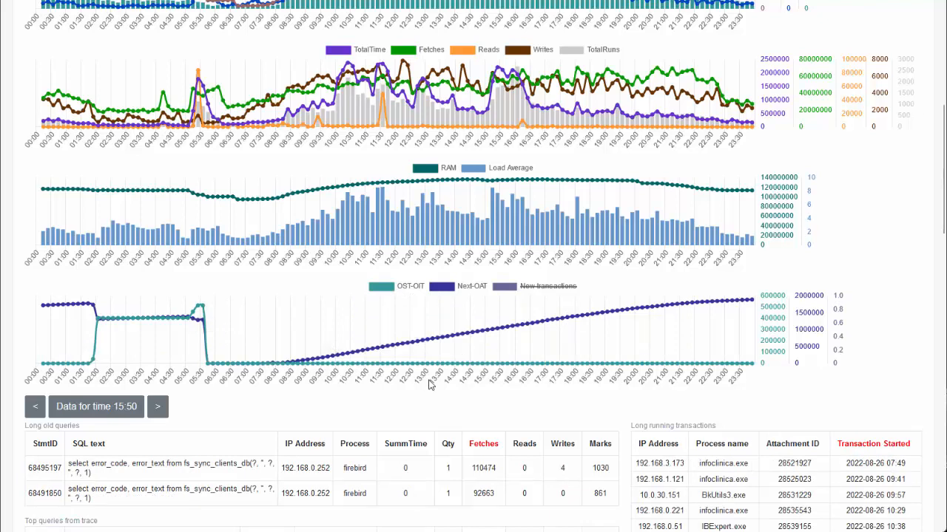
{"action": "mouse_move", "coordinate": [408, 376]}
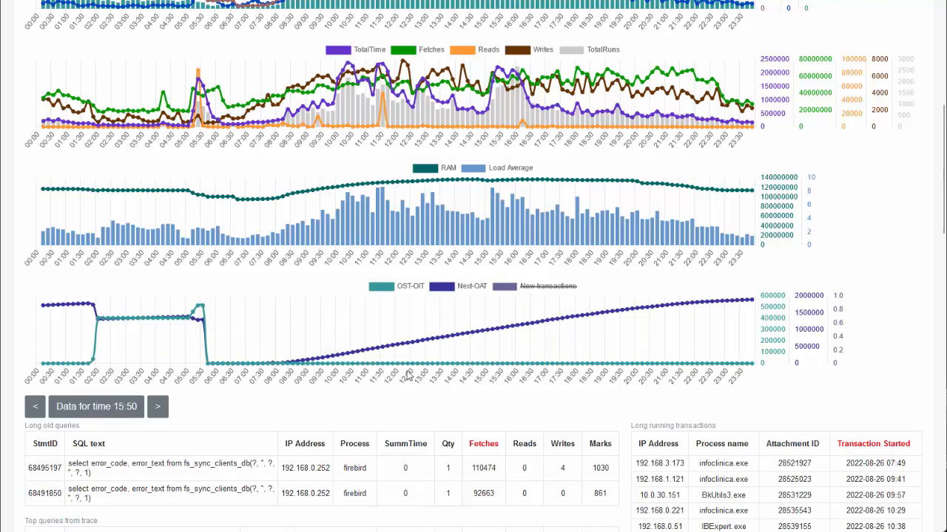
{"action": "mouse_move", "coordinate": [454, 347]}
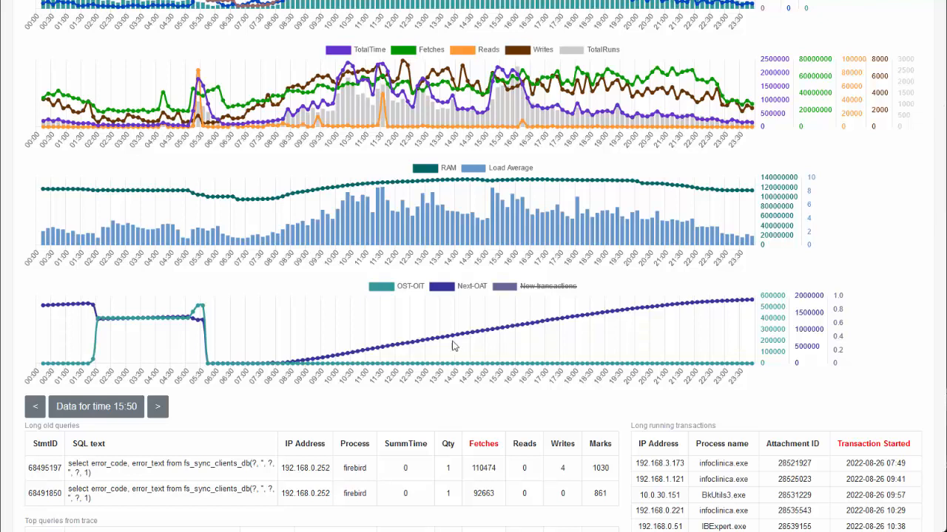
{"action": "mouse_move", "coordinate": [385, 296]}
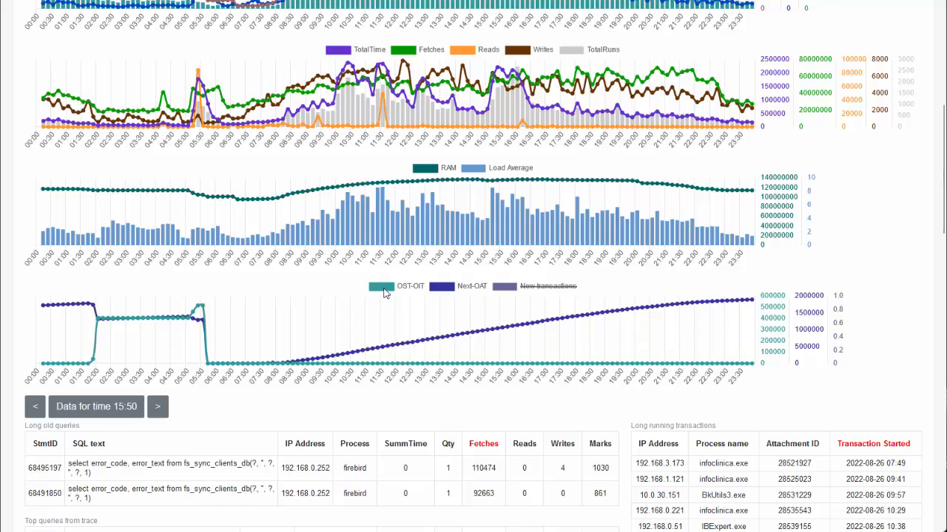
{"action": "mouse_move", "coordinate": [407, 293]}
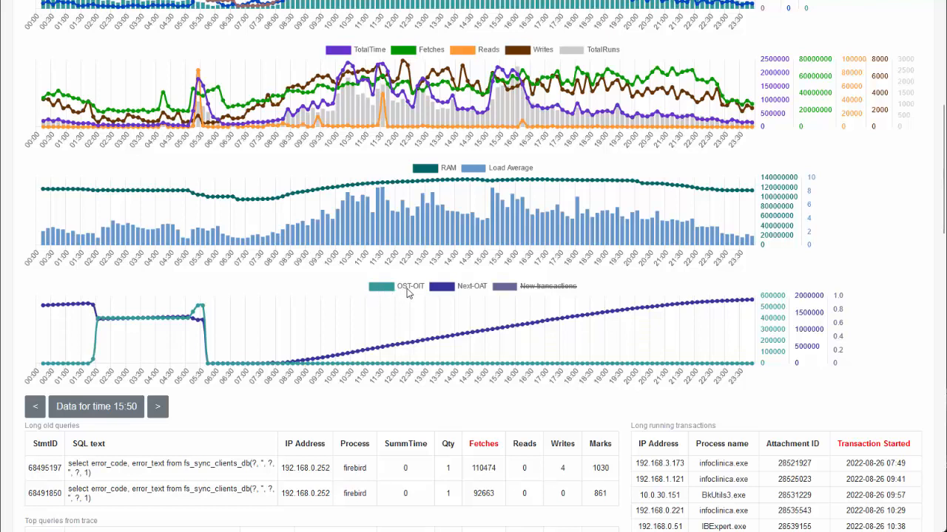
{"action": "mouse_move", "coordinate": [467, 353]}
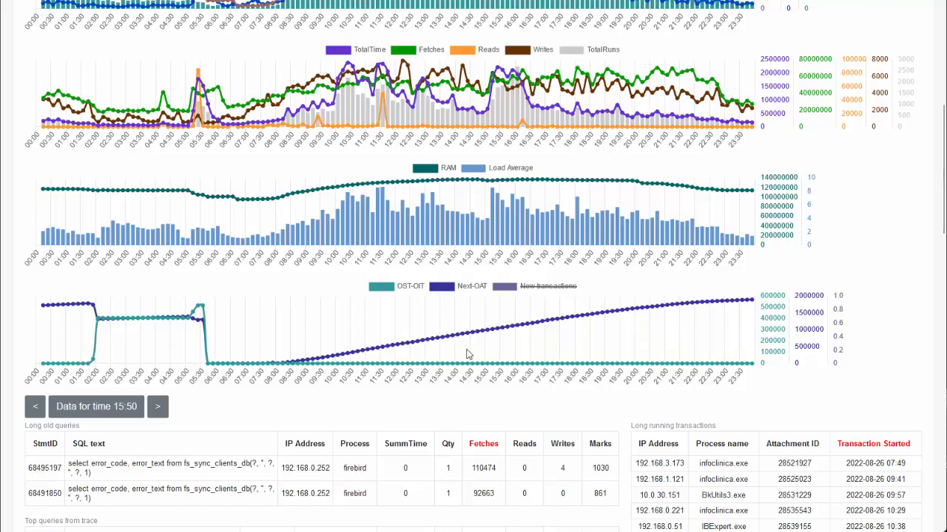
{"action": "mouse_move", "coordinate": [459, 296]}
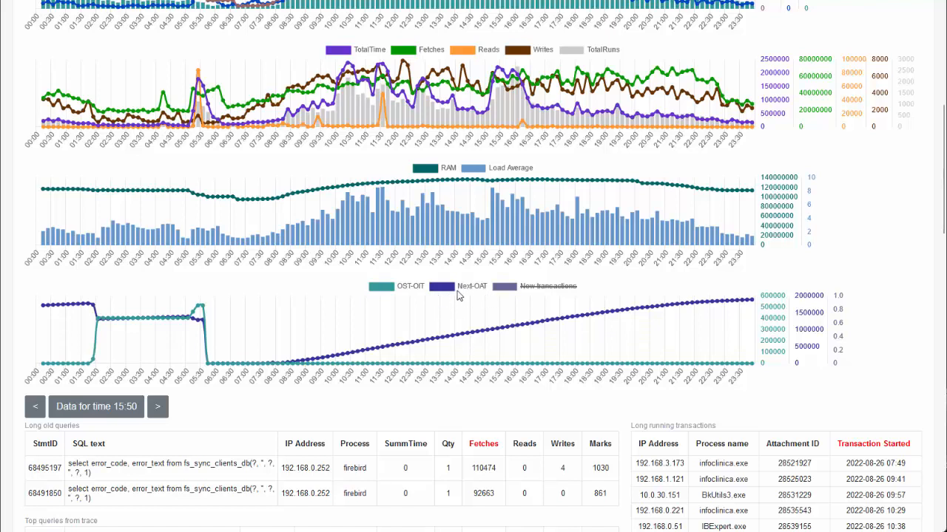
{"action": "mouse_move", "coordinate": [376, 392]}
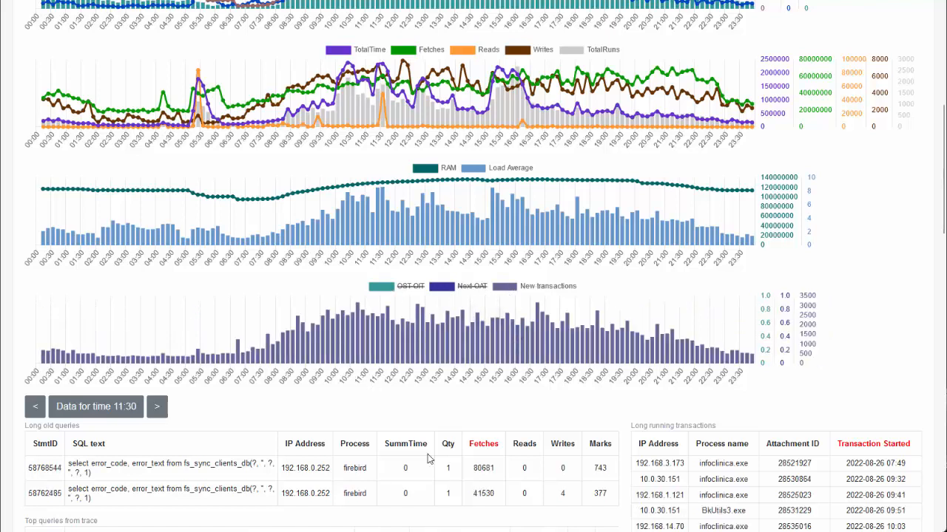
Load the 13:30 detail tables with its top trace queries.
{"action": "left_click", "coordinate": [157, 406]}
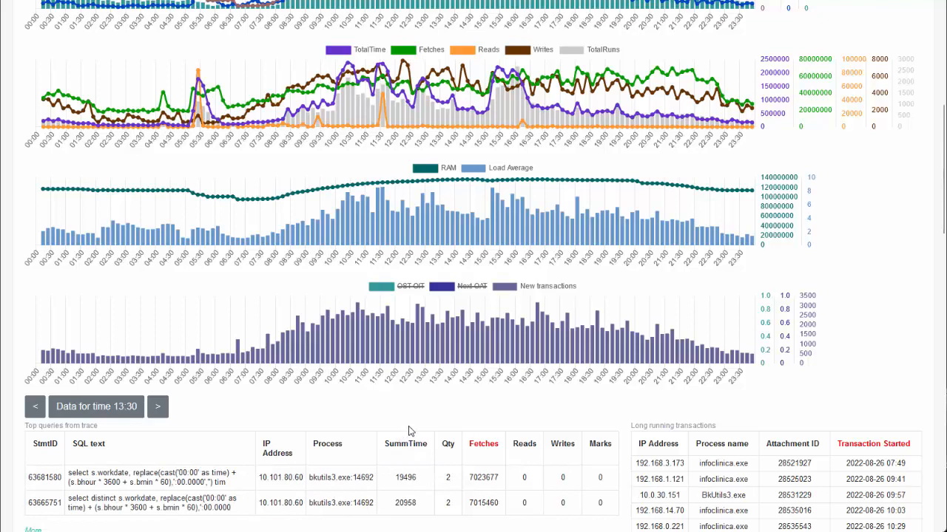
{"action": "mouse_move", "coordinate": [503, 299]}
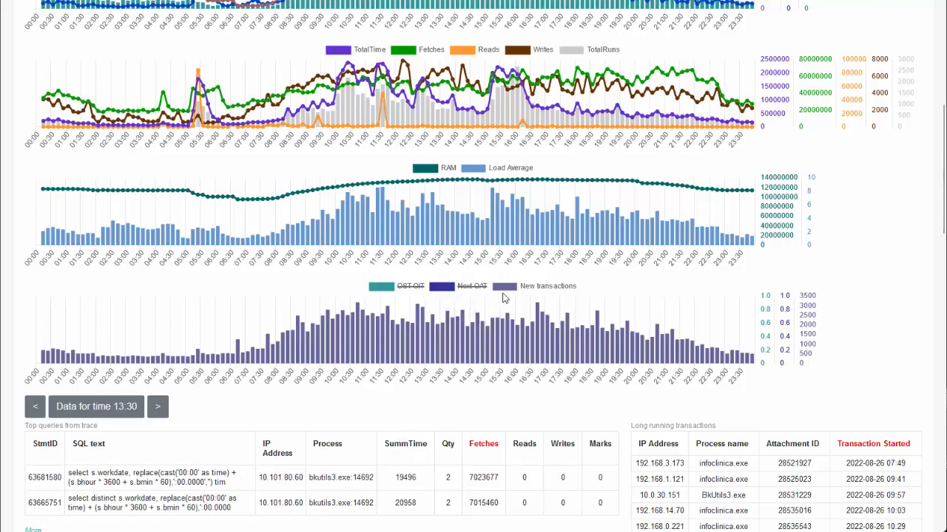
{"action": "mouse_move", "coordinate": [355, 314]}
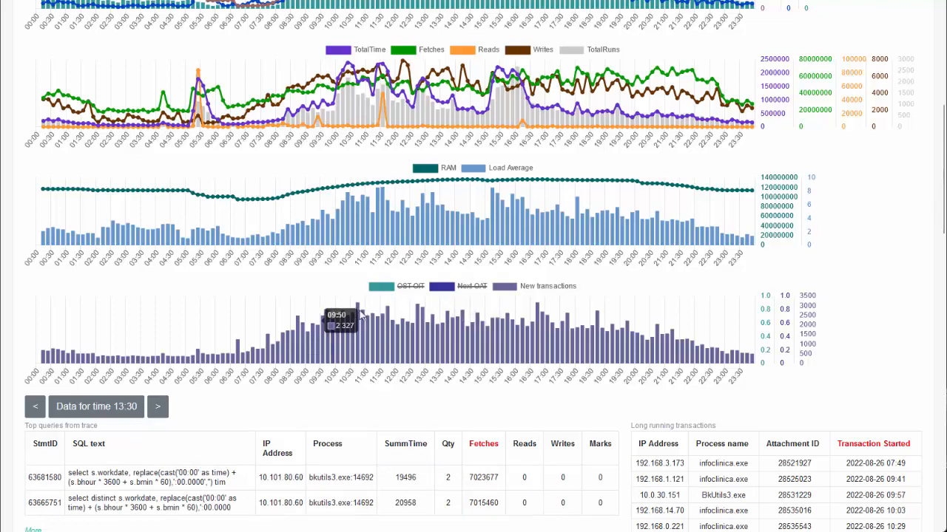
{"action": "mouse_move", "coordinate": [366, 309]}
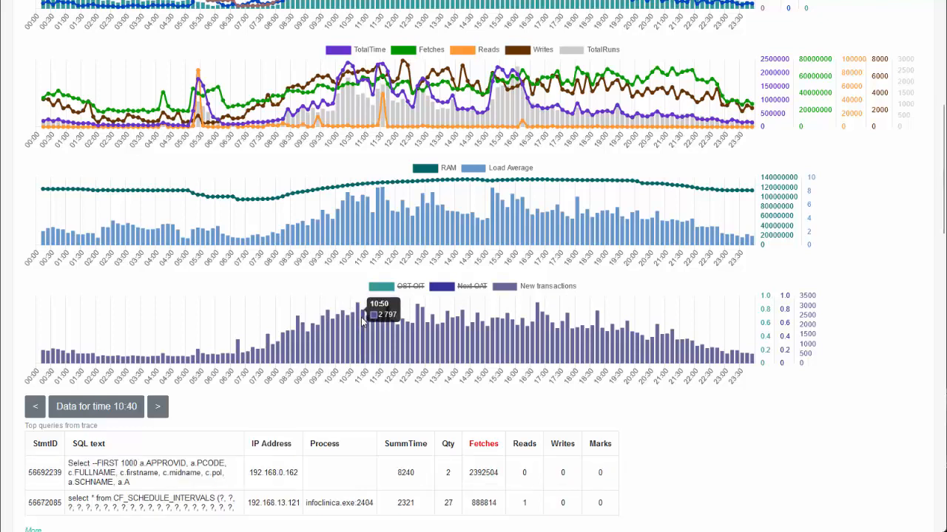
{"action": "mouse_move", "coordinate": [361, 309]}
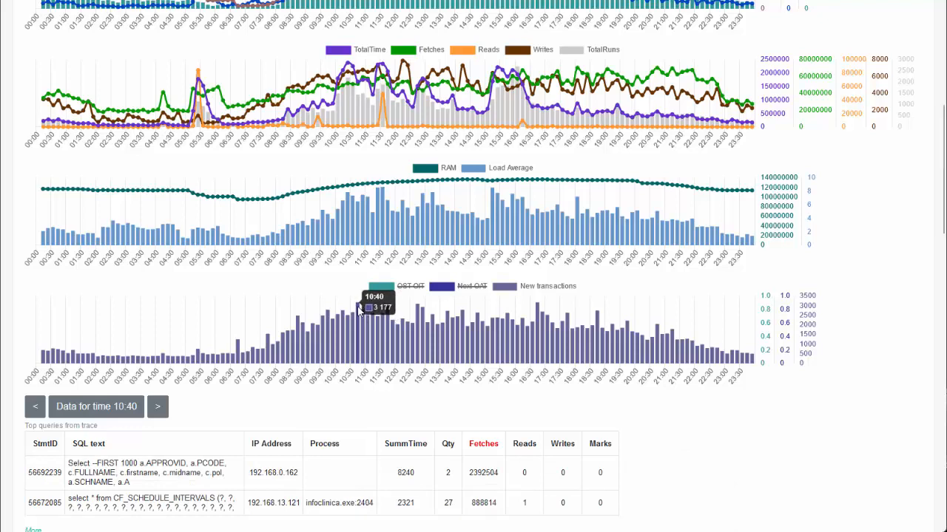
{"action": "mouse_move", "coordinate": [382, 330]}
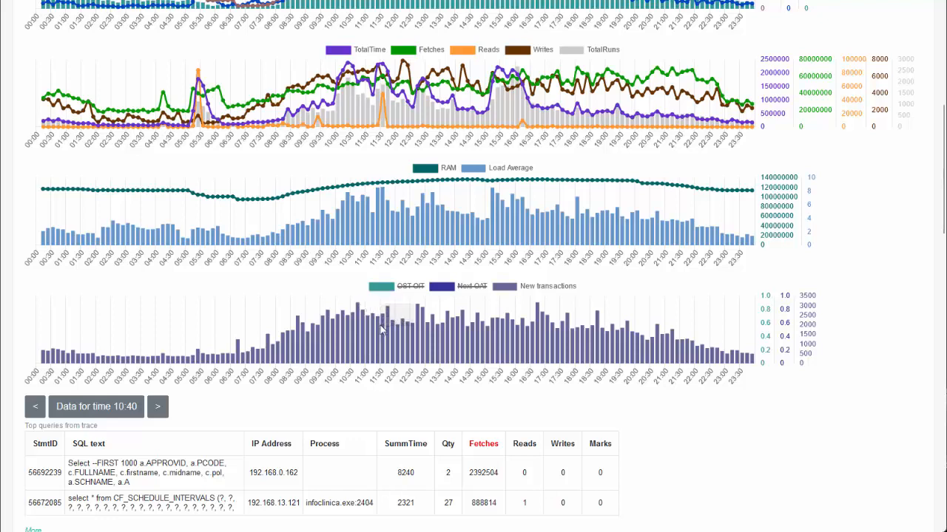
{"action": "mouse_move", "coordinate": [407, 322]}
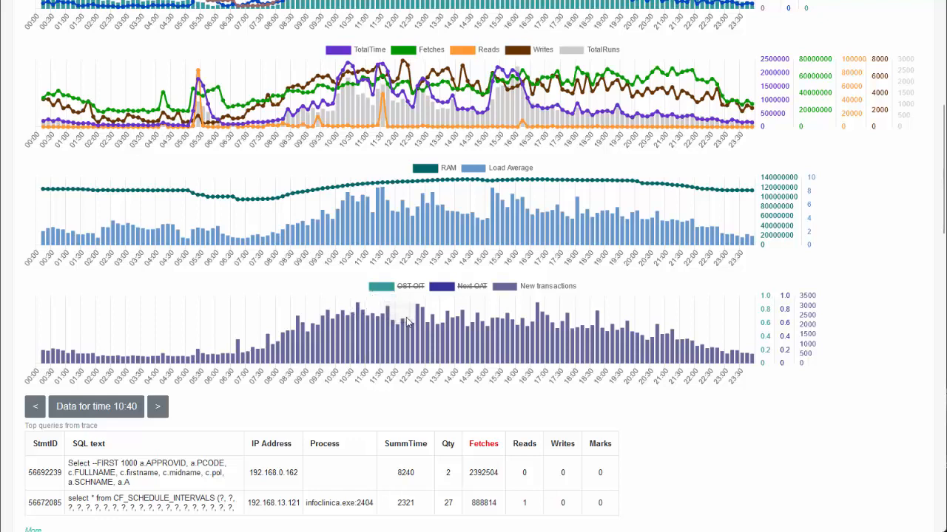
{"action": "mouse_move", "coordinate": [452, 405]}
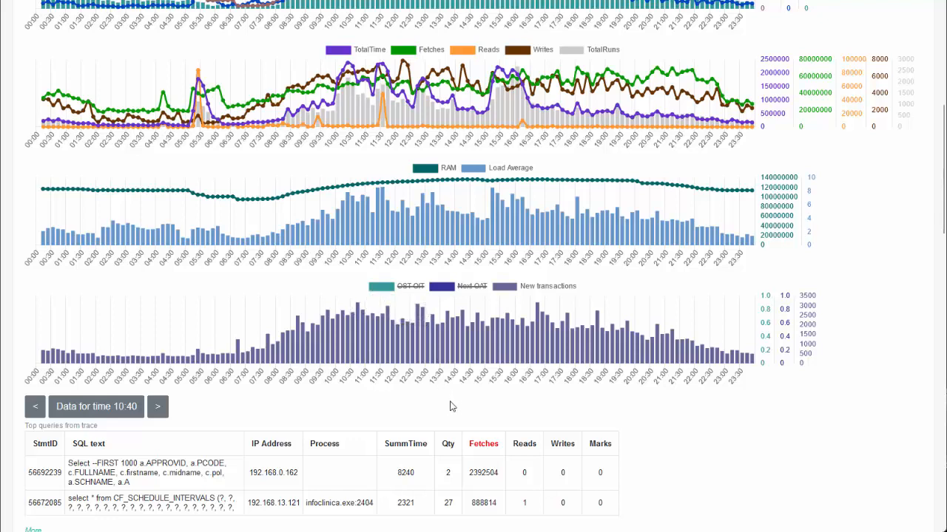
{"action": "mouse_move", "coordinate": [479, 403]}
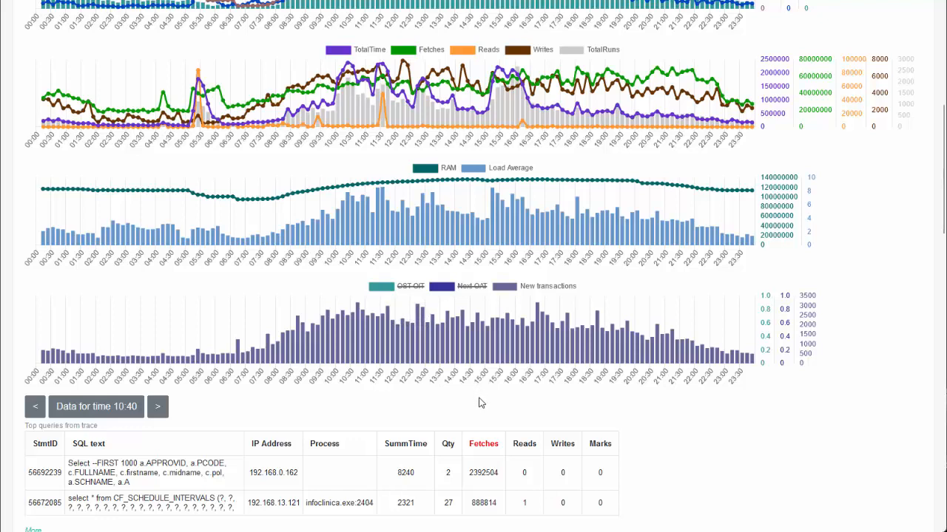
{"action": "mouse_move", "coordinate": [509, 409]}
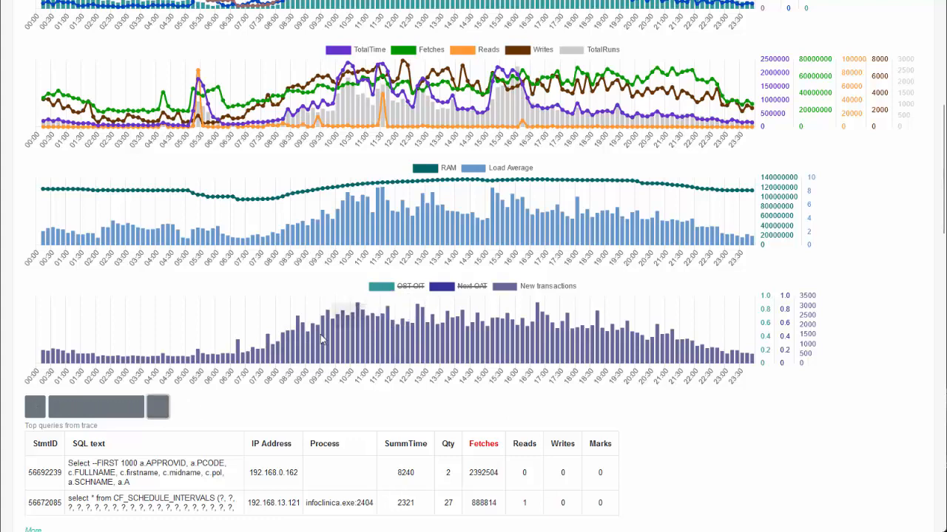
Load a chosen minute's details and set the time range start to 10:30.
{"action": "left_click", "coordinate": [157, 406]}
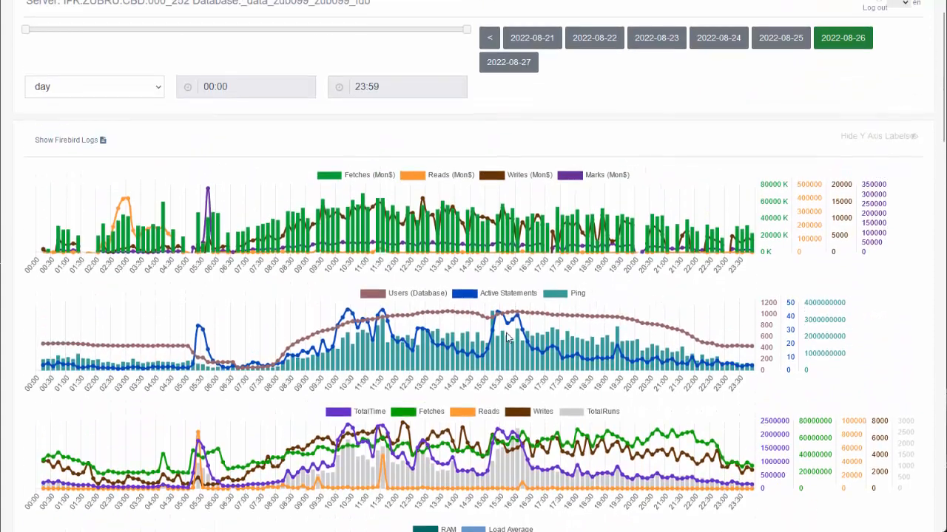
{"action": "left_click_drag", "start_coordinate": [24, 30], "coordinate": [185, 30]}
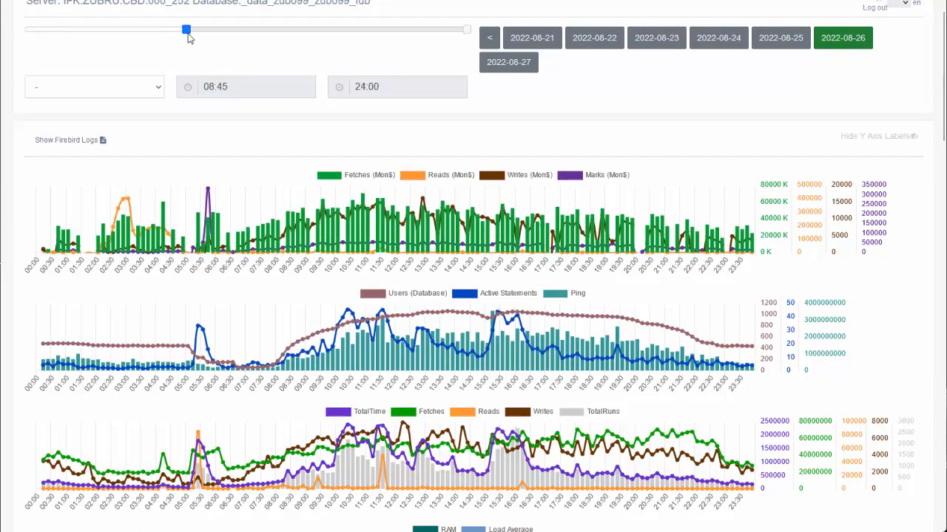
{"action": "left_click_drag", "start_coordinate": [185, 29], "coordinate": [230, 30]}
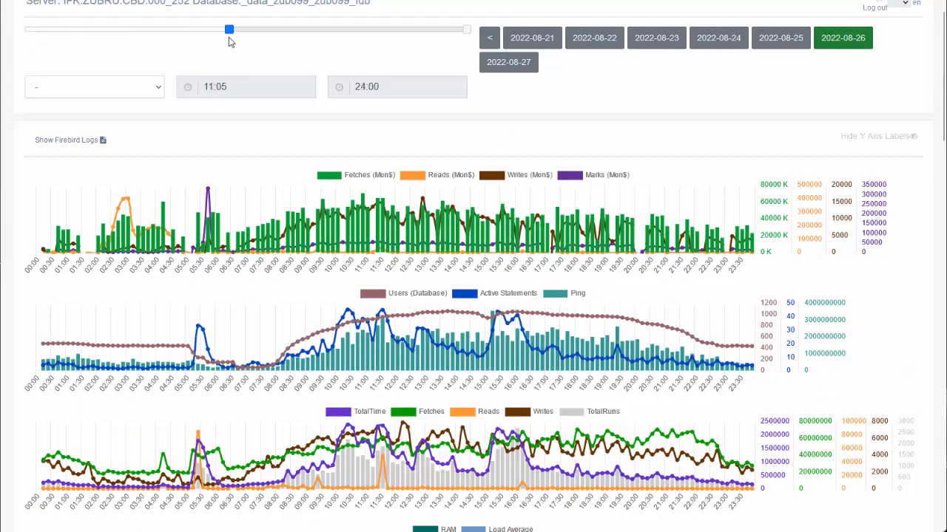
{"action": "left_click_drag", "start_coordinate": [231, 29], "coordinate": [225, 30]}
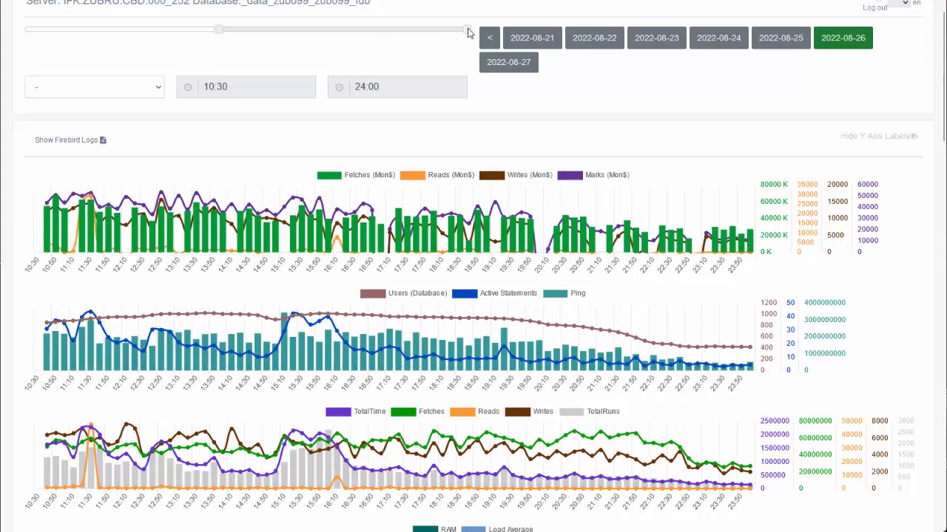
Narrow the time range end down to 11:00 for a per-minute 10:30–11:00 view.
{"action": "left_click_drag", "start_coordinate": [466, 29], "coordinate": [287, 29]}
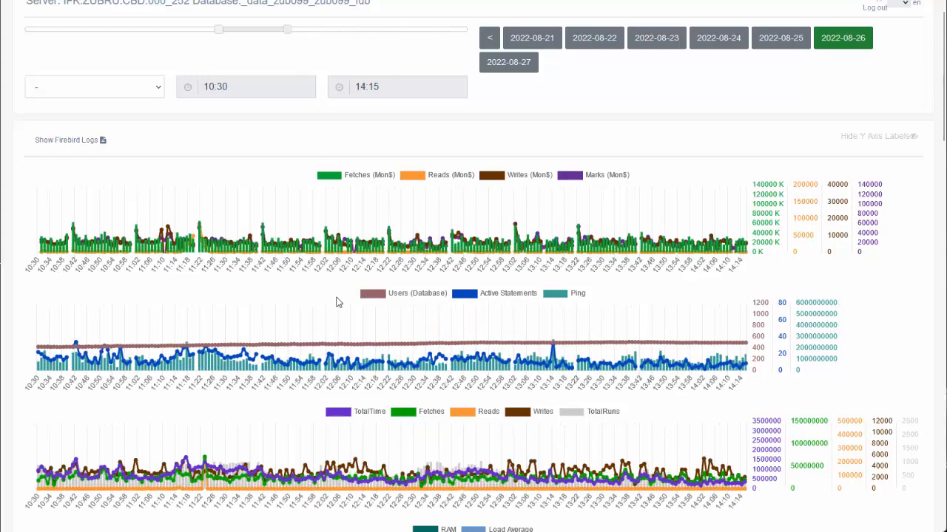
{"action": "left_click_drag", "start_coordinate": [286, 30], "coordinate": [254, 30]}
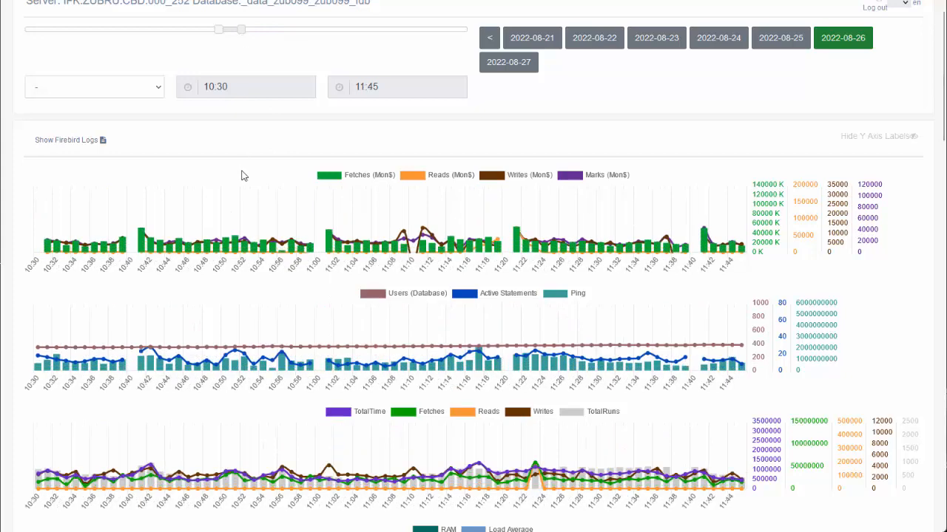
{"action": "left_click_drag", "start_coordinate": [239, 30], "coordinate": [235, 29]}
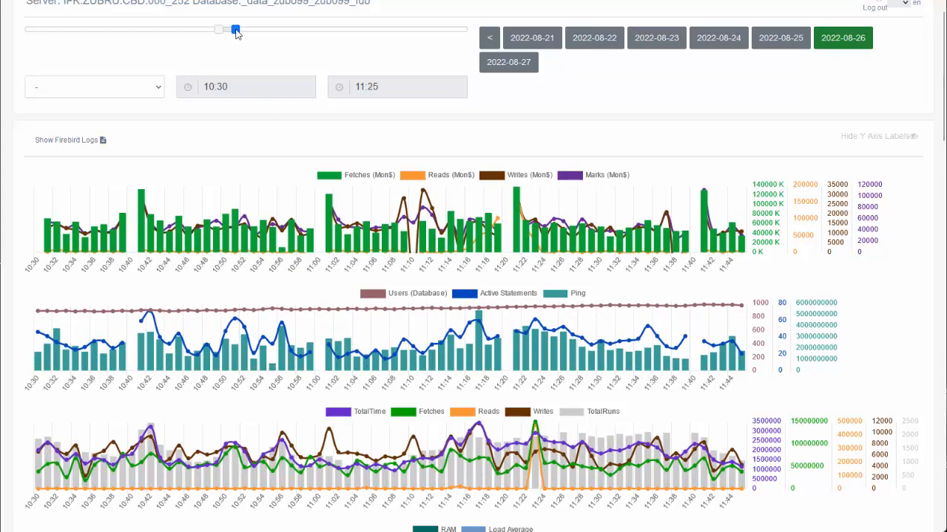
{"action": "left_click_drag", "start_coordinate": [235, 29], "coordinate": [228, 30]}
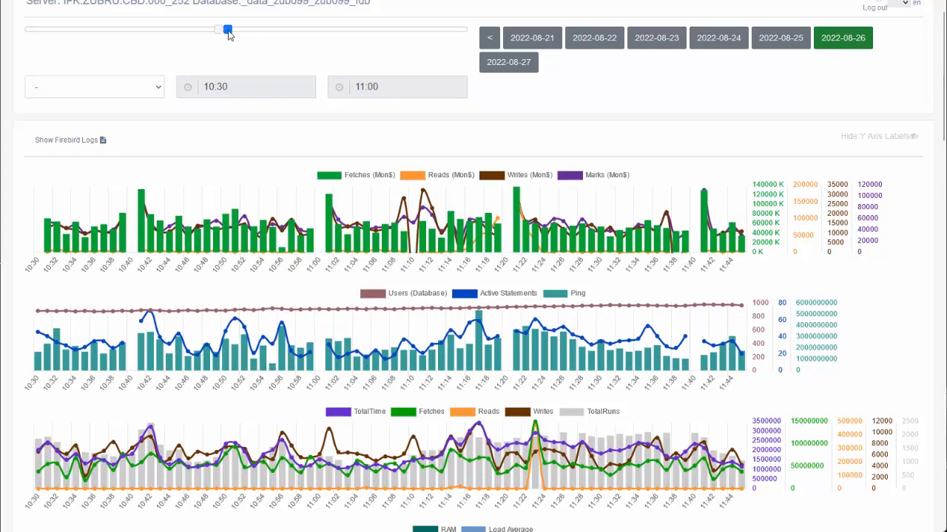
{"action": "scroll", "scroll_direction": "down", "scroll_amount": 3}
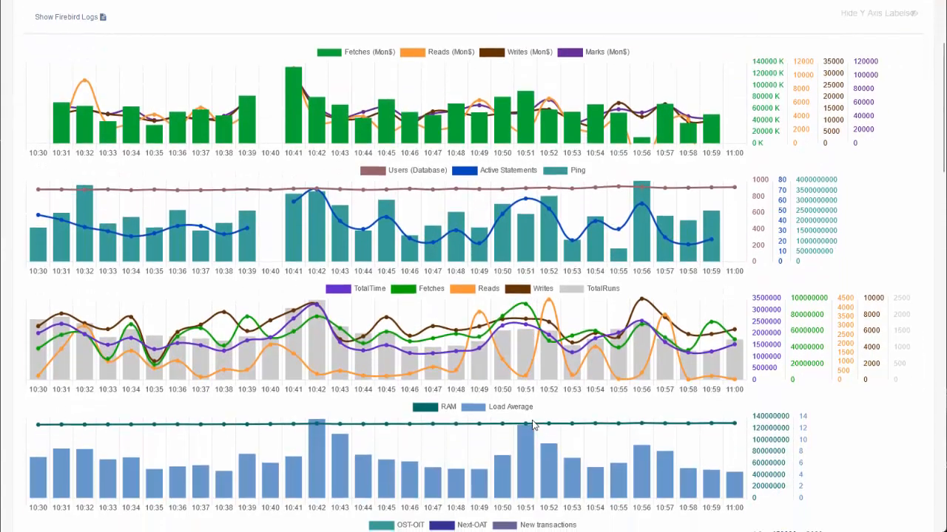
Select a minute in the narrowed charts and expand the top trace queries table.
{"action": "scroll", "scroll_direction": "down", "scroll_amount": 3}
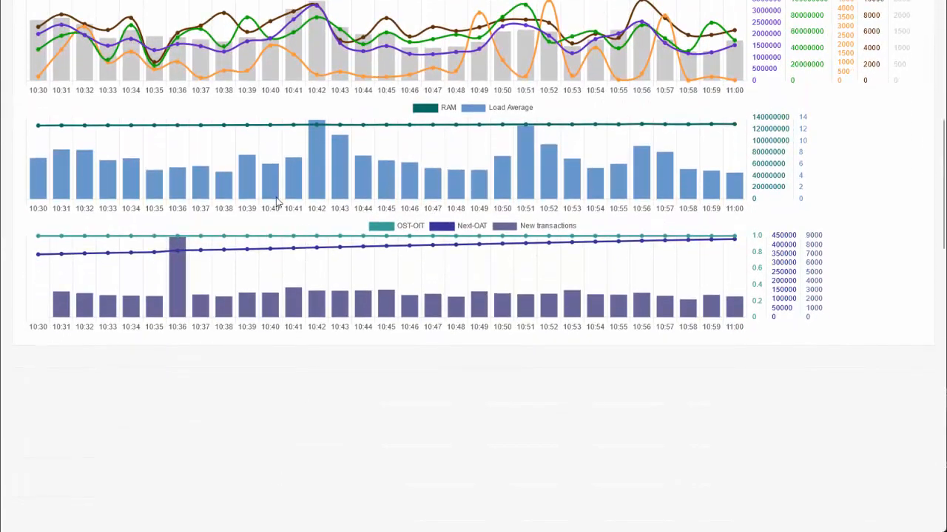
{"action": "mouse_move", "coordinate": [281, 344]}
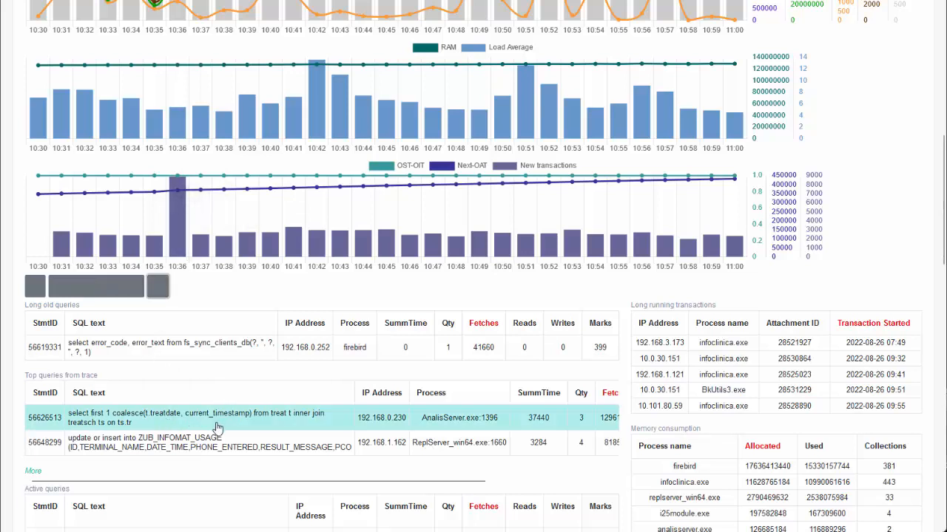
{"action": "left_click", "coordinate": [158, 287]}
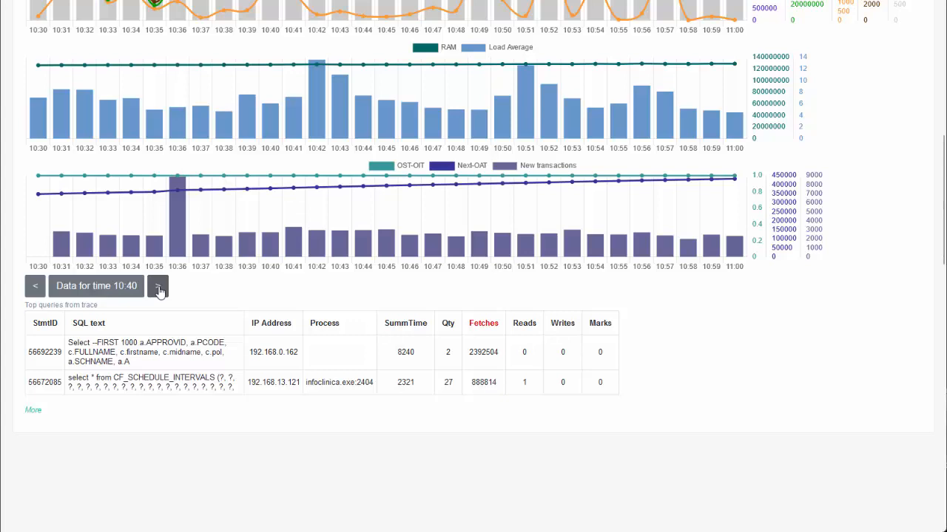
{"action": "mouse_move", "coordinate": [41, 411]}
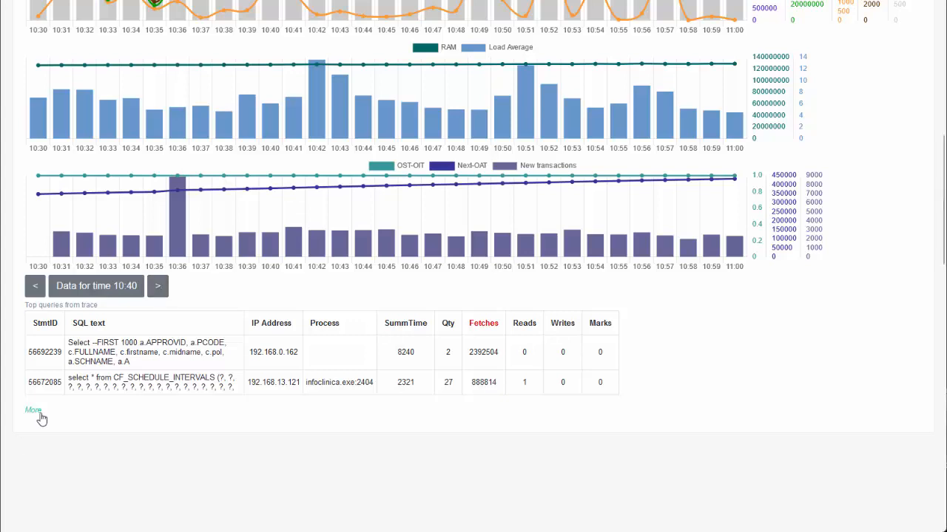
{"action": "left_click", "coordinate": [32, 411]}
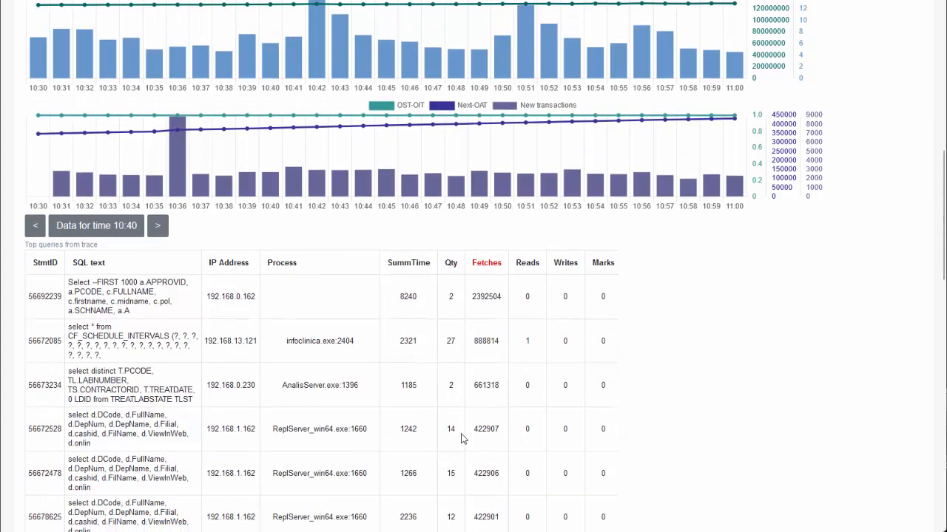
Step the detail tables forward to 10:41 and review the wider query columns.
{"action": "scroll", "scroll_direction": "up", "scroll_amount": 3}
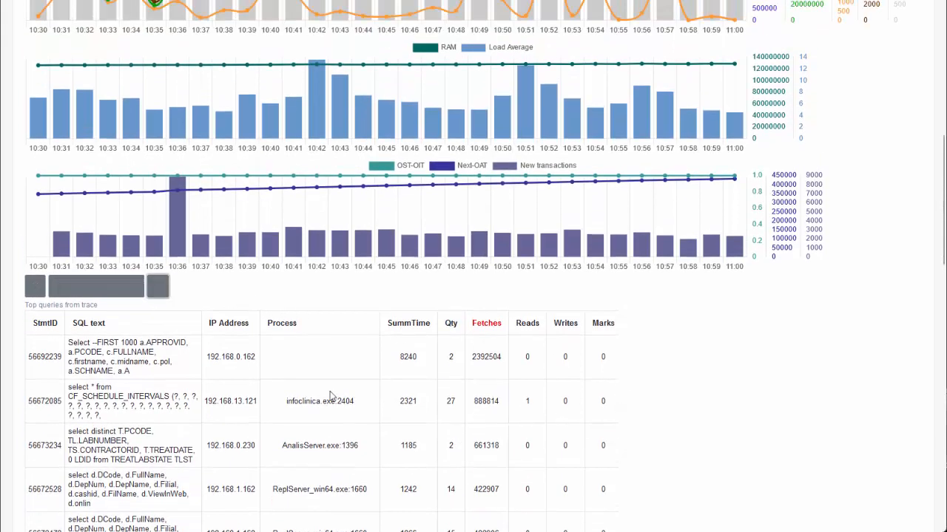
{"action": "left_click", "coordinate": [157, 287]}
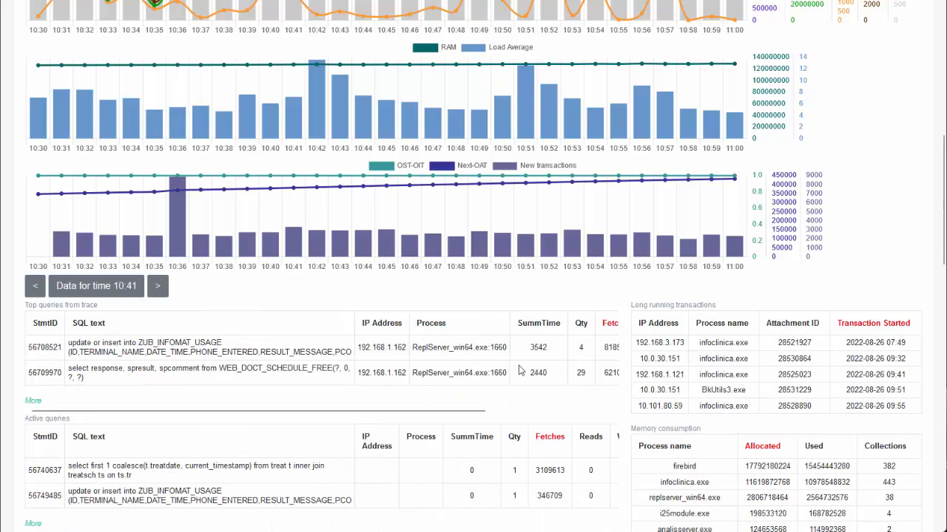
{"action": "scroll", "scroll_direction": "right", "scroll_amount": 3}
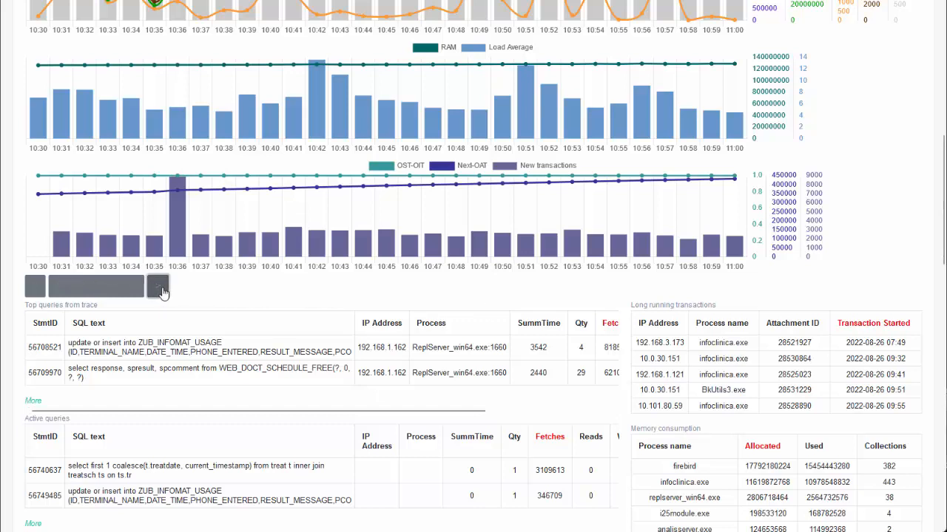
Load the 10:42 minute details with the top trace query's plan and full SQL.
{"action": "left_click", "coordinate": [157, 287]}
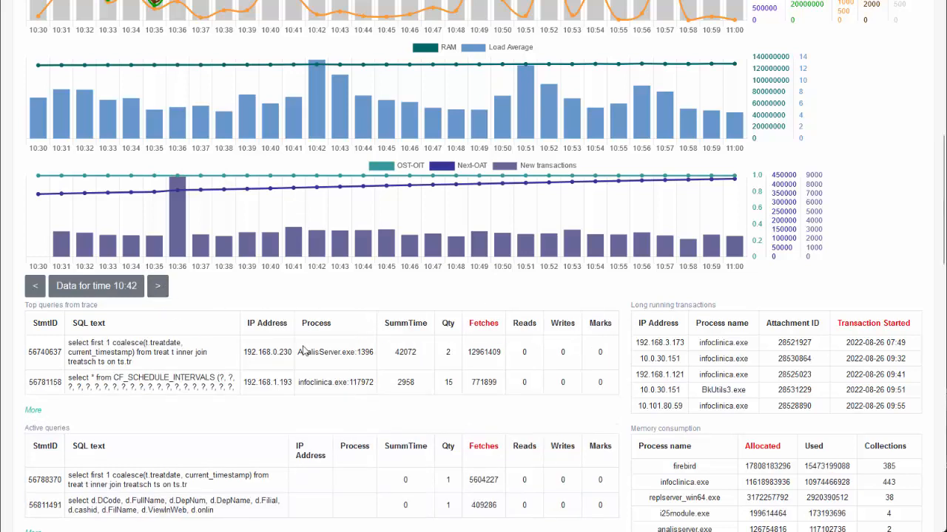
{"action": "mouse_move", "coordinate": [298, 273]}
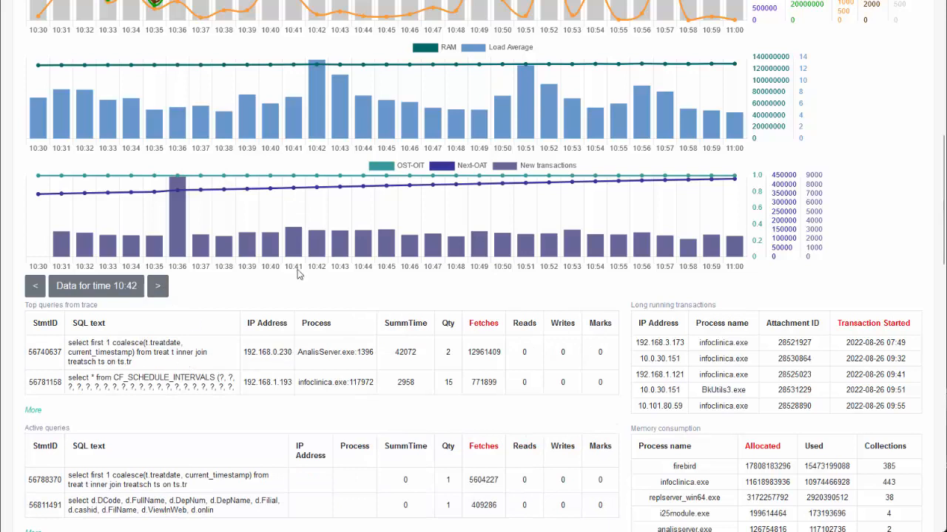
{"action": "mouse_move", "coordinate": [334, 400]}
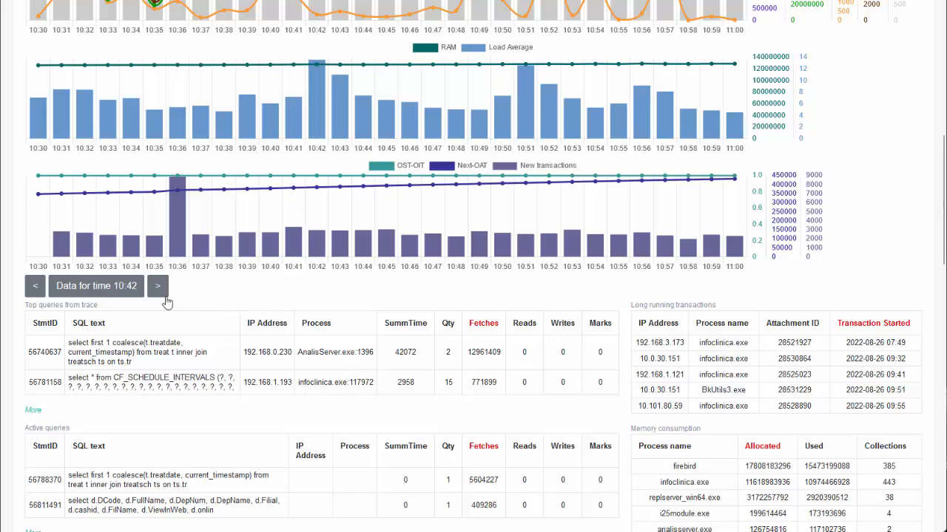
{"action": "mouse_move", "coordinate": [231, 361]}
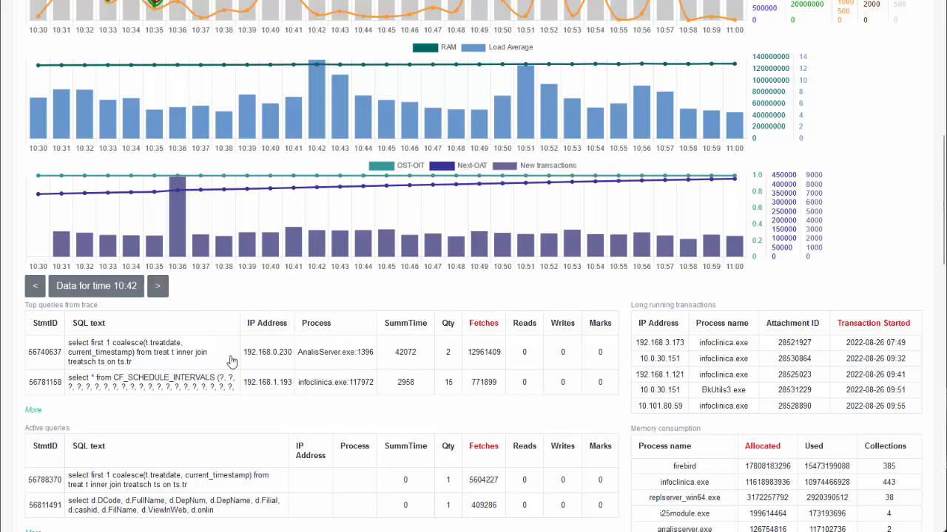
{"action": "mouse_move", "coordinate": [156, 360]}
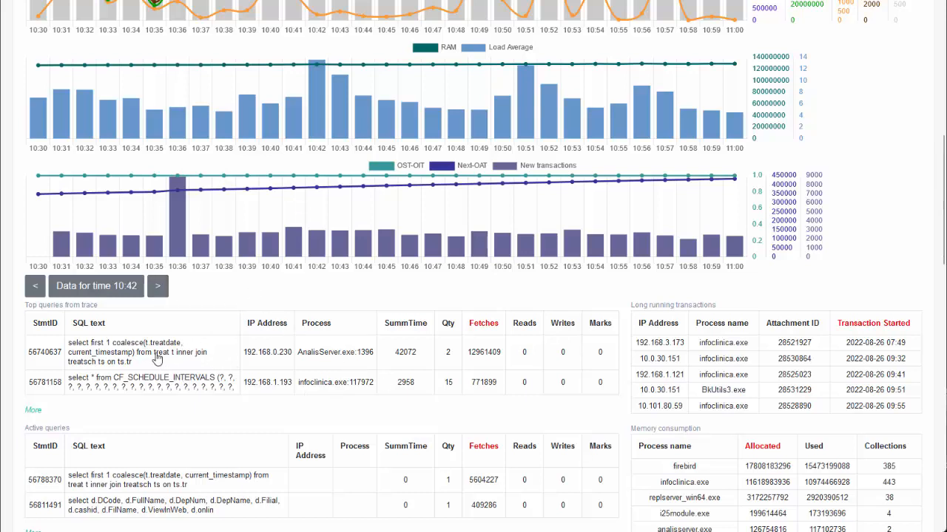
{"action": "mouse_move", "coordinate": [244, 346]}
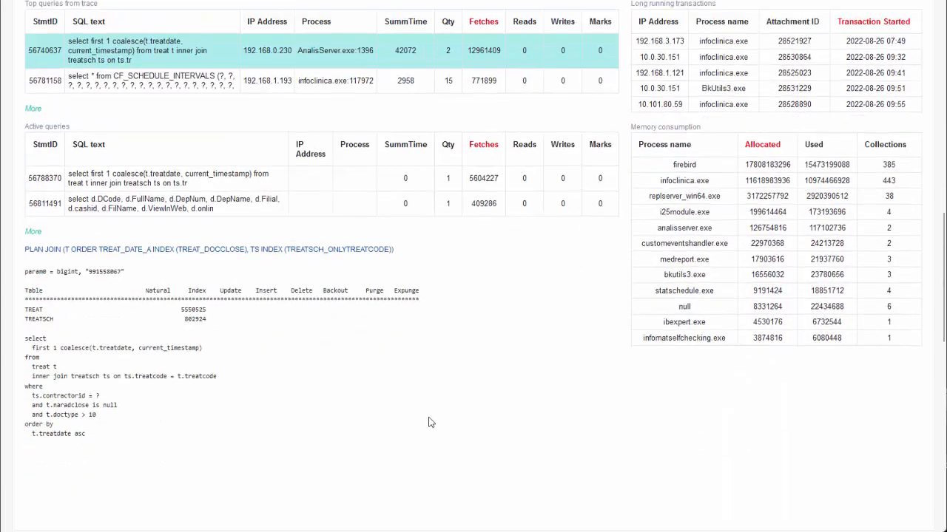
{"action": "scroll", "scroll_direction": "up", "scroll_amount": 3}
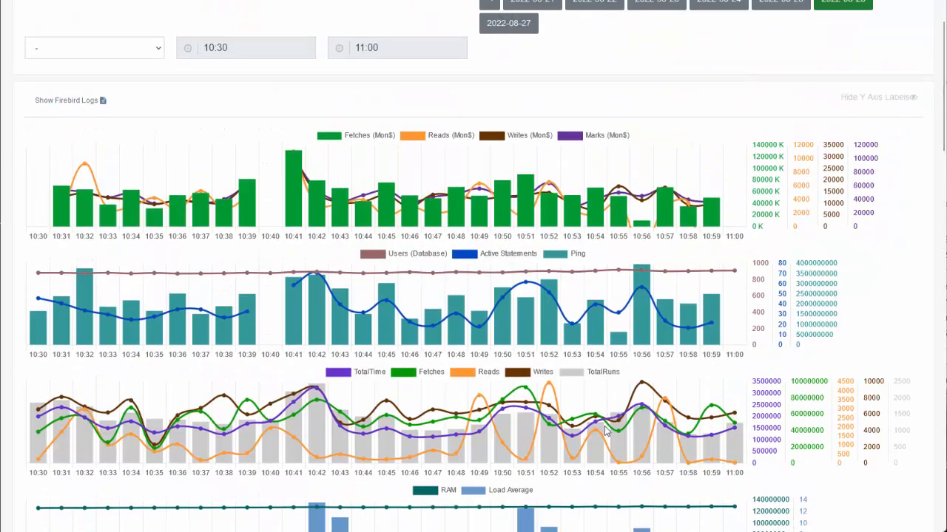
{"action": "mouse_move", "coordinate": [605, 222]}
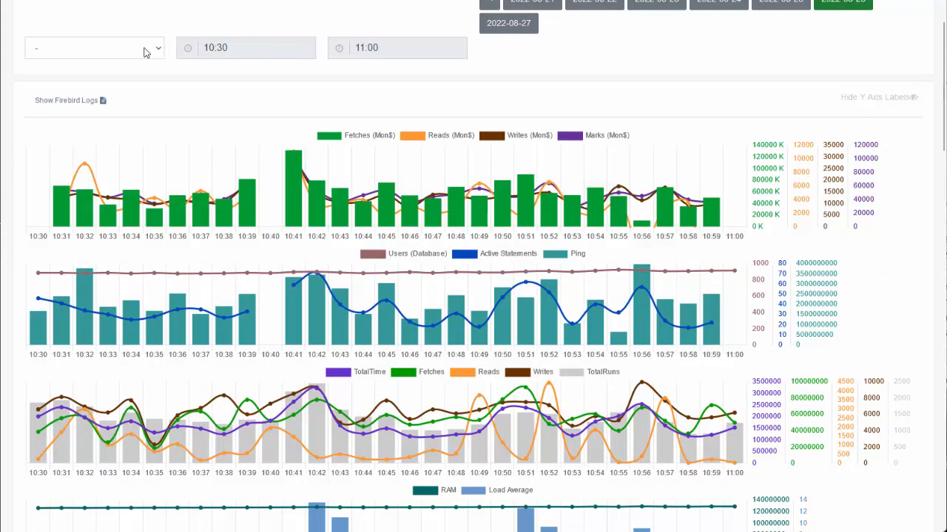
{"action": "mouse_move", "coordinate": [68, 151]}
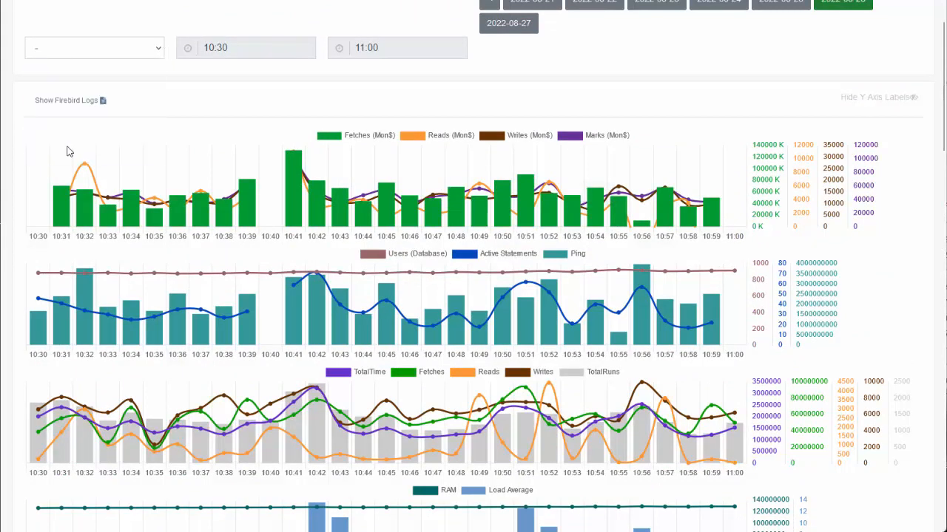
{"action": "left_click", "coordinate": [95, 48]}
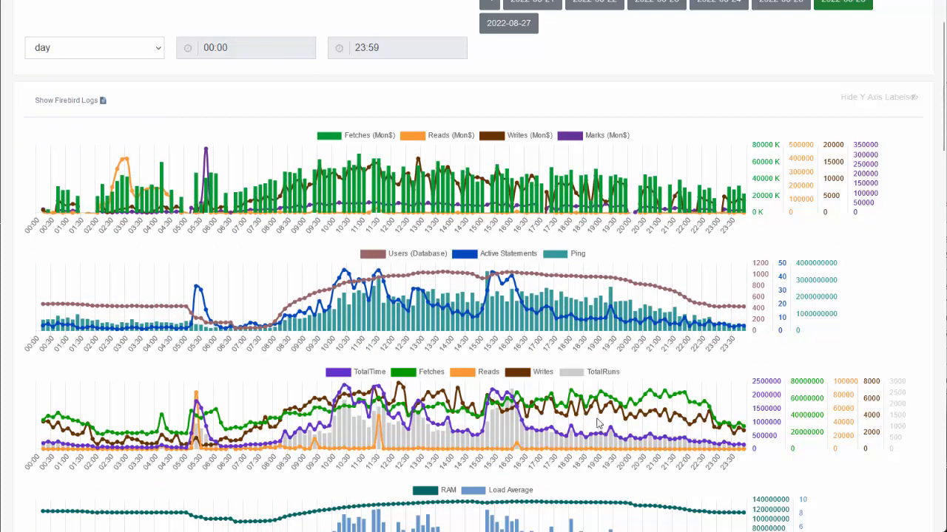
{"action": "mouse_move", "coordinate": [349, 275]}
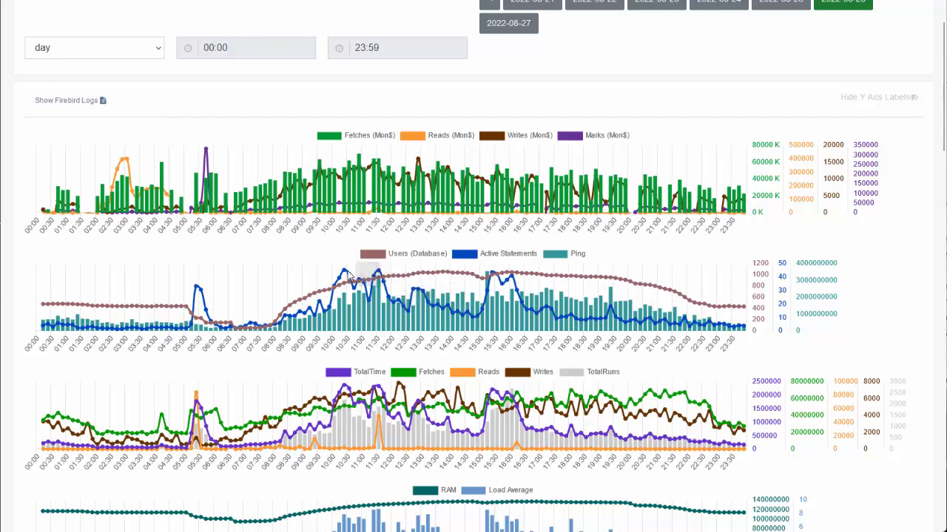
{"action": "mouse_move", "coordinate": [435, 313]}
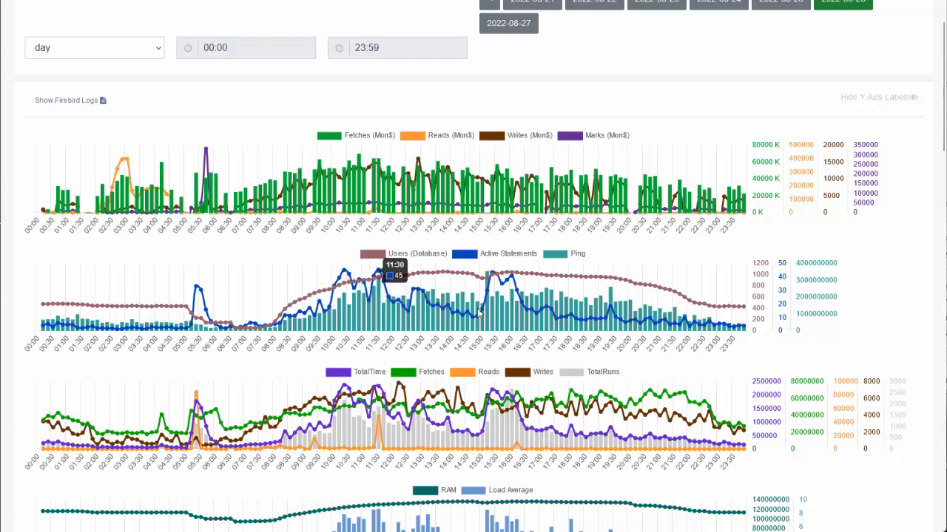
{"action": "mouse_move", "coordinate": [599, 399]}
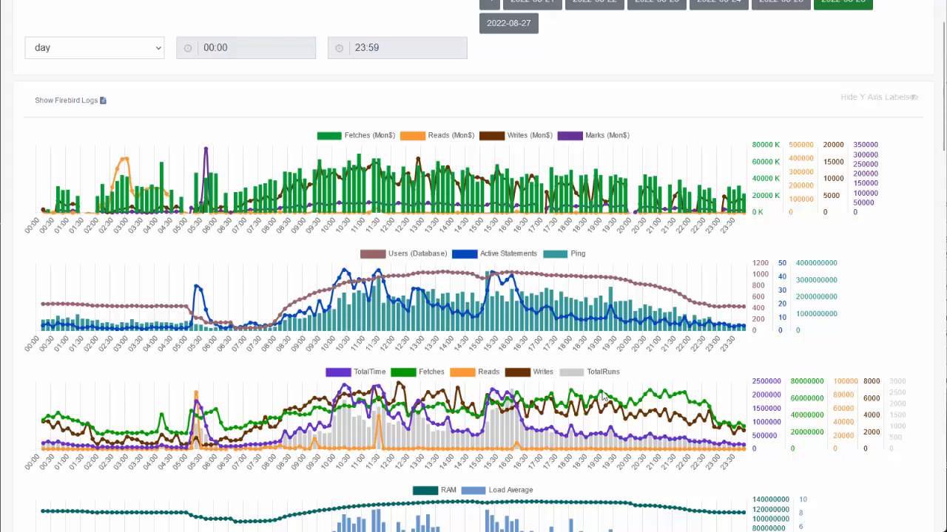
{"action": "mouse_move", "coordinate": [562, 406]}
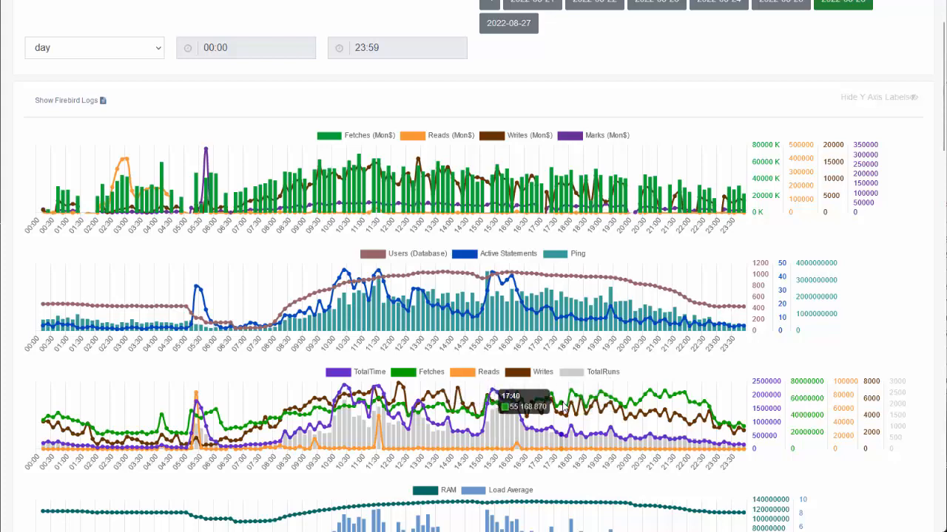
{"action": "scroll", "scroll_direction": "down", "scroll_amount": 3}
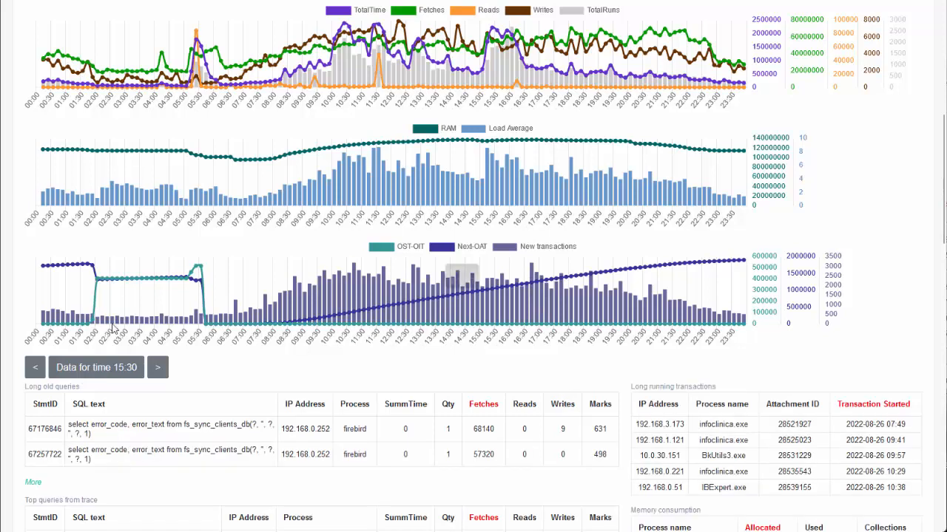
{"action": "scroll", "scroll_direction": "down", "scroll_amount": 3}
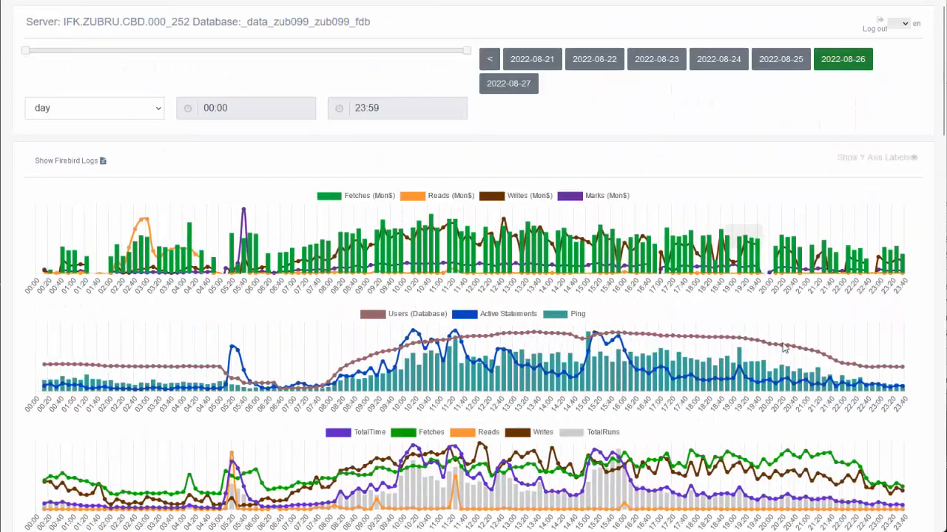
{"action": "scroll", "scroll_direction": "down", "scroll_amount": 3}
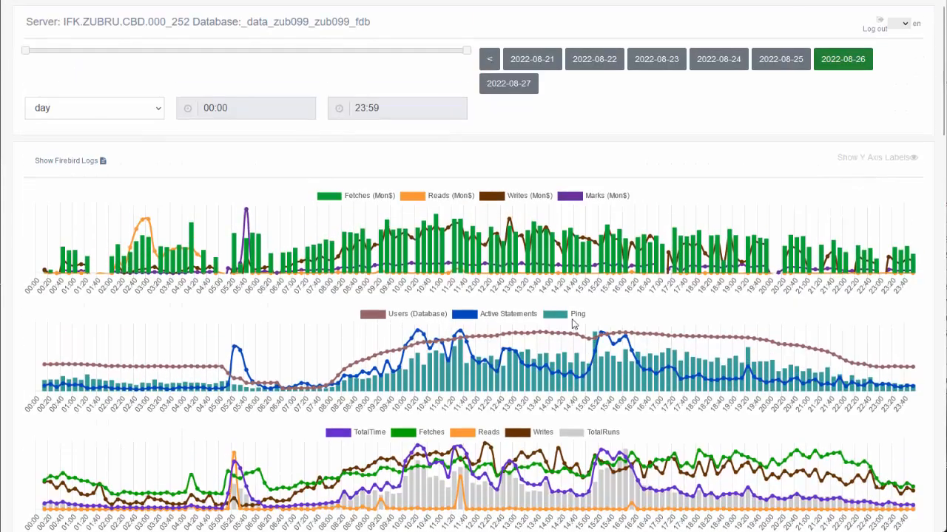
{"action": "scroll", "scroll_direction": "down", "scroll_amount": 3}
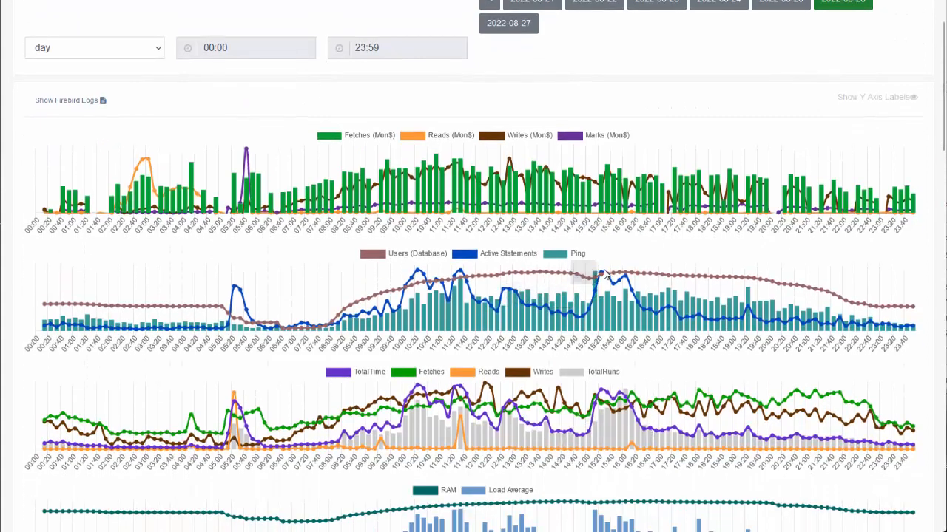
{"action": "mouse_move", "coordinate": [643, 426]}
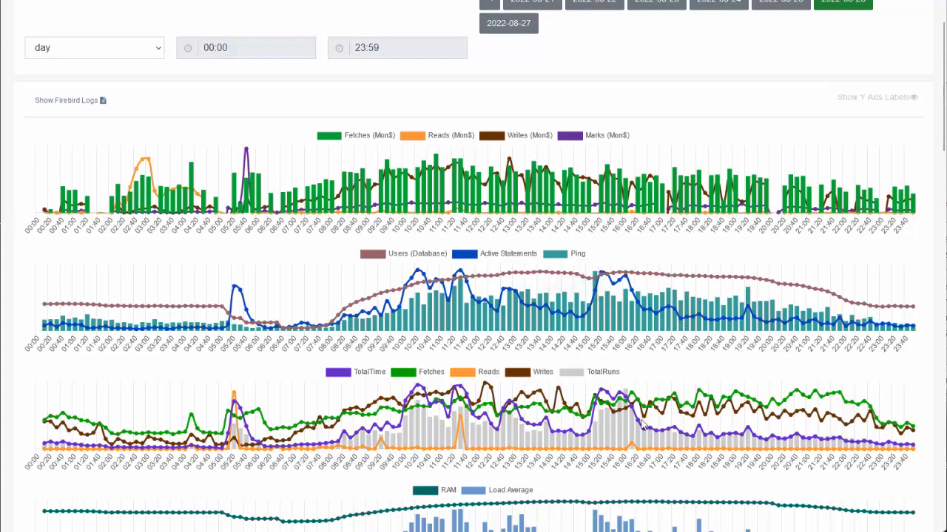
{"action": "scroll", "scroll_direction": "down", "scroll_amount": 3}
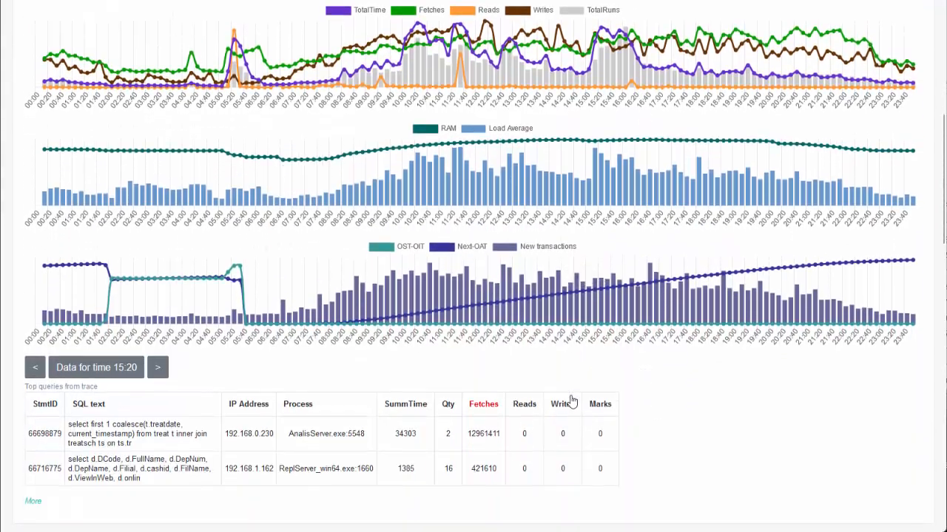
{"action": "mouse_move", "coordinate": [383, 309]}
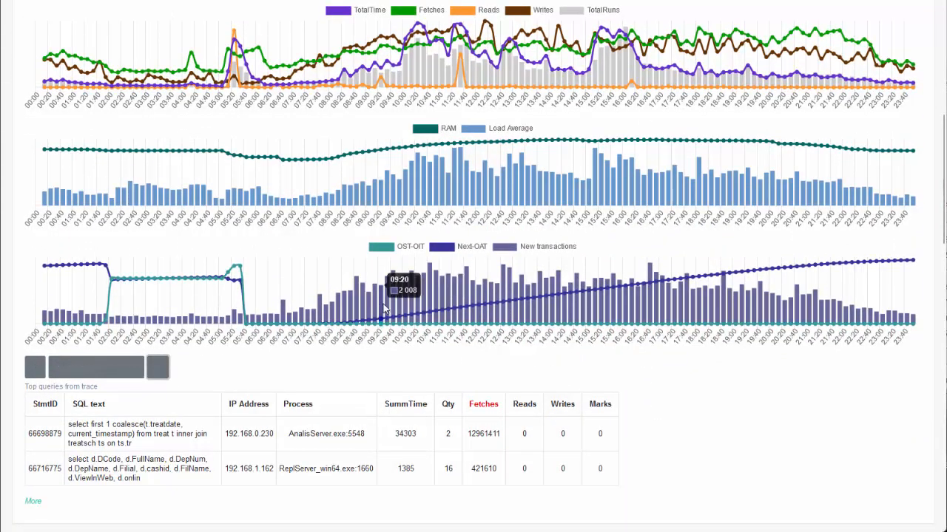
{"action": "left_click", "coordinate": [157, 367]}
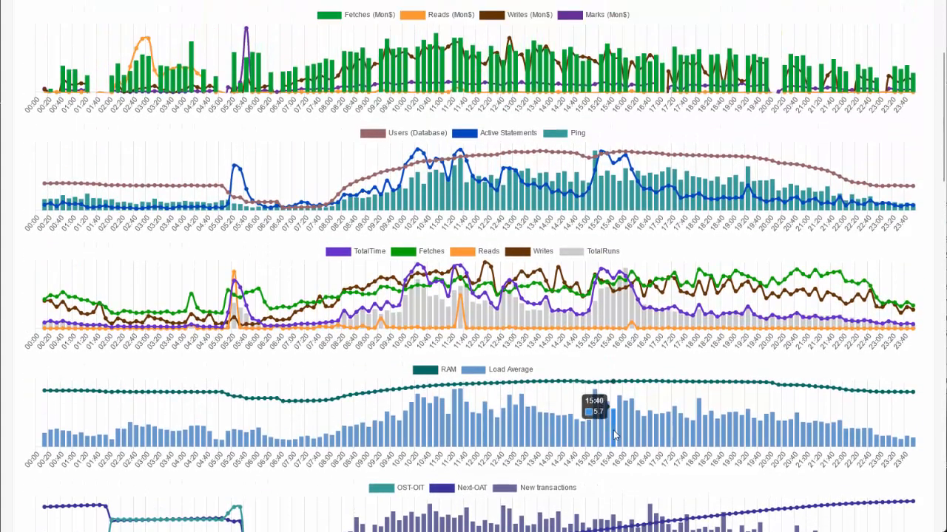
{"action": "mouse_move", "coordinate": [707, 423]}
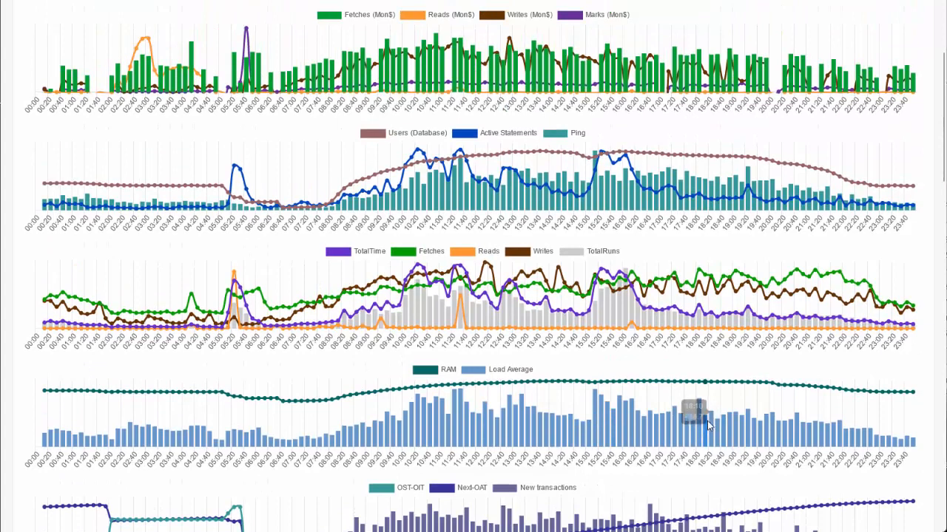
{"action": "mouse_move", "coordinate": [707, 423]}
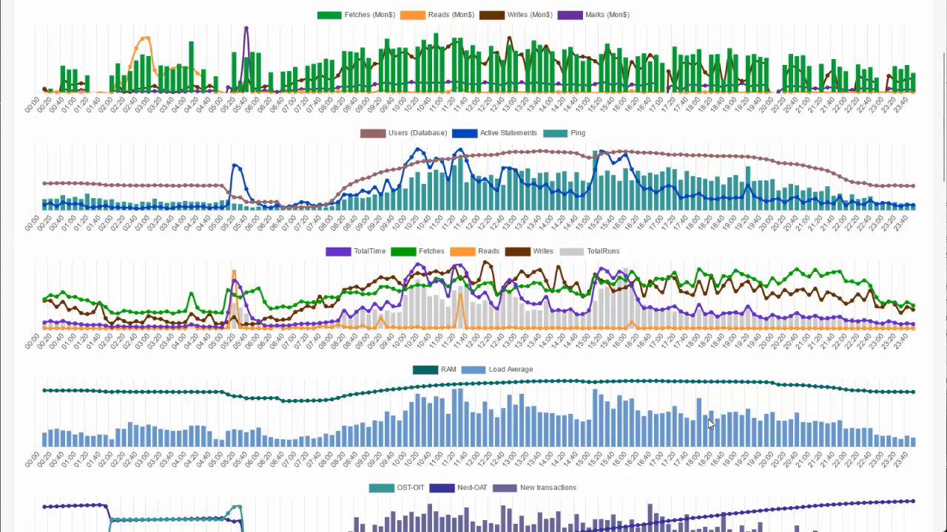
{"action": "mouse_move", "coordinate": [738, 399]}
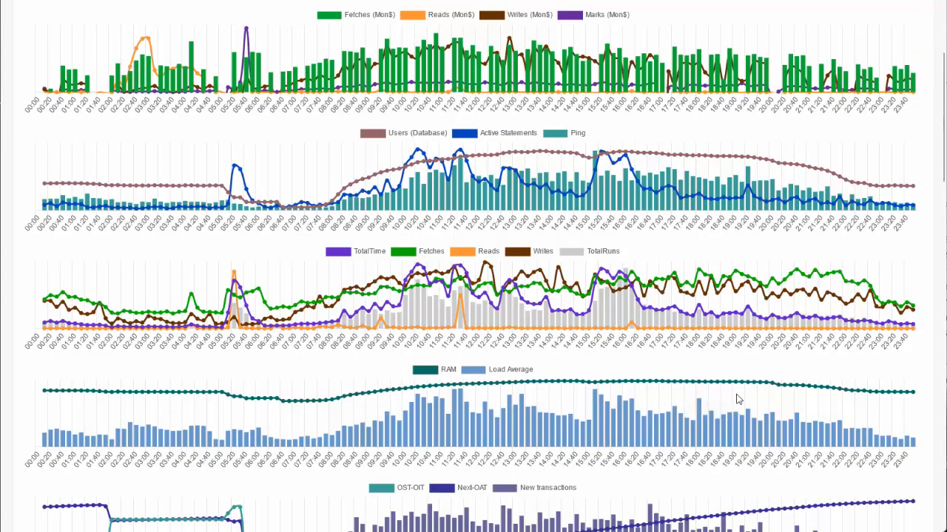
{"action": "mouse_move", "coordinate": [674, 363]}
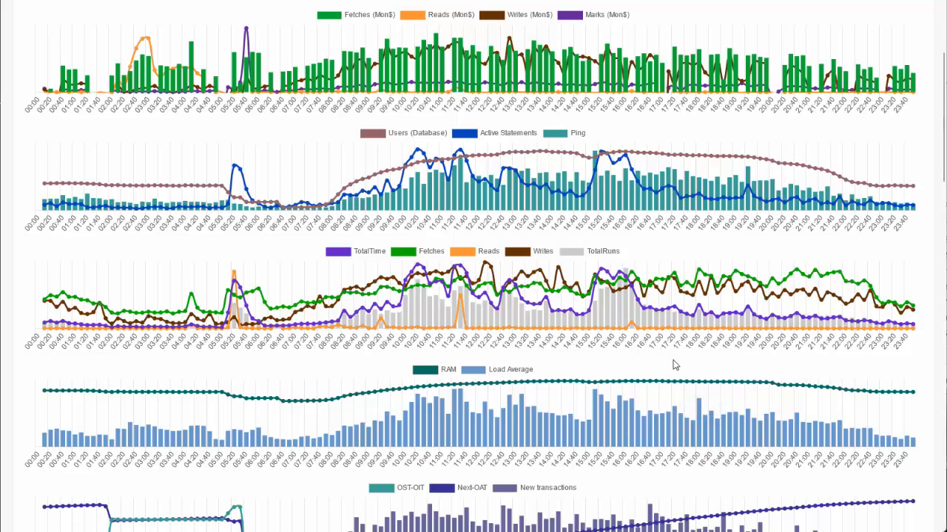
{"action": "scroll", "scroll_direction": "up", "scroll_amount": 3}
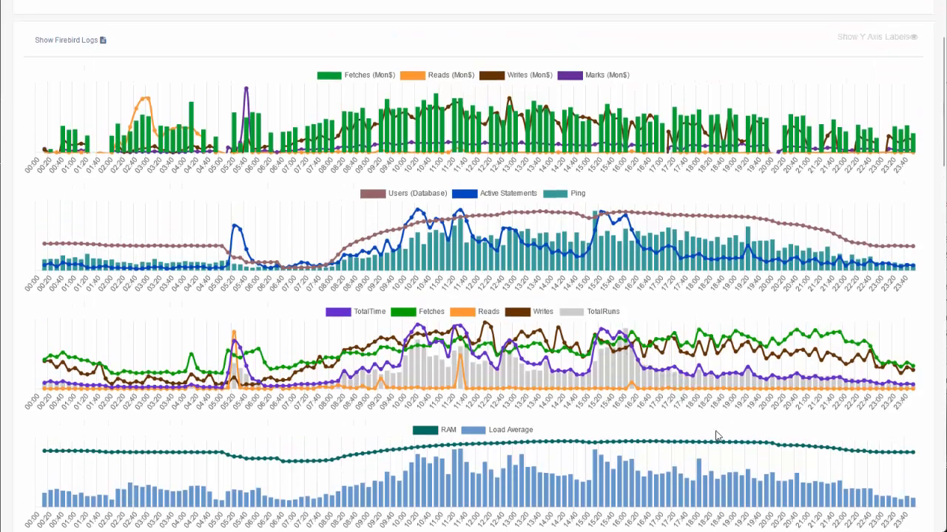
{"action": "mouse_move", "coordinate": [749, 385]}
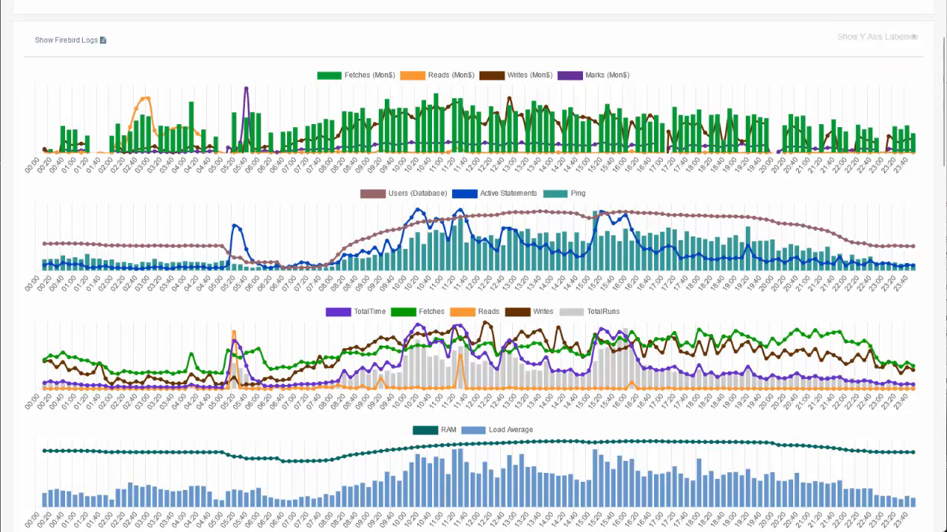
{"action": "mouse_move", "coordinate": [891, 376]}
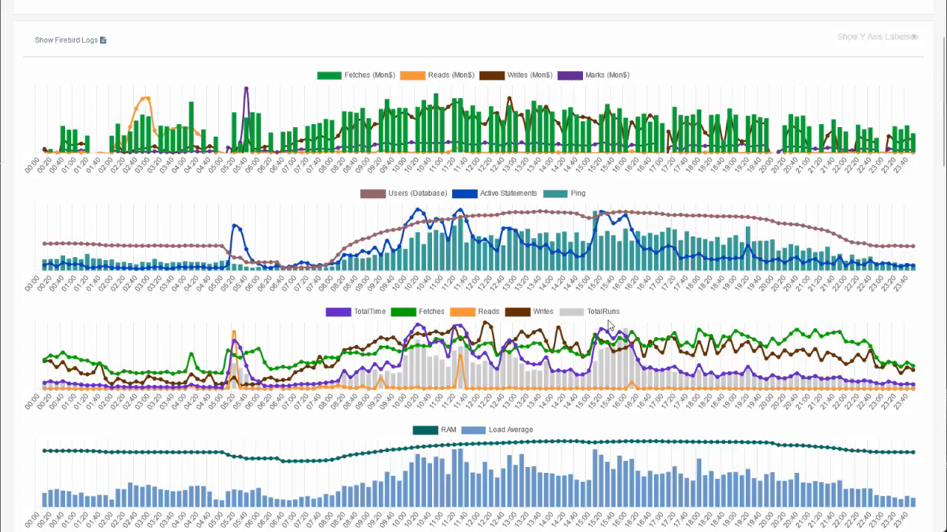
{"action": "mouse_move", "coordinate": [677, 379]}
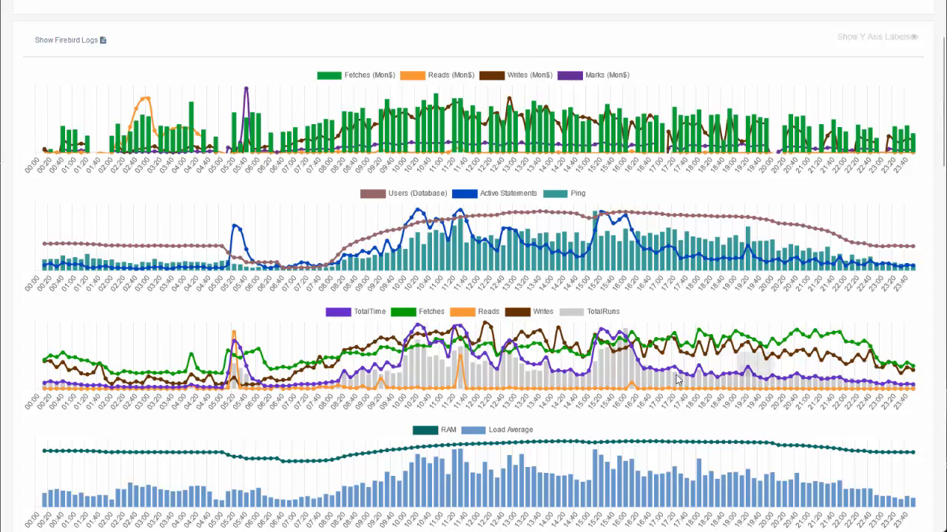
{"action": "mouse_move", "coordinate": [707, 455]}
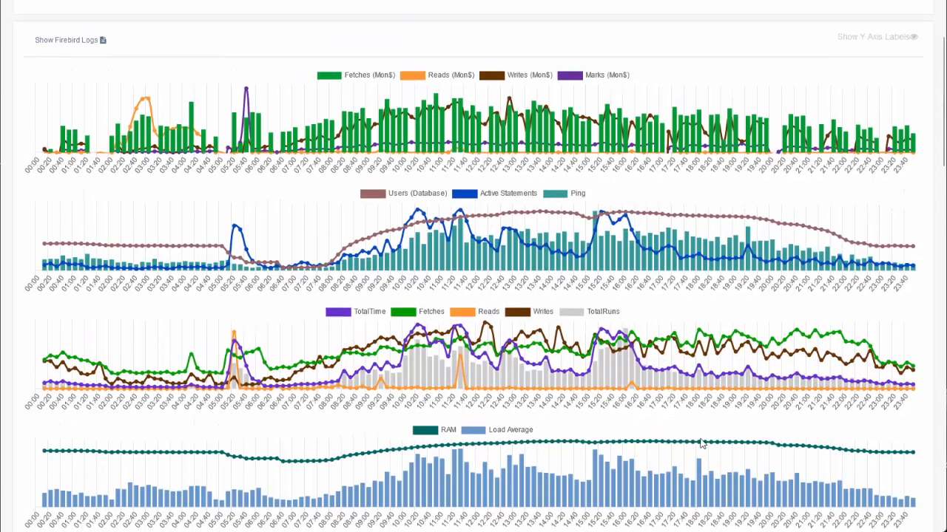
{"action": "mouse_move", "coordinate": [648, 420]}
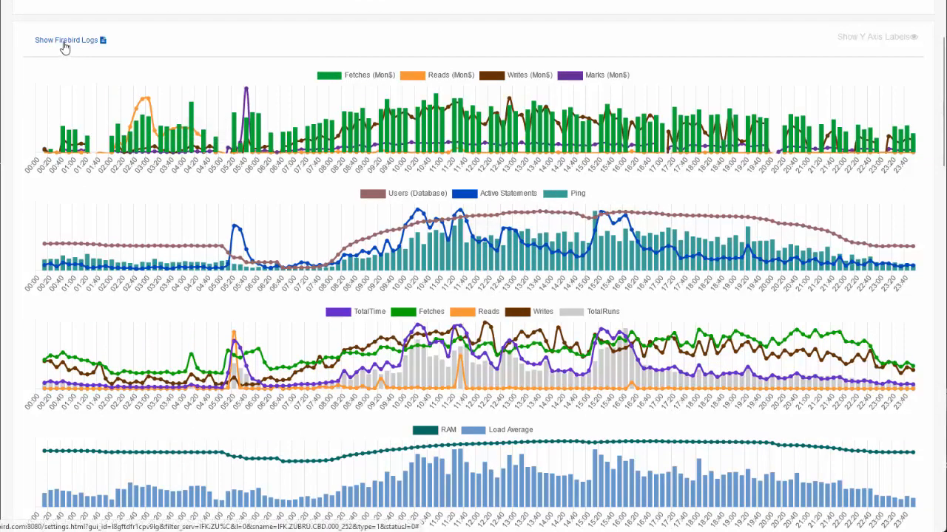
Show the 2022-08-26 Firebird log, review its sweep entries, then hide it again.
{"action": "left_click", "coordinate": [65, 40]}
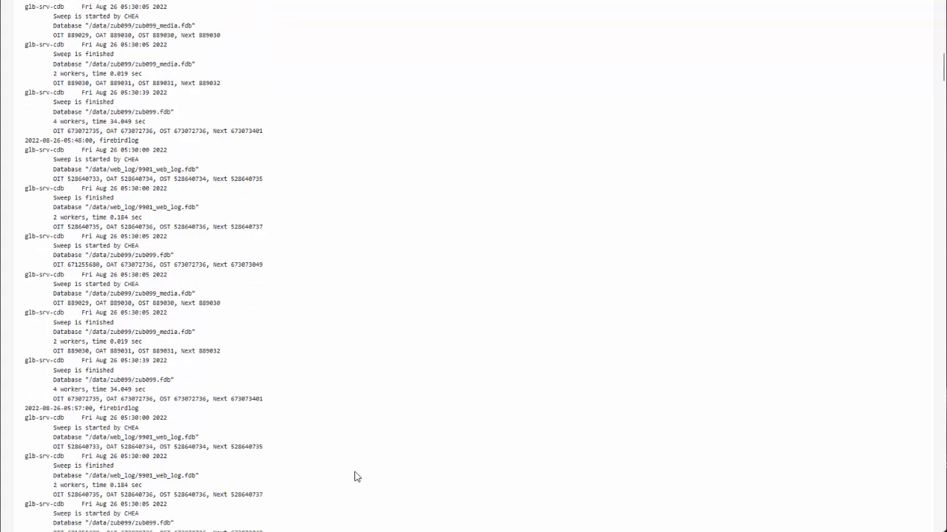
{"action": "scroll", "scroll_direction": "down", "scroll_amount": 3}
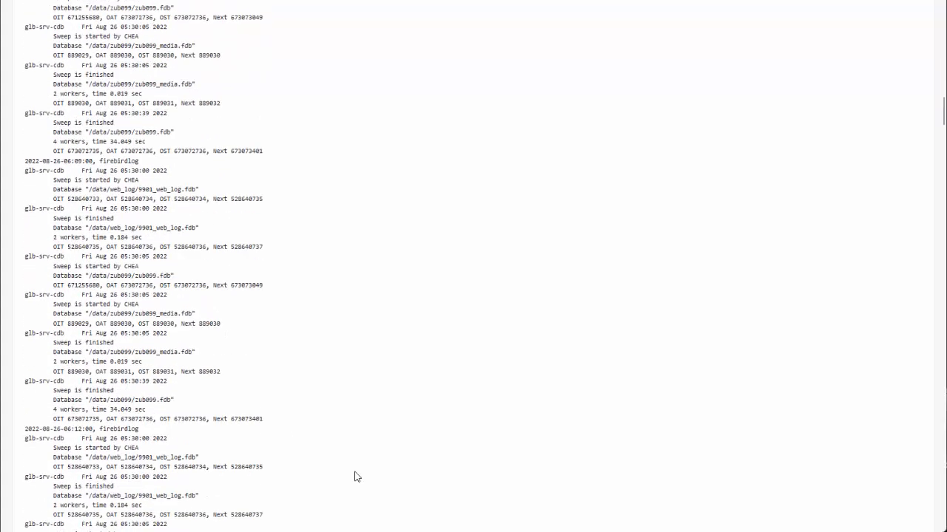
{"action": "scroll", "scroll_direction": "down", "scroll_amount": 3}
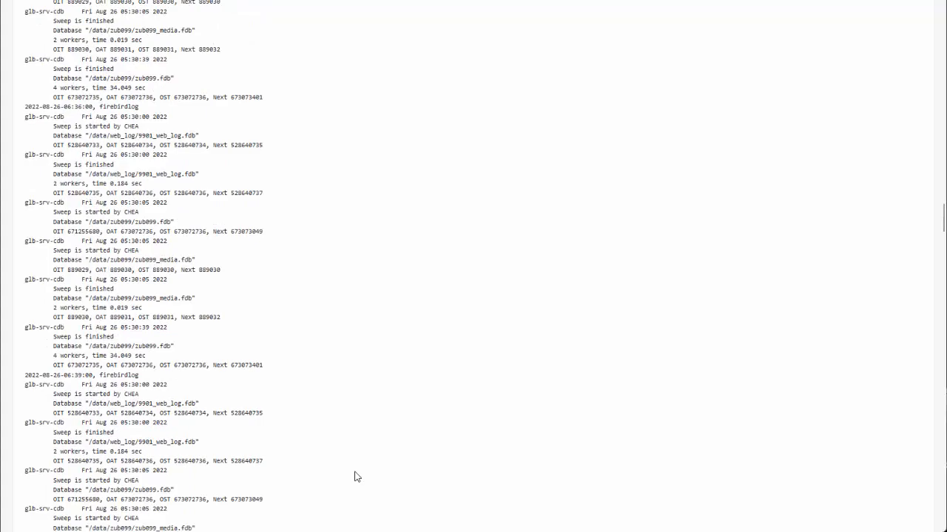
{"action": "scroll", "scroll_direction": "down", "scroll_amount": 3}
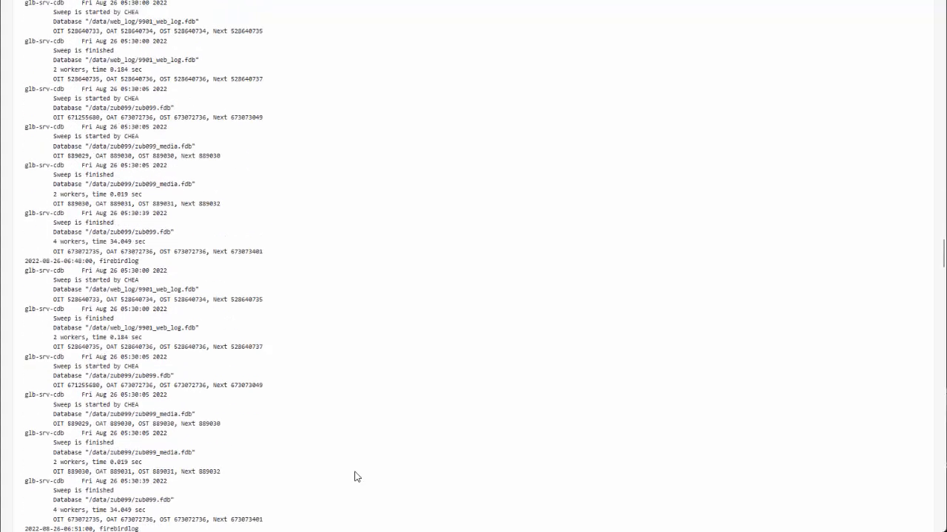
{"action": "scroll", "scroll_direction": "down", "scroll_amount": 3}
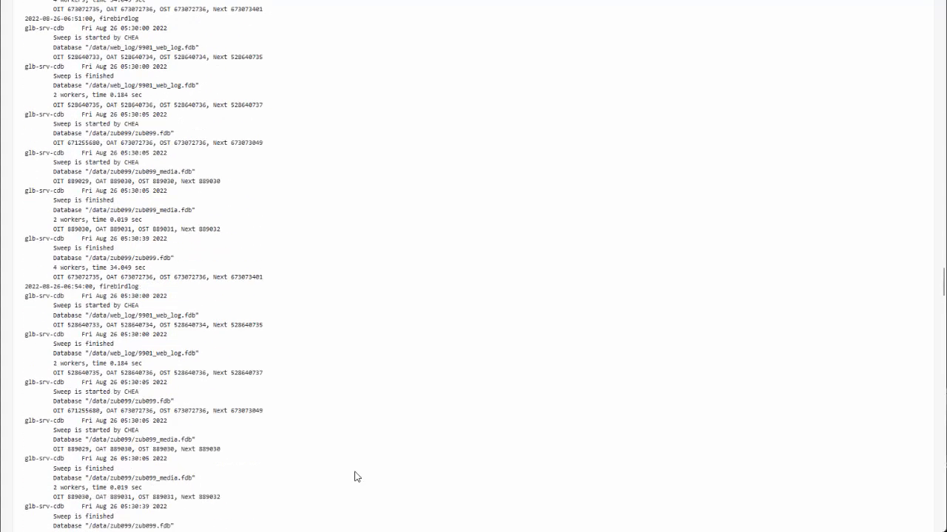
{"action": "scroll", "scroll_direction": "down", "scroll_amount": 3}
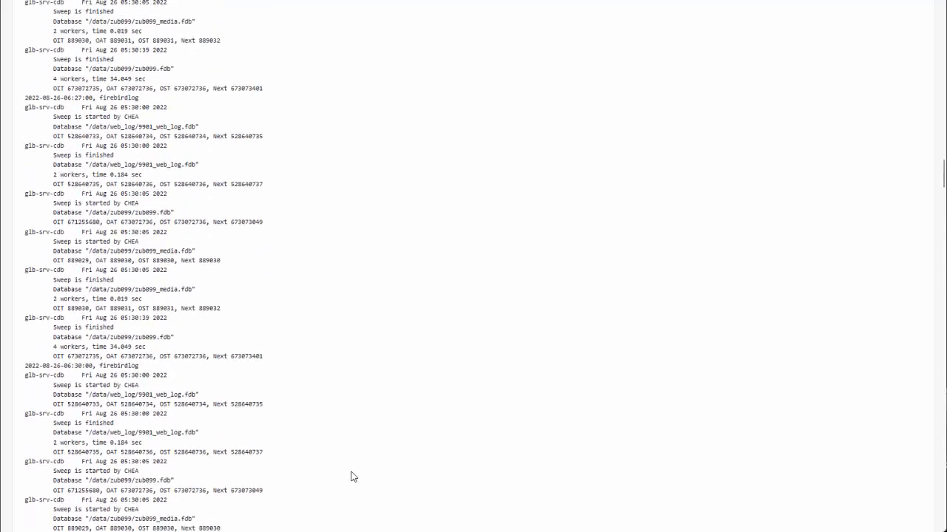
{"action": "scroll", "scroll_direction": "down", "scroll_amount": 3}
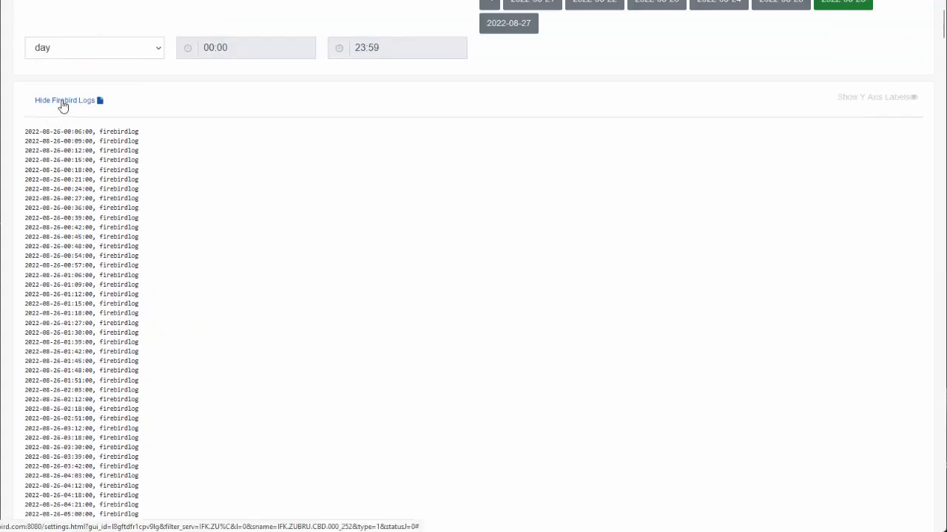
{"action": "left_click", "coordinate": [65, 100]}
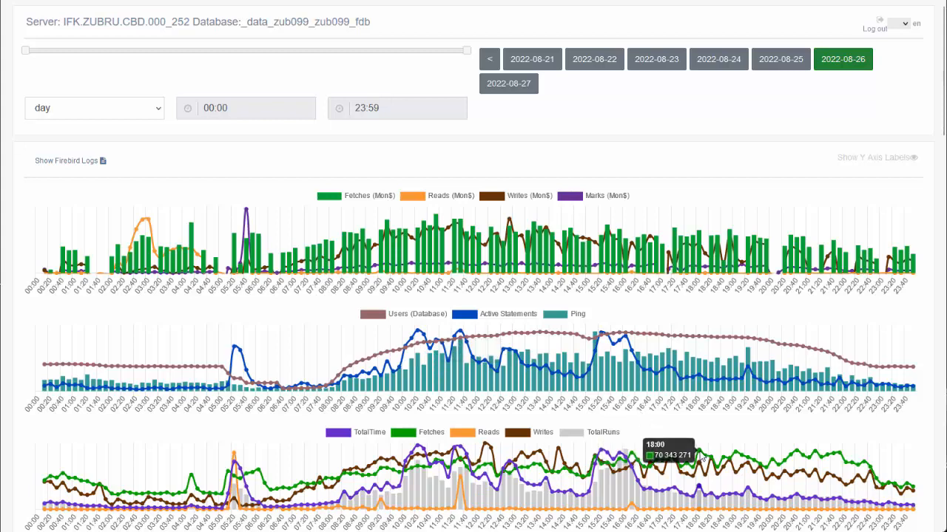
{"action": "mouse_move", "coordinate": [686, 430]}
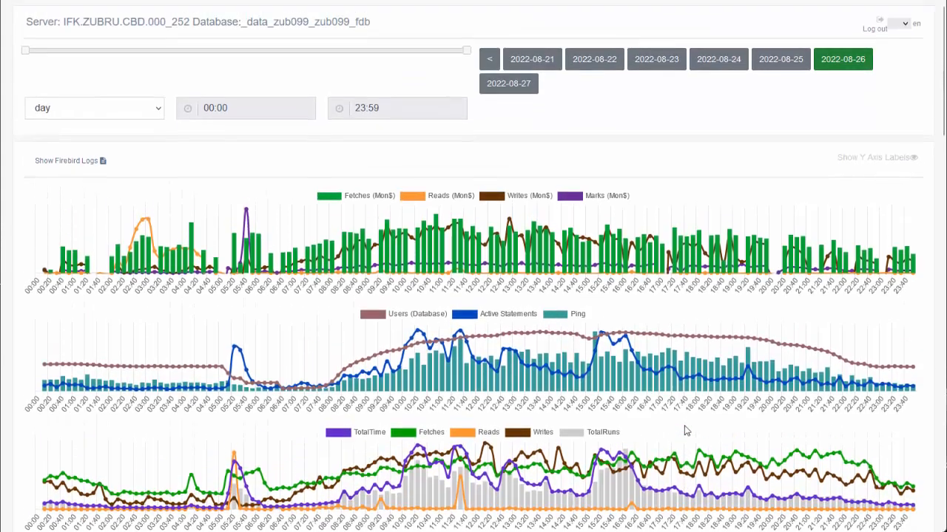
Scroll down to the full-day charts toward the RAM and Load Average chart.
{"action": "scroll", "scroll_direction": "down", "scroll_amount": 3}
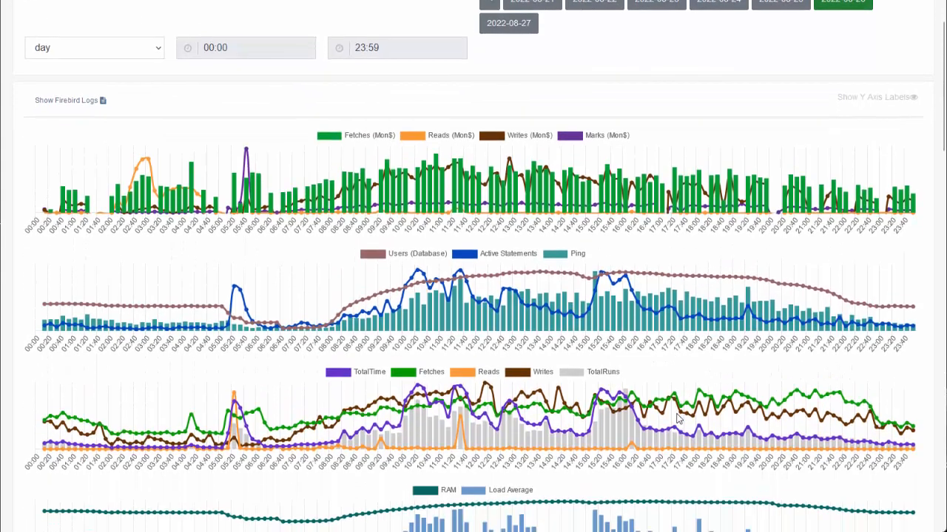
{"action": "mouse_move", "coordinate": [677, 422]}
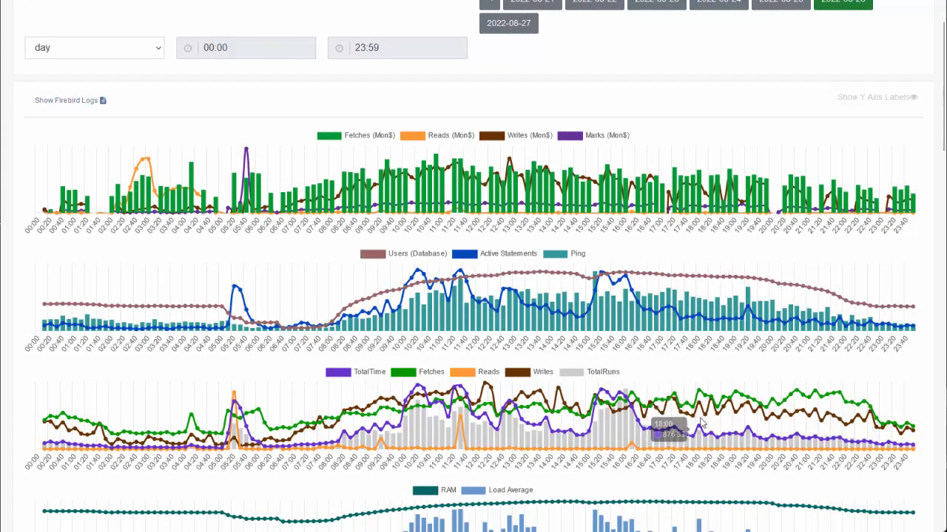
{"action": "mouse_move", "coordinate": [716, 380]}
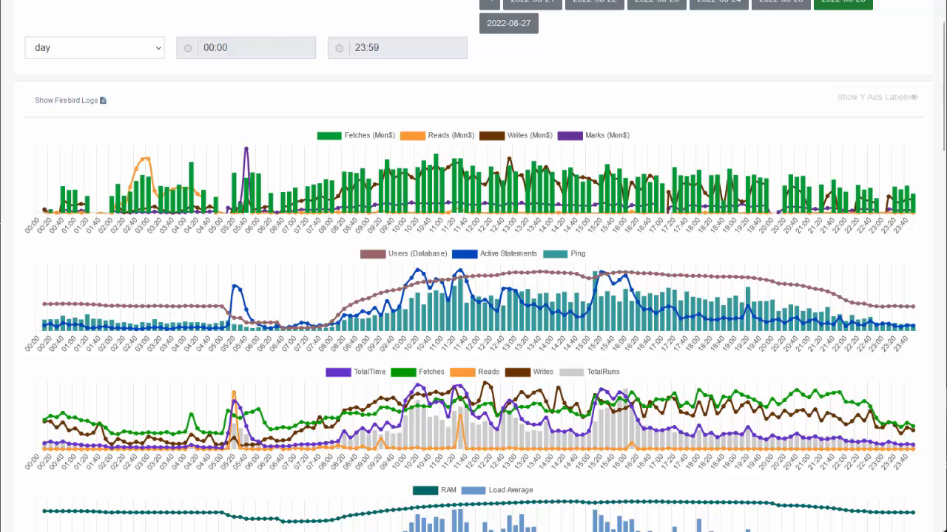
{"action": "mouse_move", "coordinate": [913, 109]}
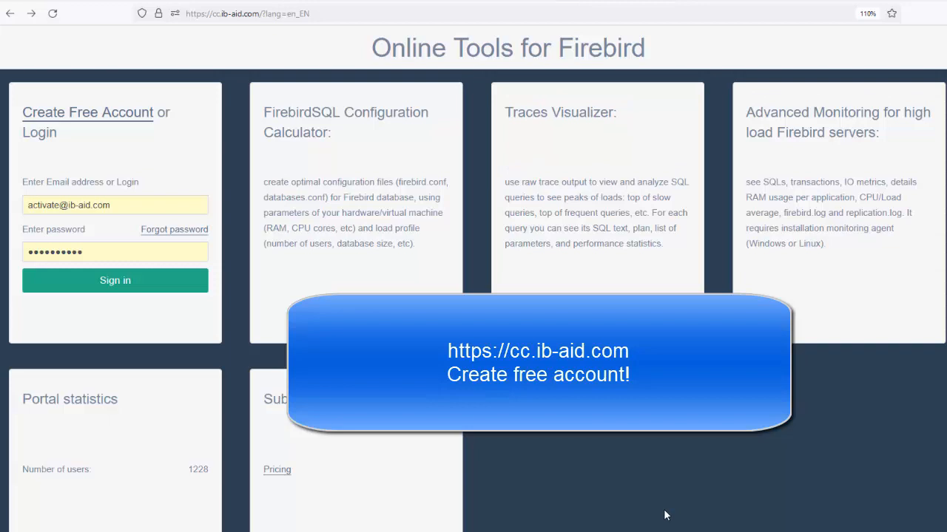
{"action": "mouse_move", "coordinate": [452, 457]}
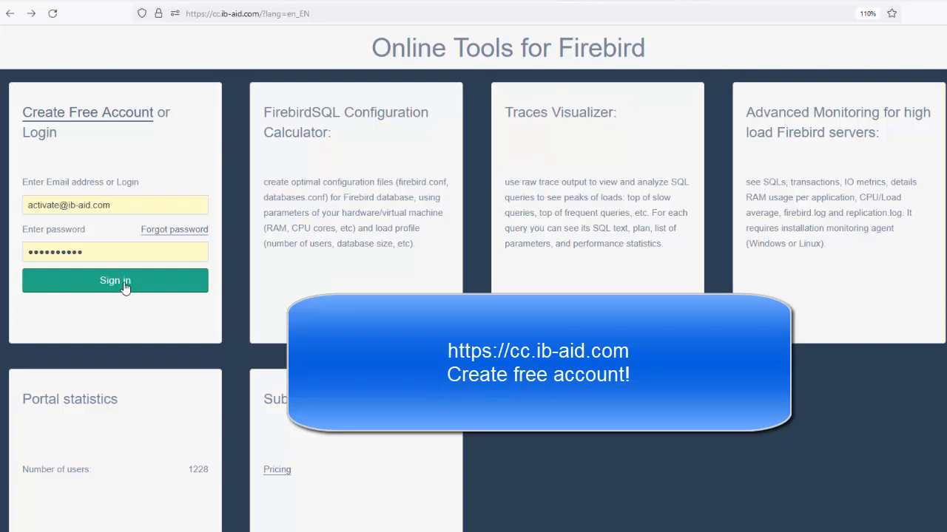
Sign in to the cc.ib-aid.com account to reach its dashboard.
{"action": "left_click", "coordinate": [115, 281]}
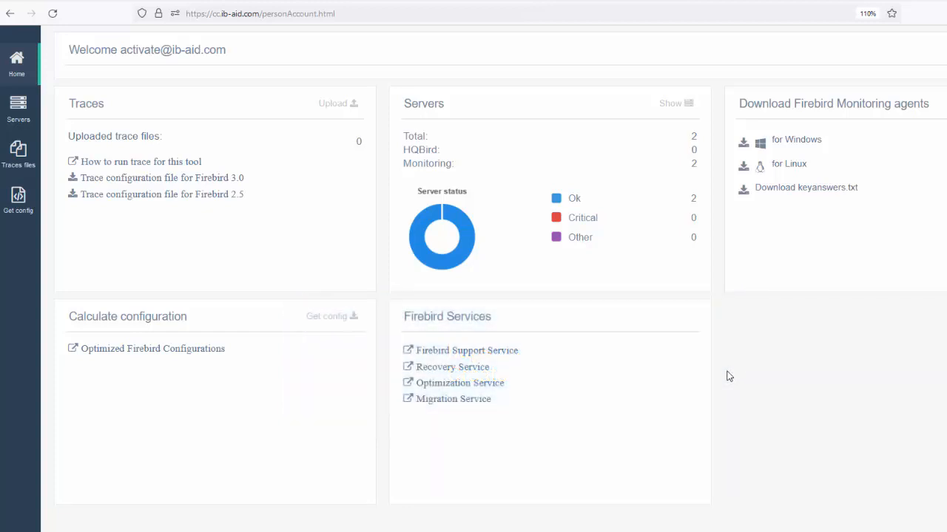
{"action": "mouse_move", "coordinate": [772, 379]}
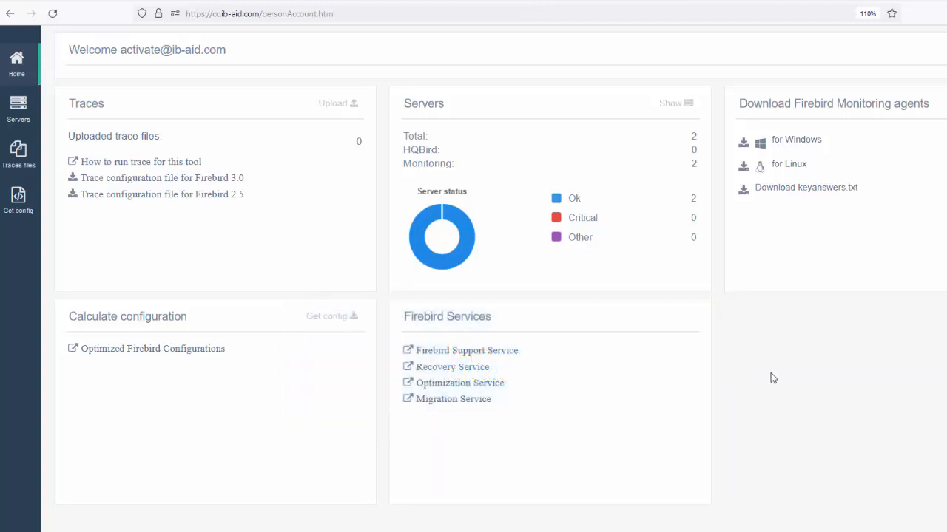
{"action": "mouse_move", "coordinate": [784, 431]}
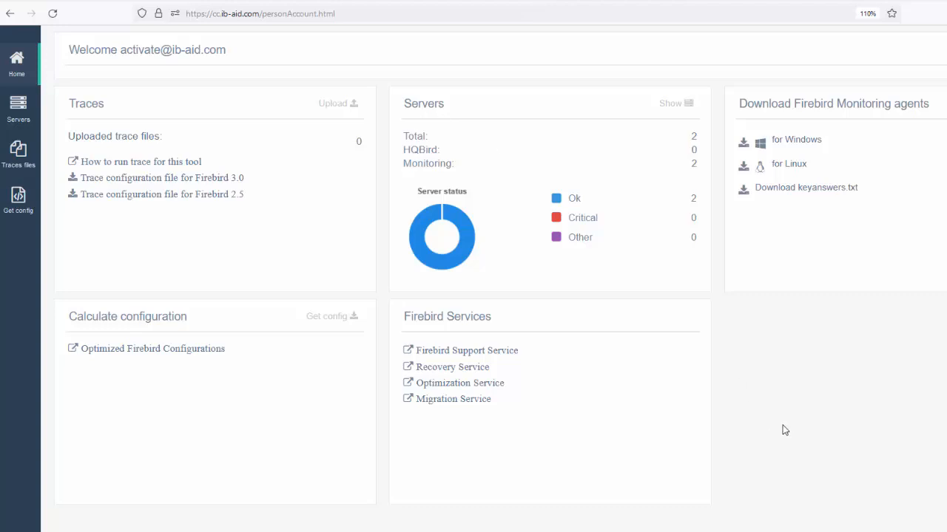
{"action": "mouse_move", "coordinate": [393, 523]}
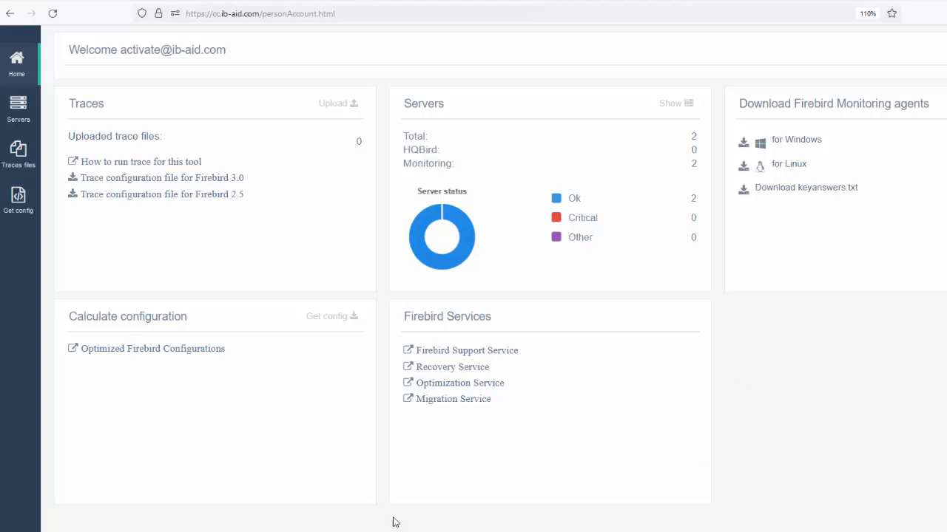